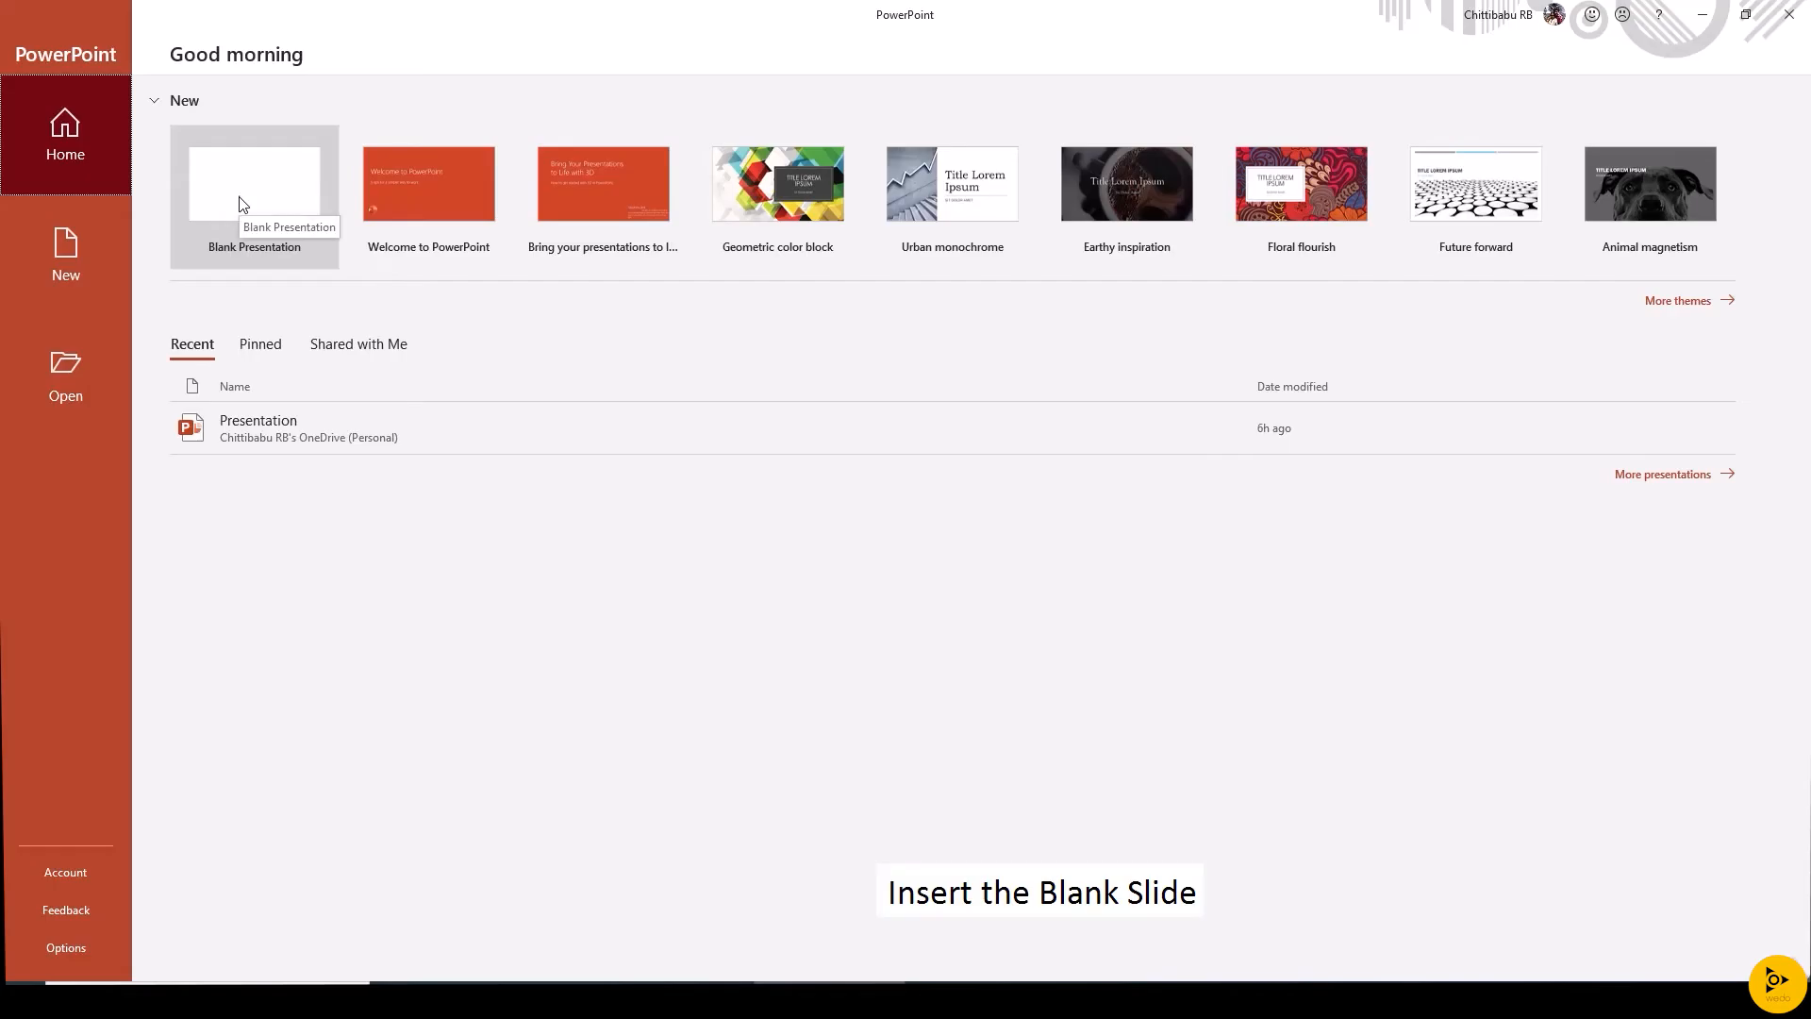
Create a blank presentation from the PowerPoint start screen
click(254, 184)
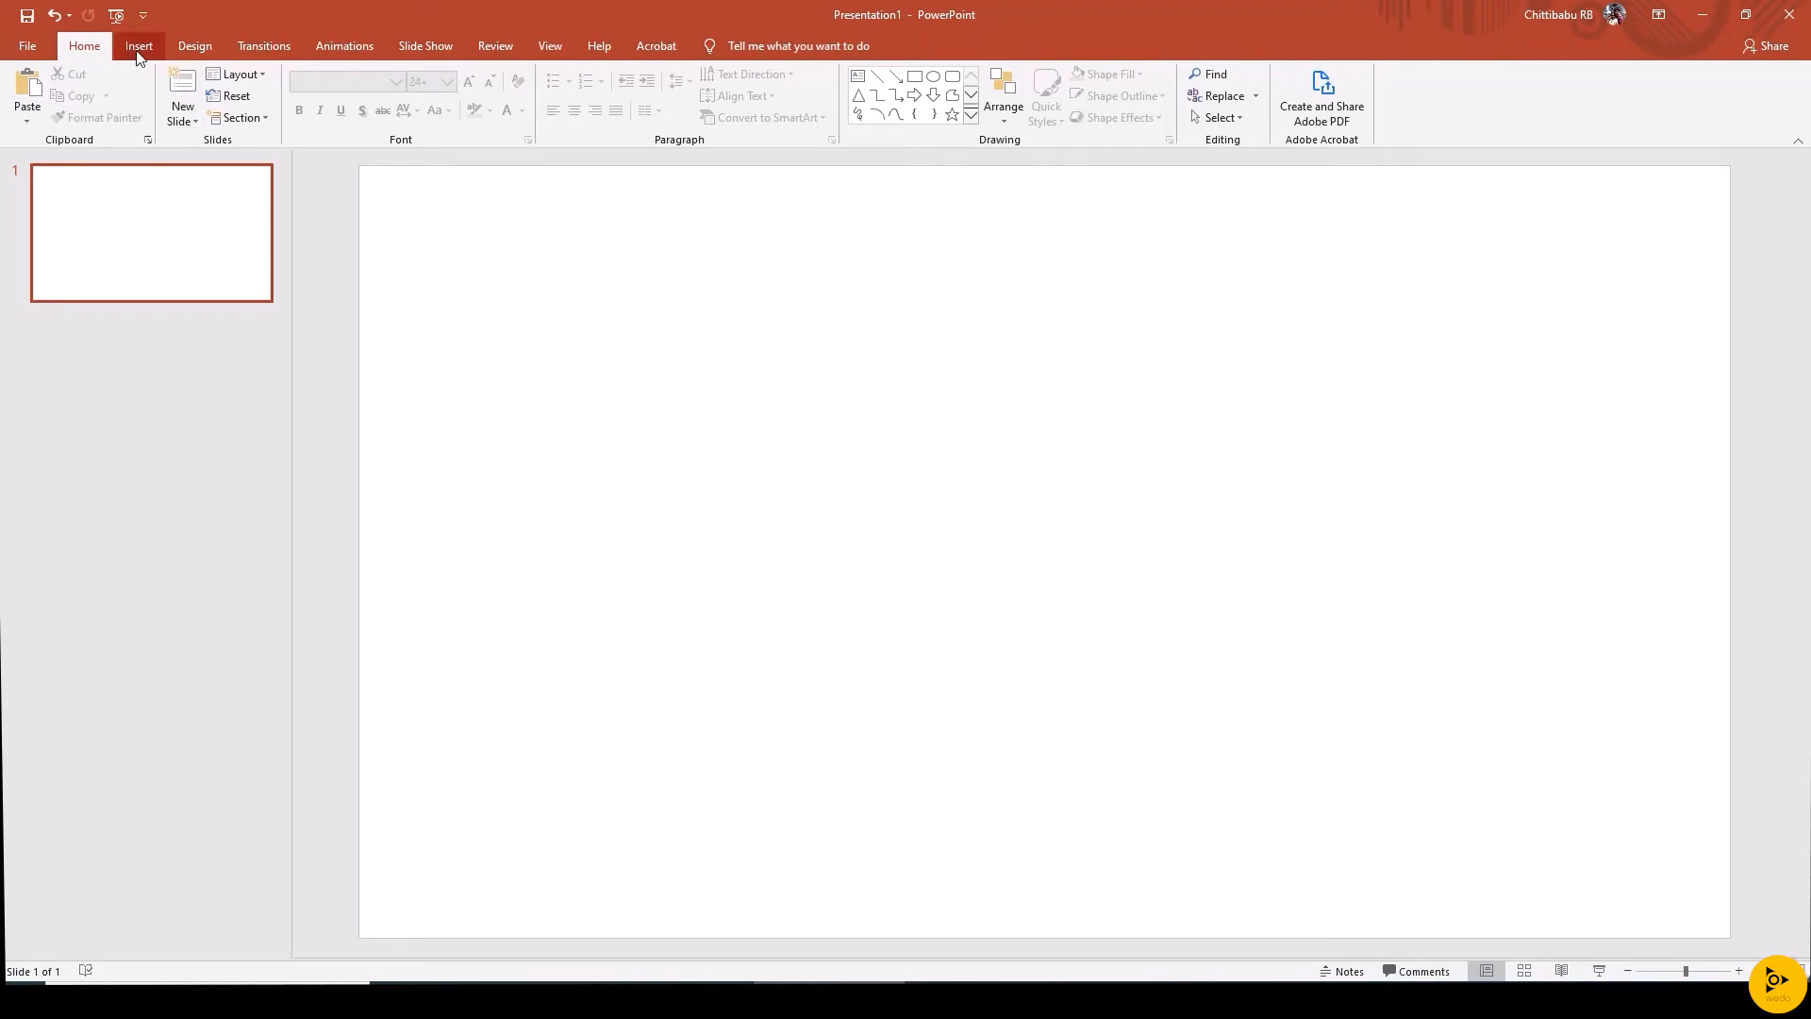
Draw two teardrop shapes rotated tip to tip and select both
click(300, 94)
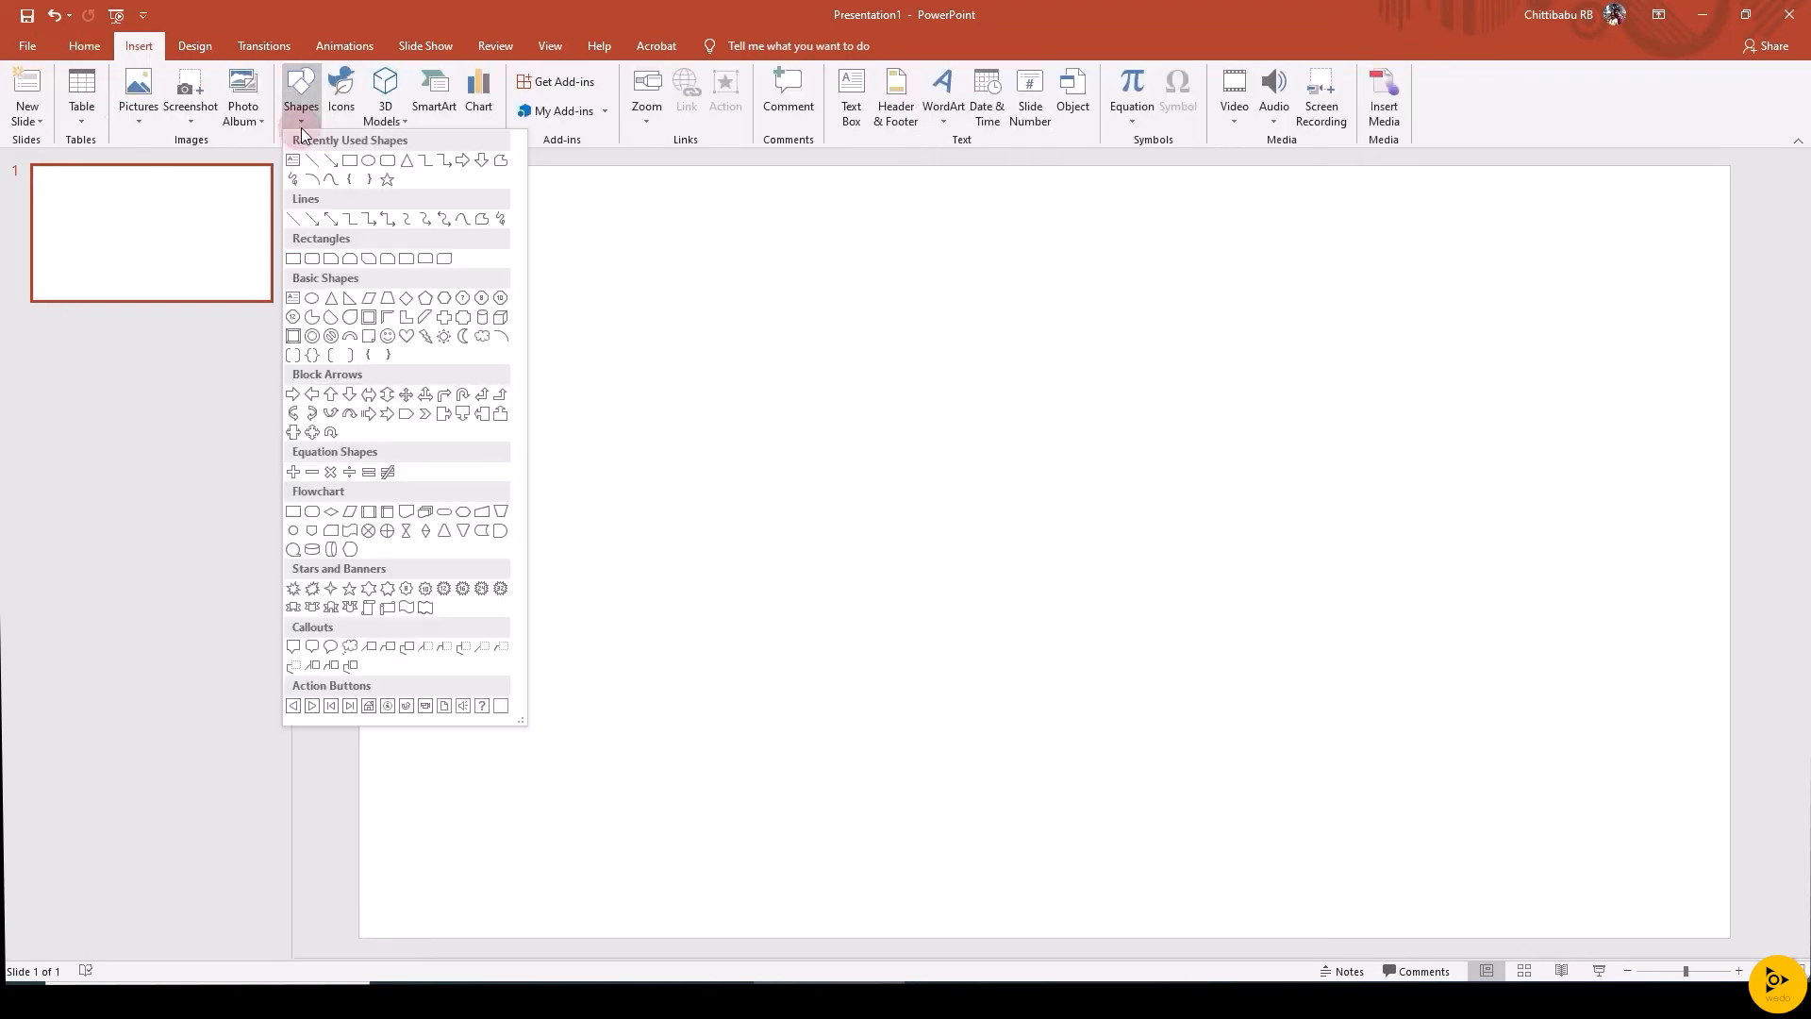
mouse_move(350, 318)
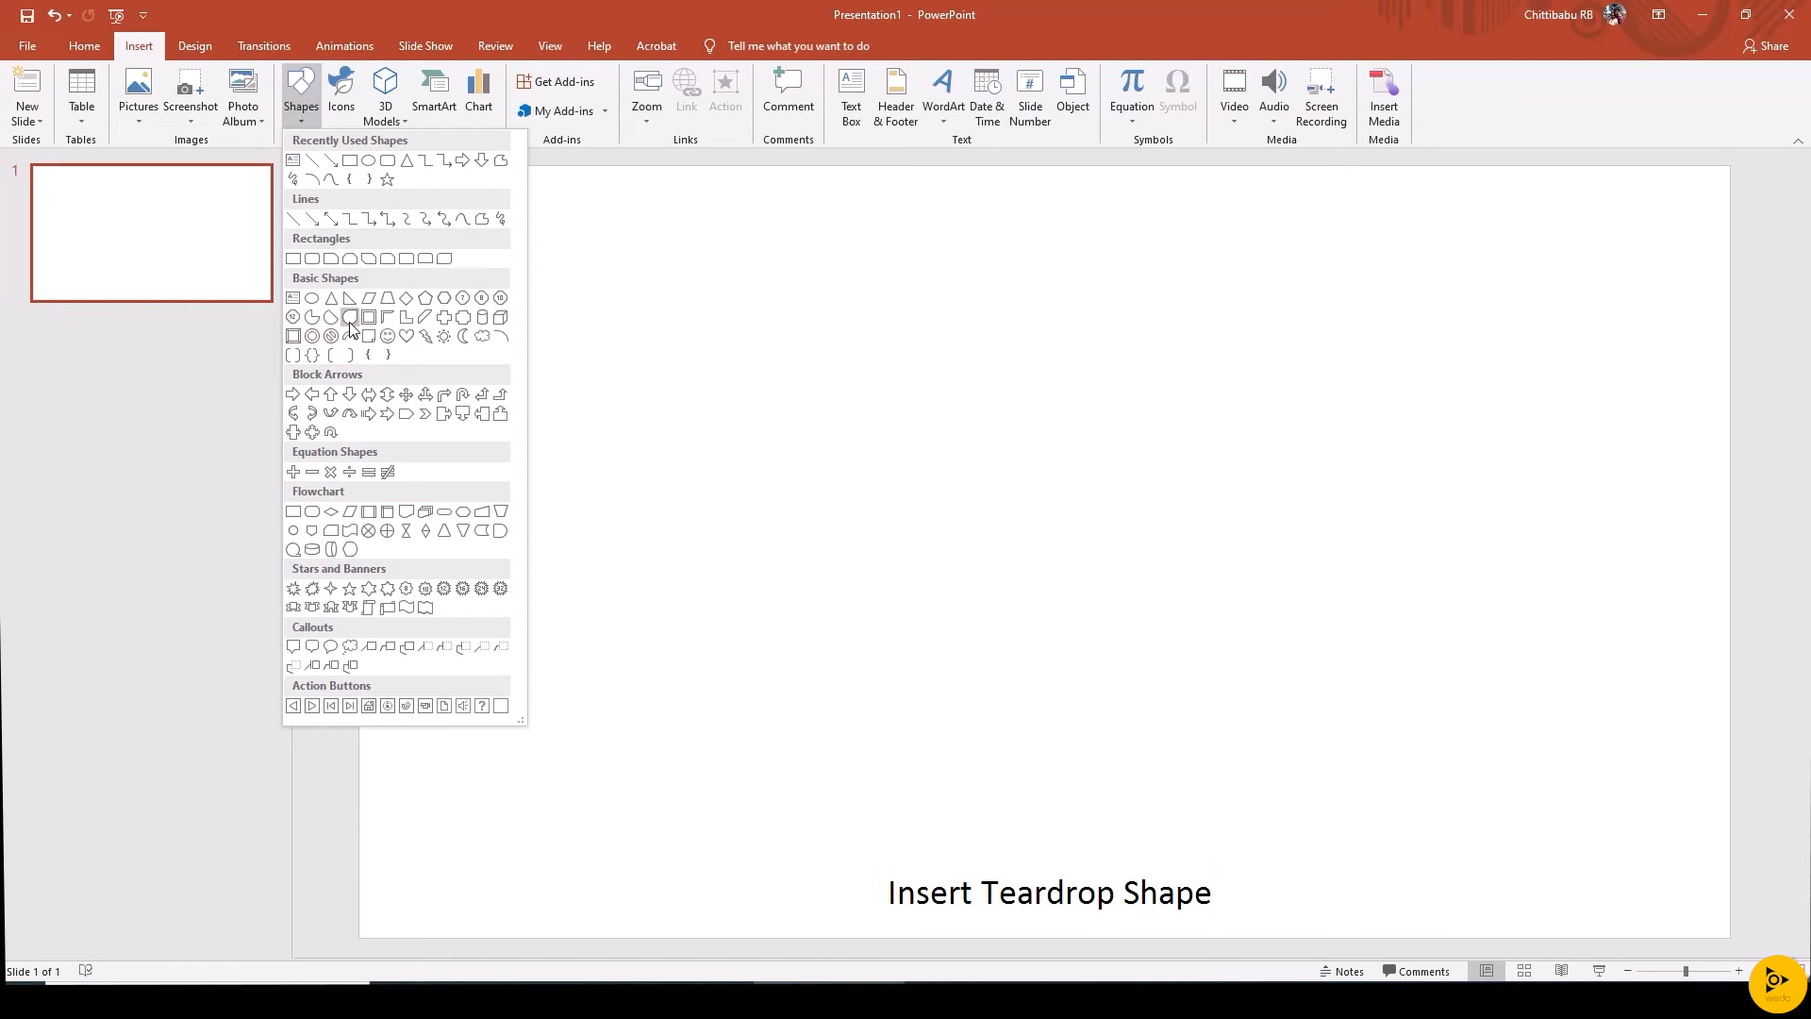
click(331, 336)
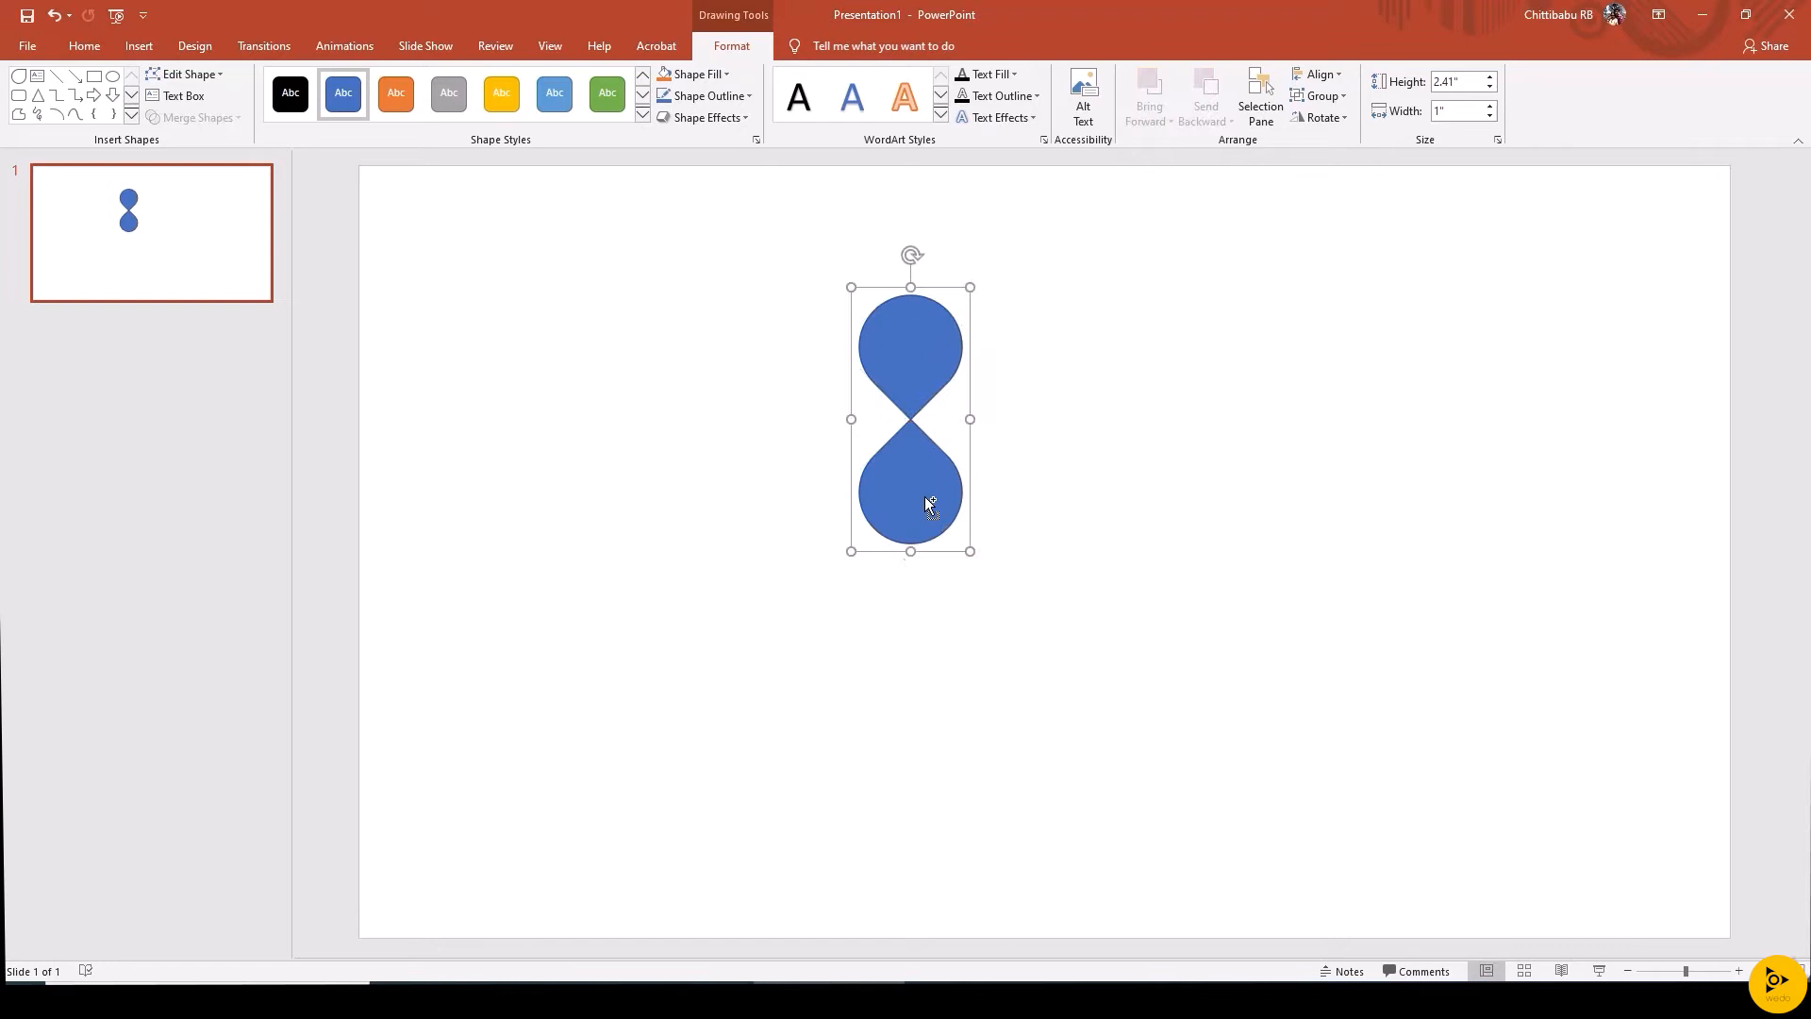
click(1317, 73)
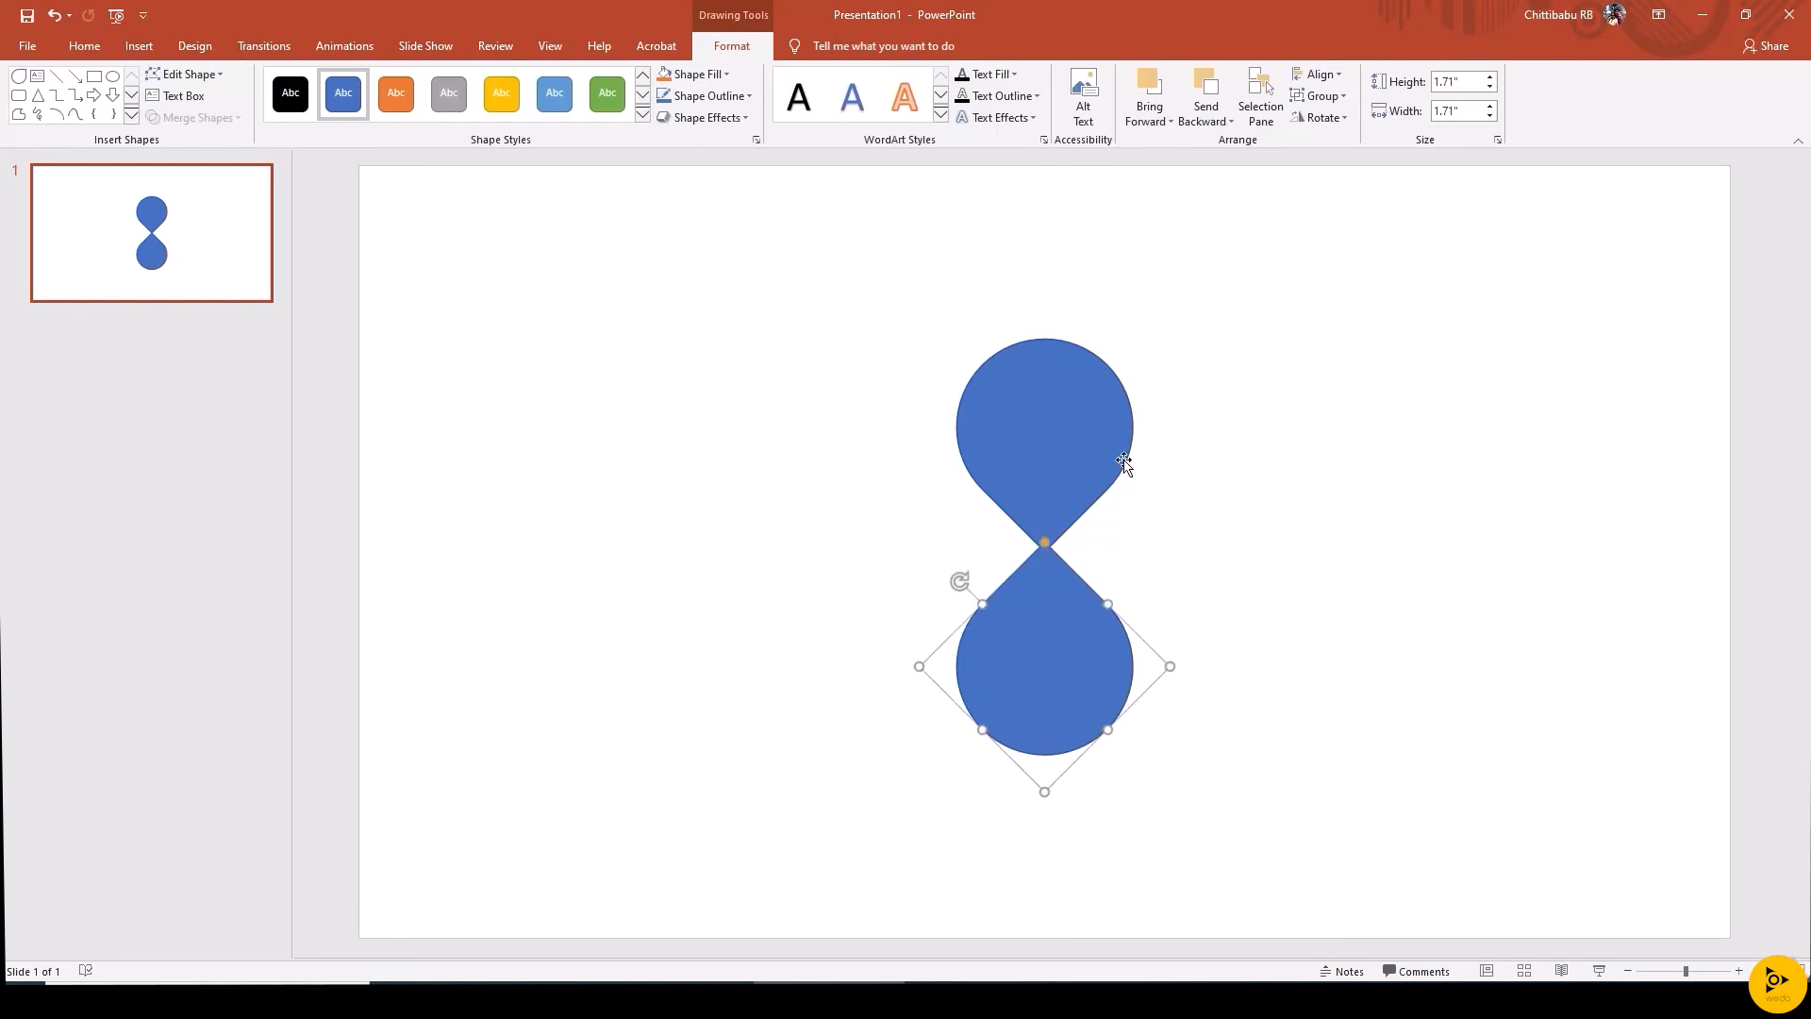
click(1320, 74)
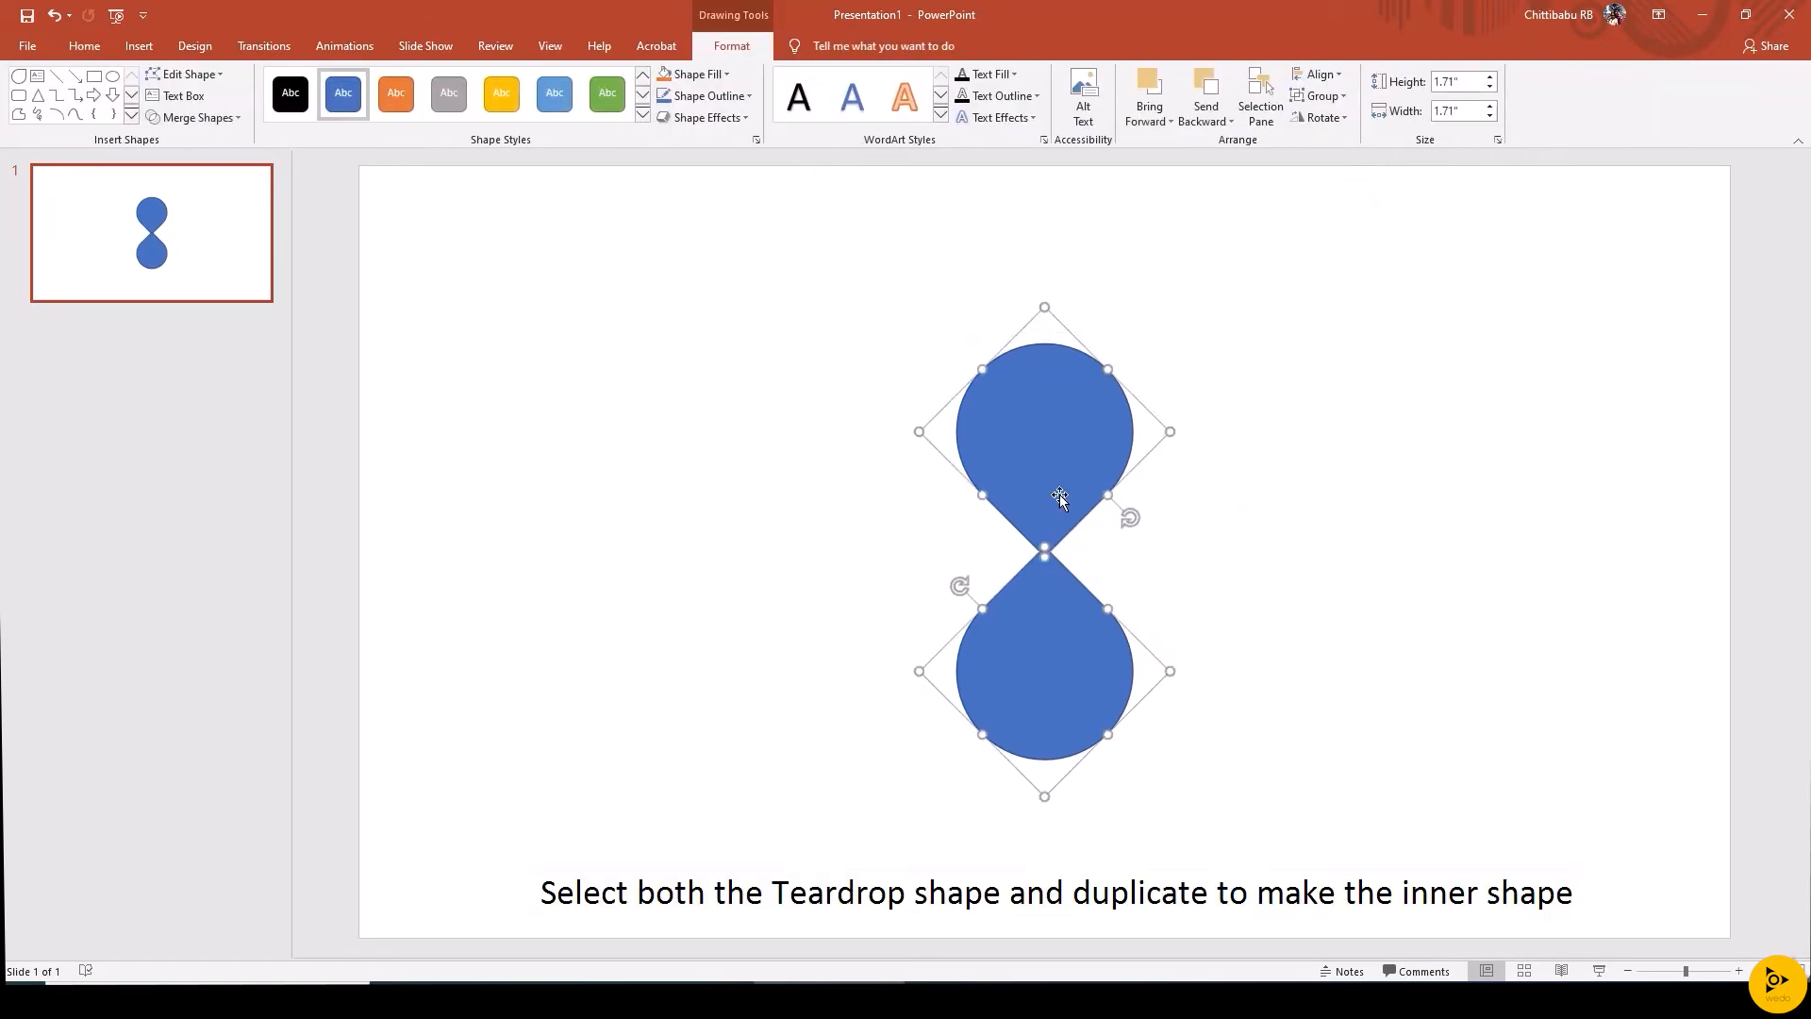
mouse_move(1058, 457)
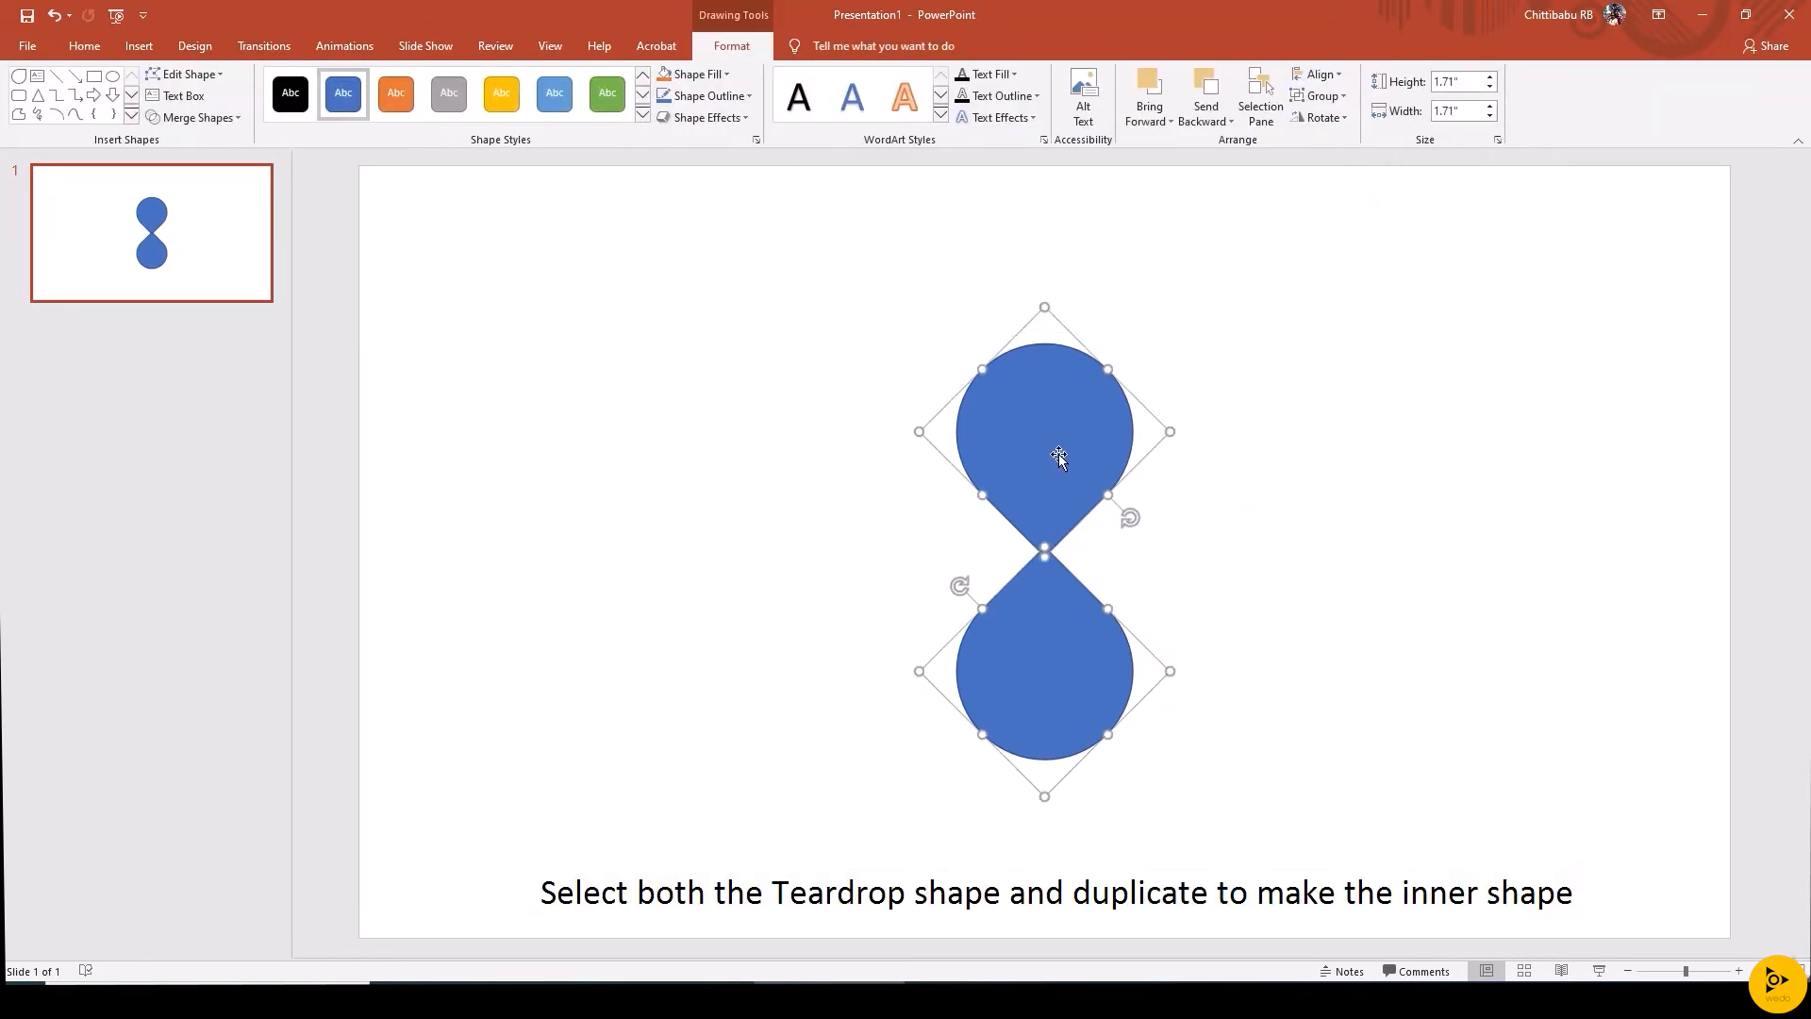
mouse_move(1054, 465)
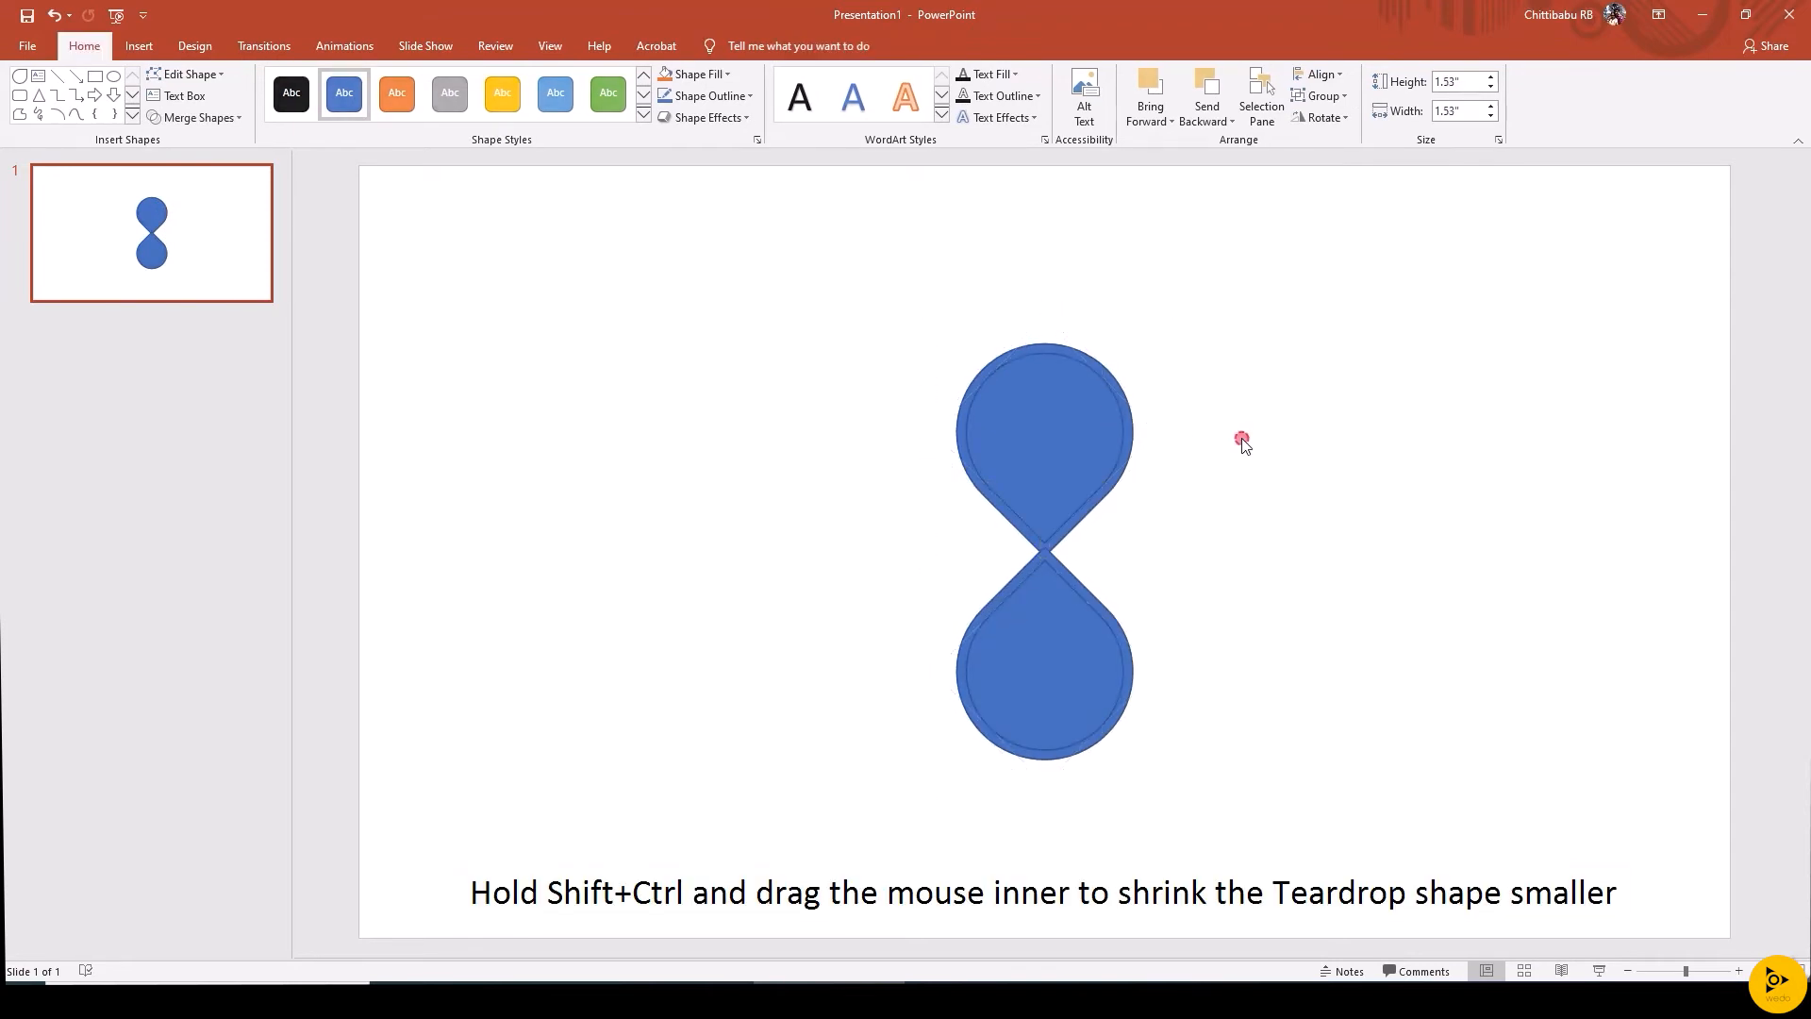
Set all teardrops to No Fill, then fill the two inner teardrops yellow
click(1044, 647)
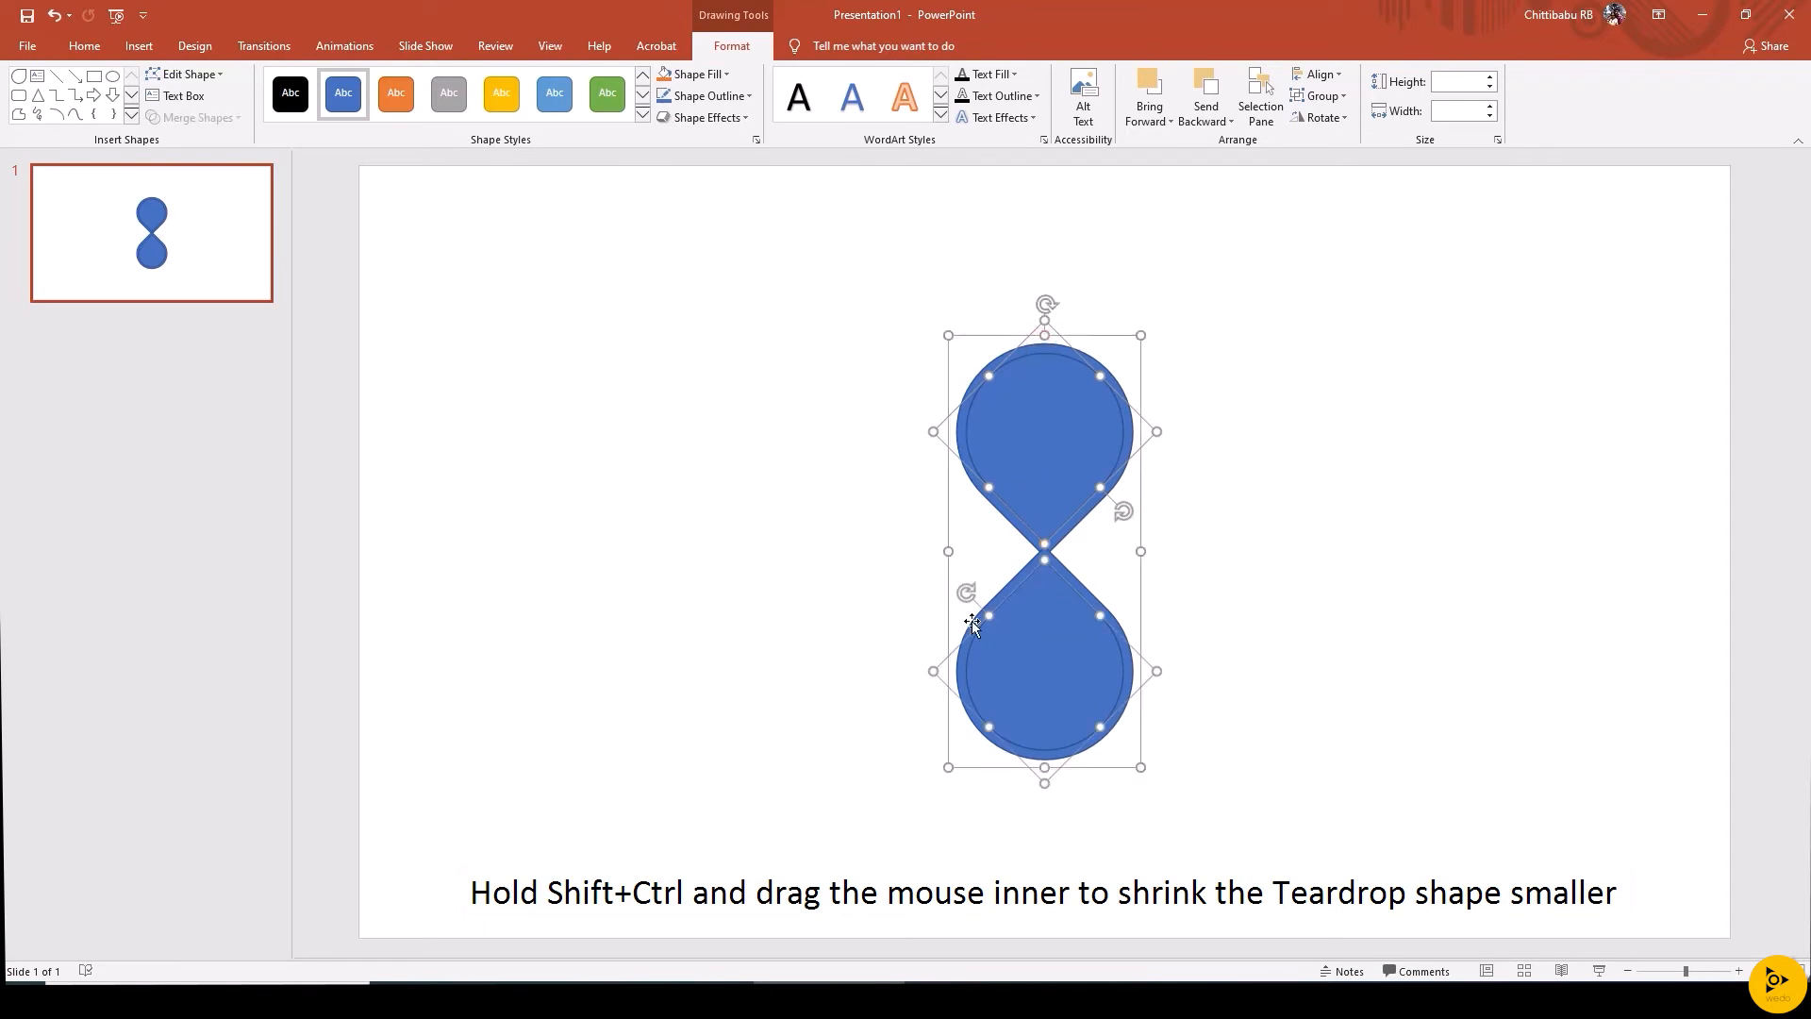
click(691, 73)
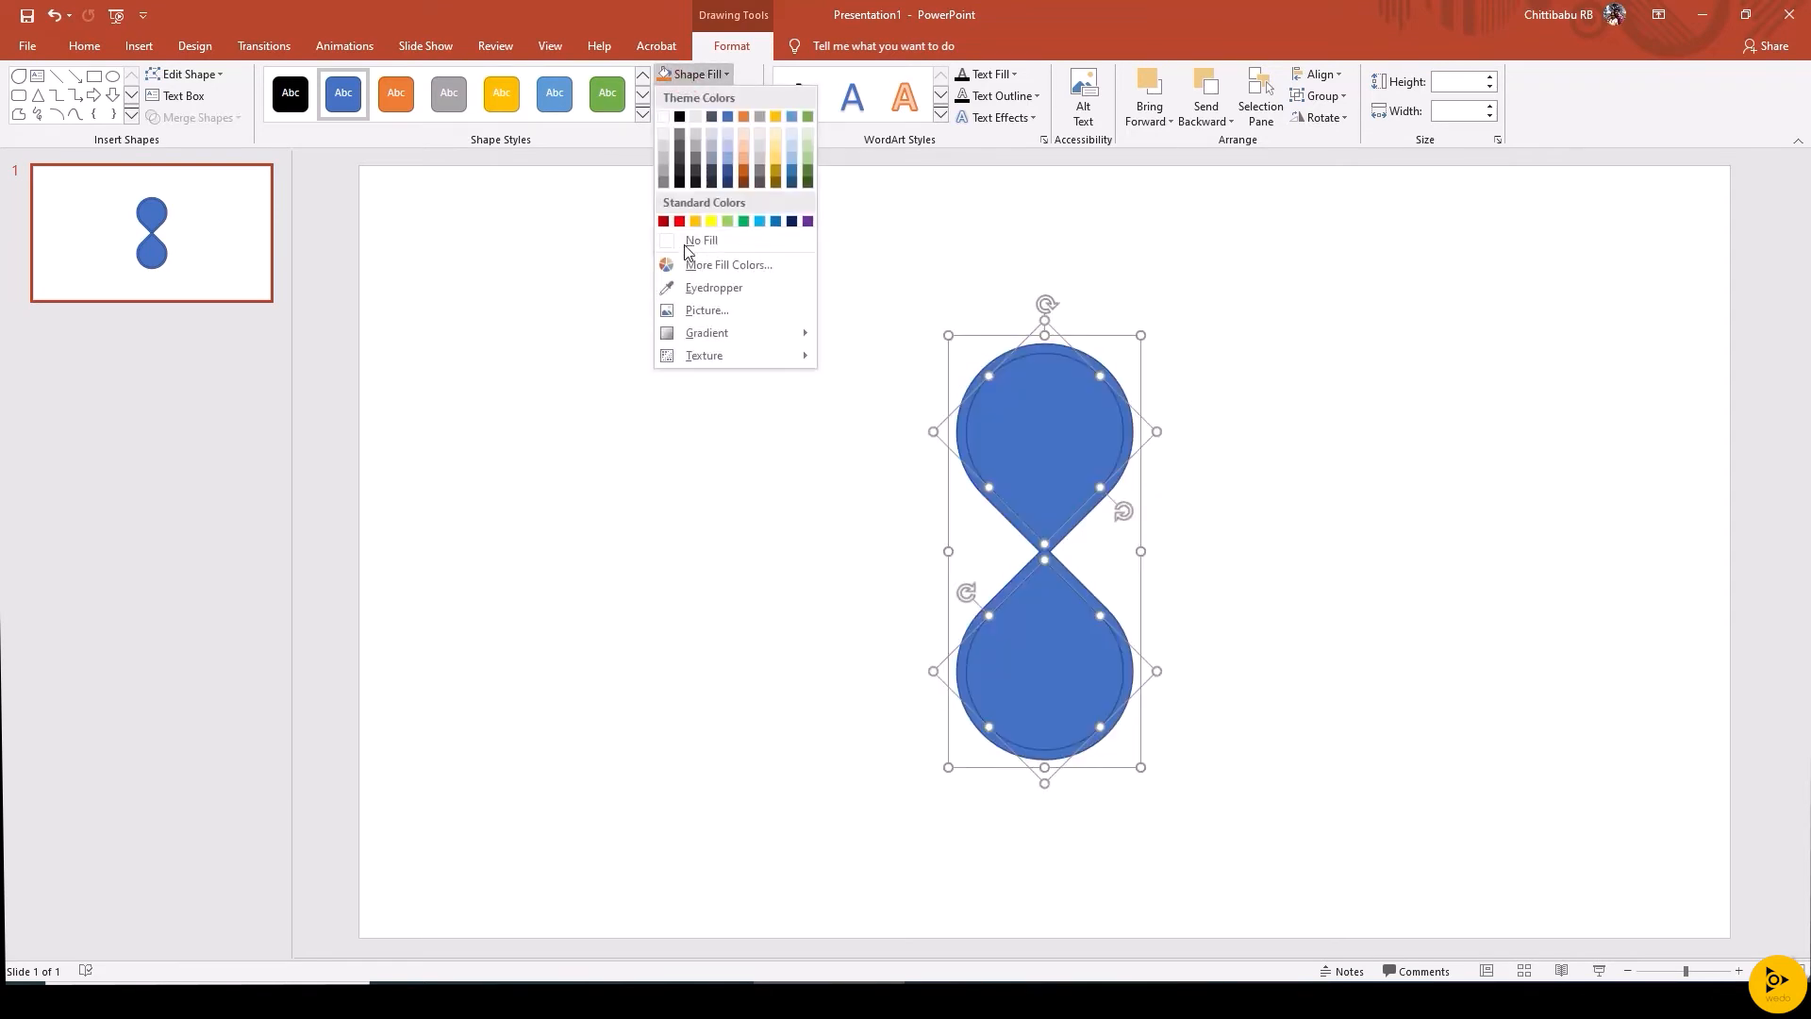
click(700, 241)
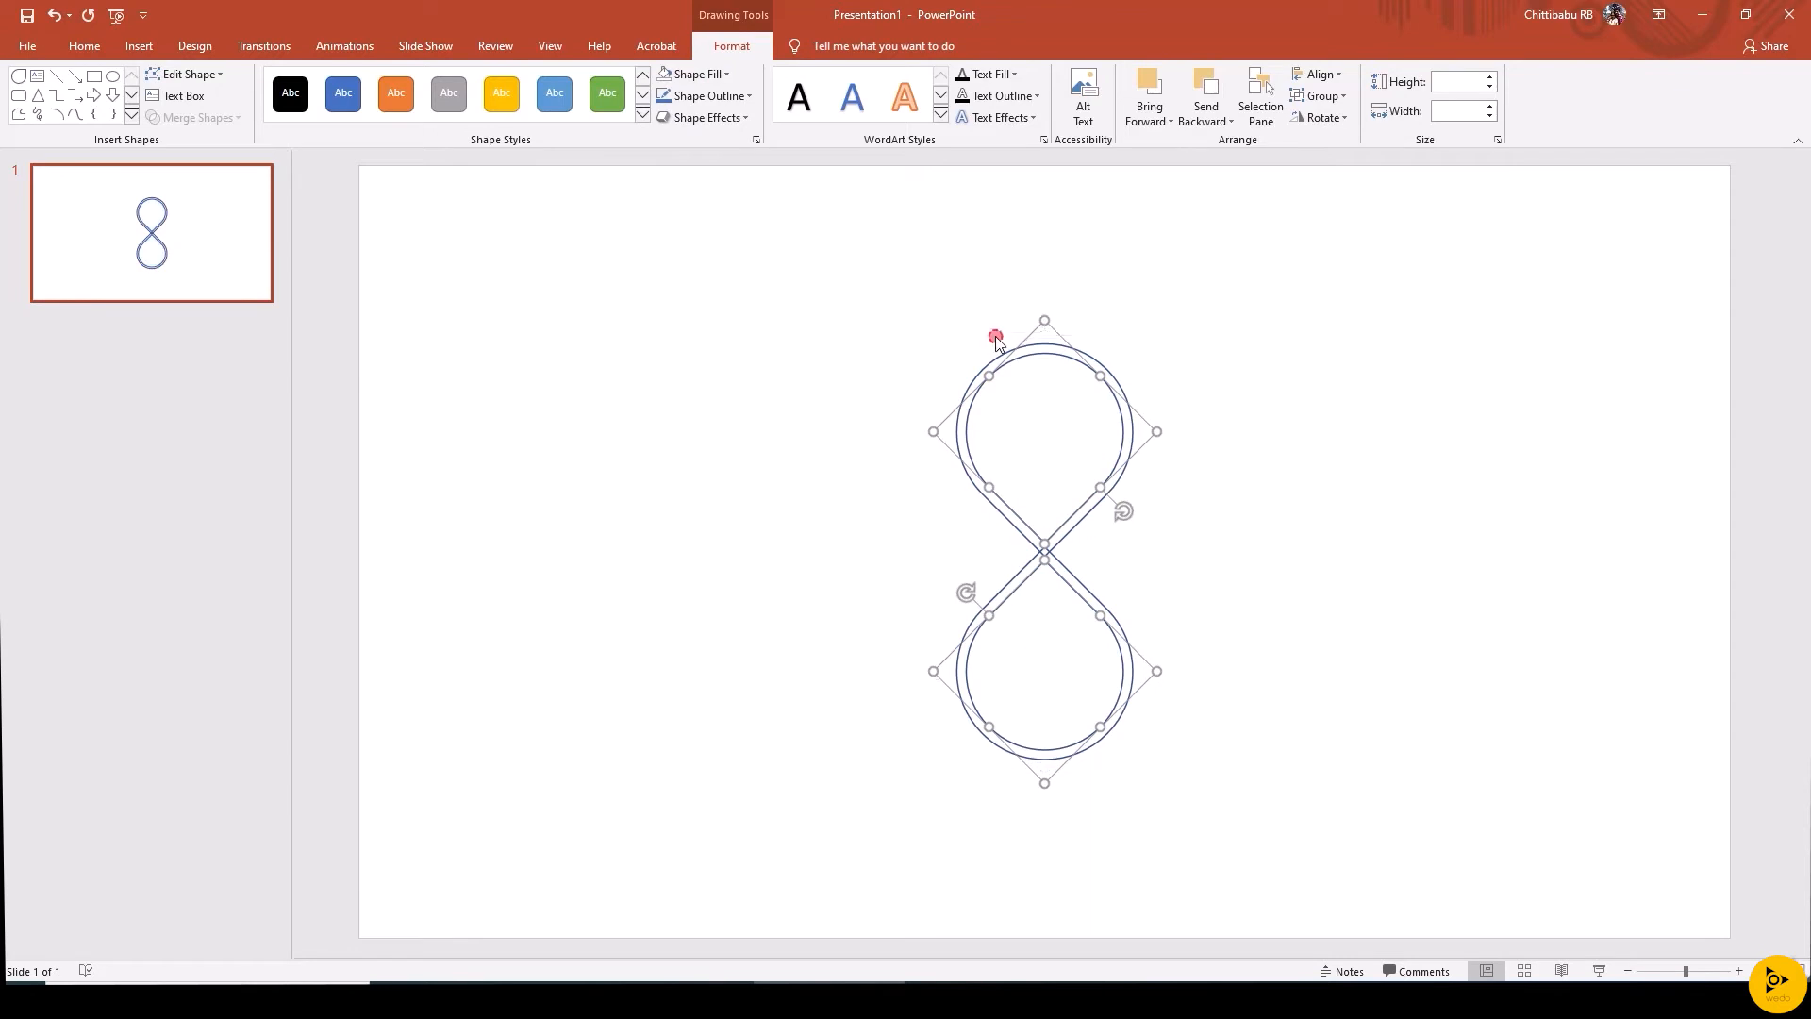
click(693, 74)
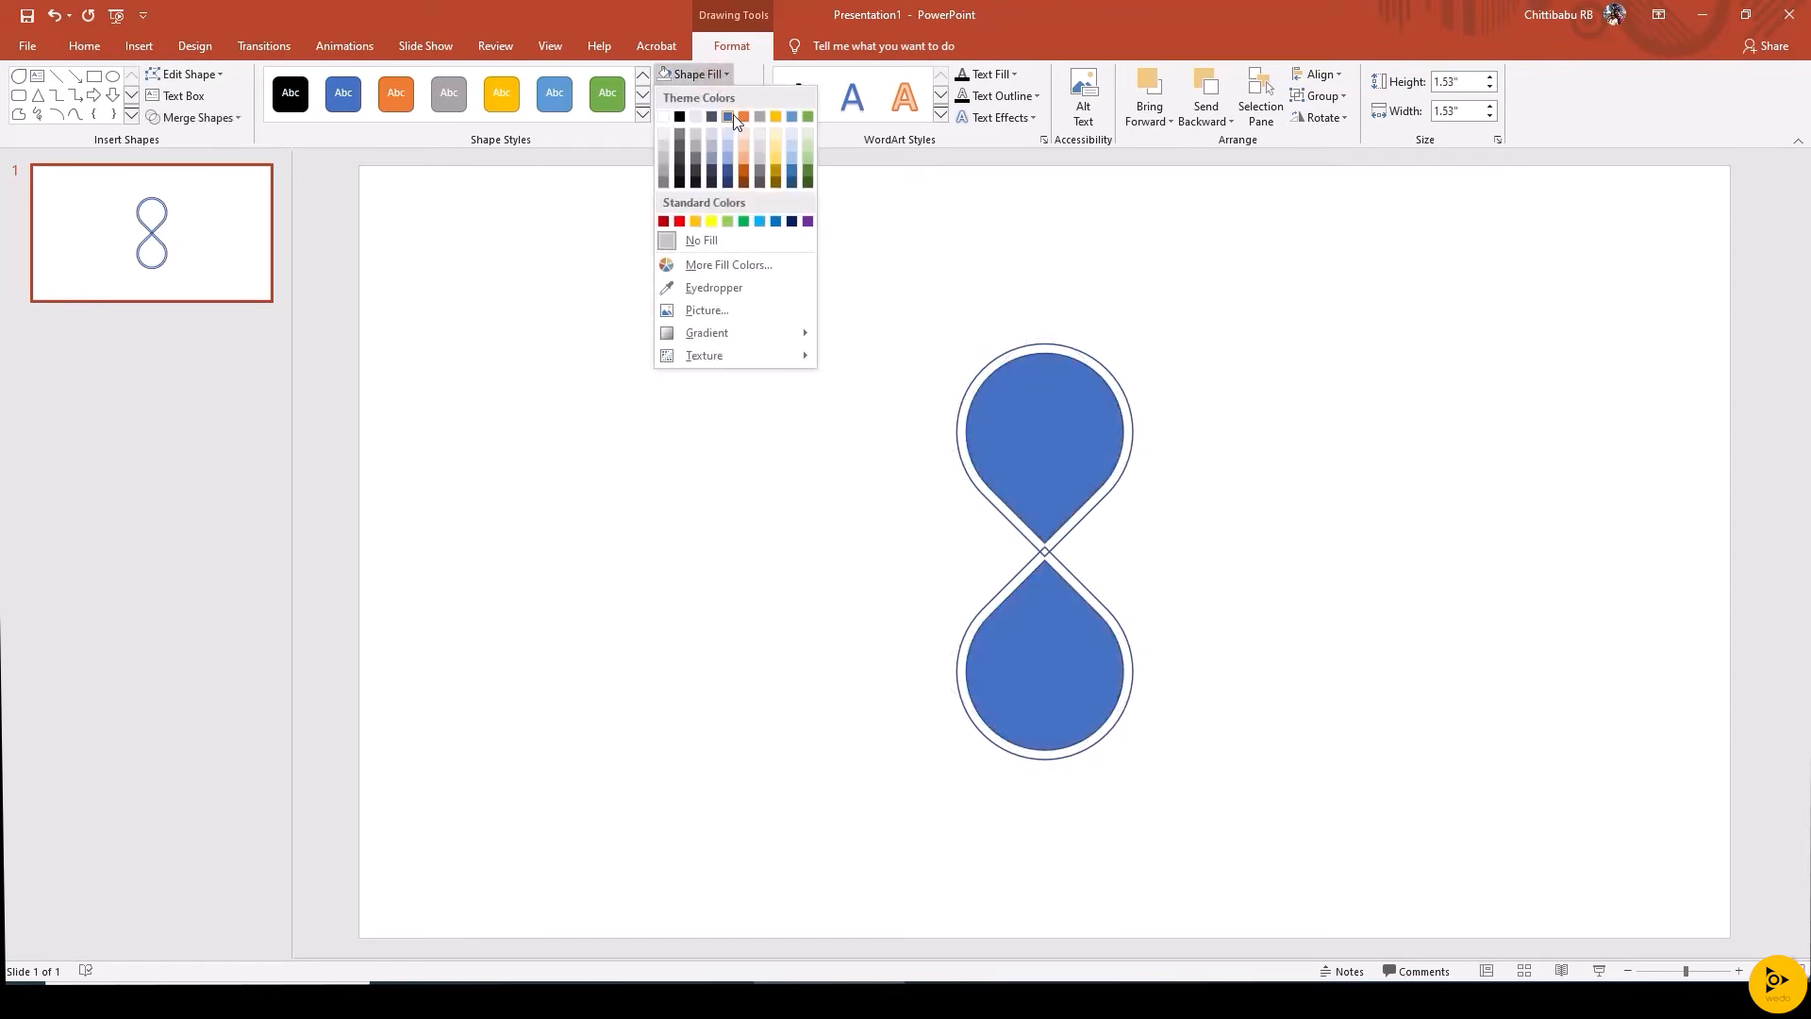
click(694, 221)
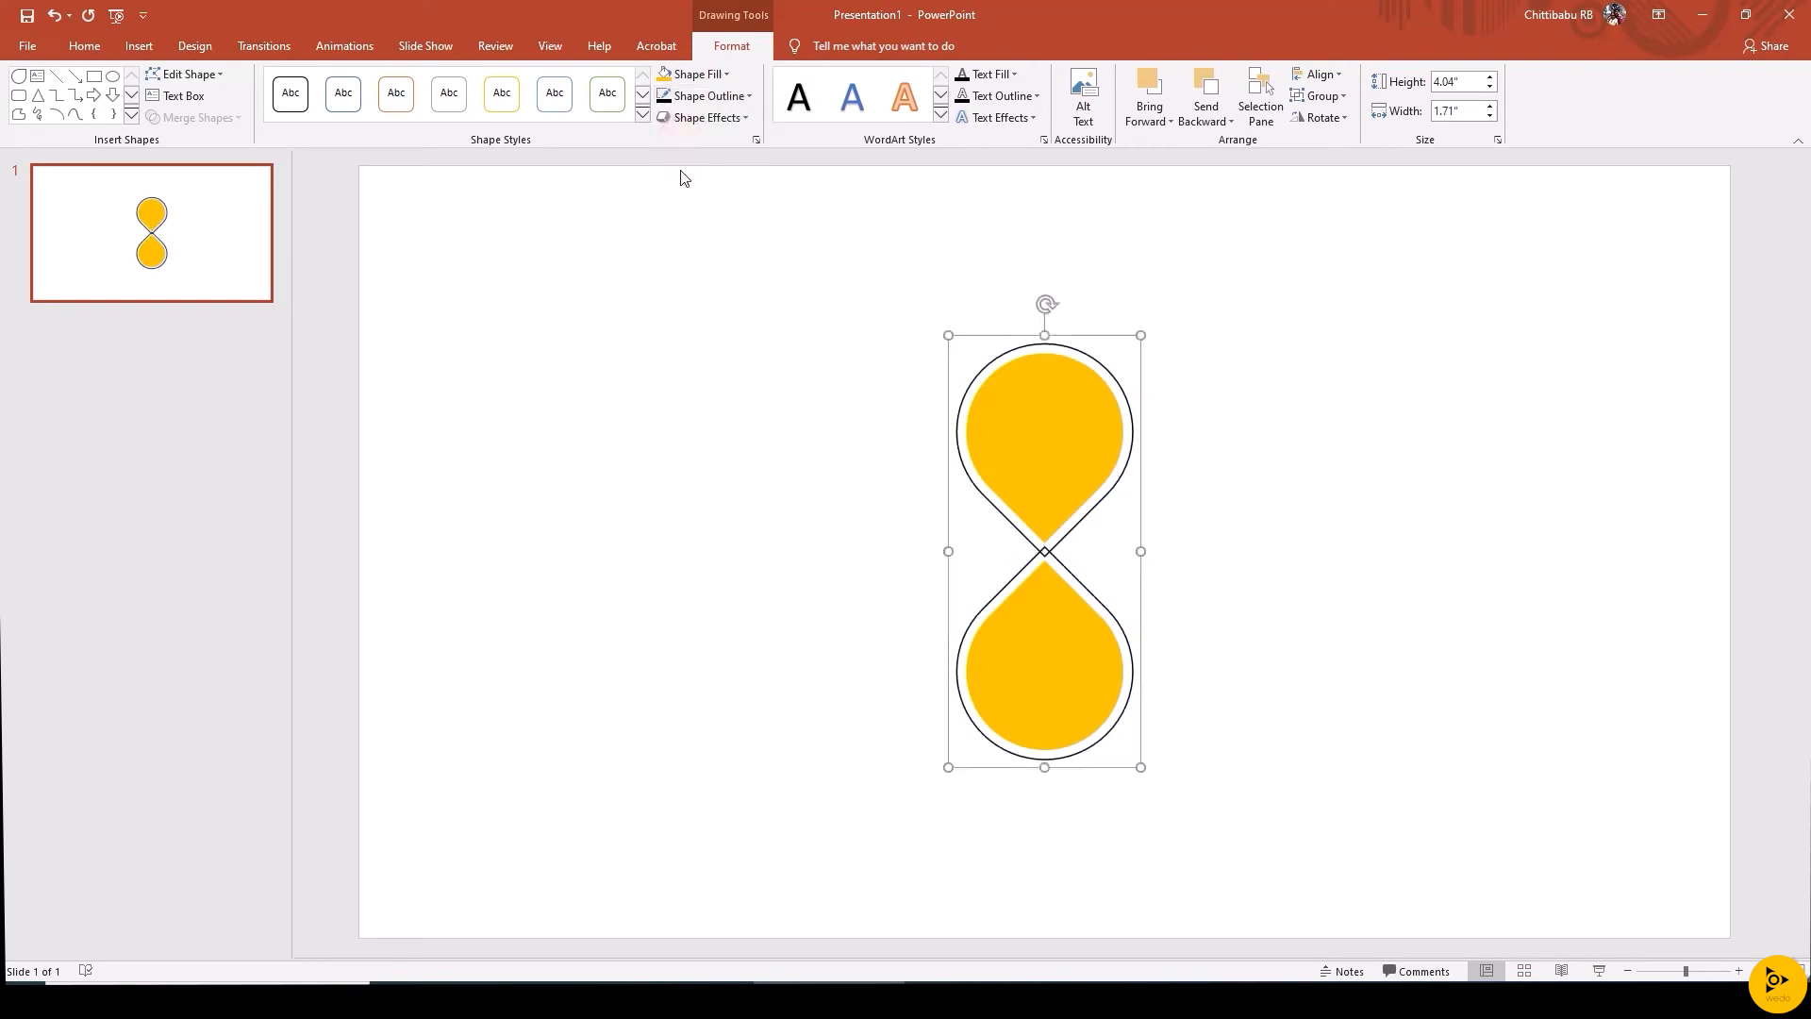
click(197, 117)
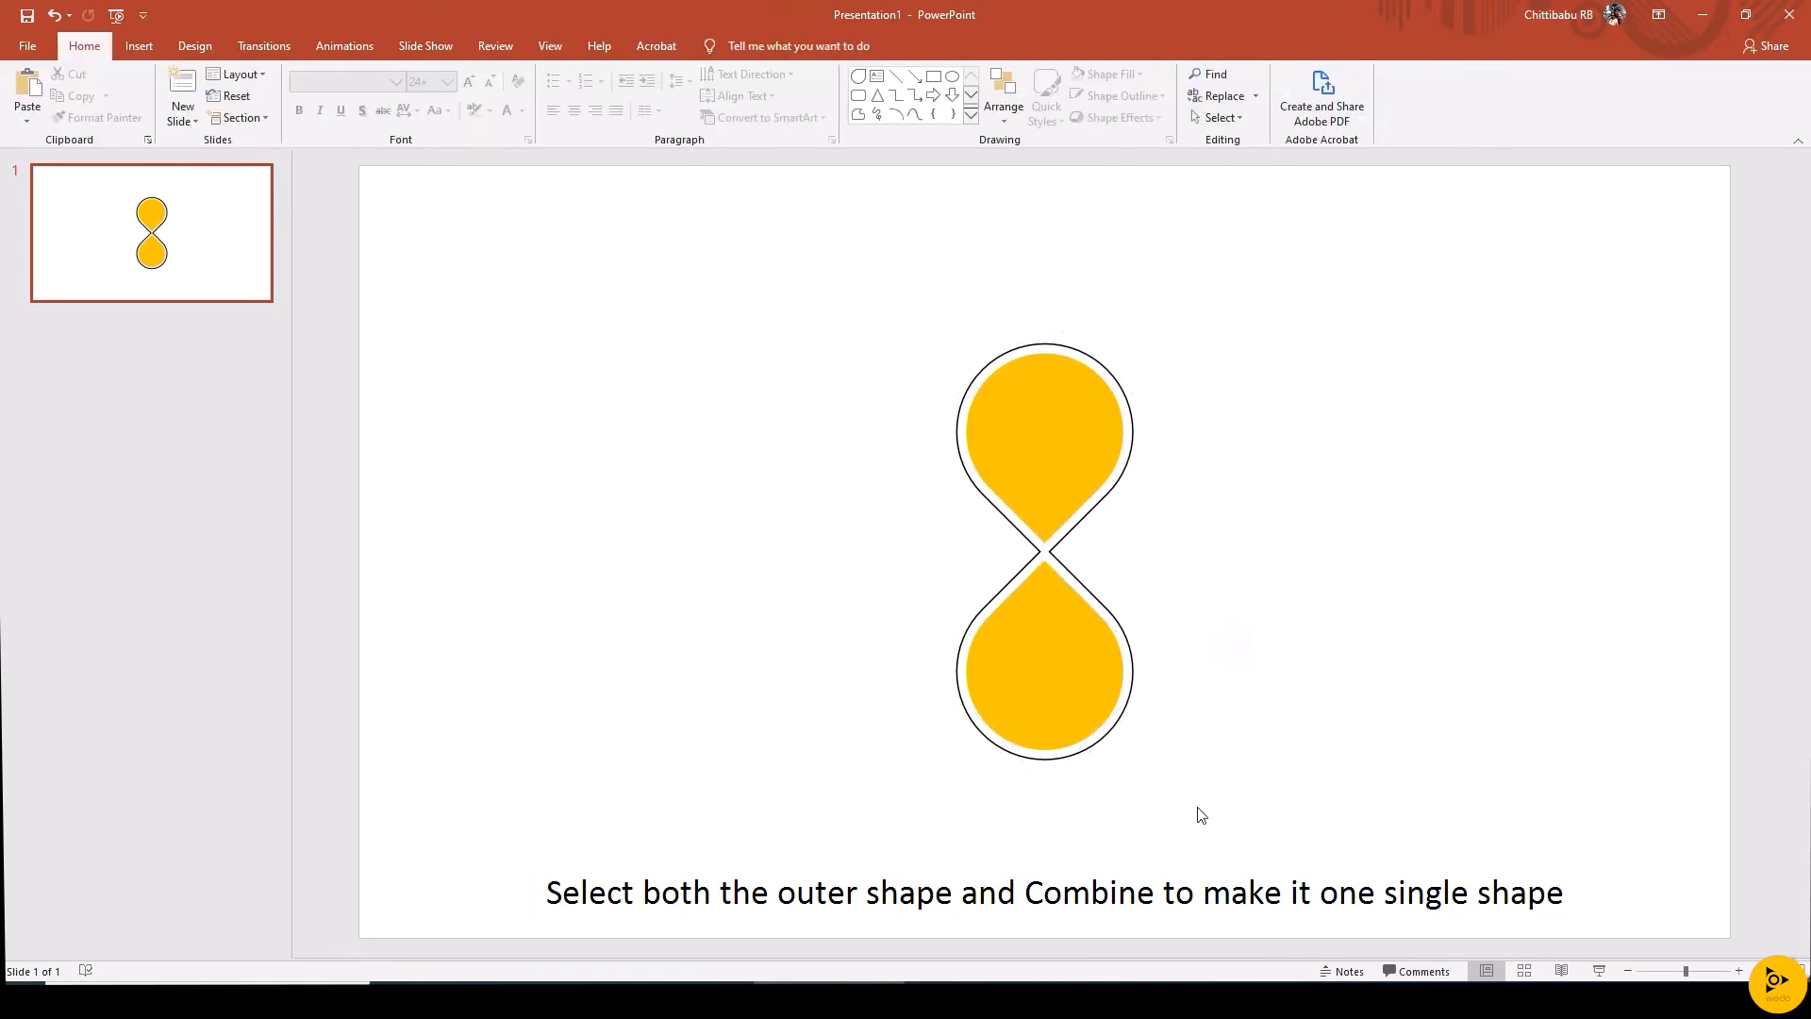
Draw a thin black rectangle bar above the hourglass and copy it below
click(300, 94)
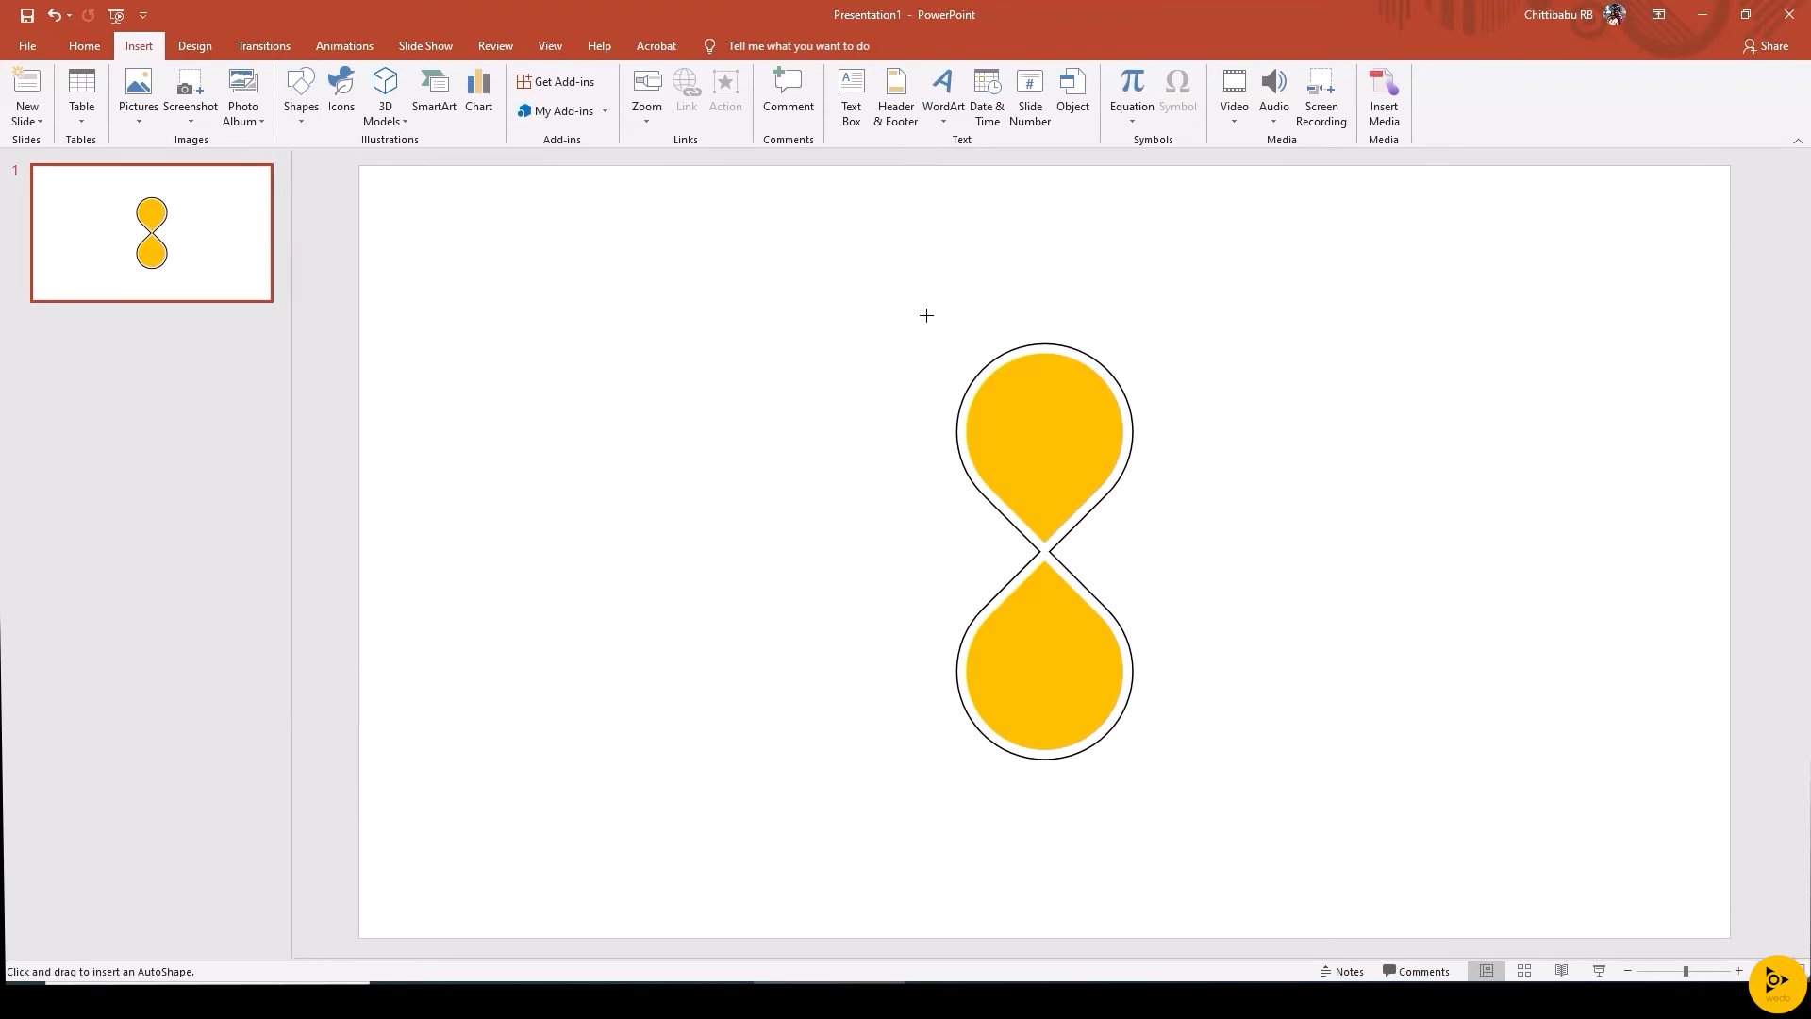
drag(925, 327, 1112, 327)
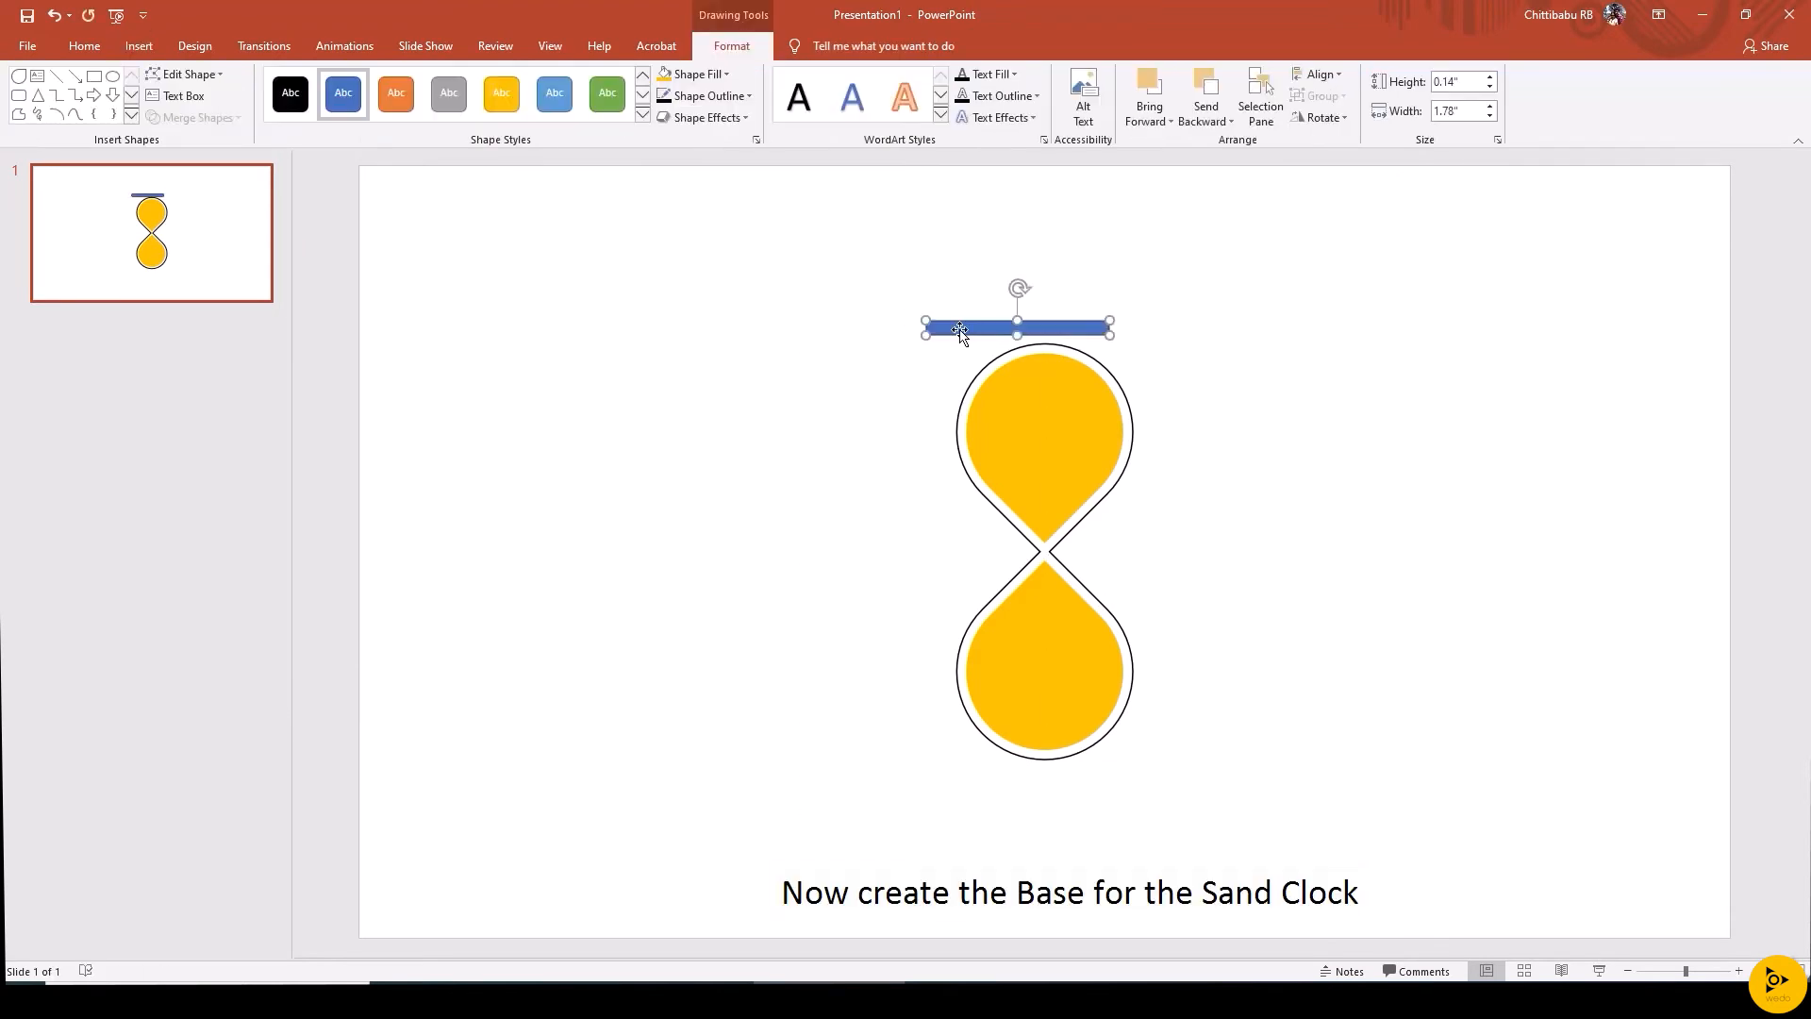
drag(958, 329, 996, 336)
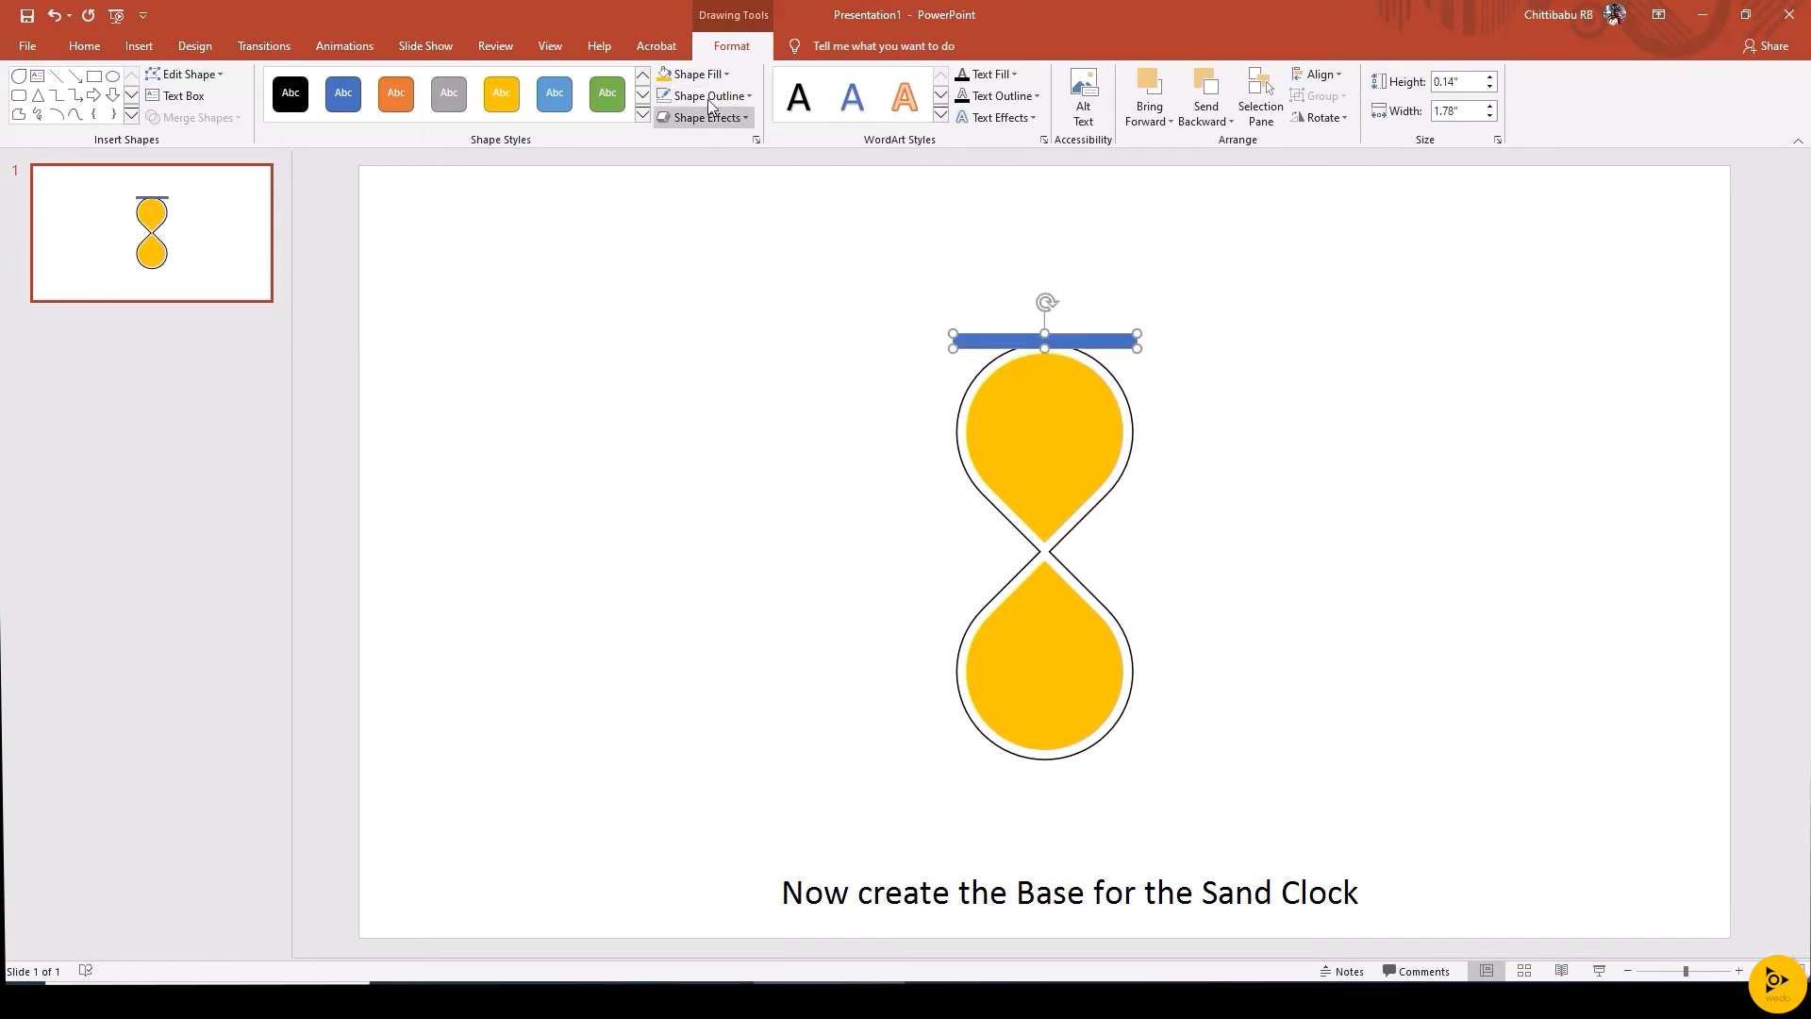
click(698, 73)
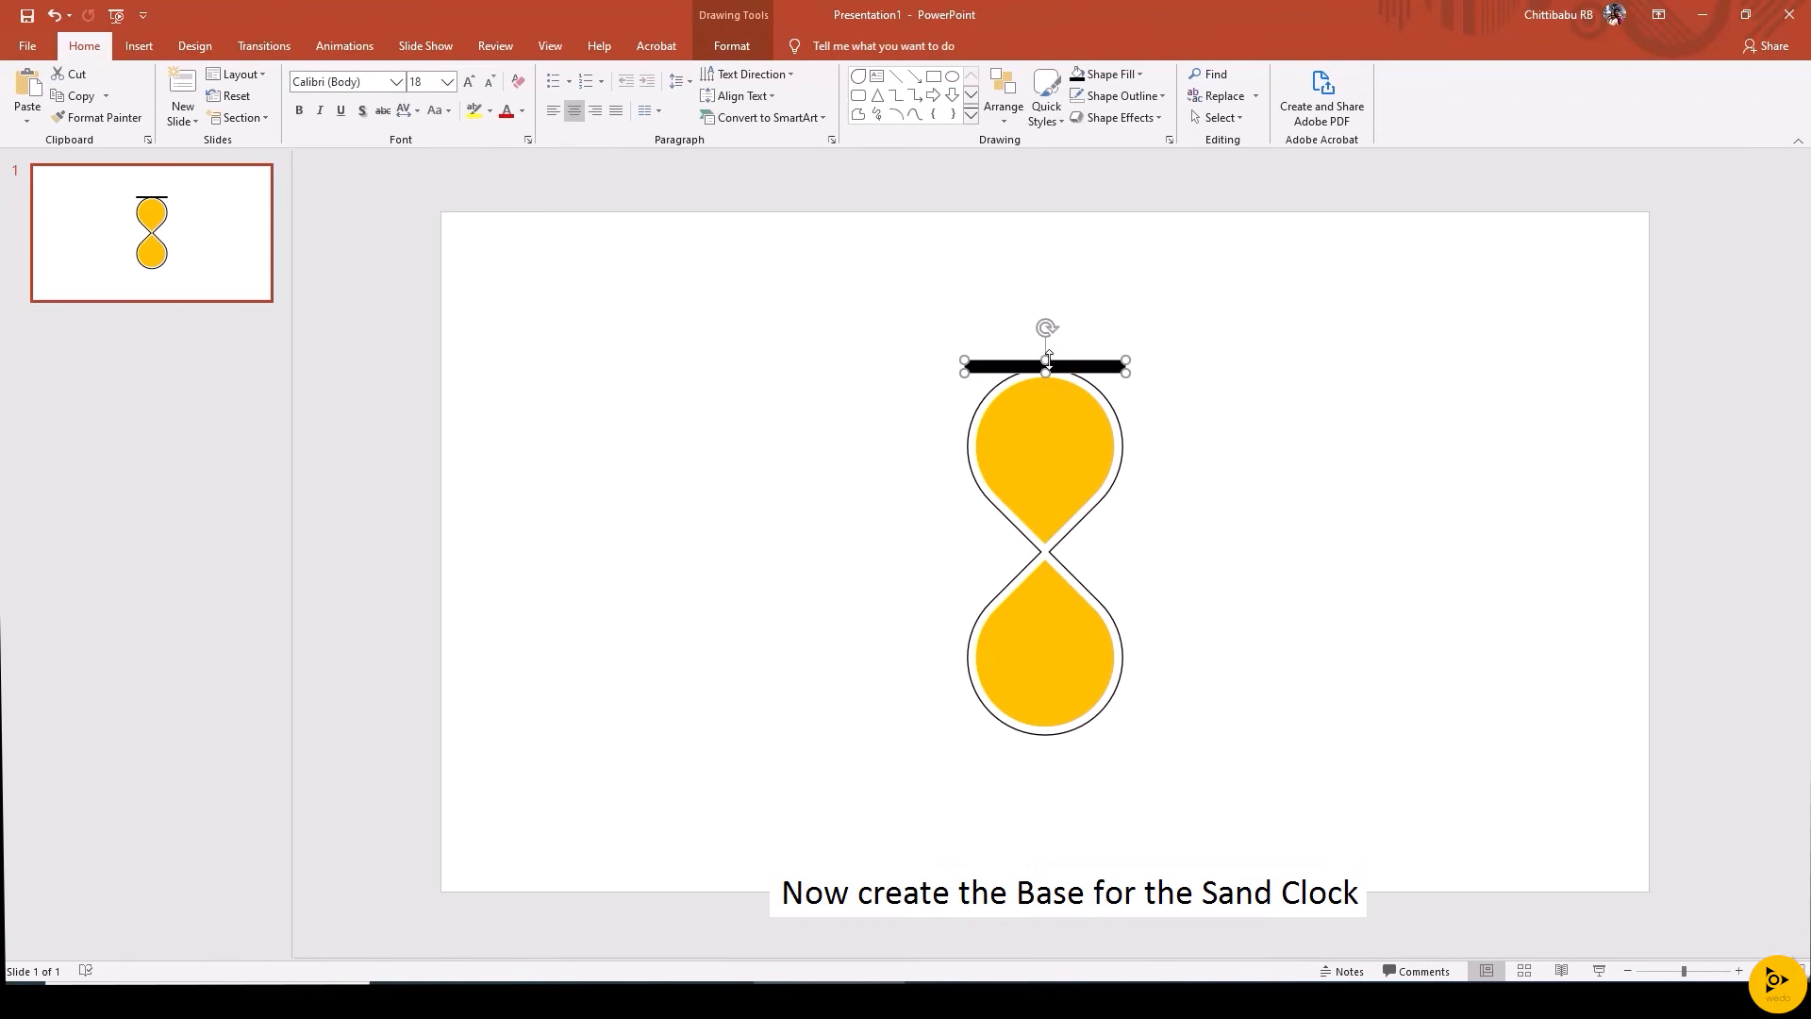
drag(1046, 364, 1045, 366)
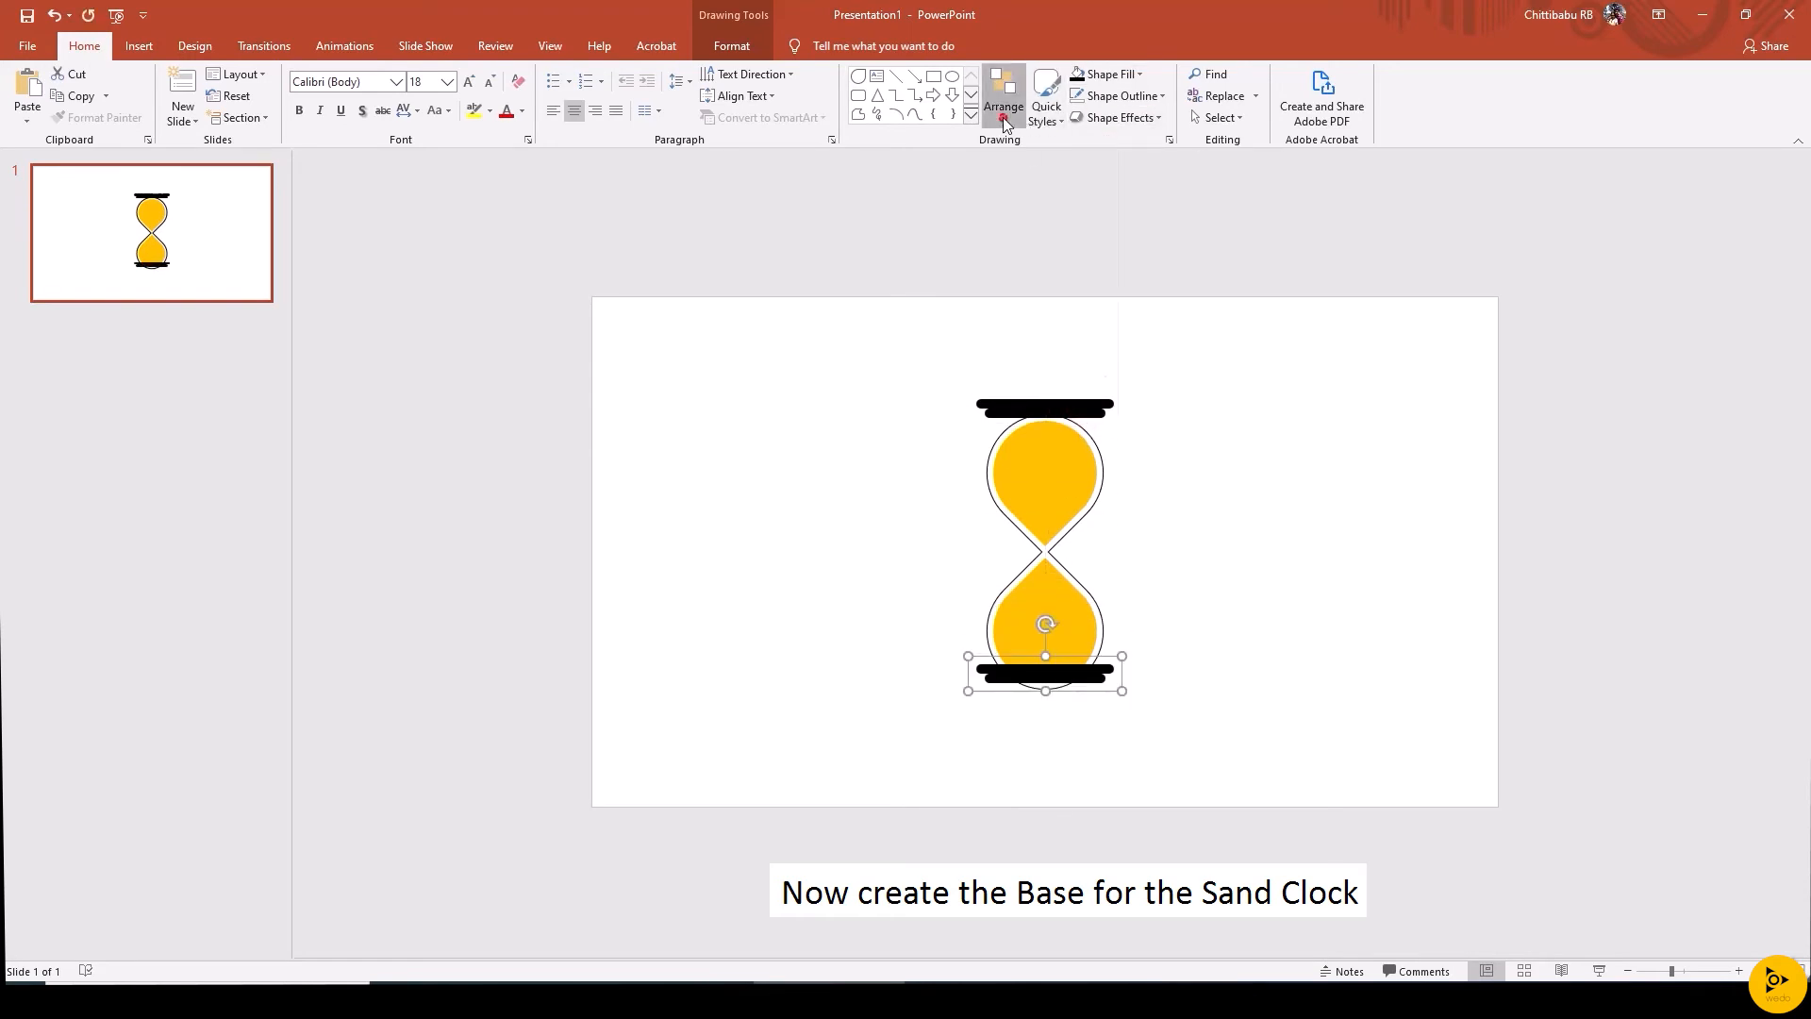
Rotate the bottom bar and align the hourglass pieces with their bases
click(1003, 103)
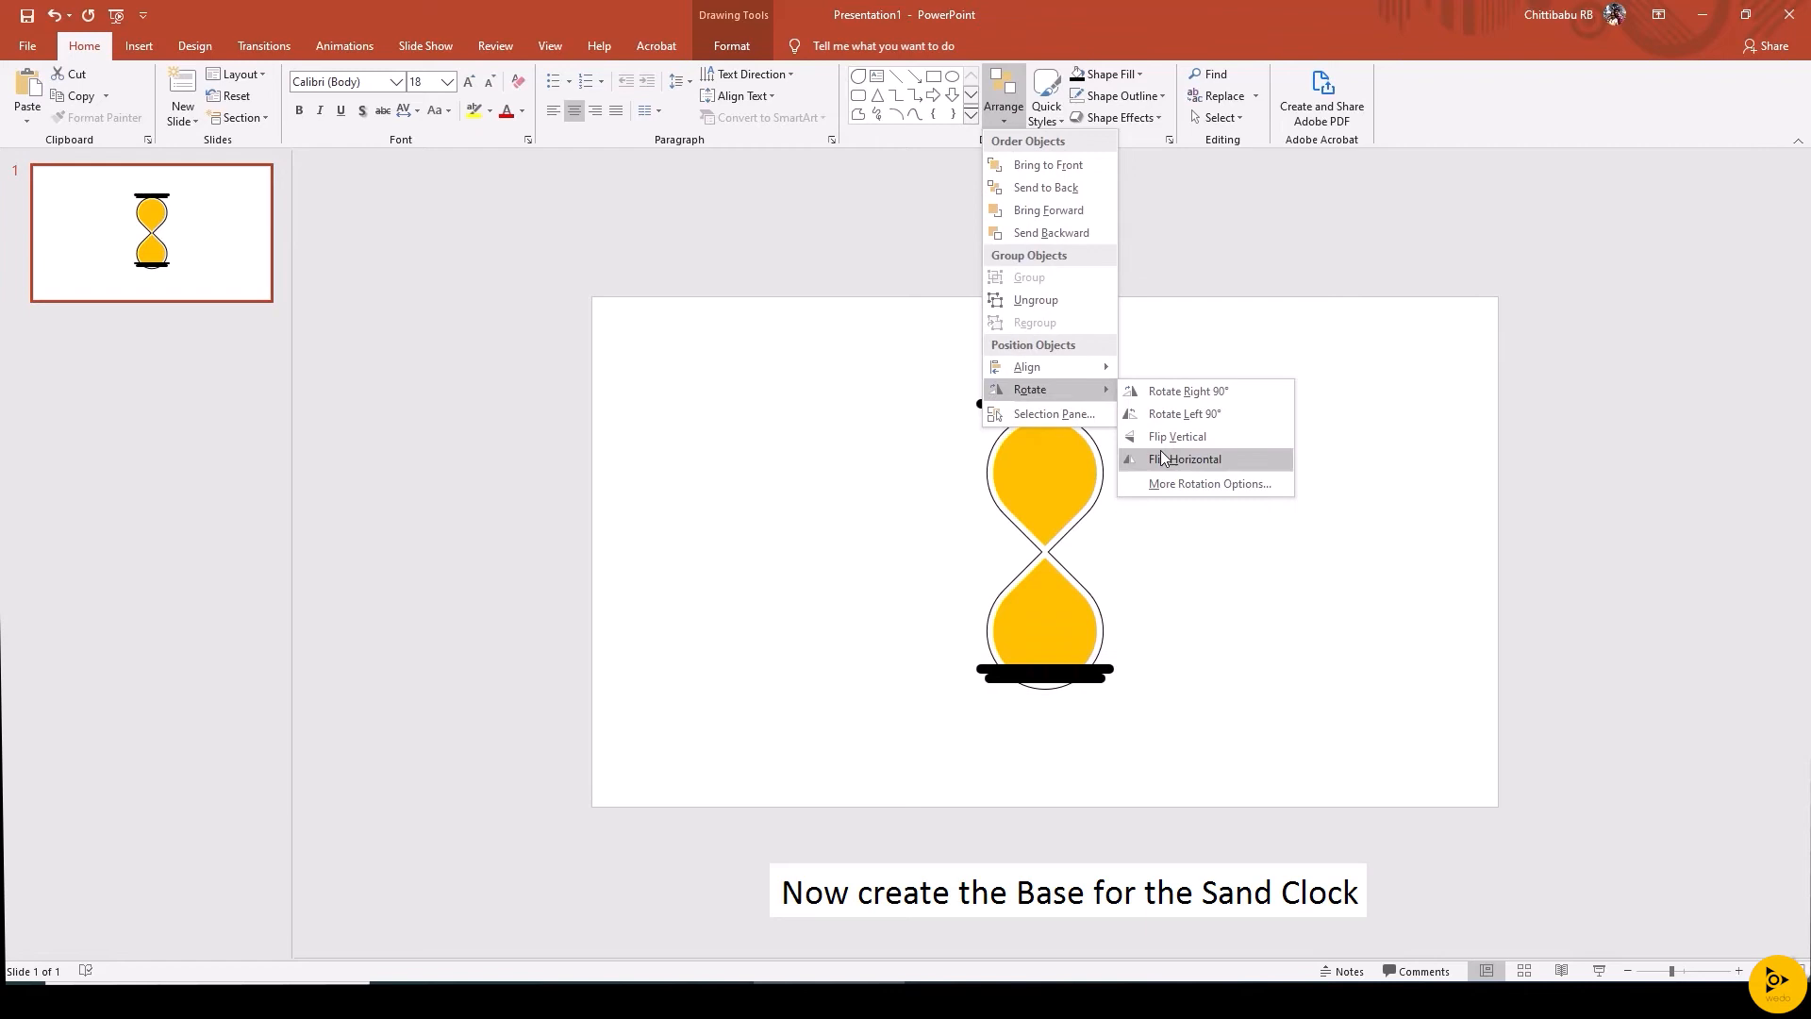
click(1177, 437)
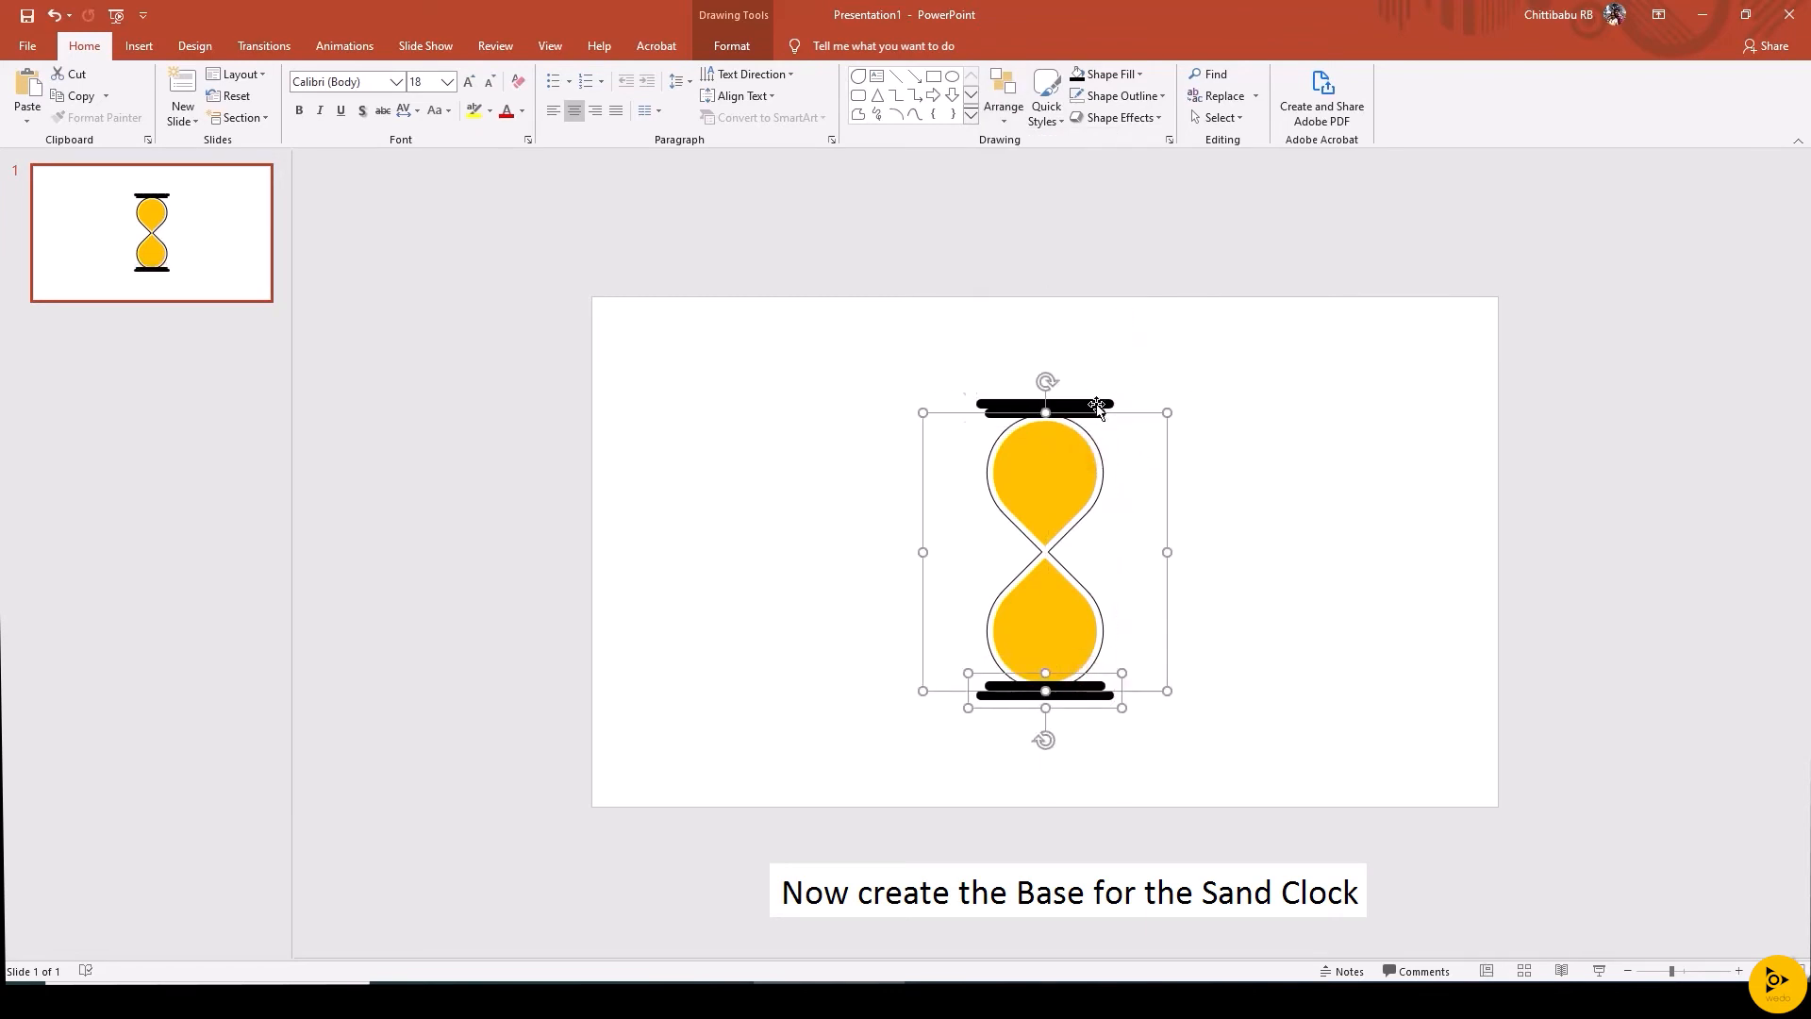
click(1002, 94)
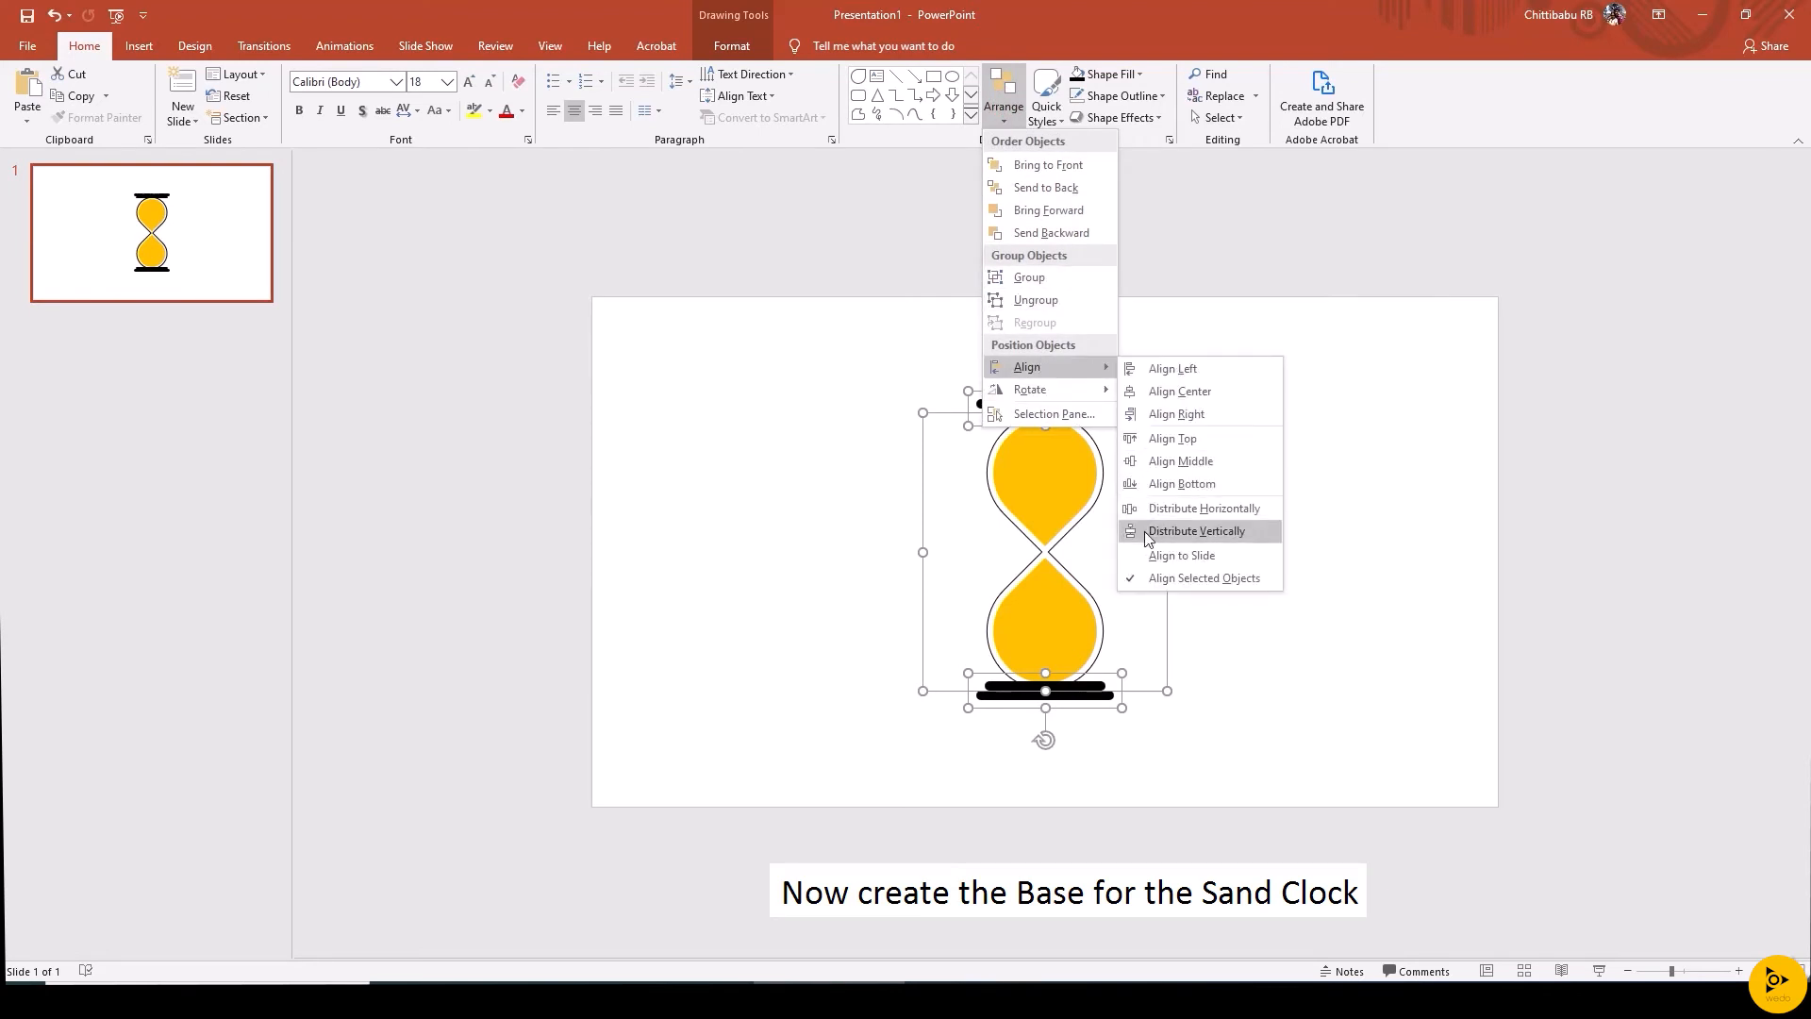
click(1195, 530)
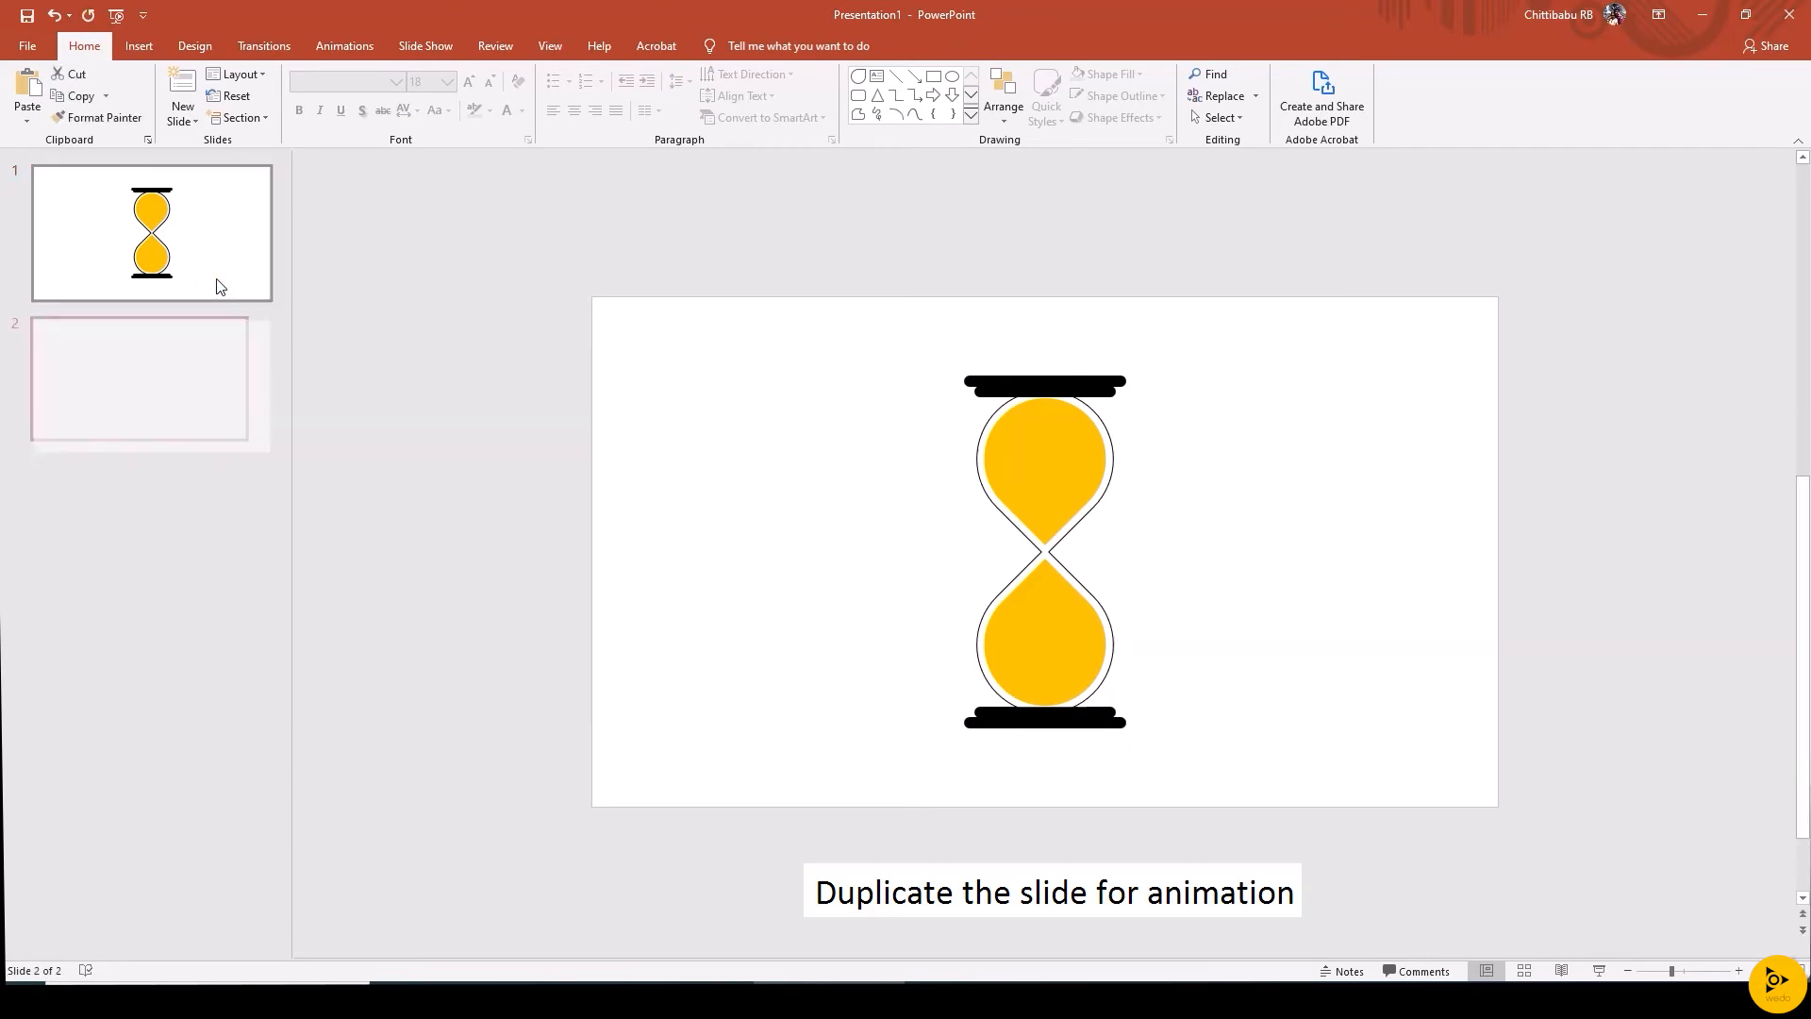
On slide 1, delete the upper yellow inner teardrop
click(150, 231)
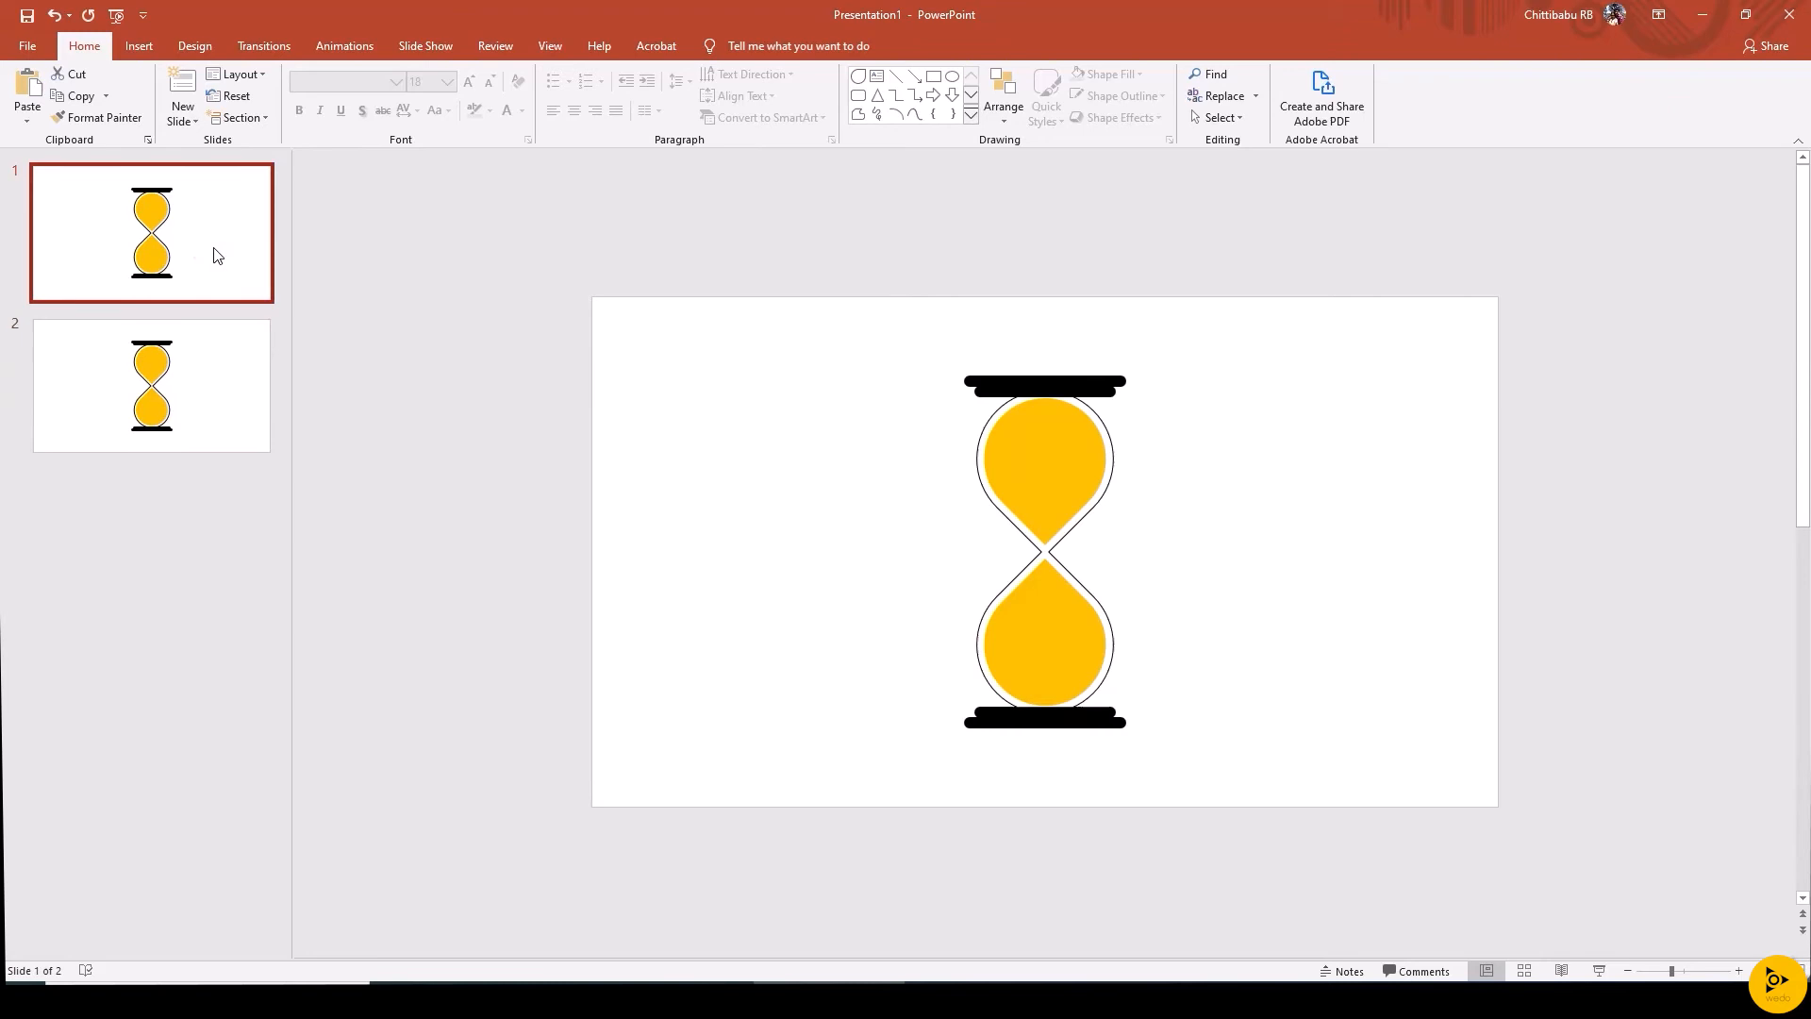
click(1045, 612)
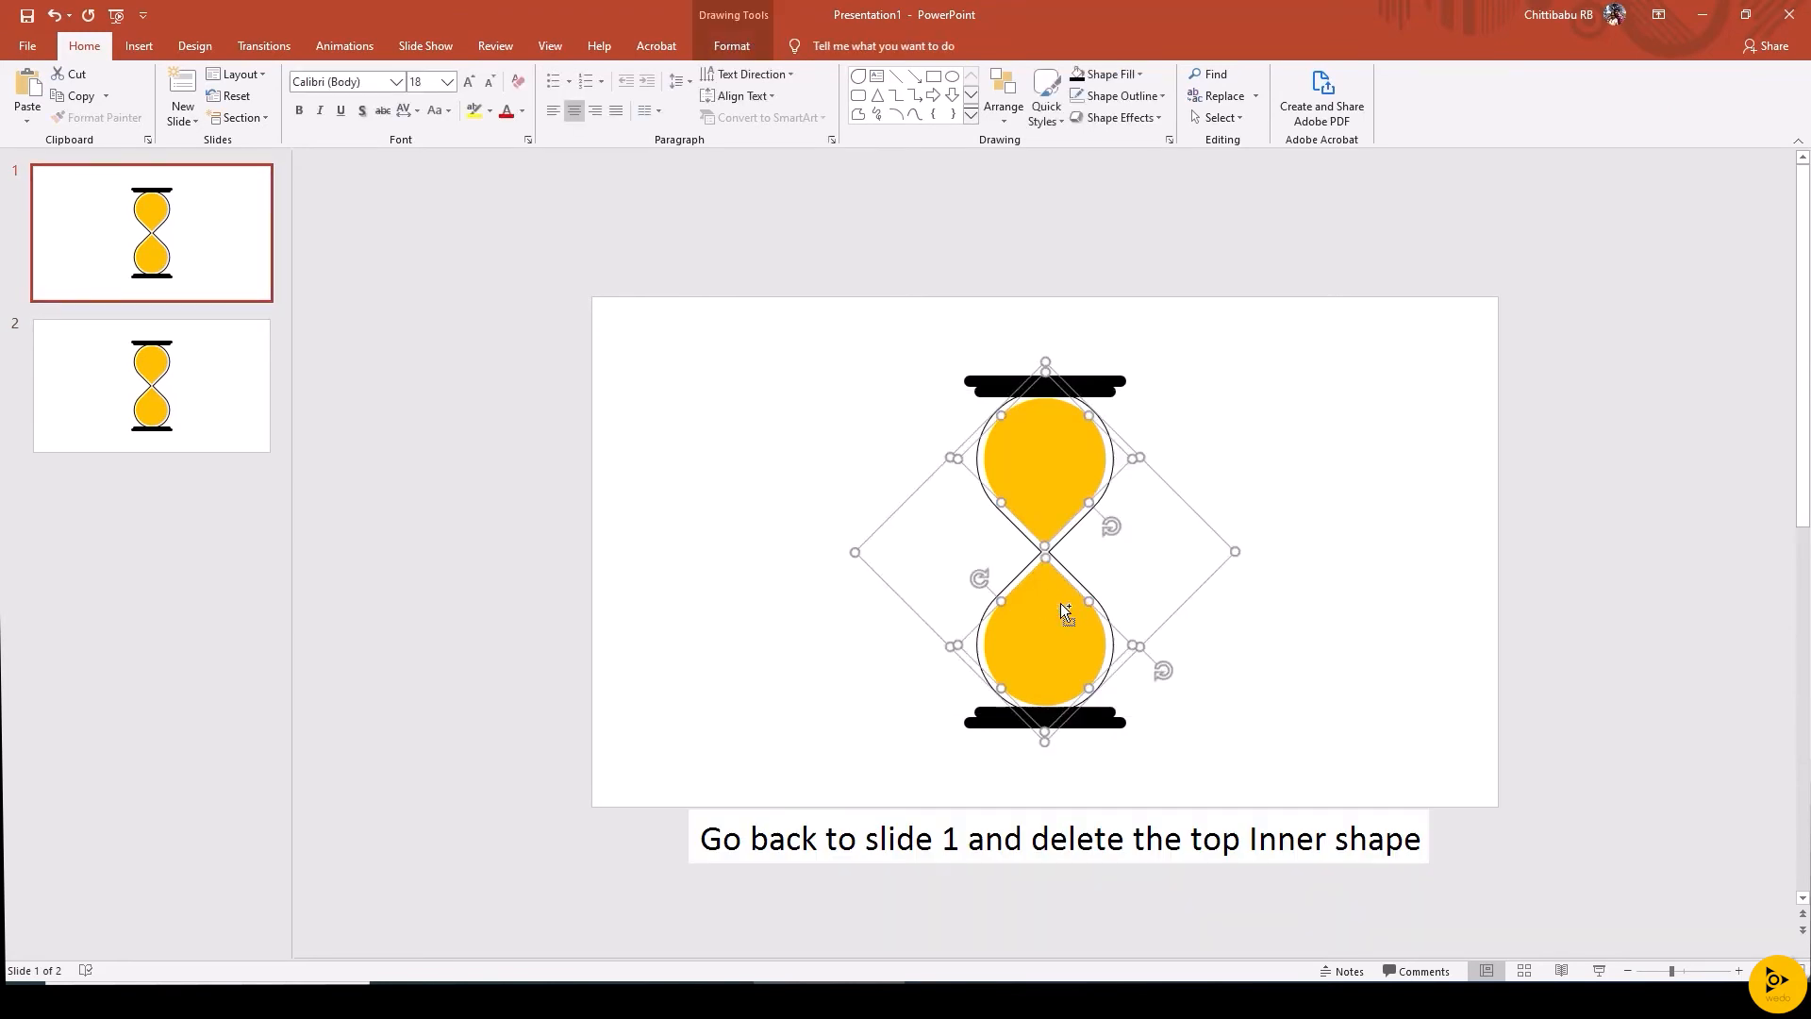
click(1043, 451)
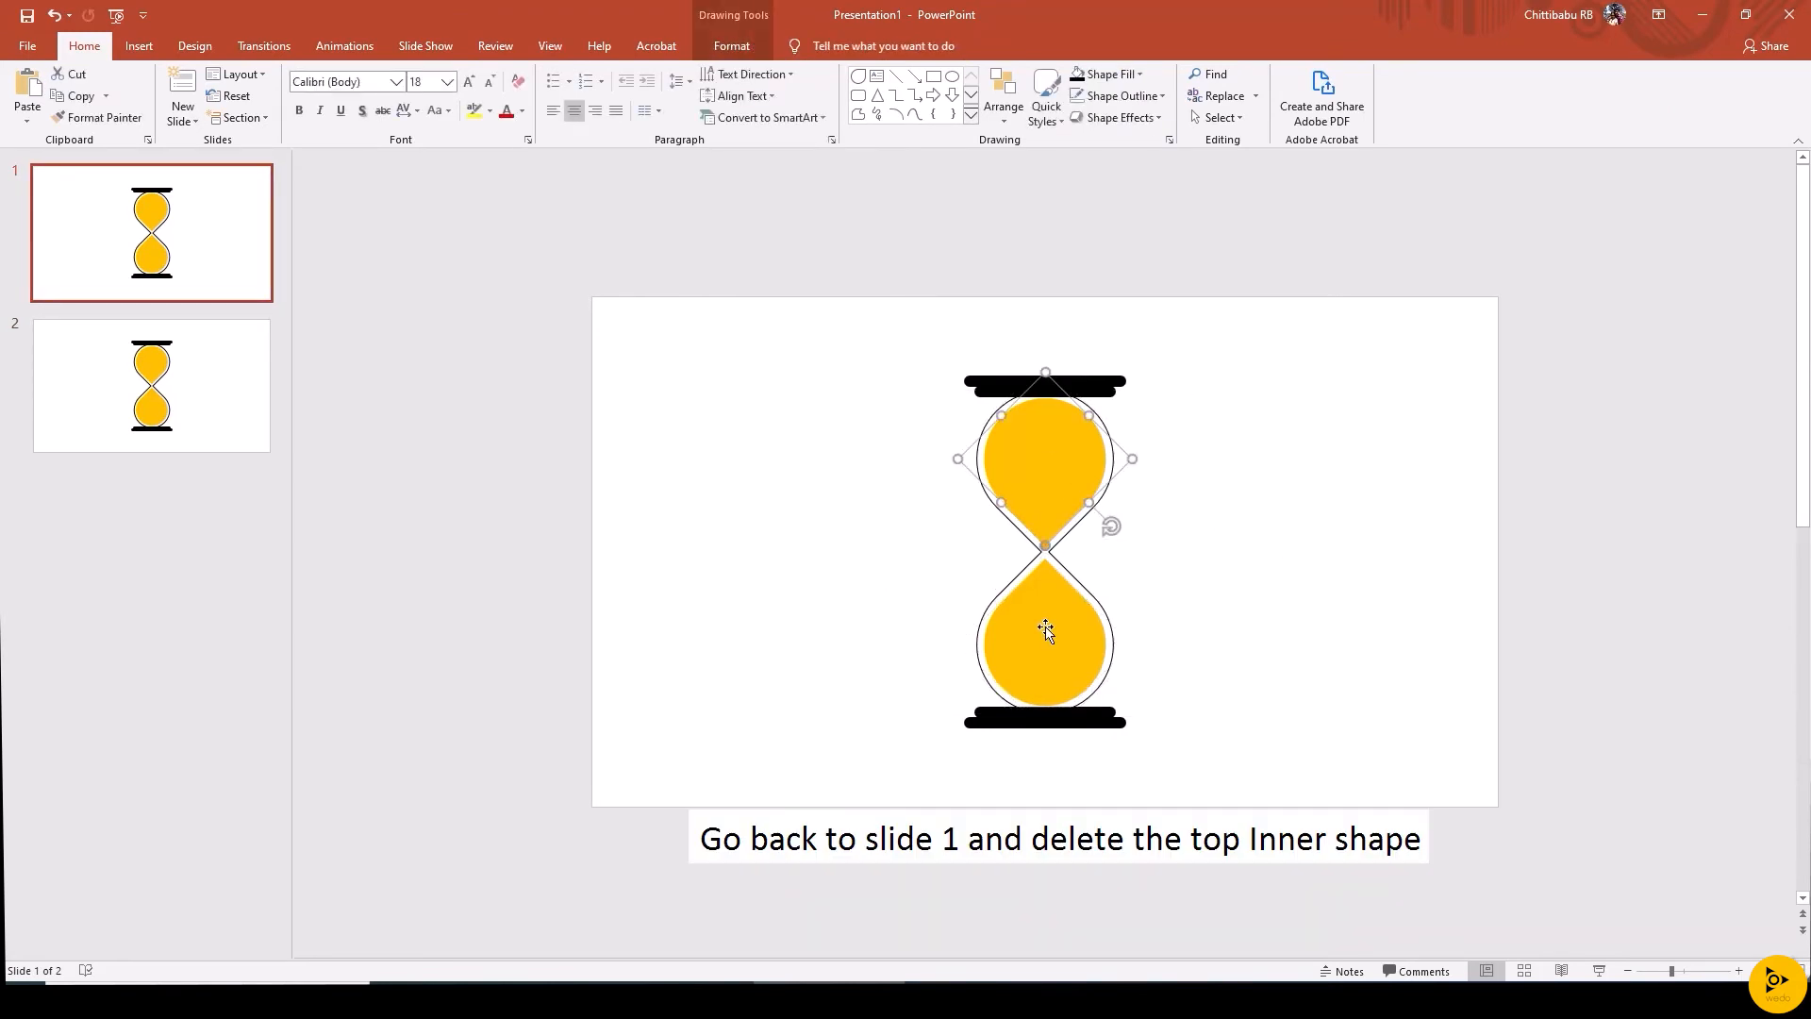
key(Delete)
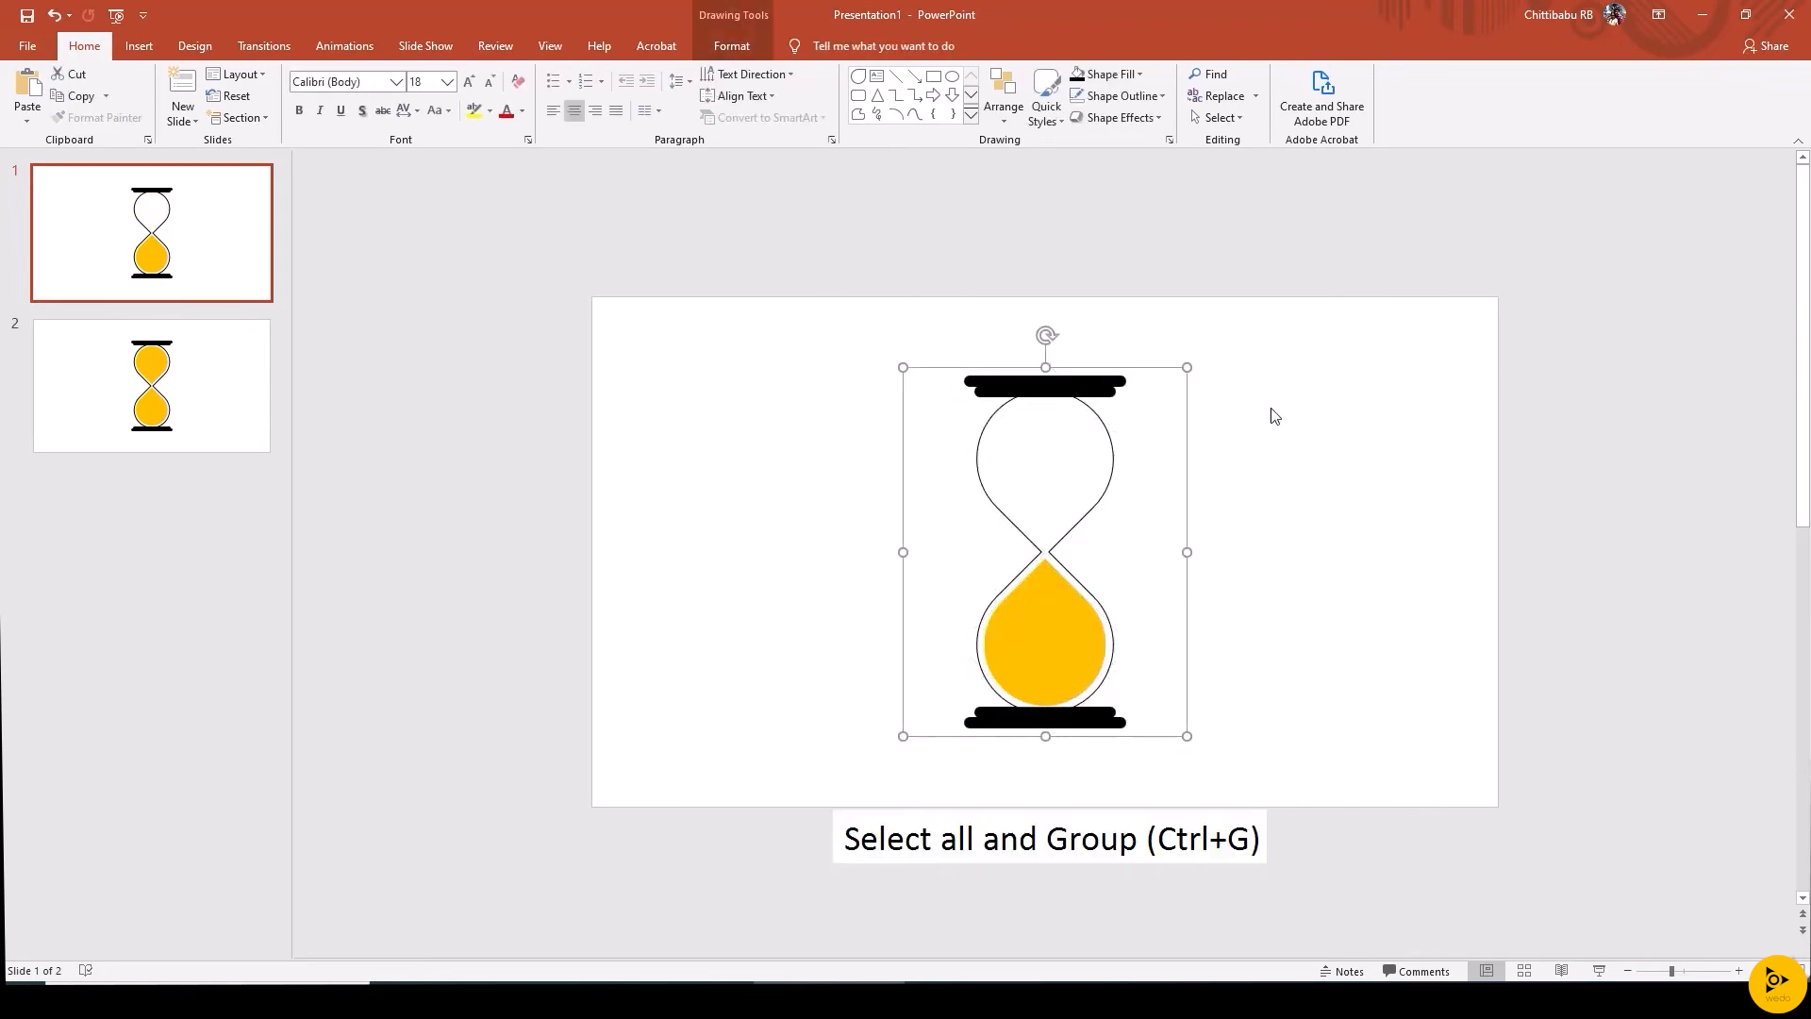
Apply a Spin animation to the hourglass with a 180° clockwise amount
click(344, 46)
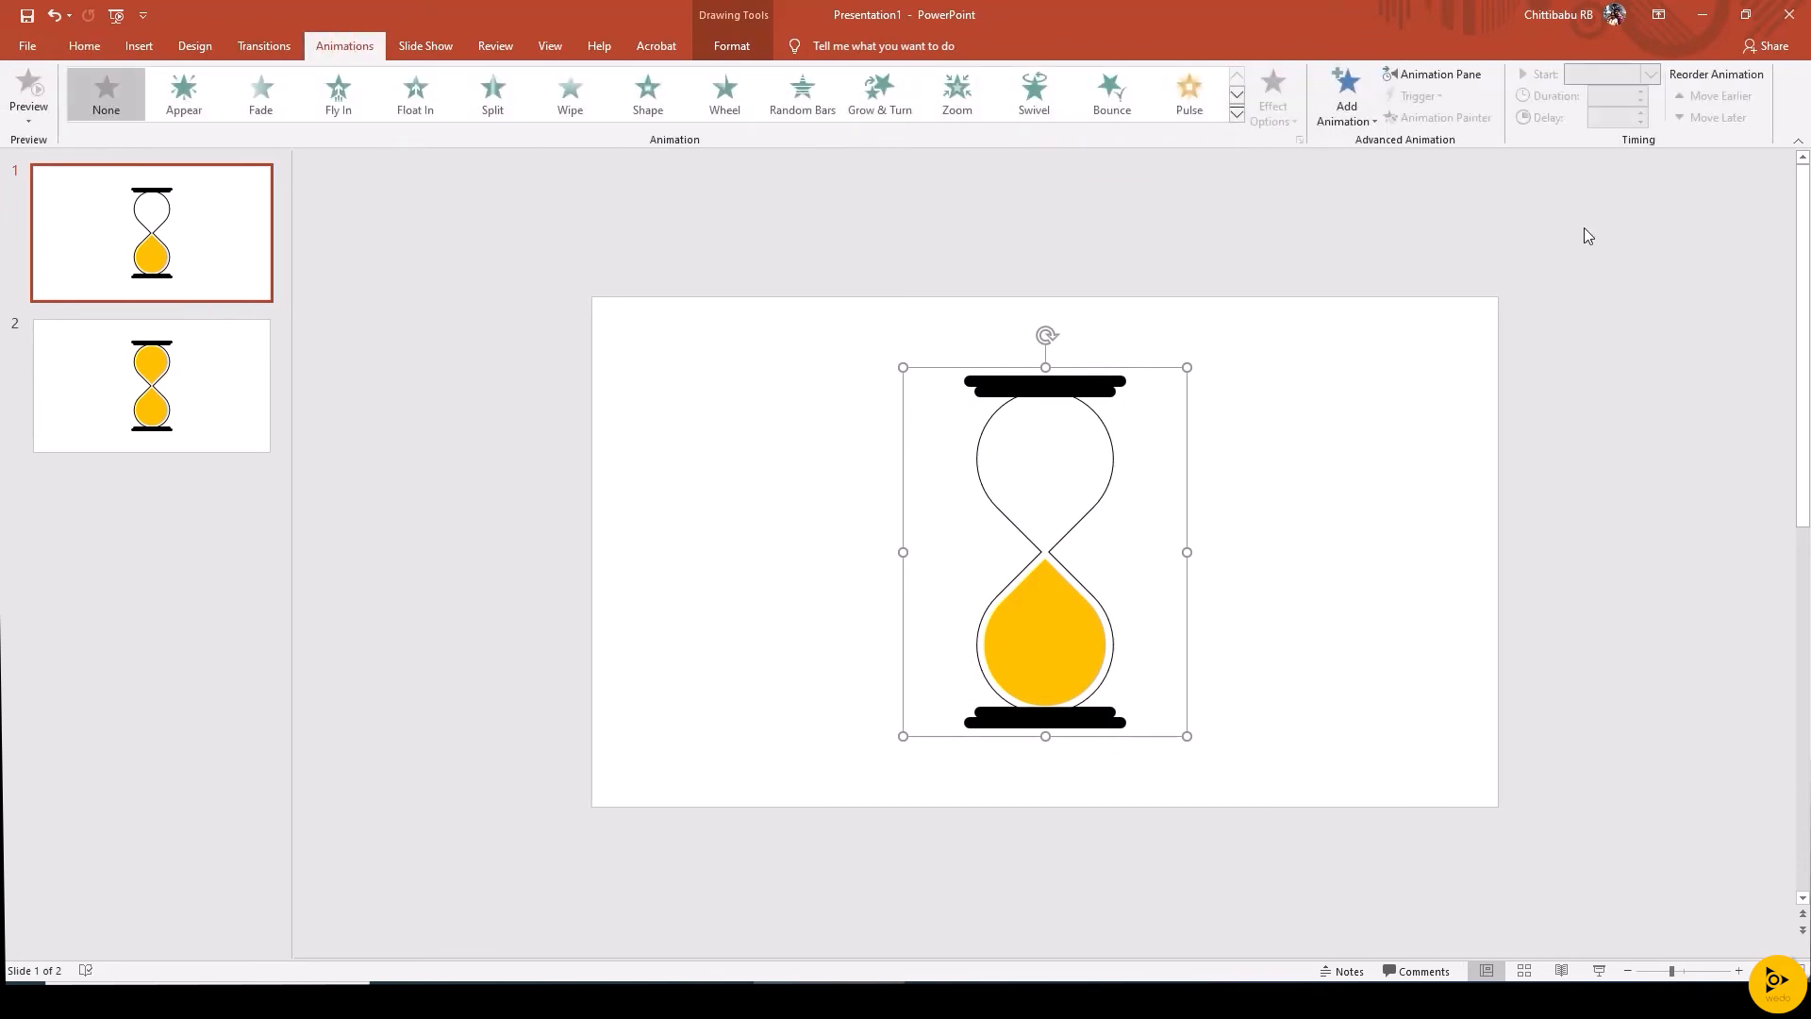
mouse_move(1344, 94)
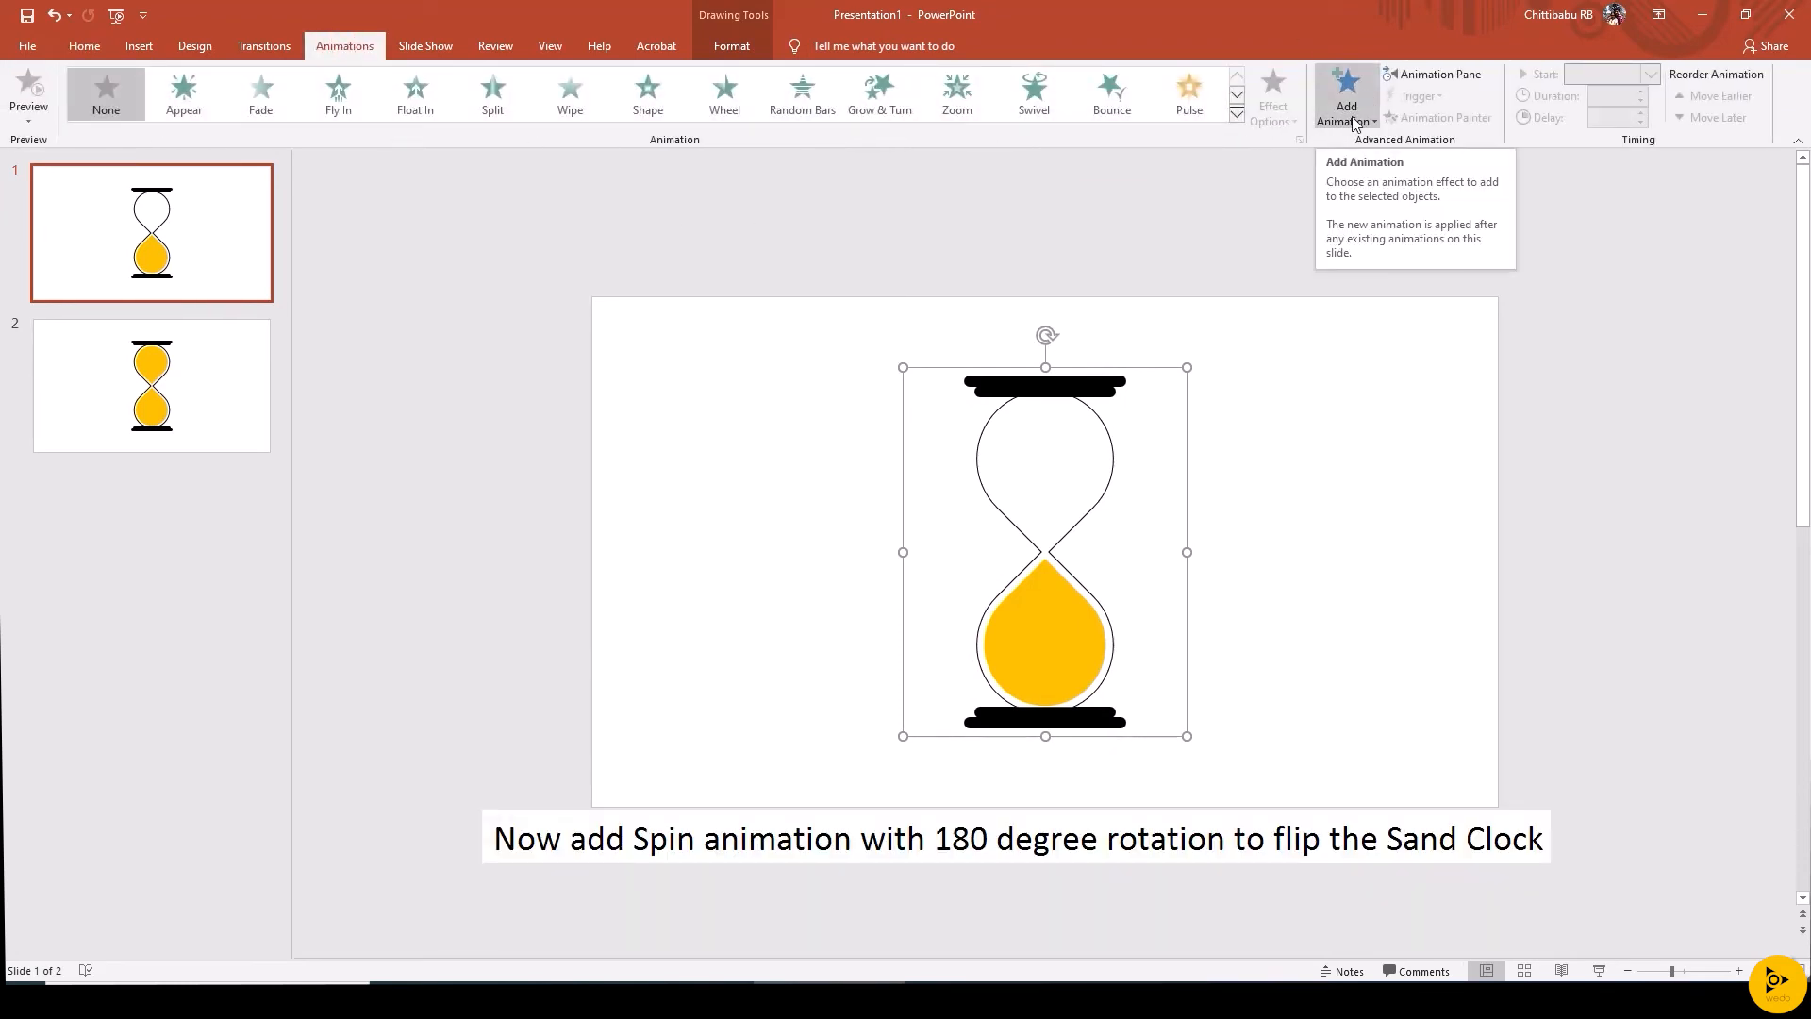
click(1344, 97)
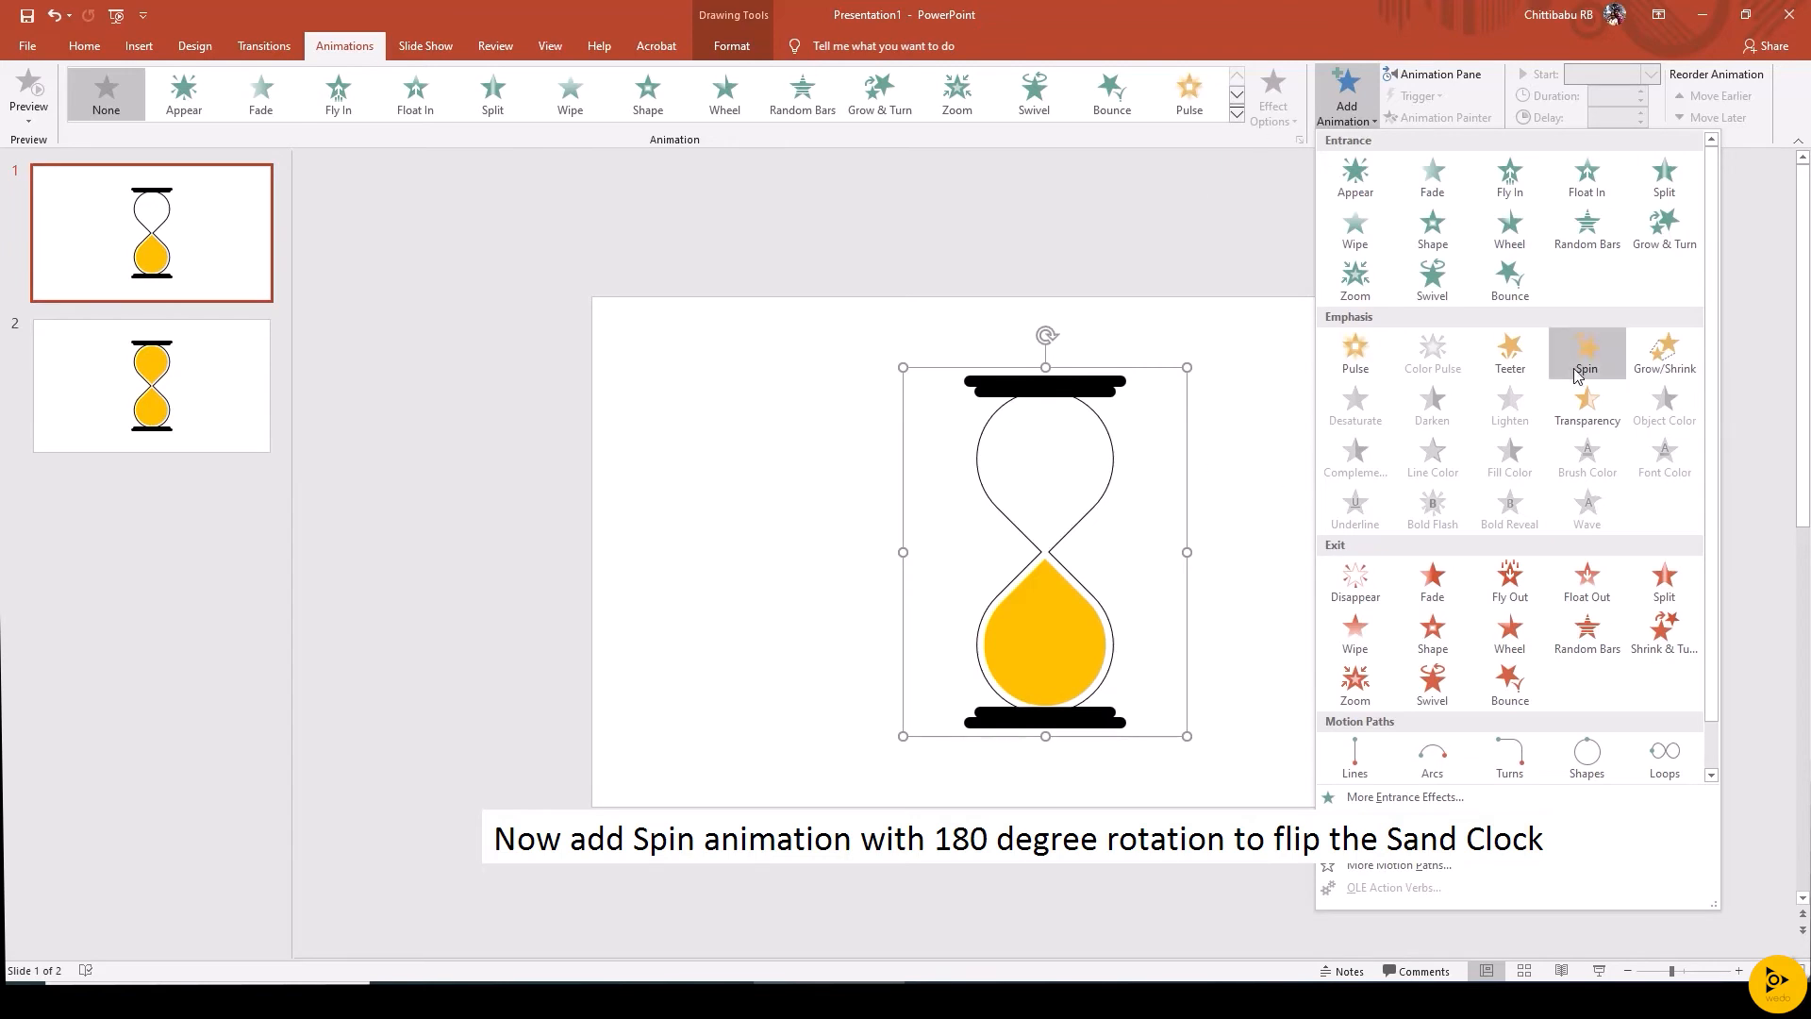
click(1585, 352)
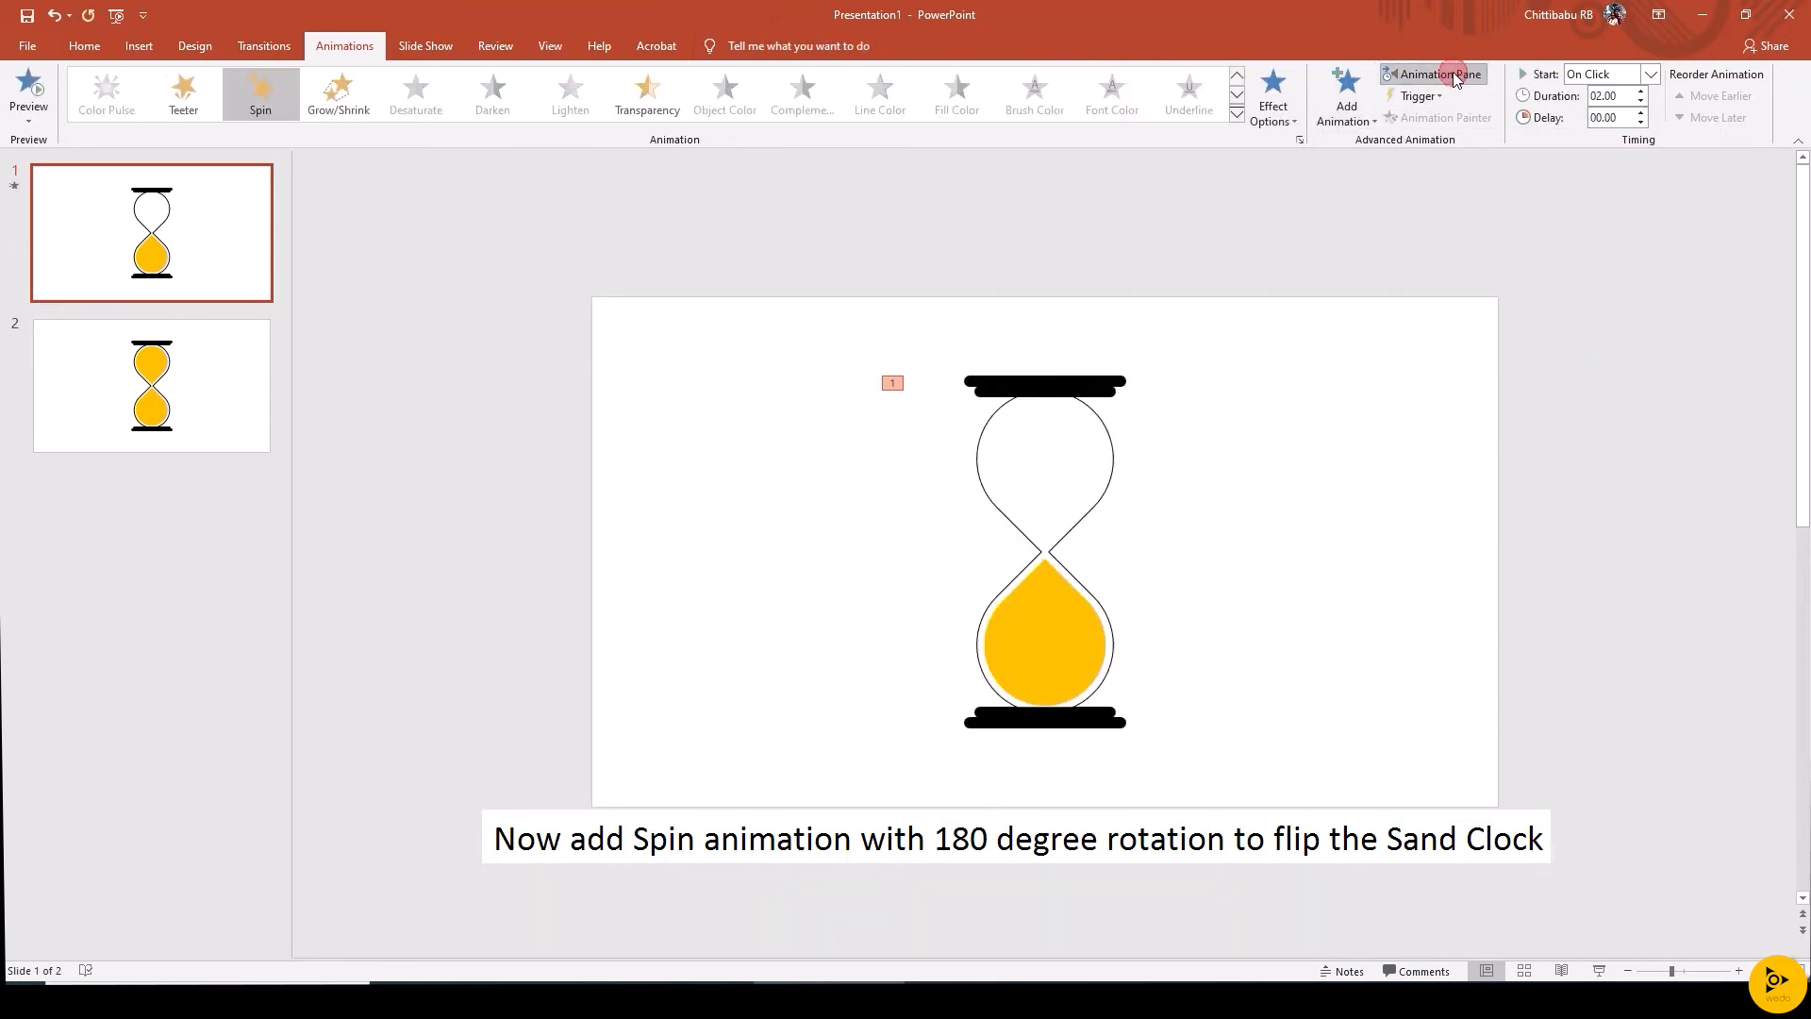
click(1434, 74)
text(00.5)
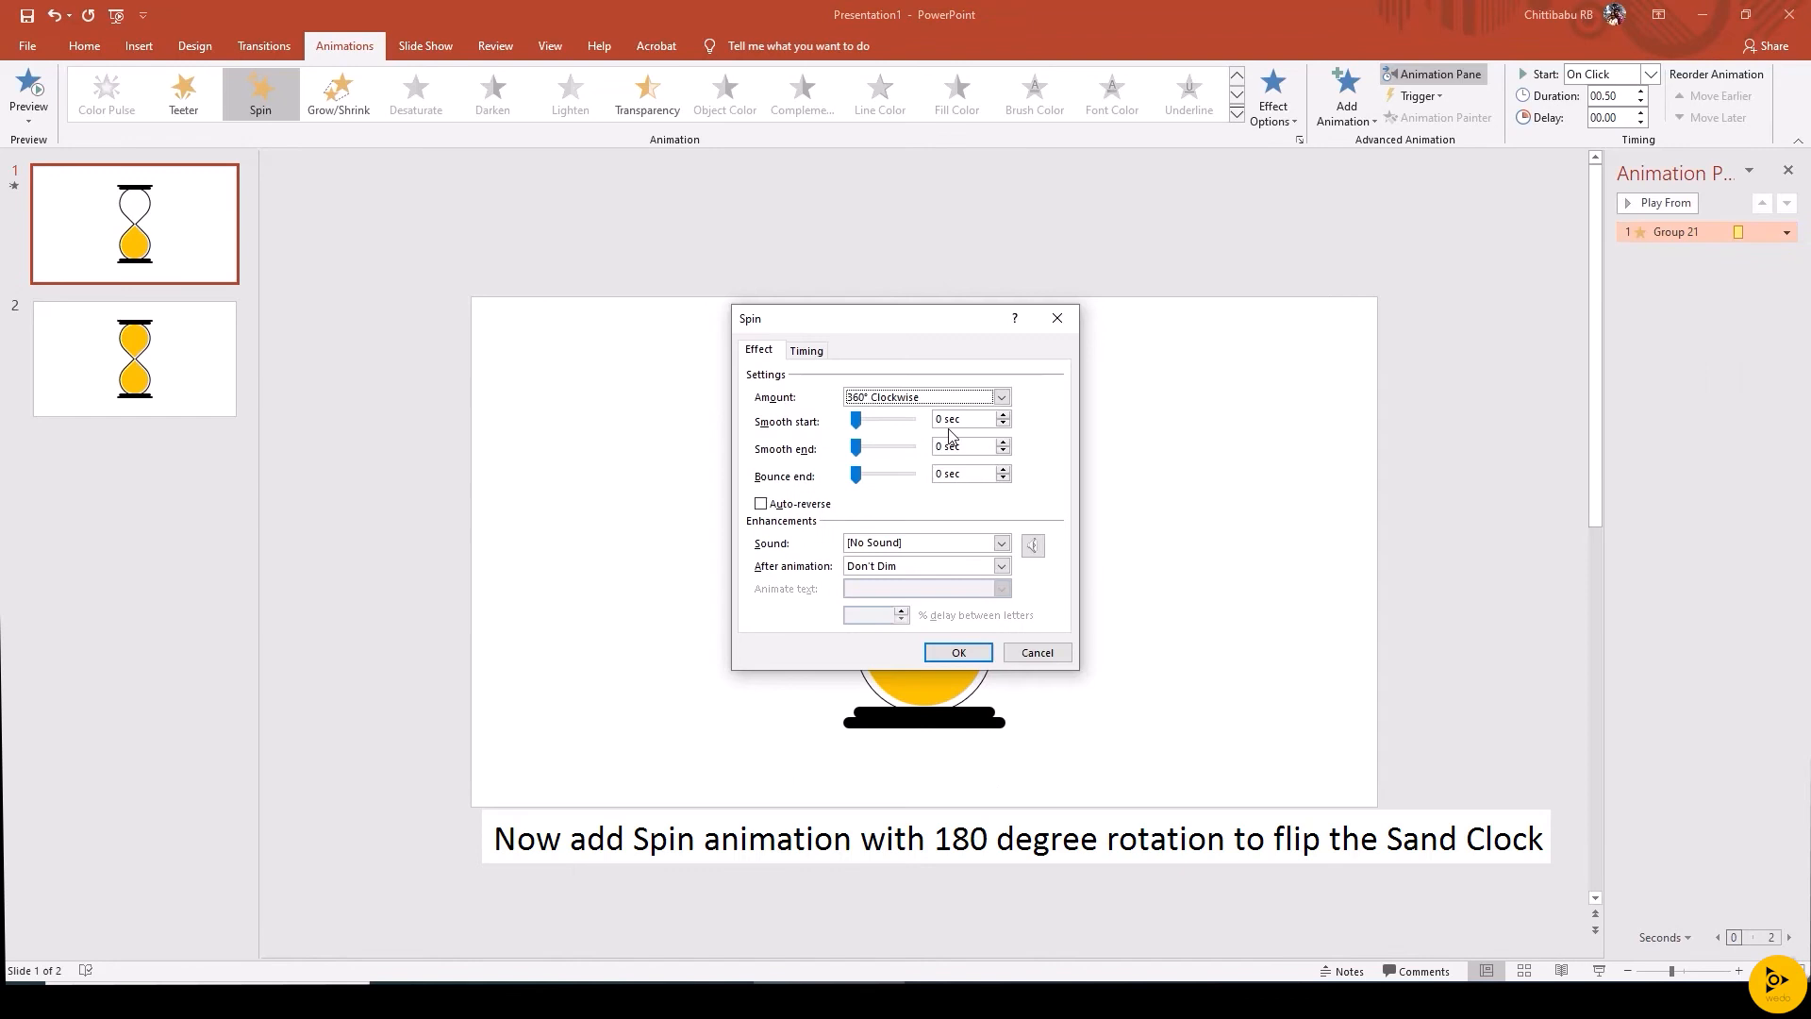
click(999, 396)
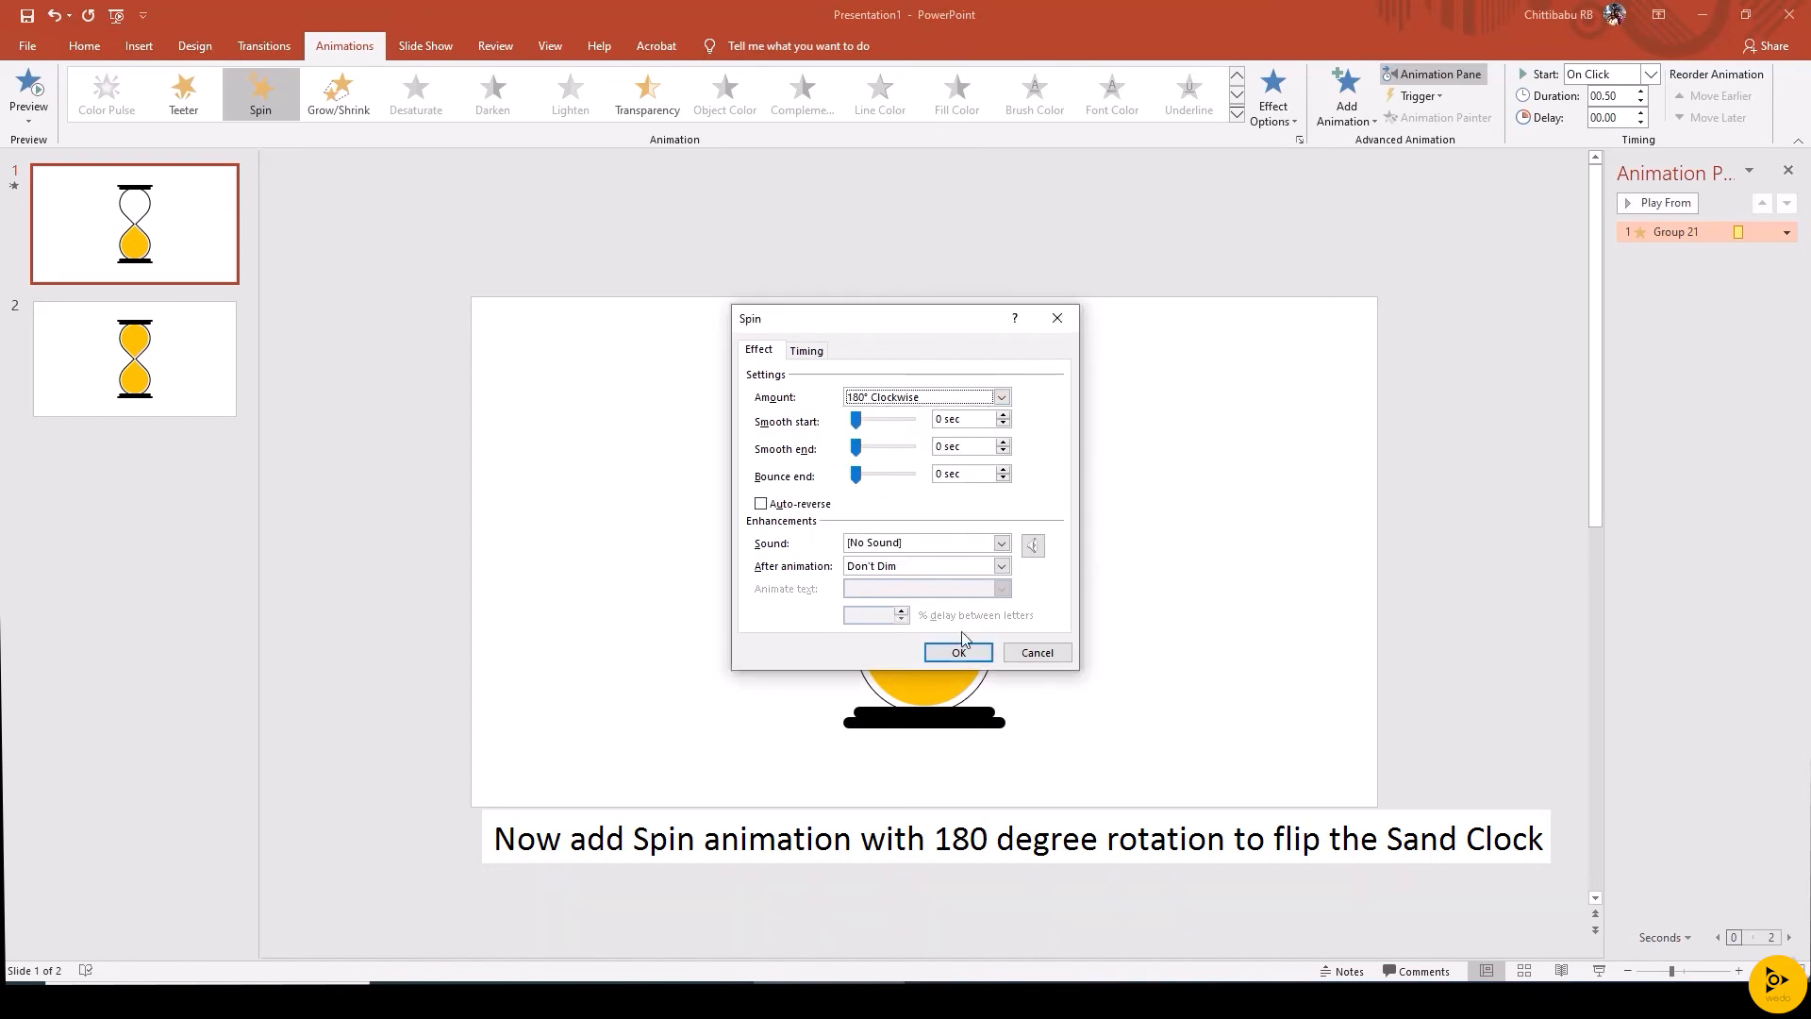
click(957, 652)
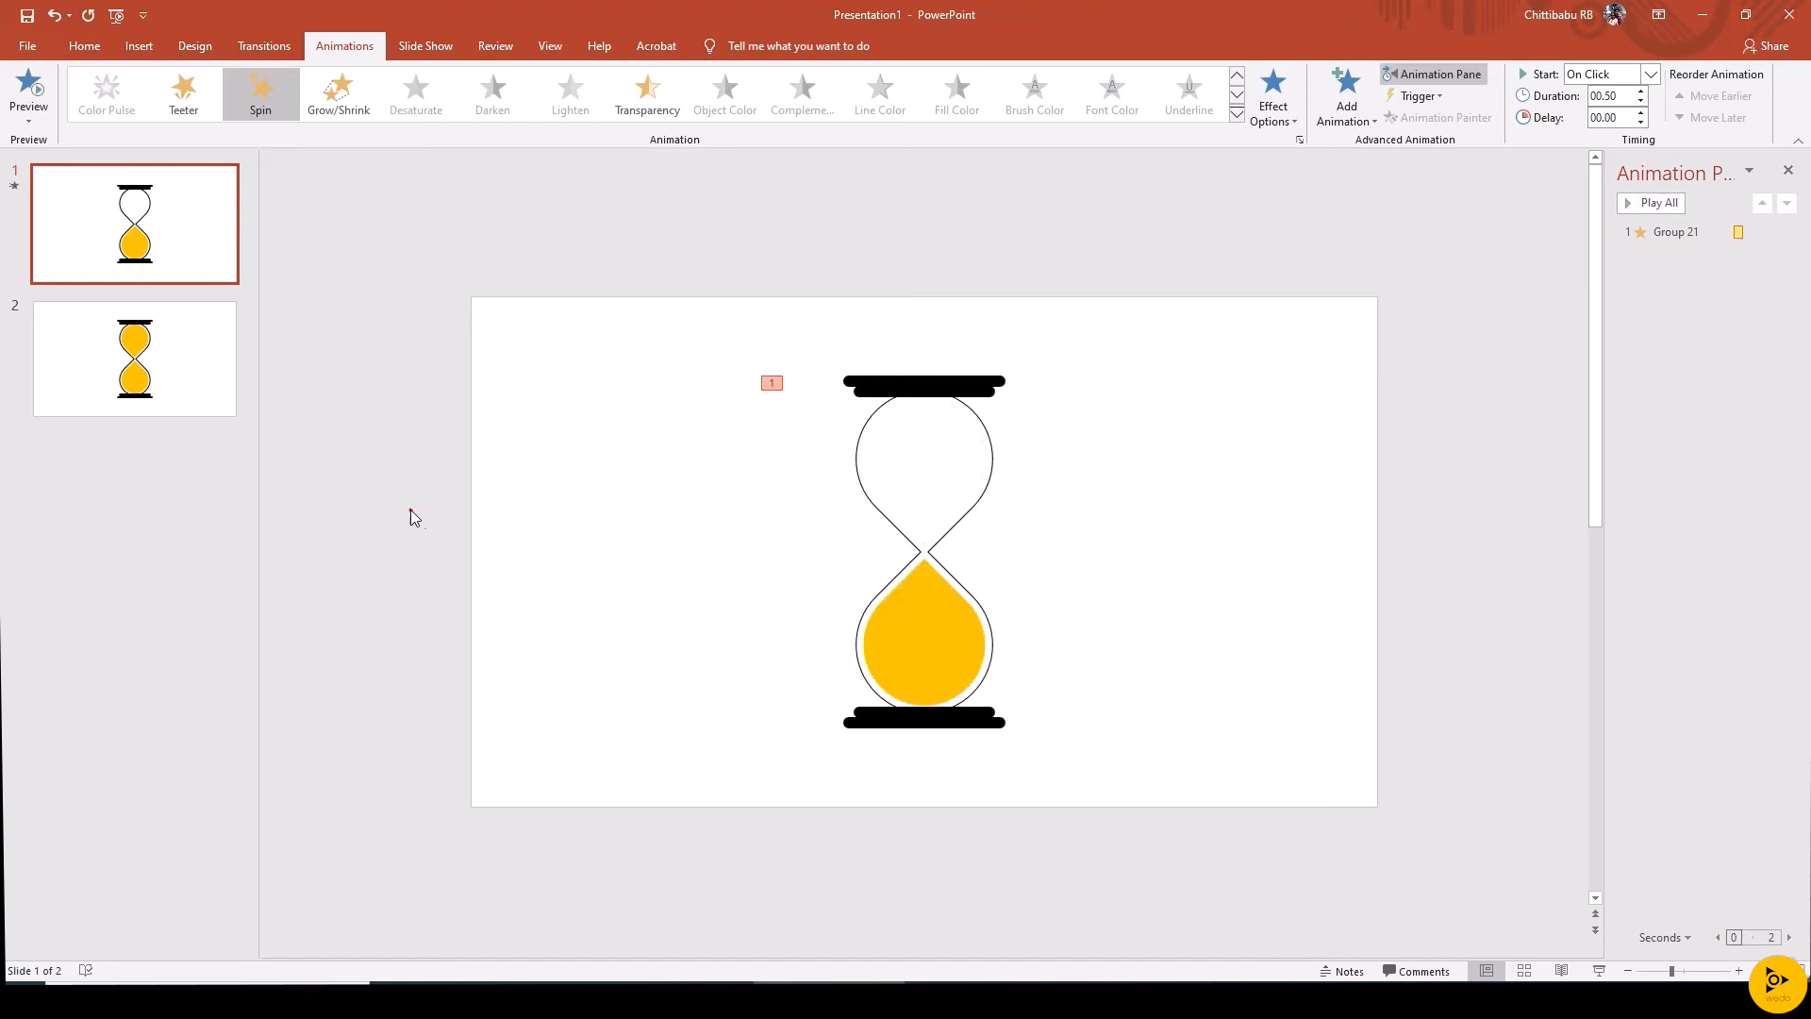
On slide 2, give the top drop a Lines motion path, 0.15 duration, adjusted end point
click(133, 356)
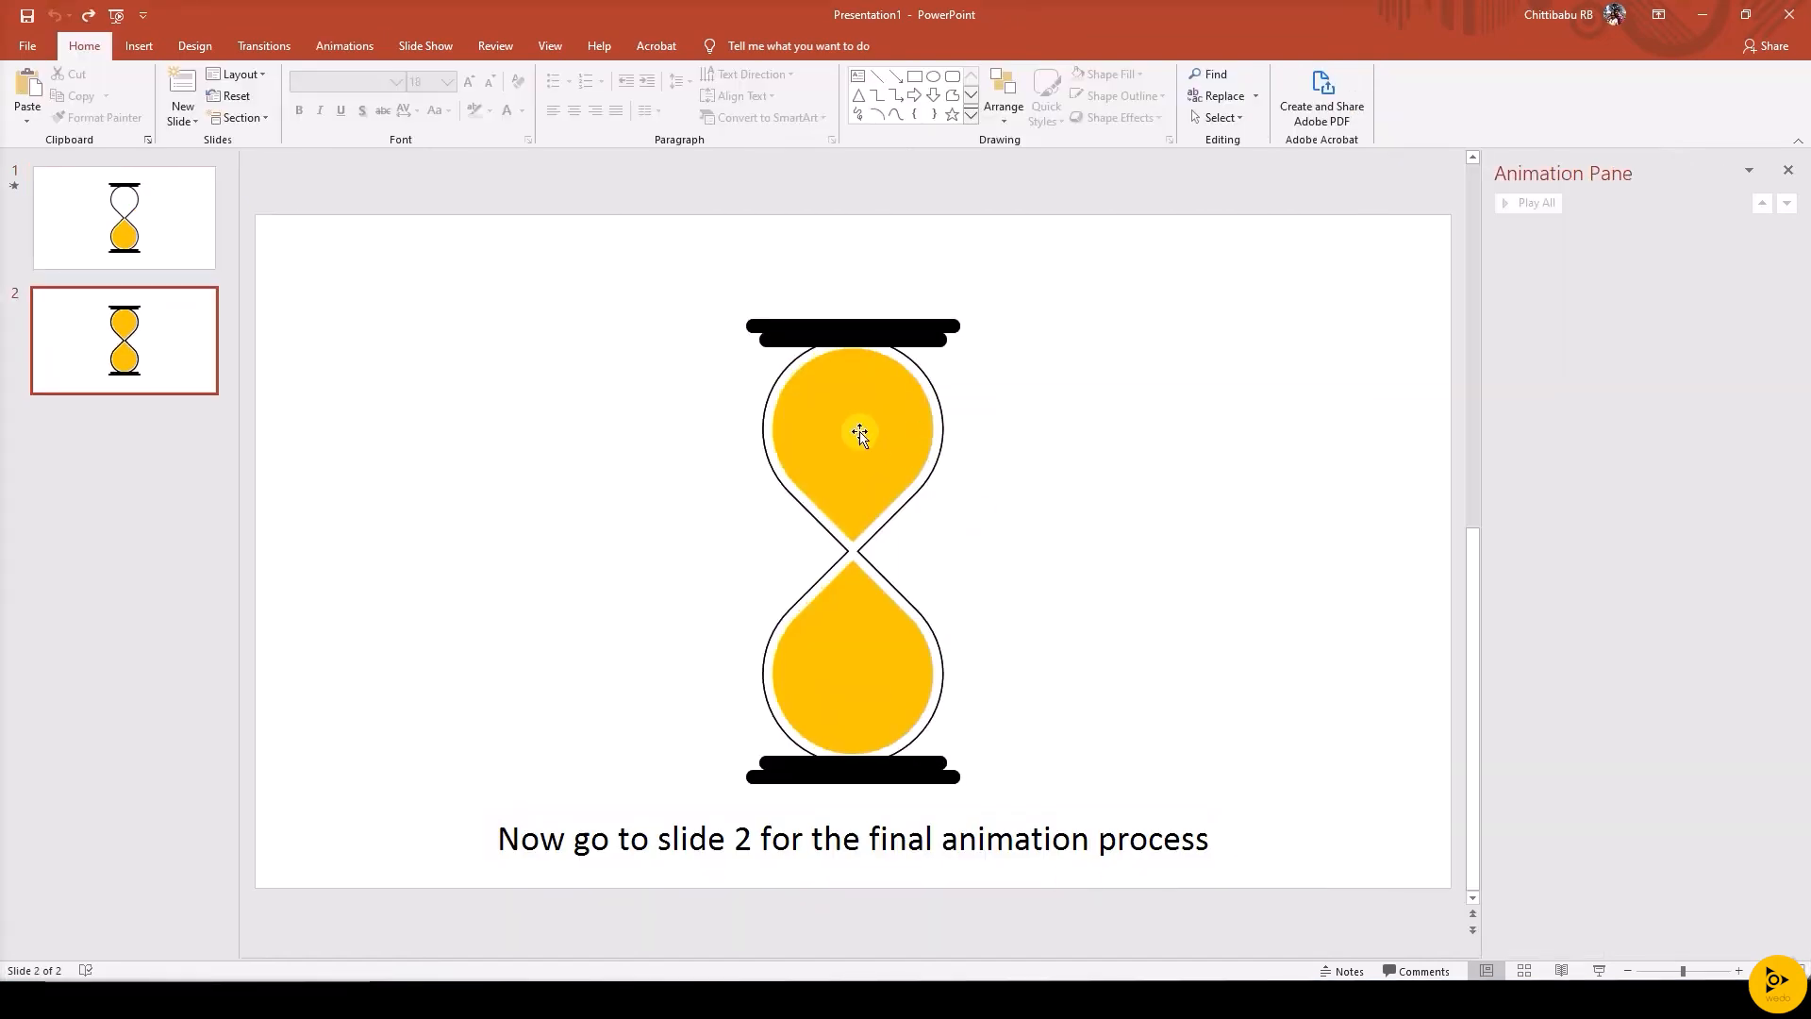
click(852, 427)
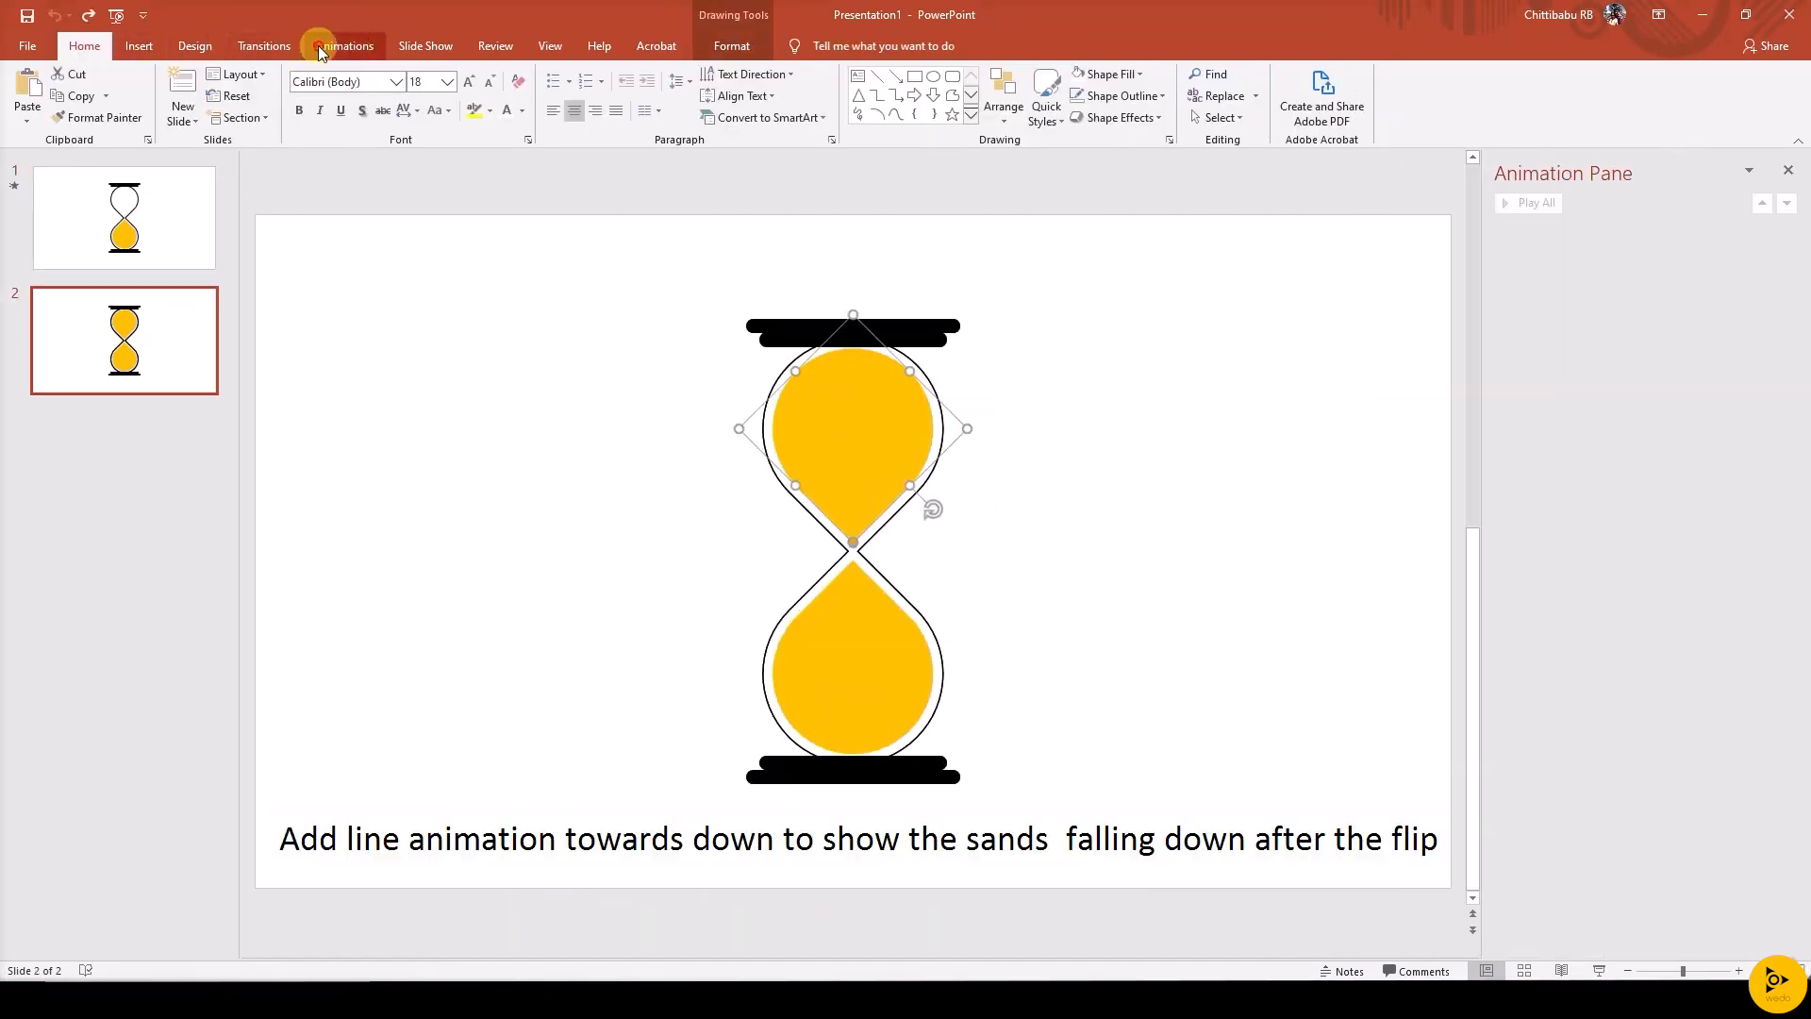
click(343, 45)
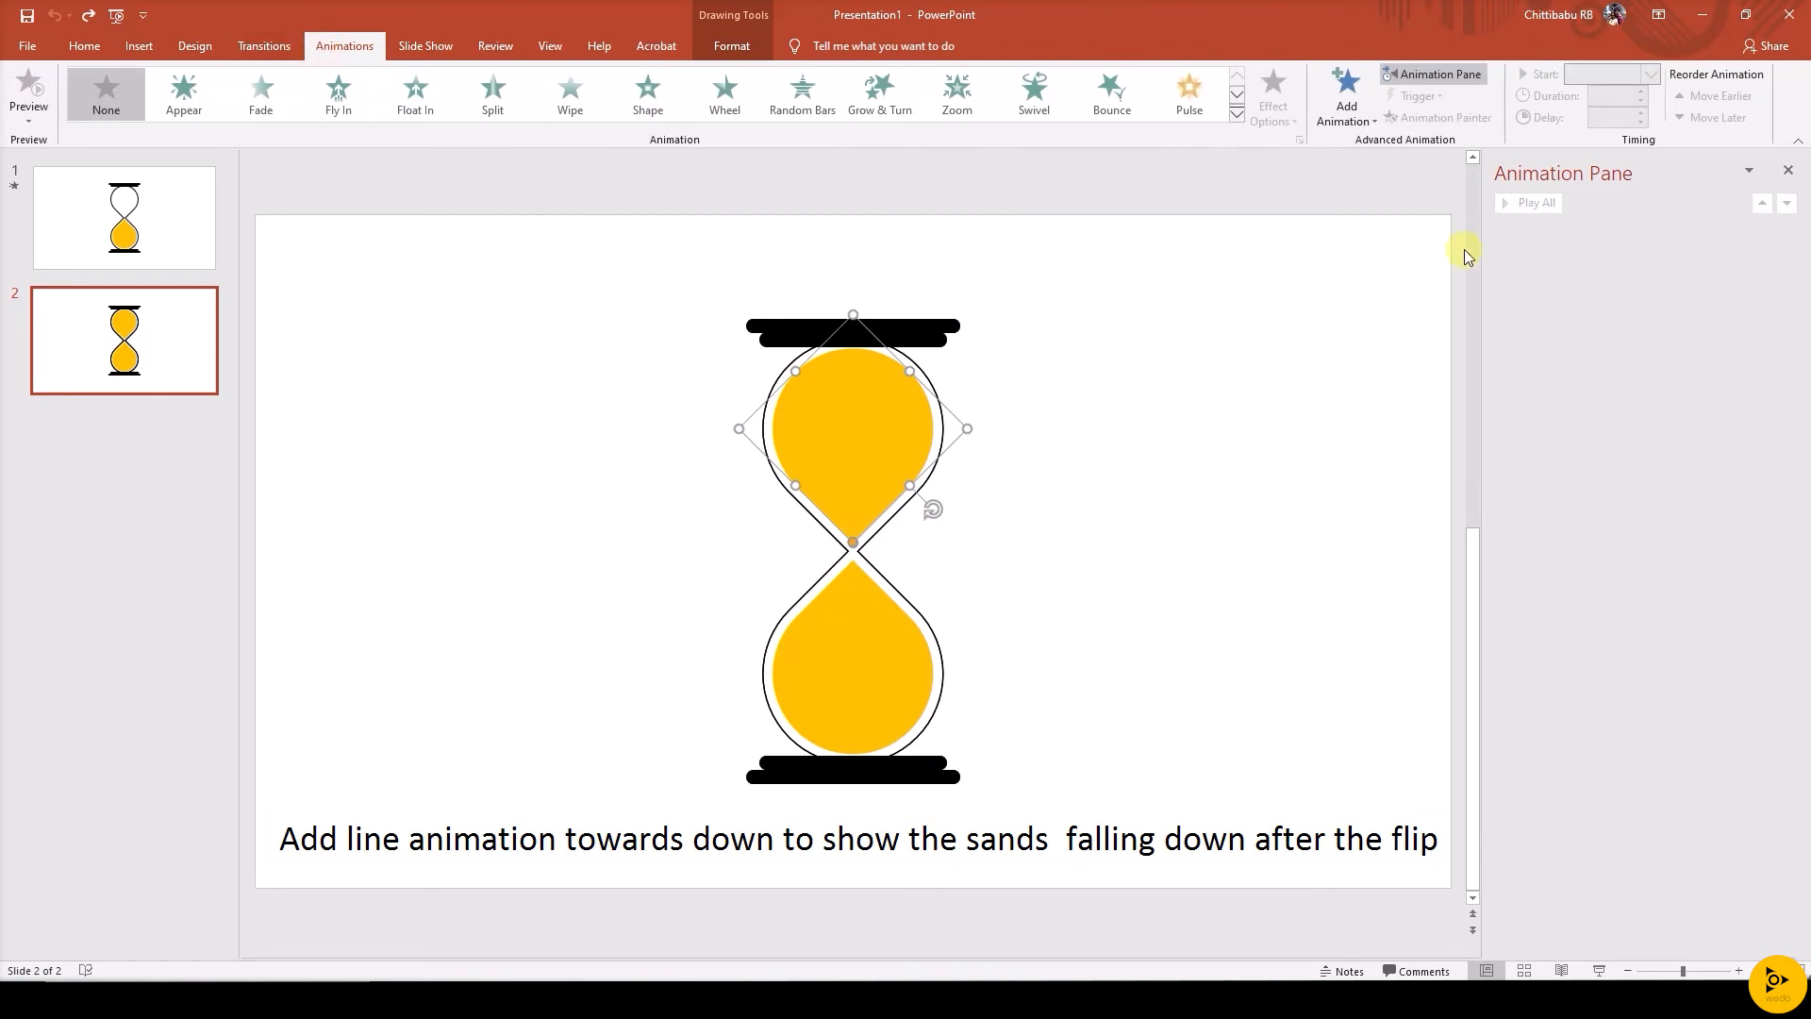
click(1343, 94)
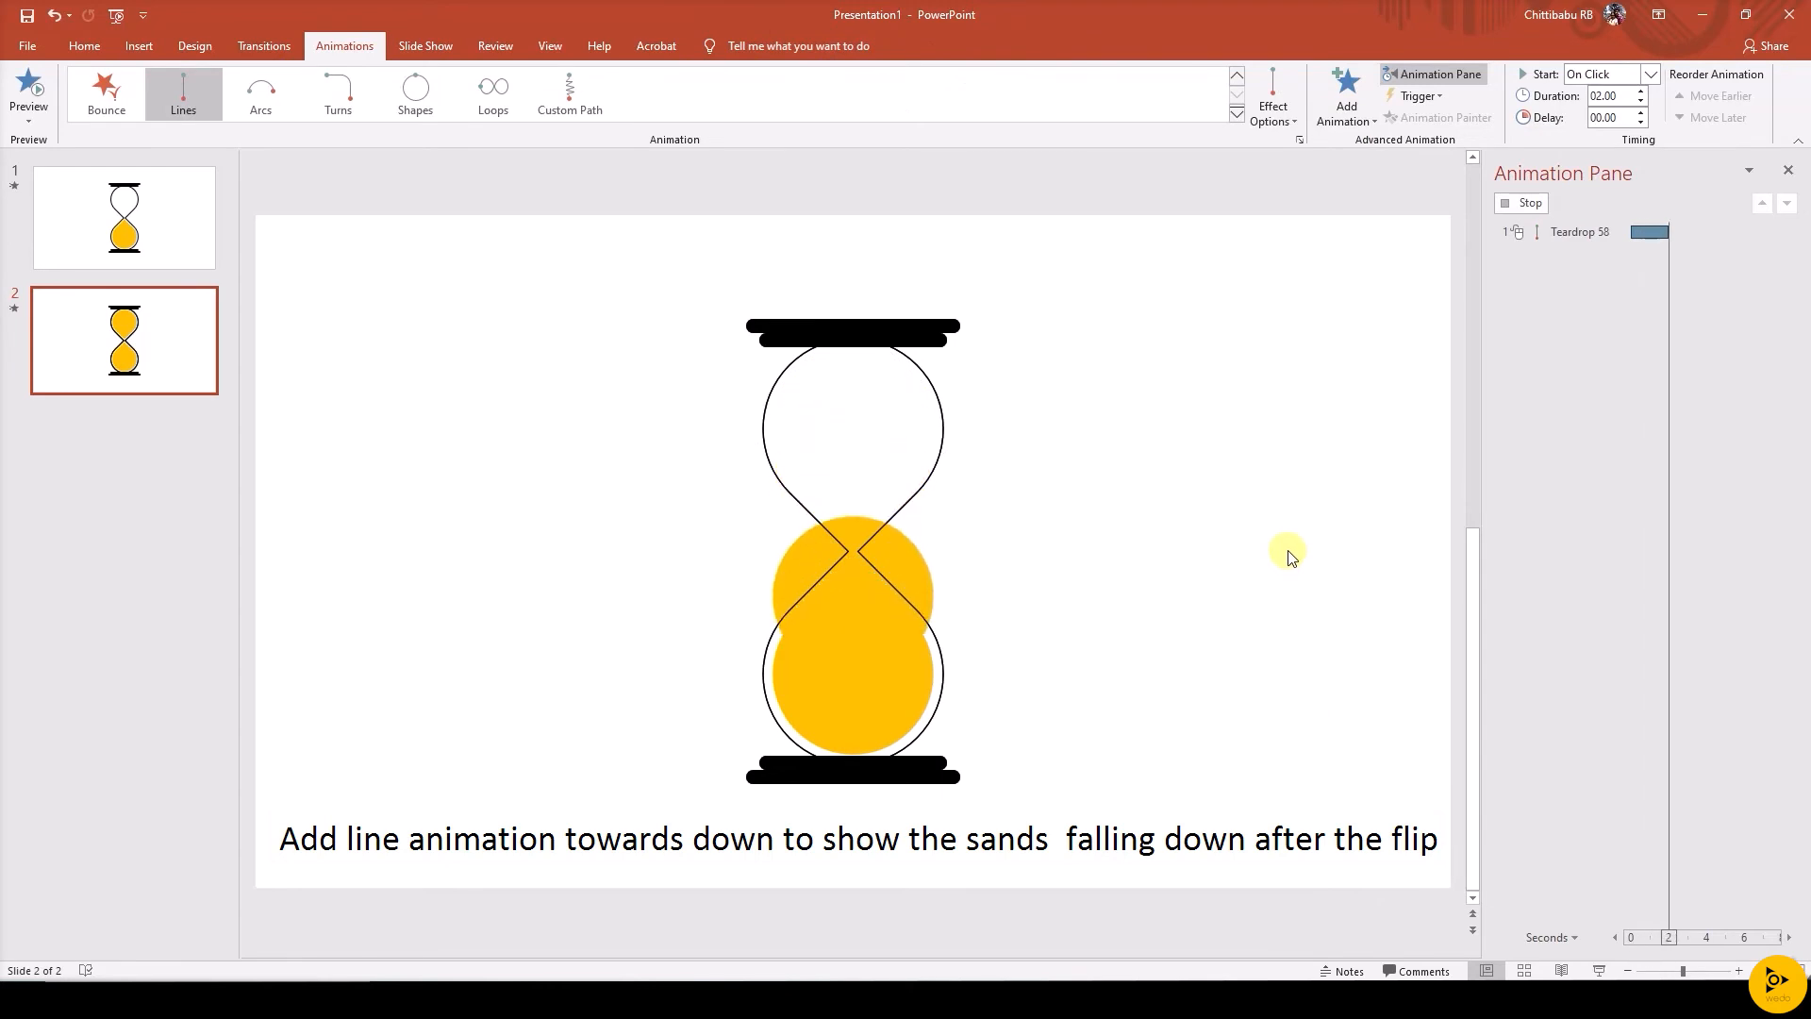
click(1580, 231)
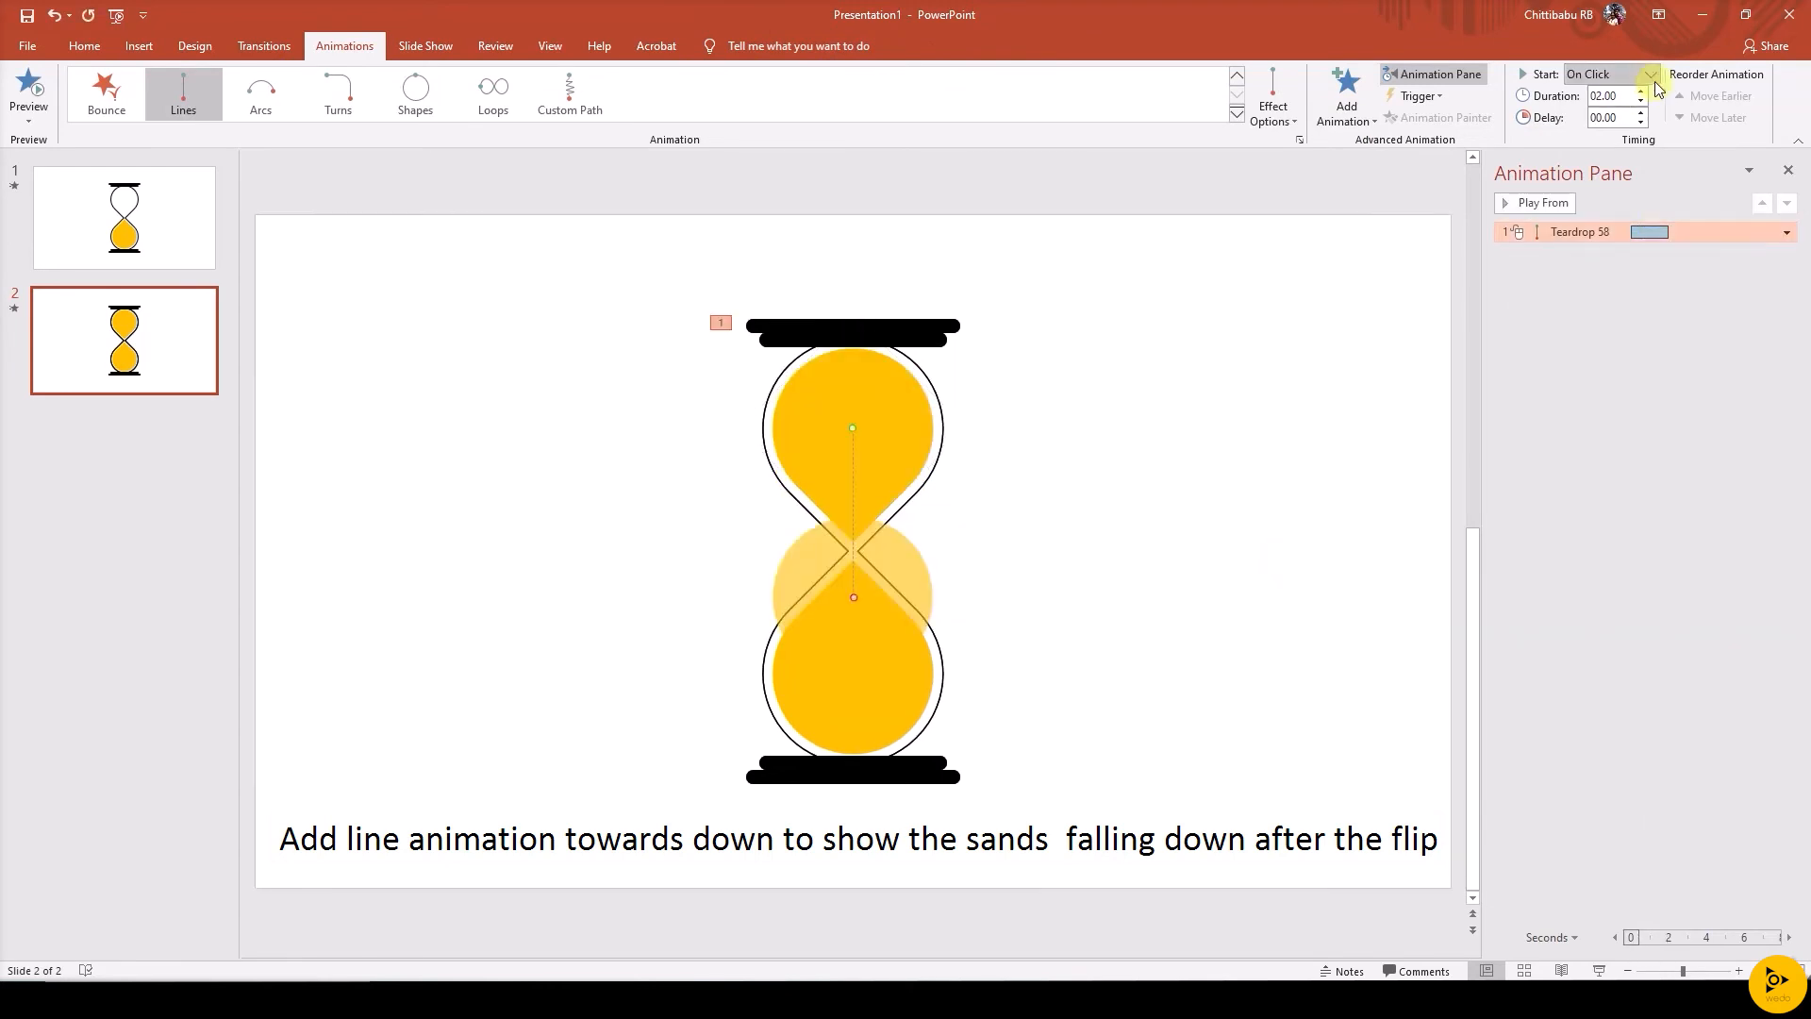
click(1609, 96)
text(00.15)
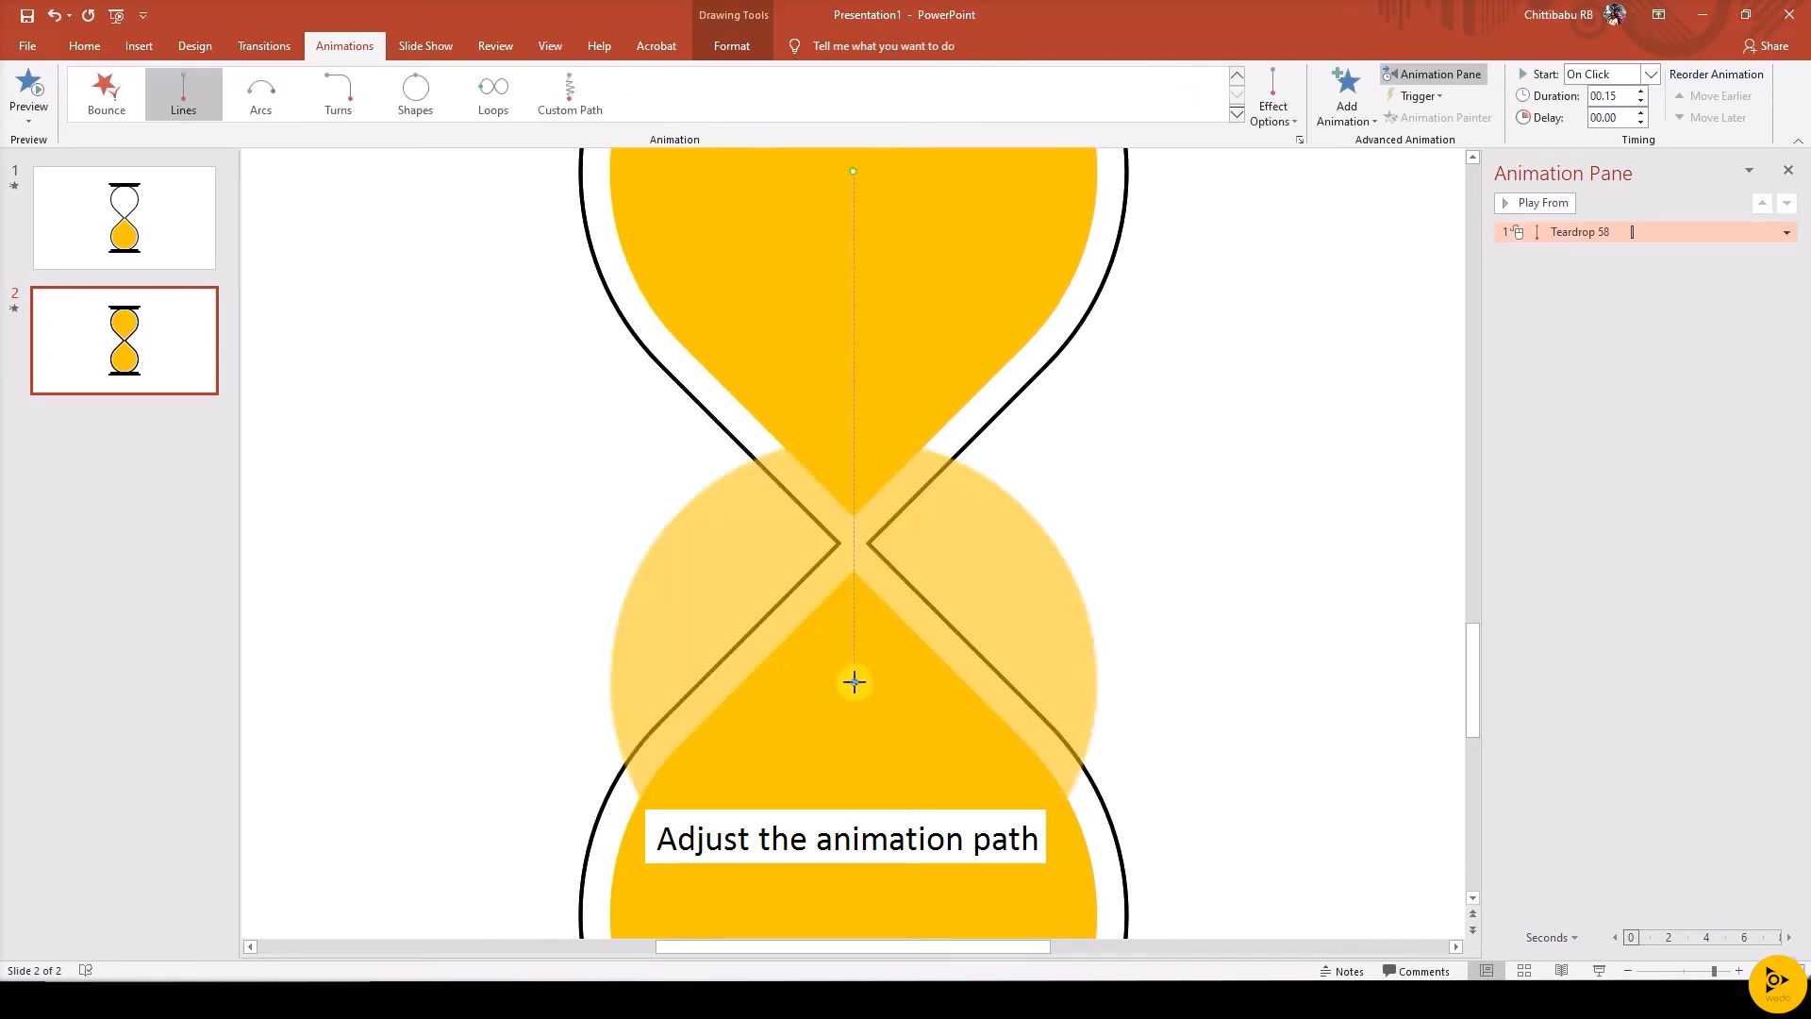
drag(855, 681, 845, 241)
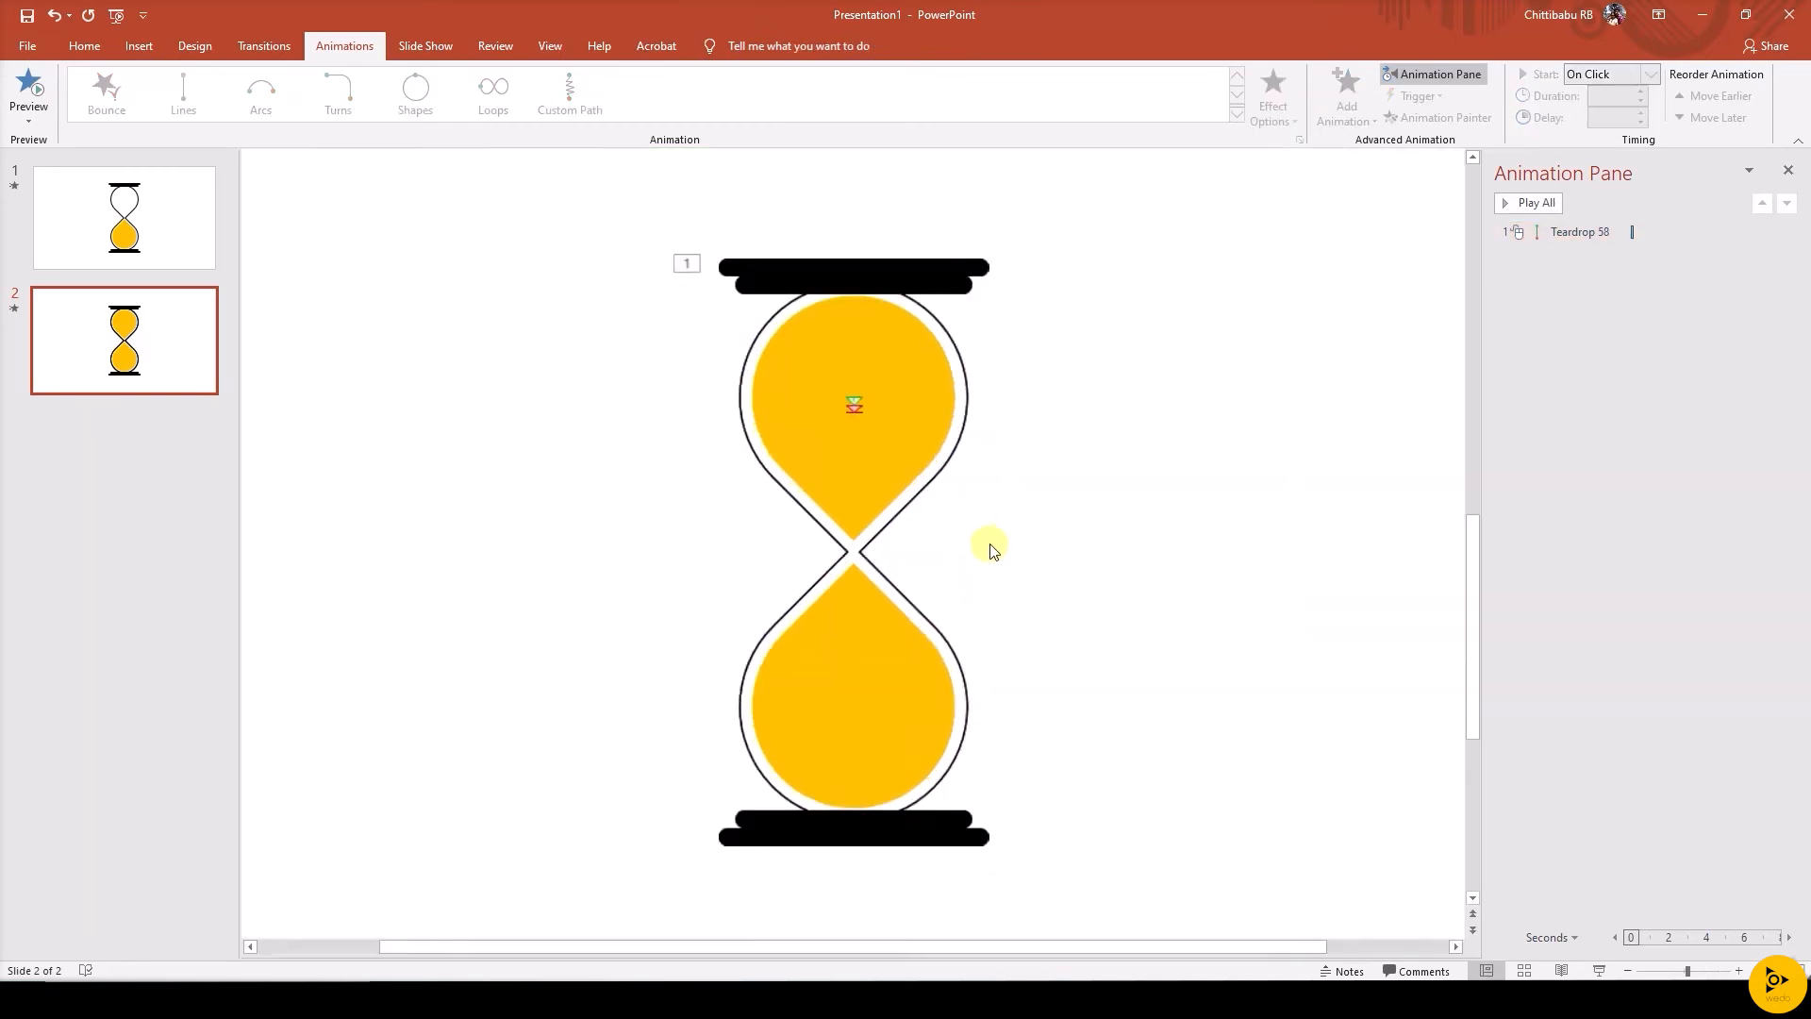
Draw a narrow freeform sand stream from the neck to the base and edit its points
click(299, 93)
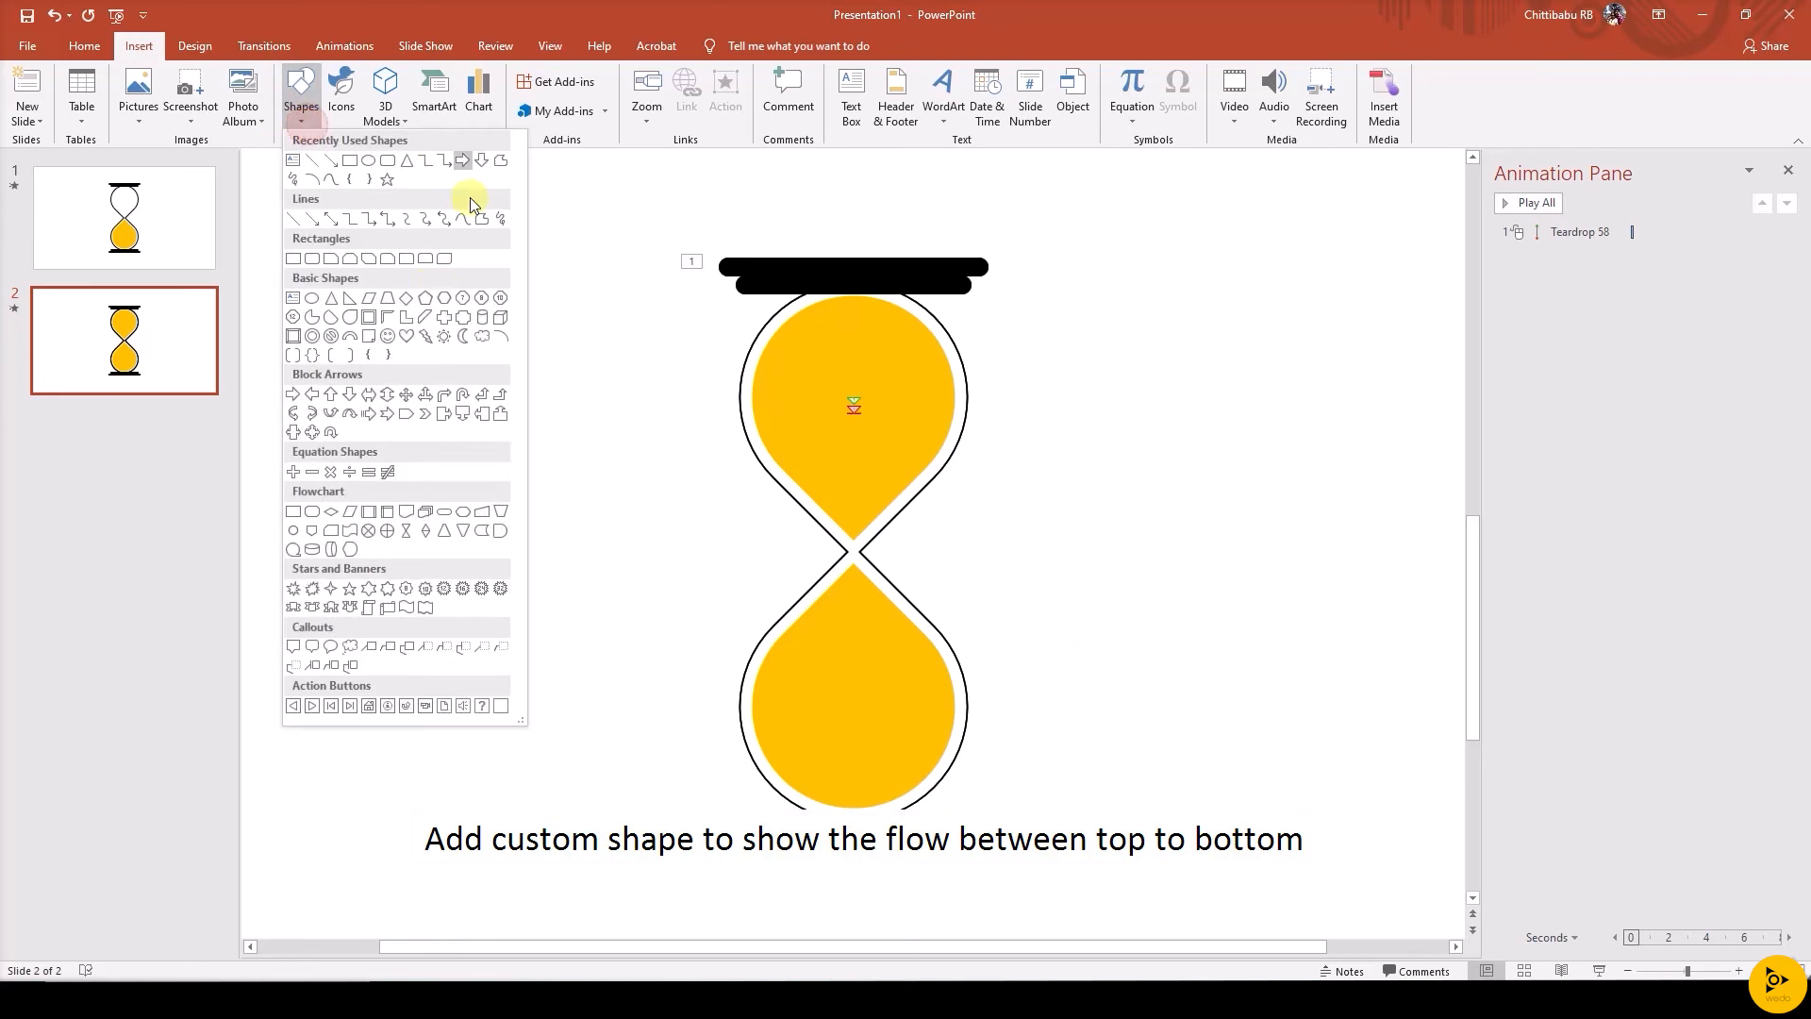
click(470, 199)
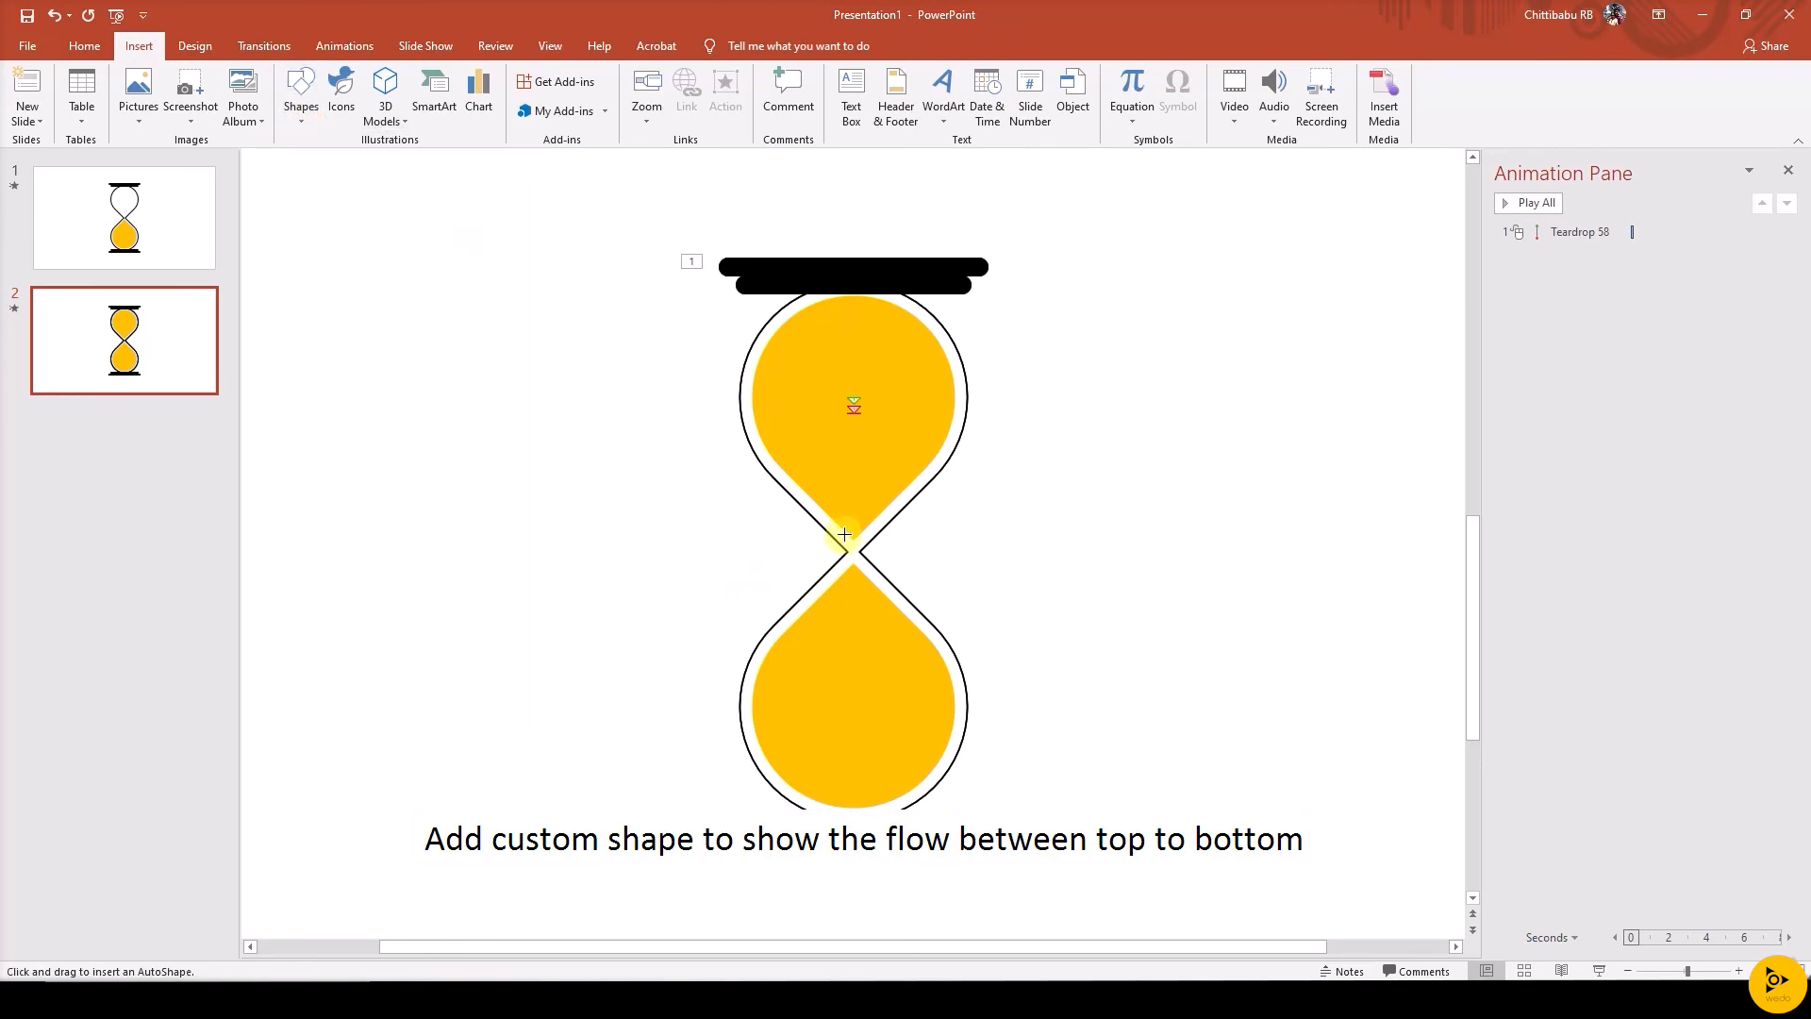
mouse_move(863, 529)
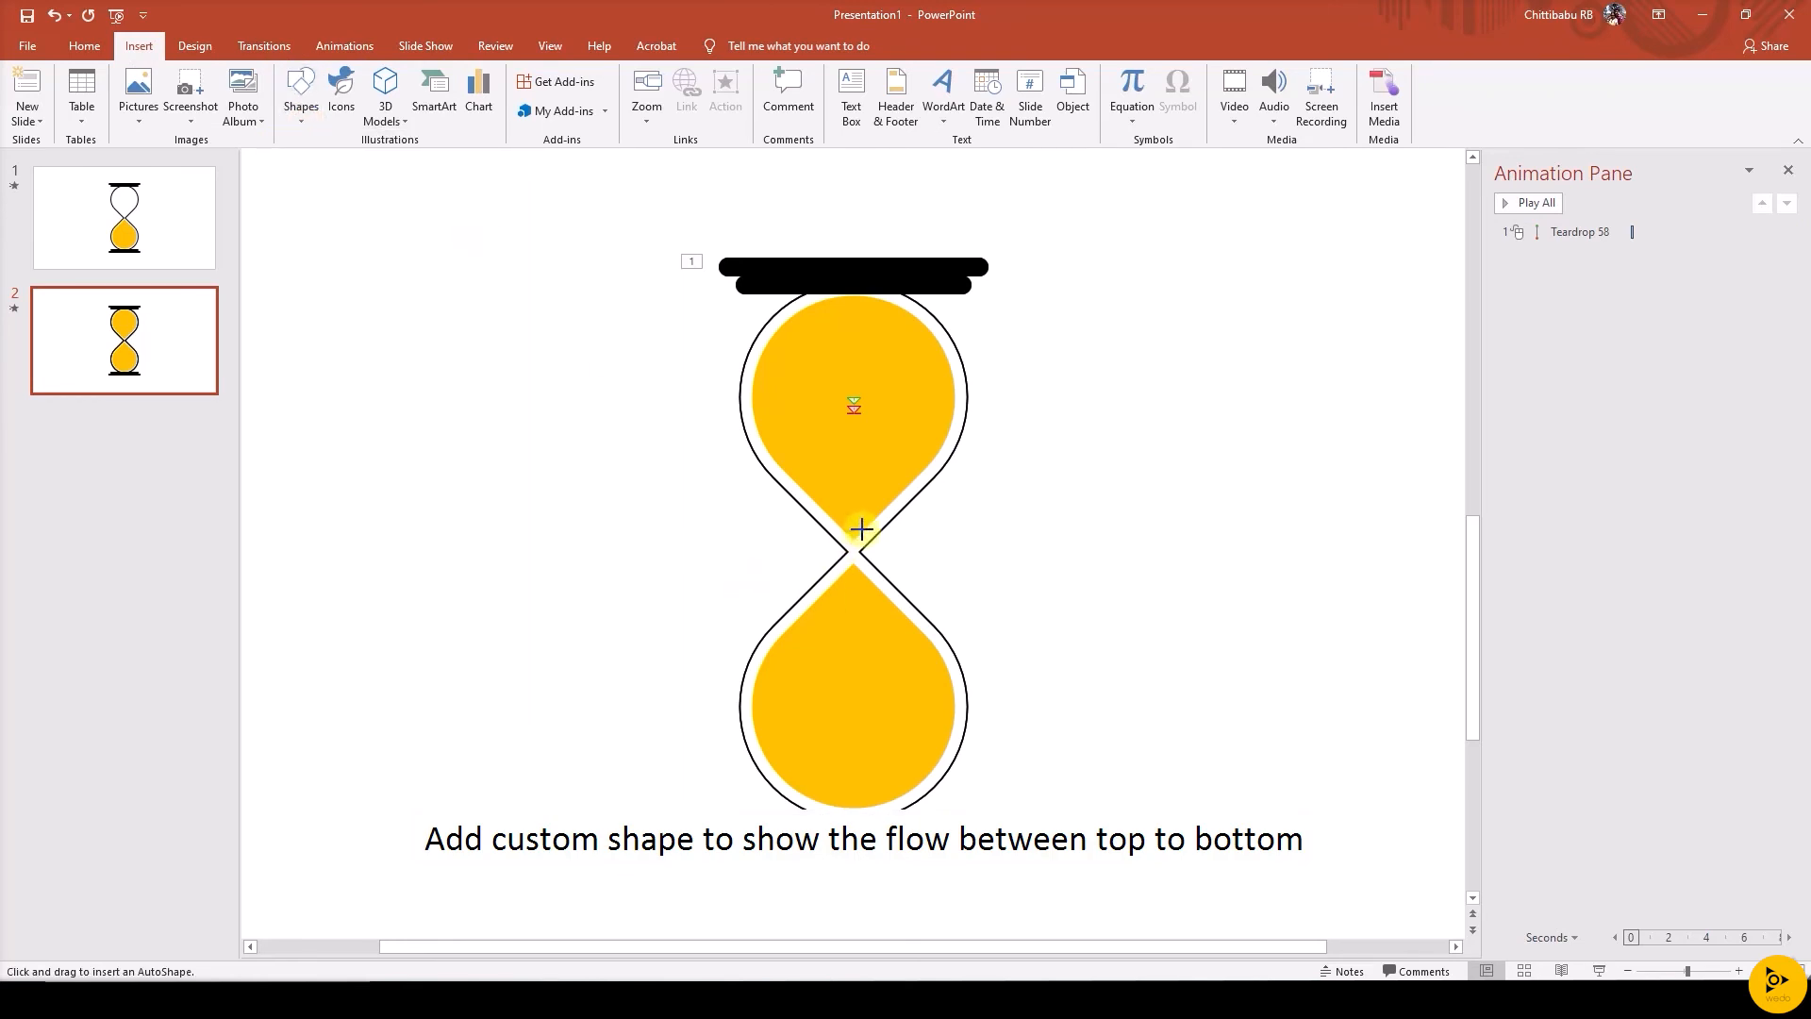
drag(860, 529, 859, 795)
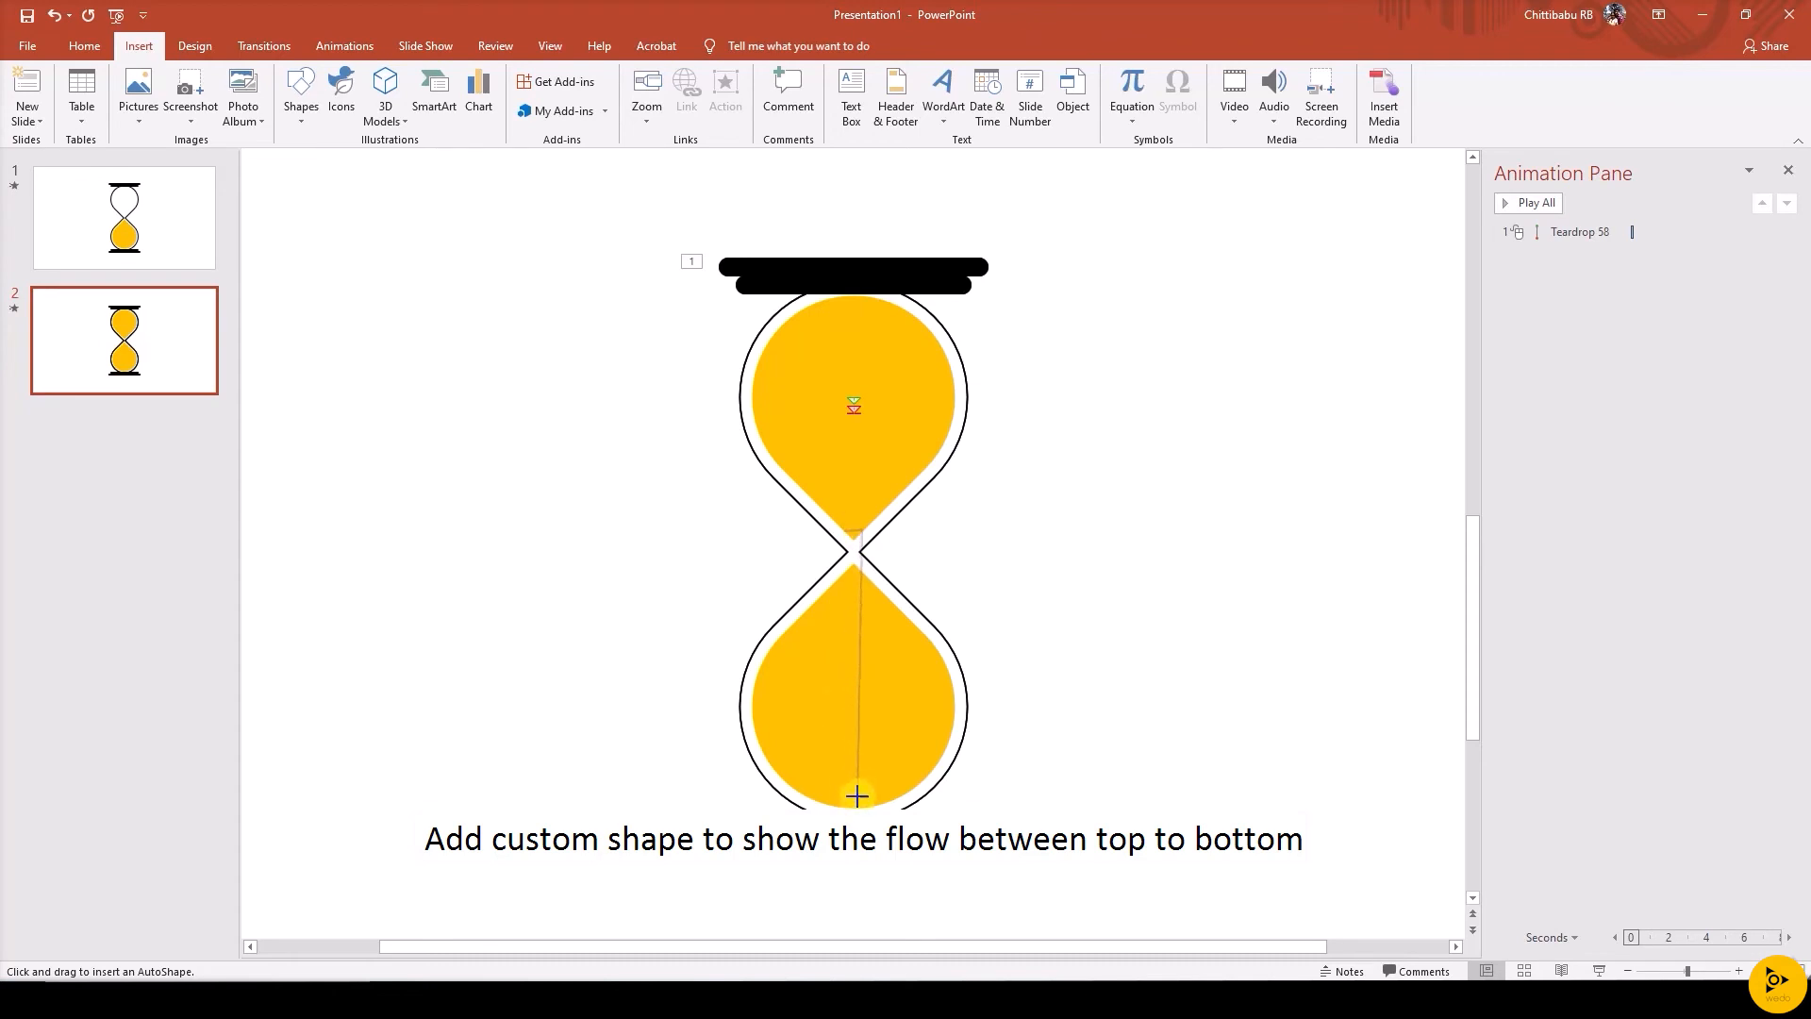
drag(856, 794, 845, 534)
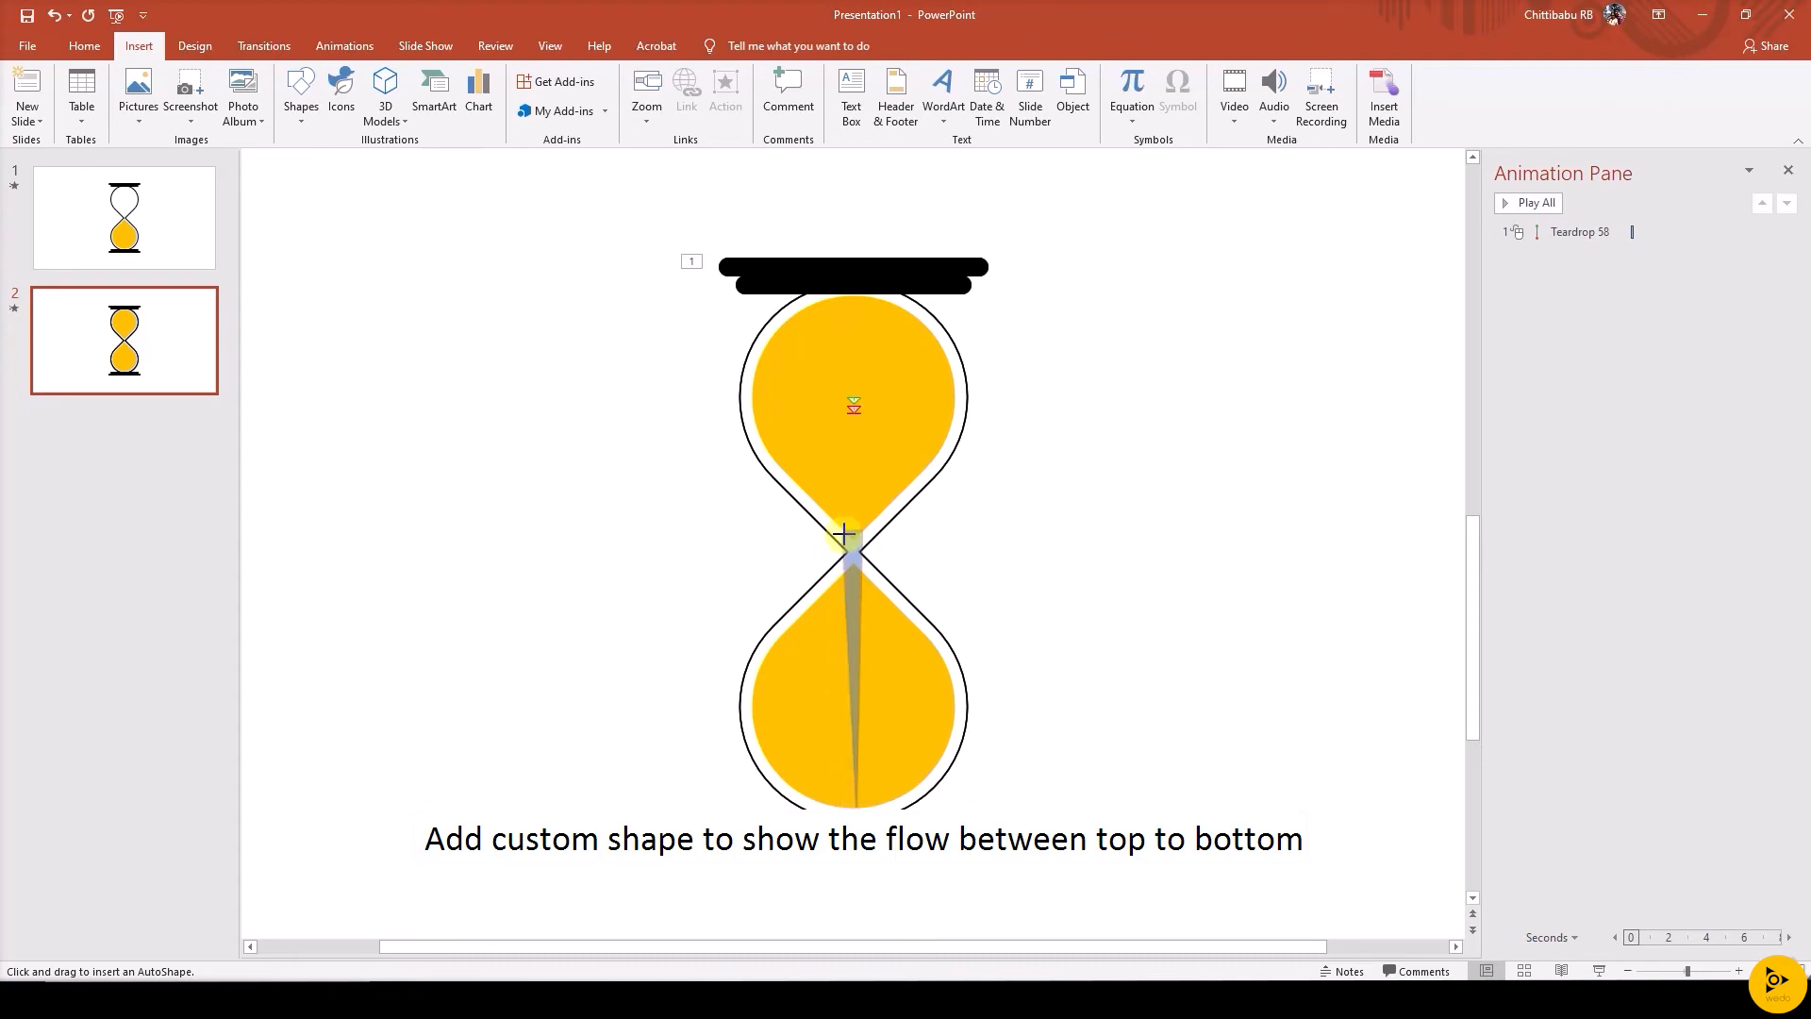
click(701, 96)
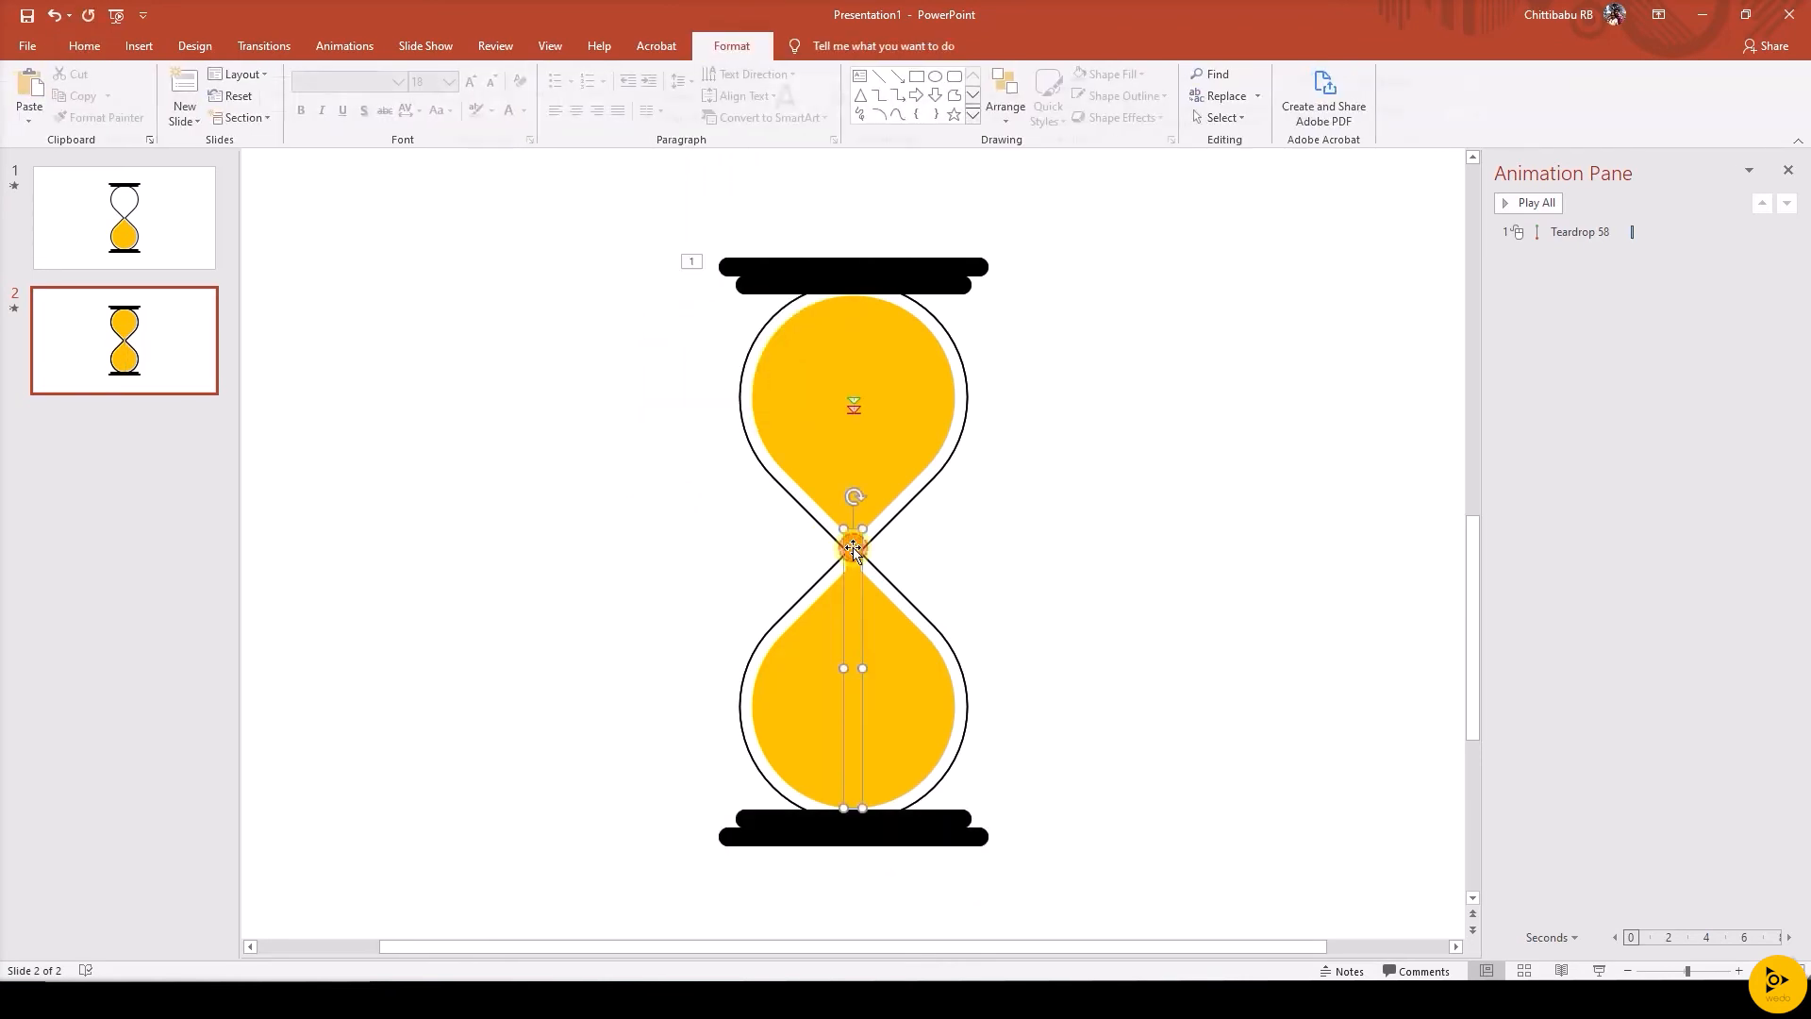
click(187, 73)
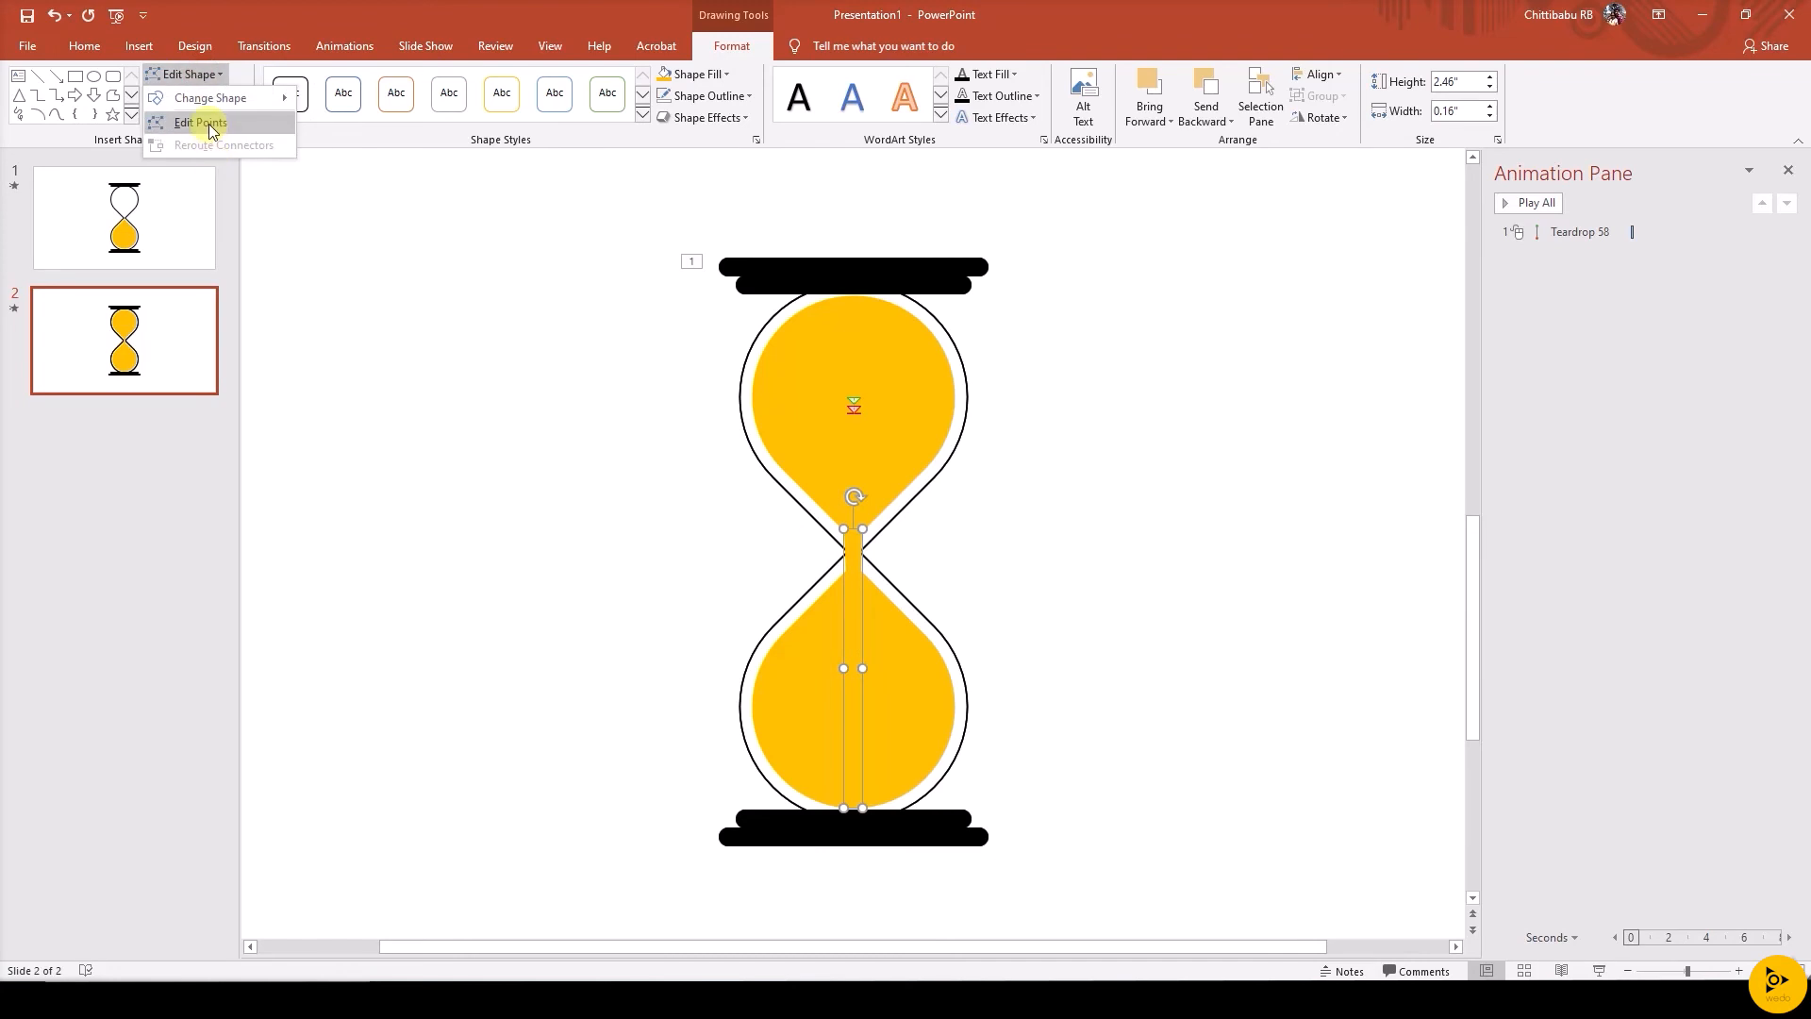
click(199, 122)
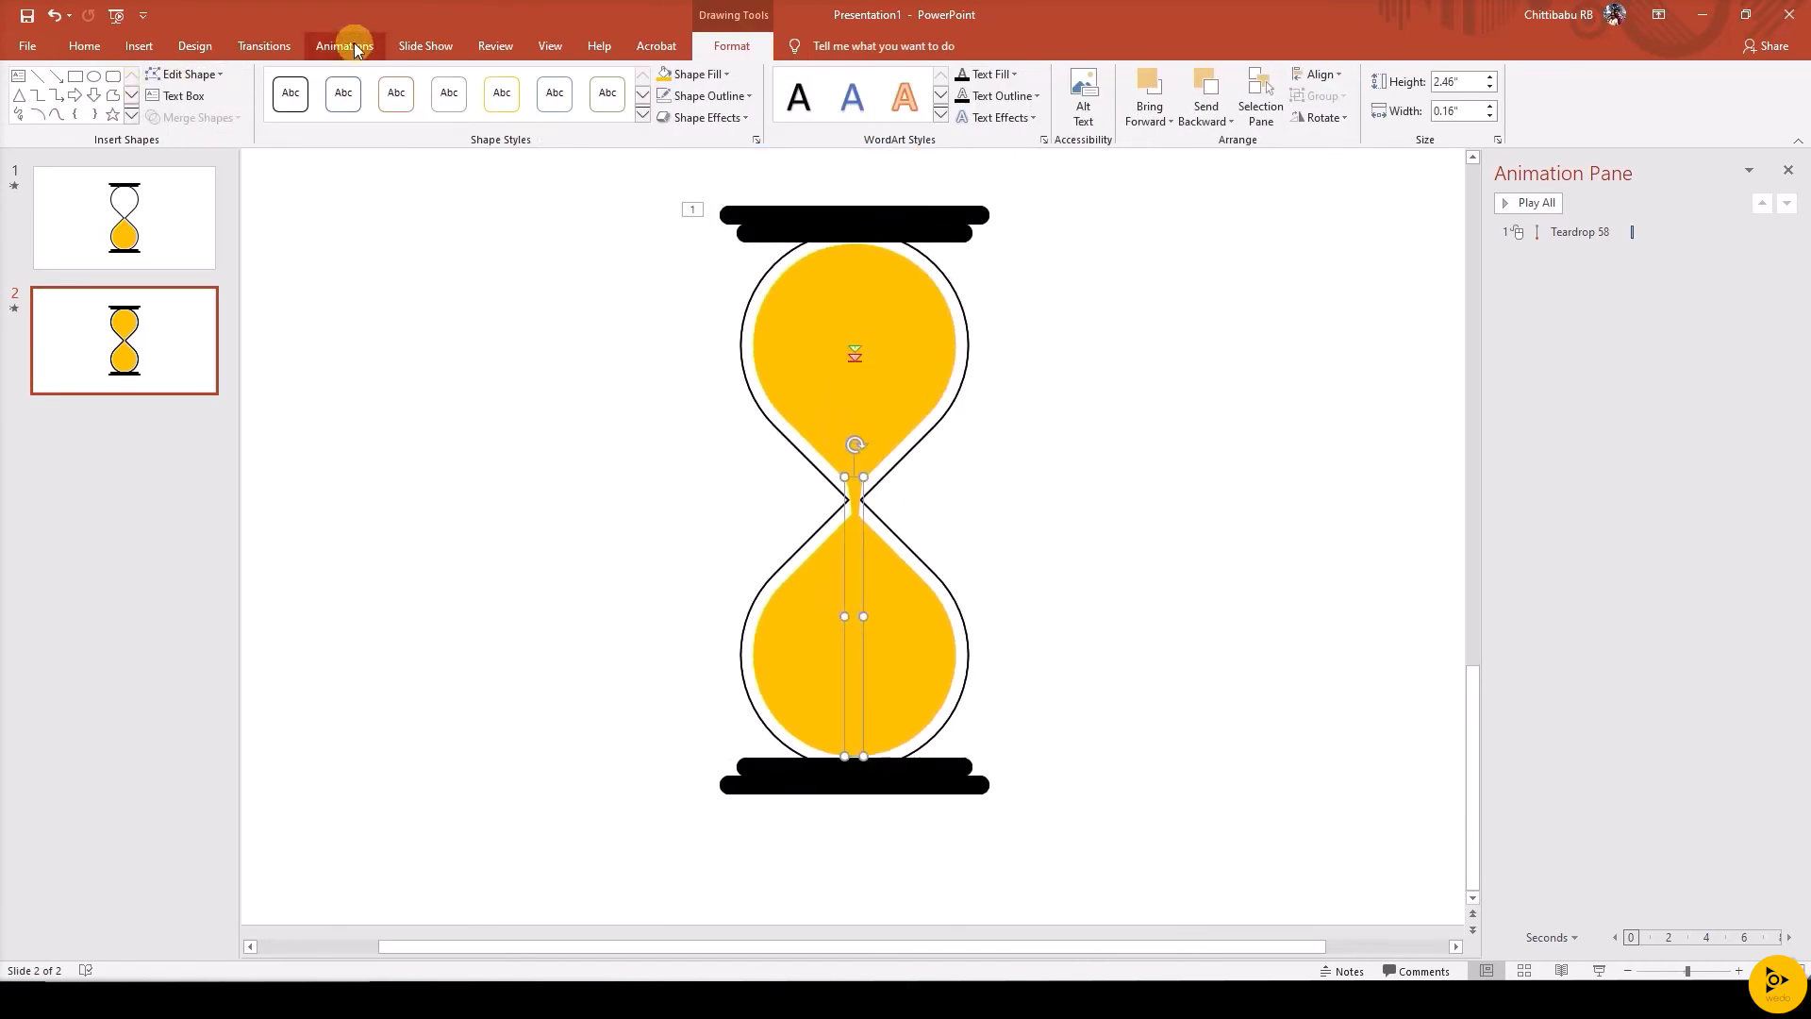
click(568, 93)
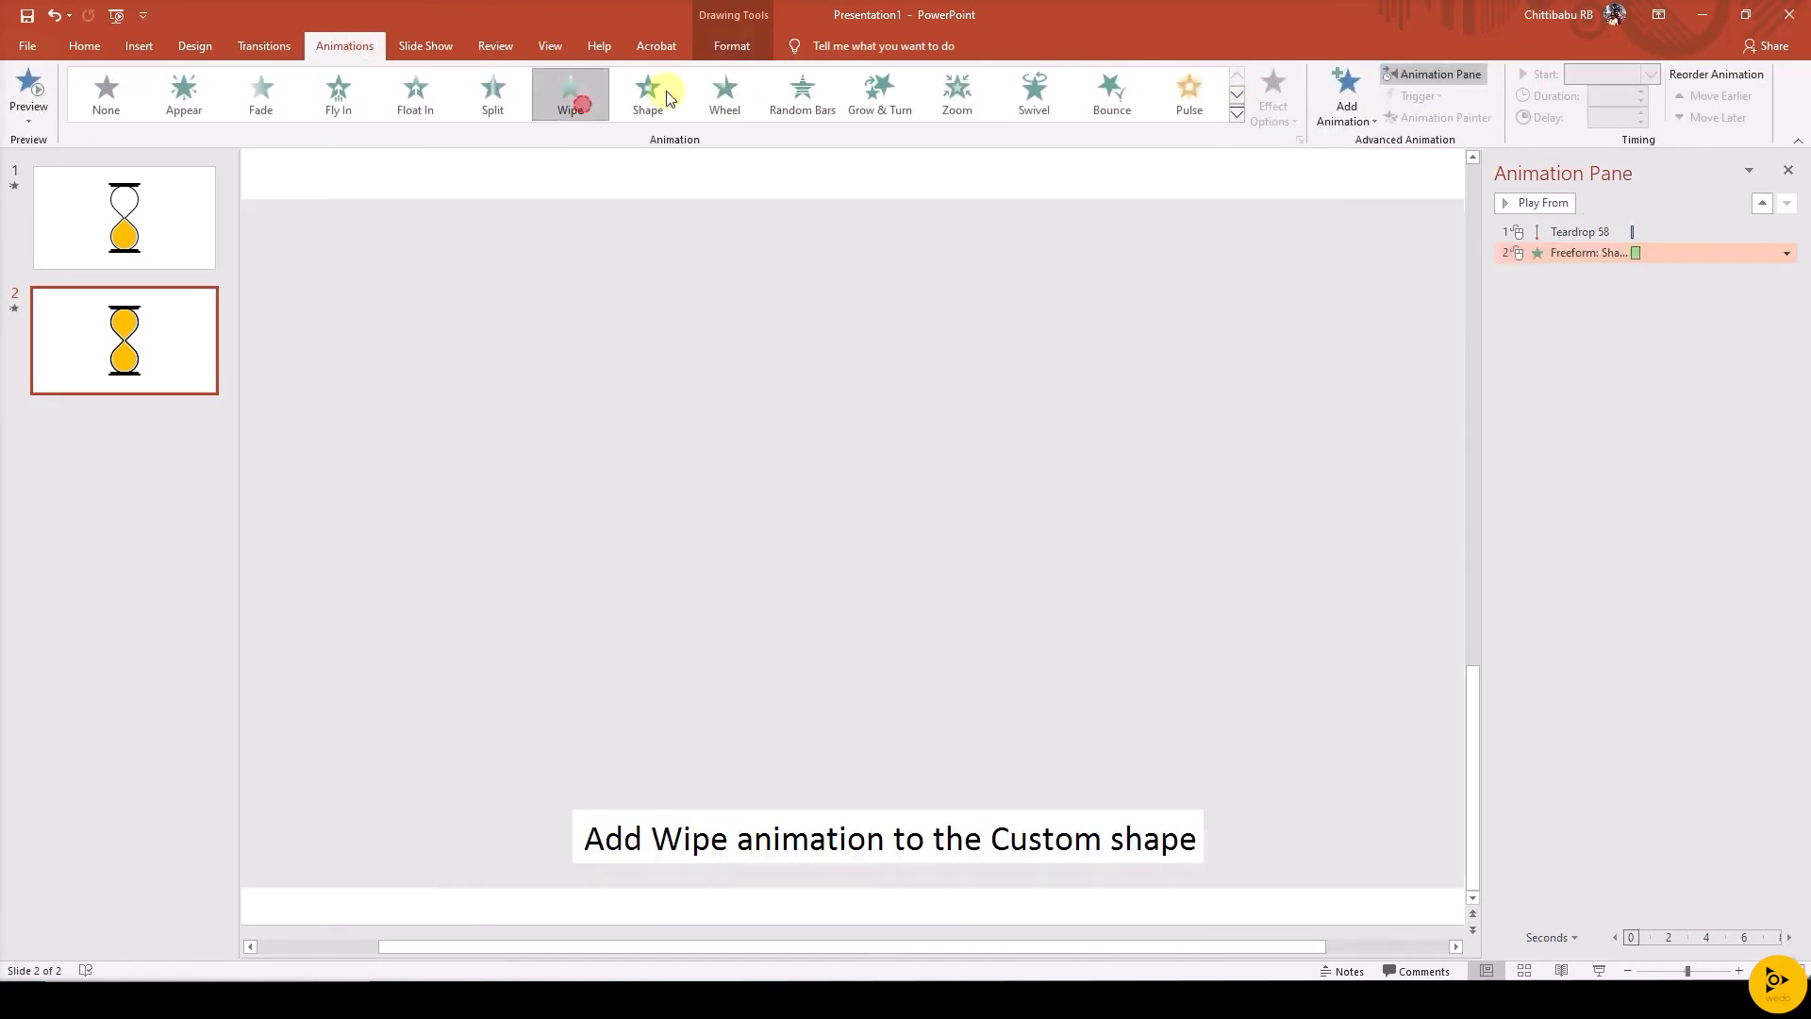
Set the stream's Wipe animation to start With Previous, then select the lower sand drop
click(570, 92)
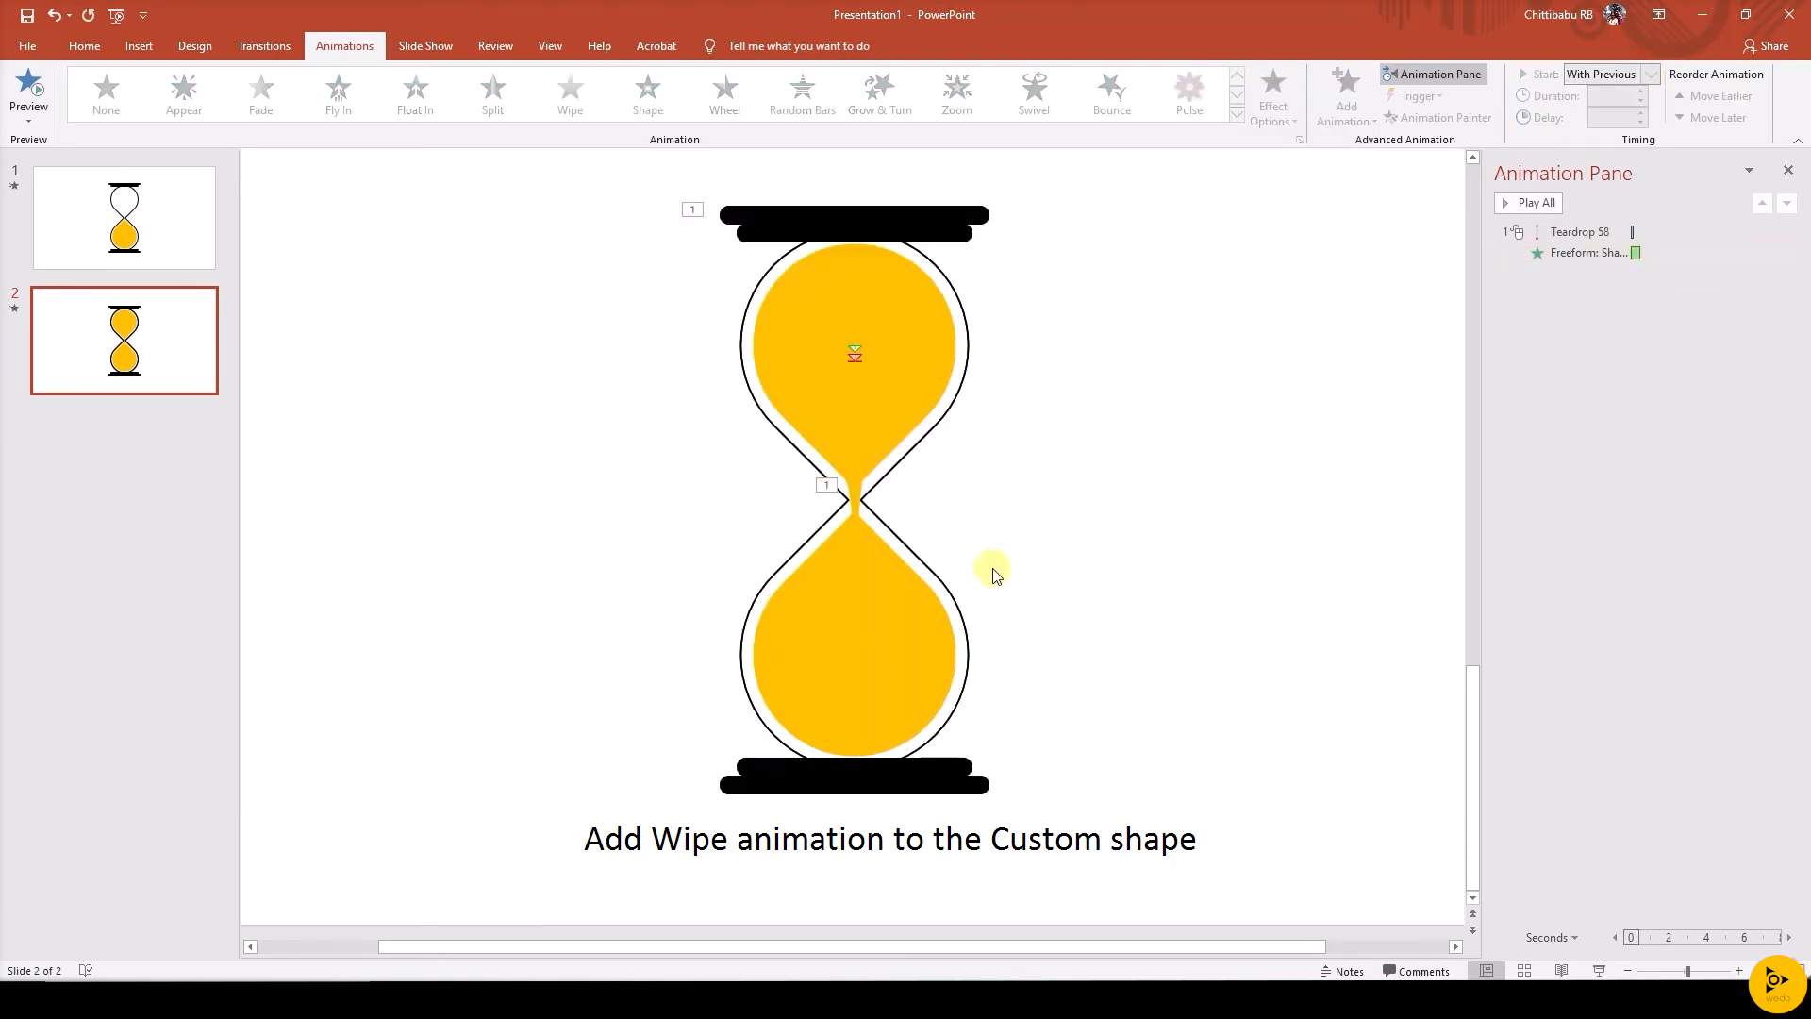
click(878, 647)
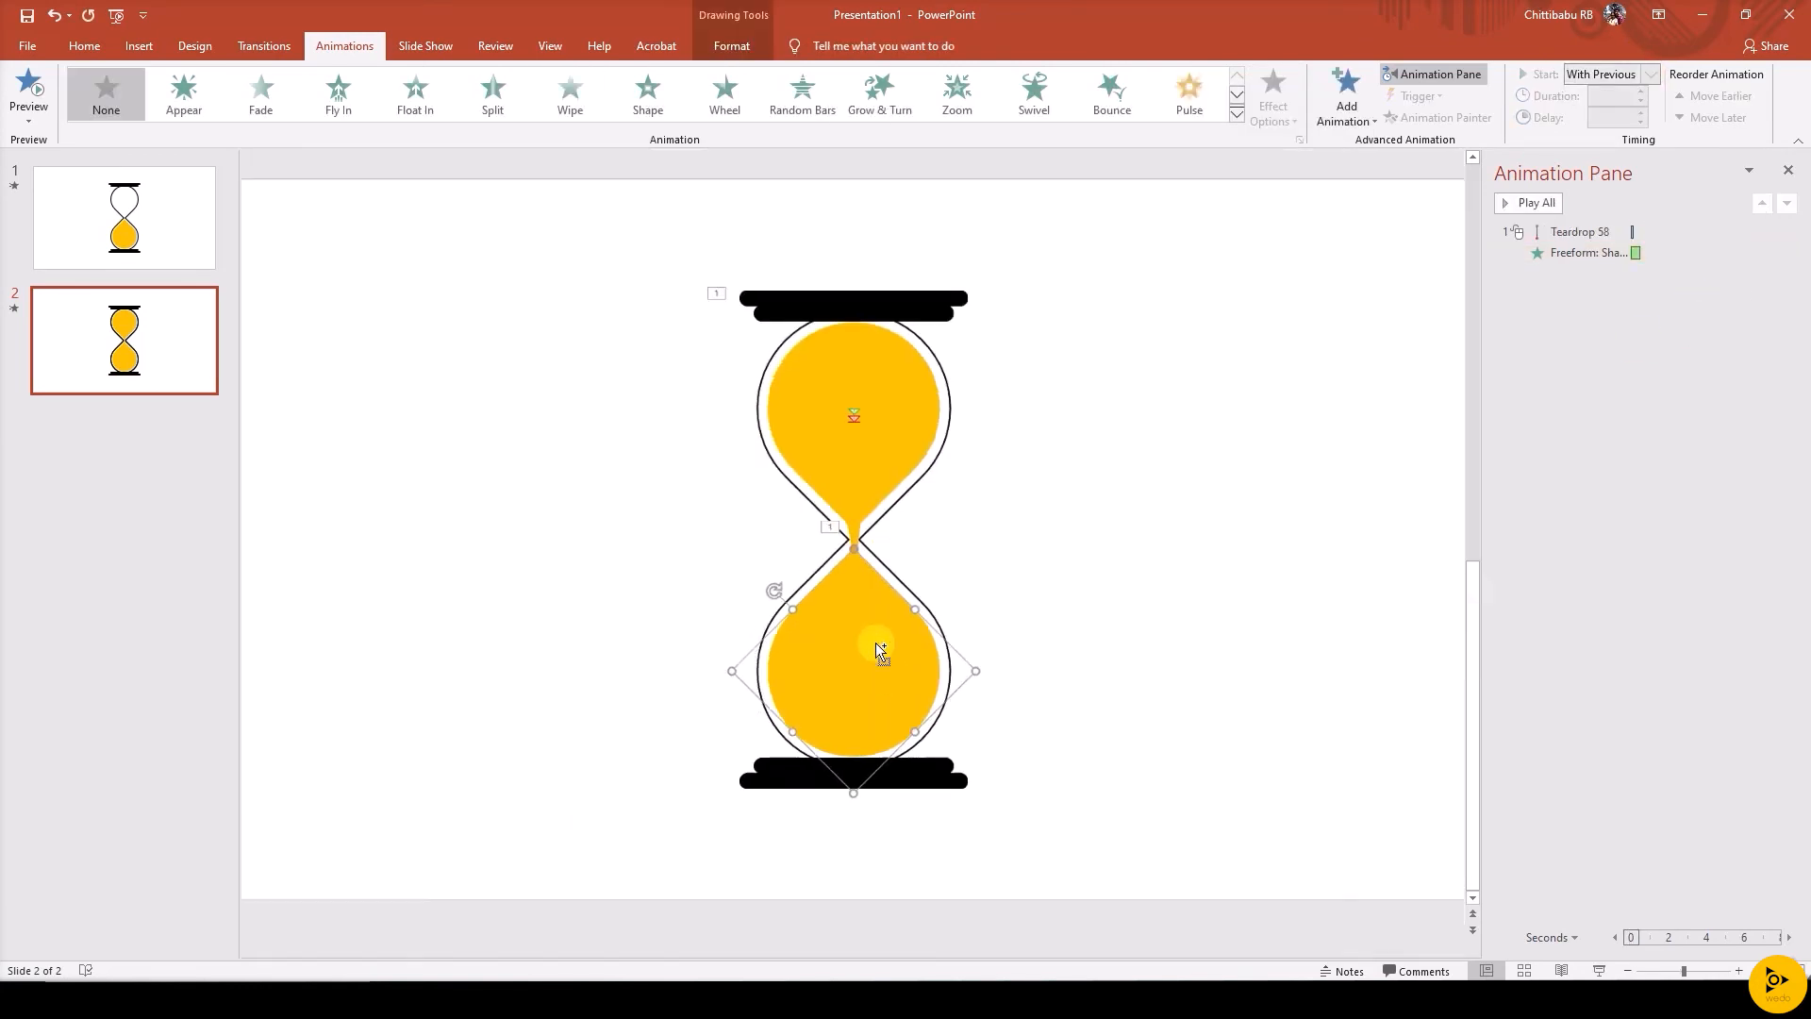
click(138, 45)
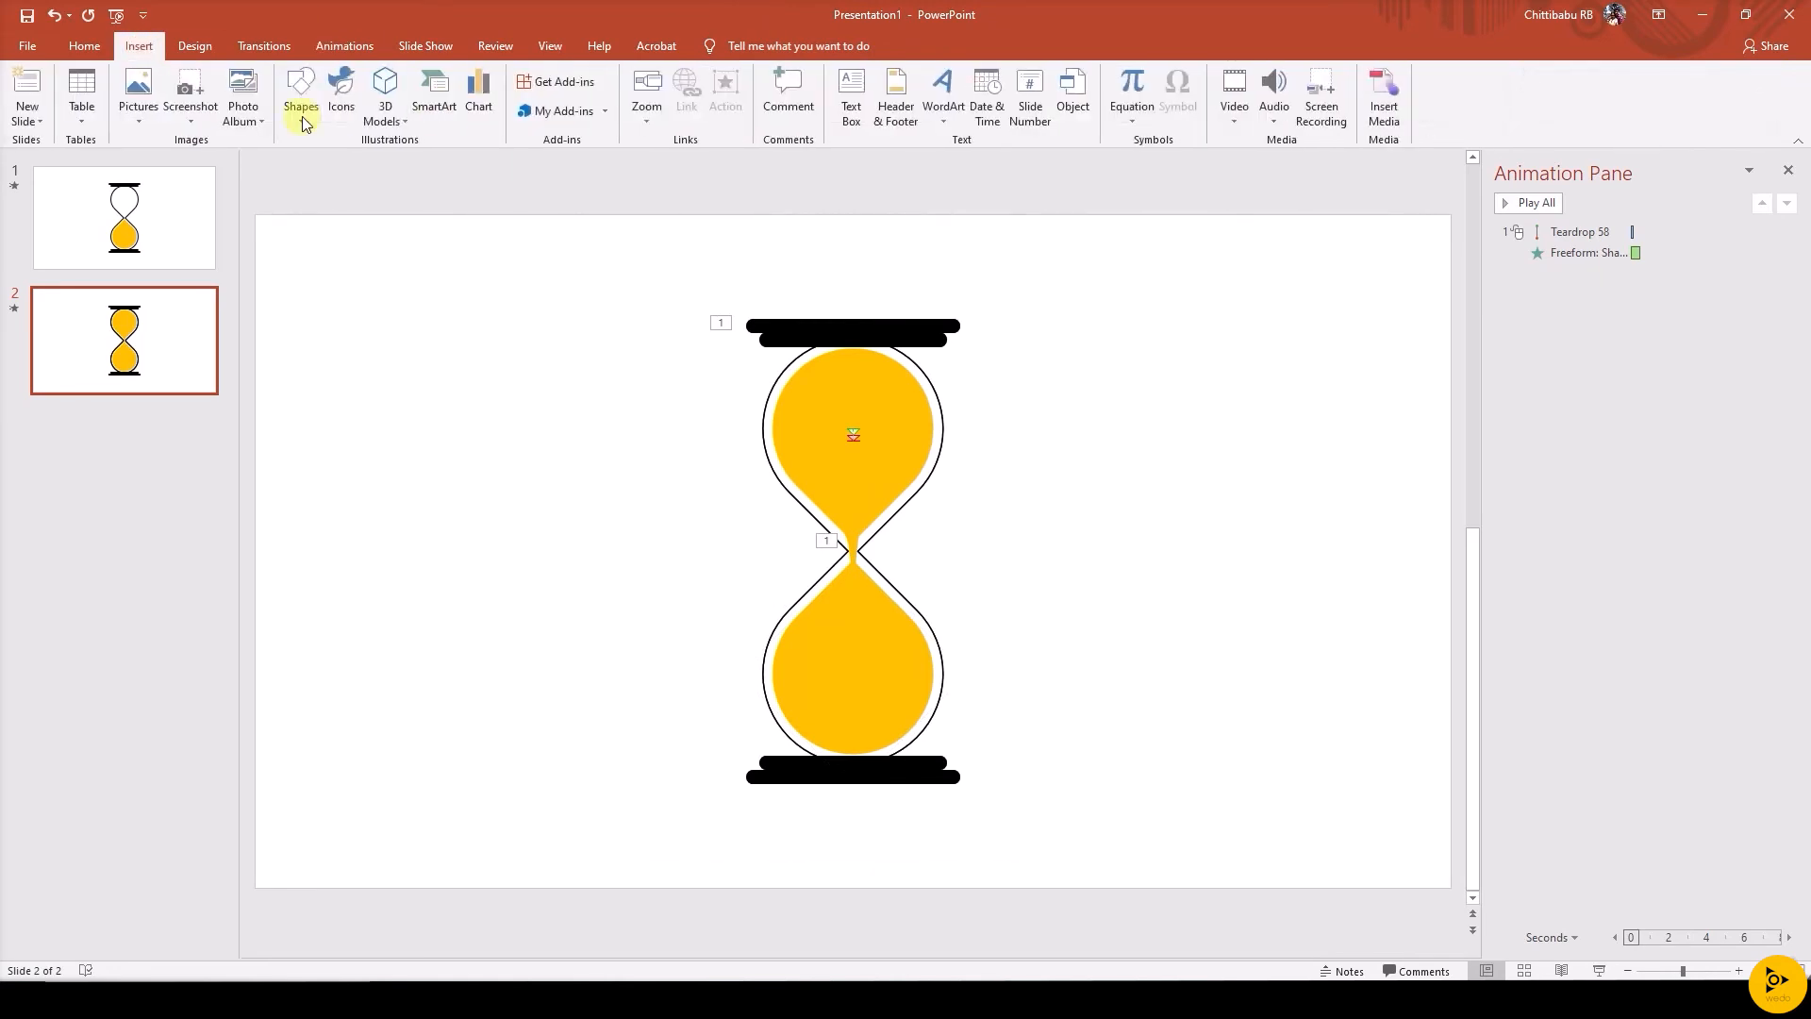
Draw a rectangle over the lower bulb and align the copied drop onto the lower drop
click(300, 98)
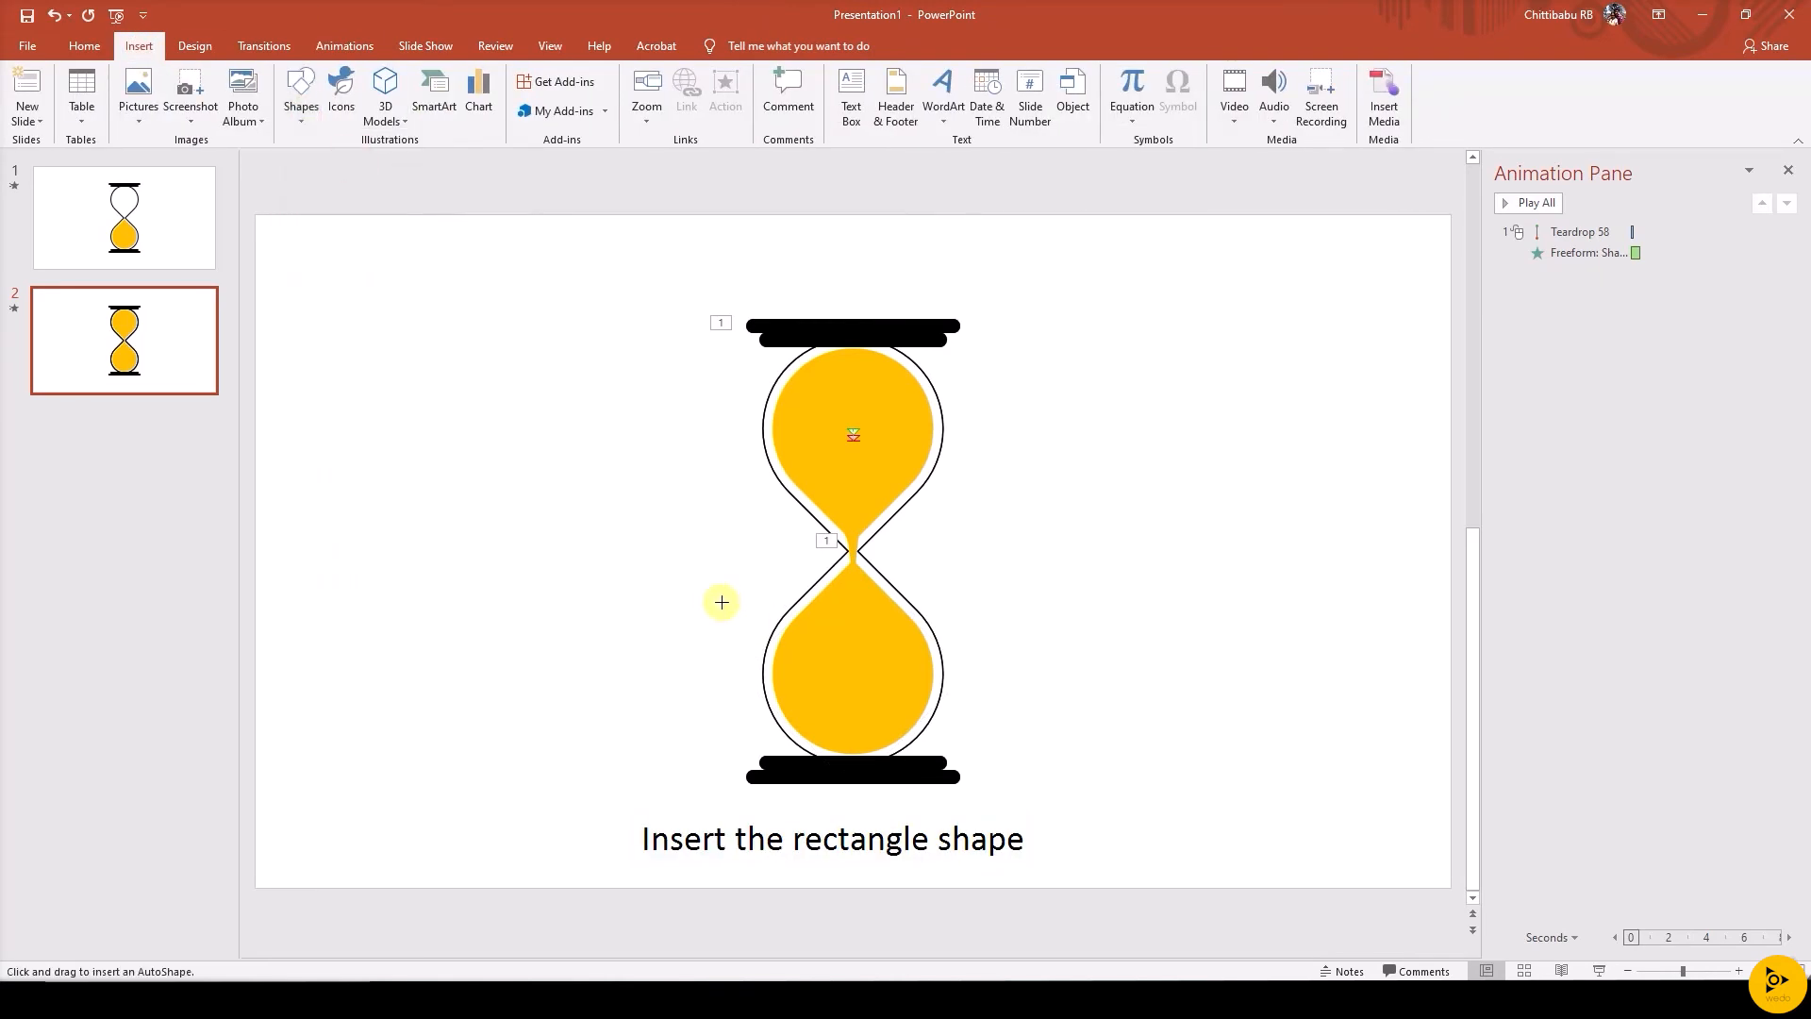
drag(696, 587, 1041, 890)
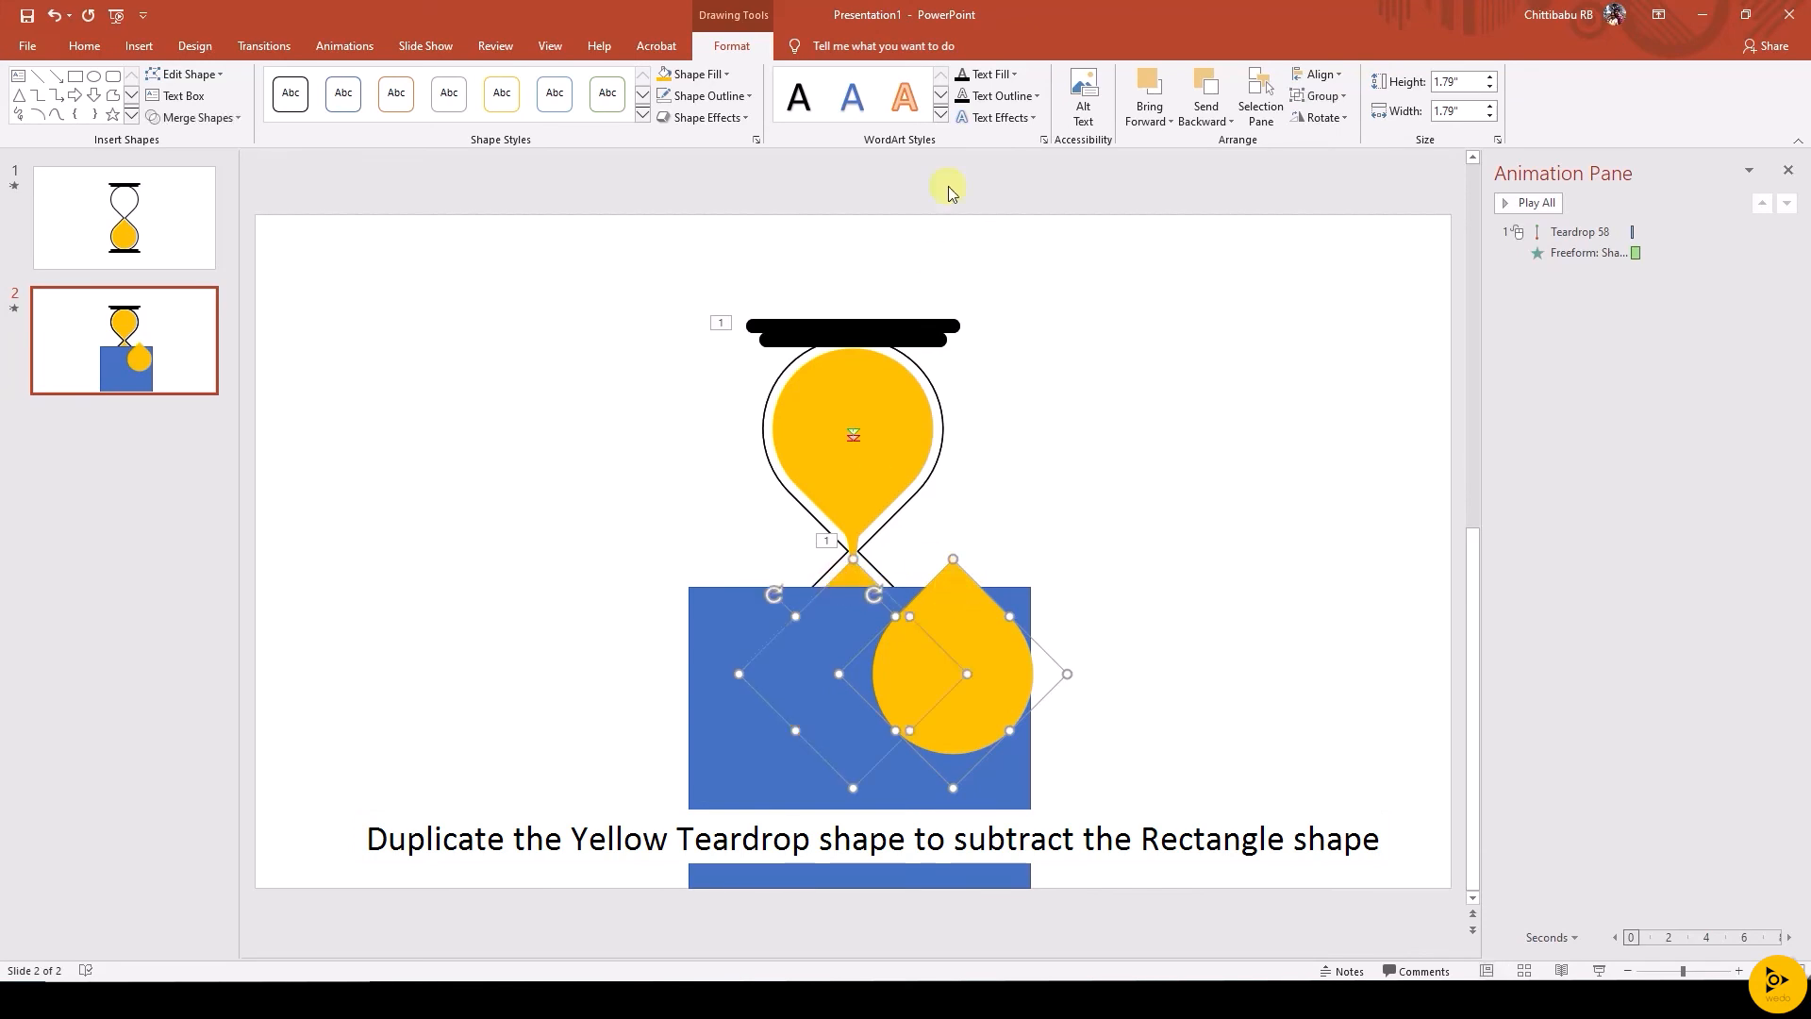
click(1317, 73)
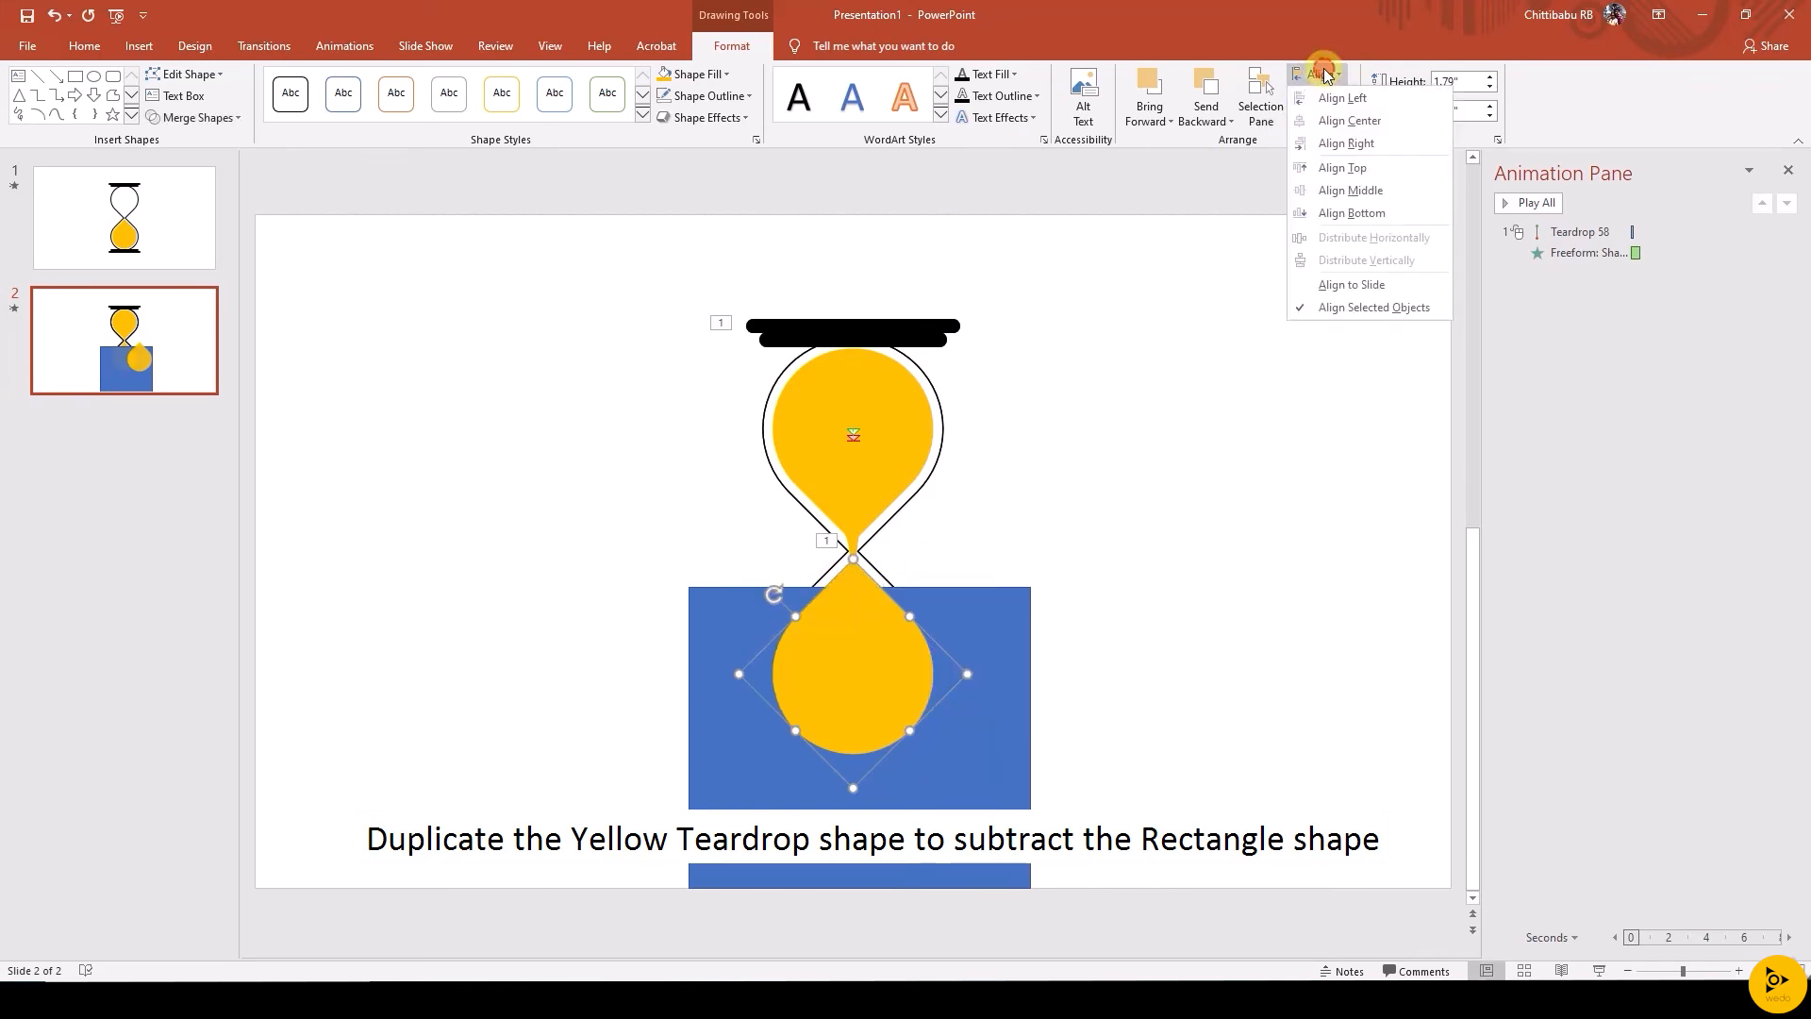
click(1317, 179)
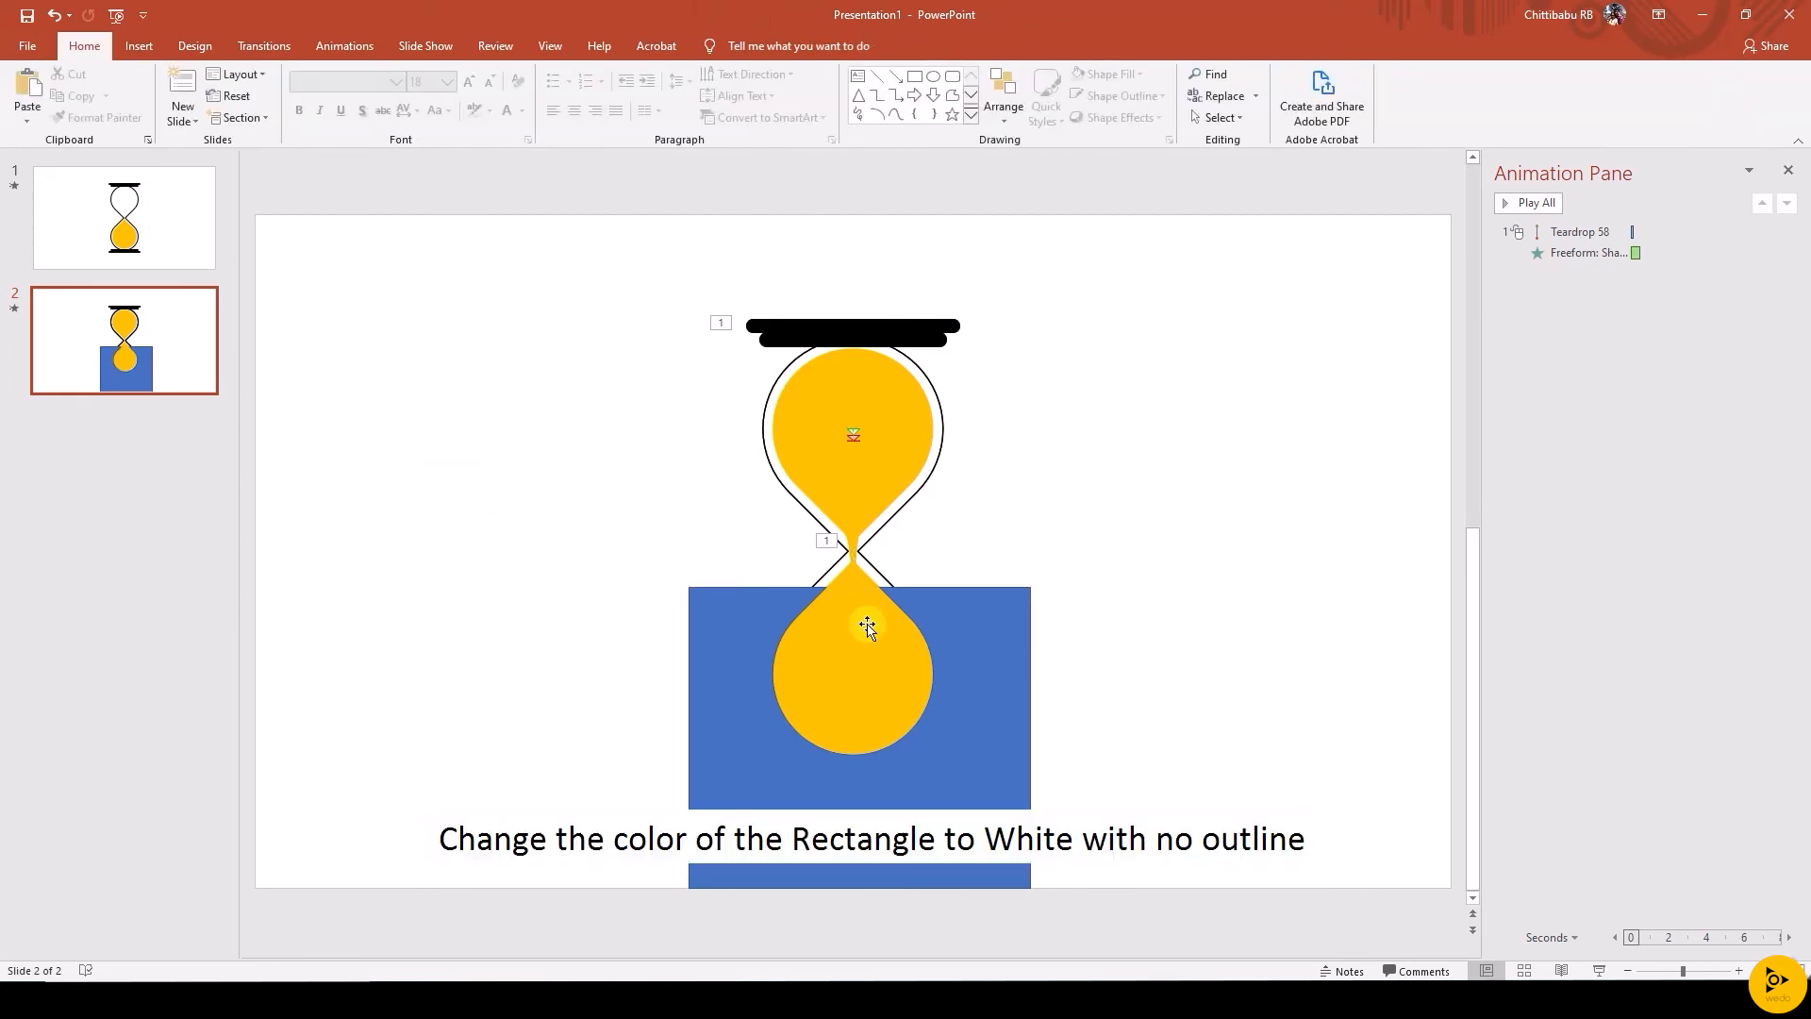
Fill the rectangle white, then send it and the bottom teardrop to the back
click(693, 73)
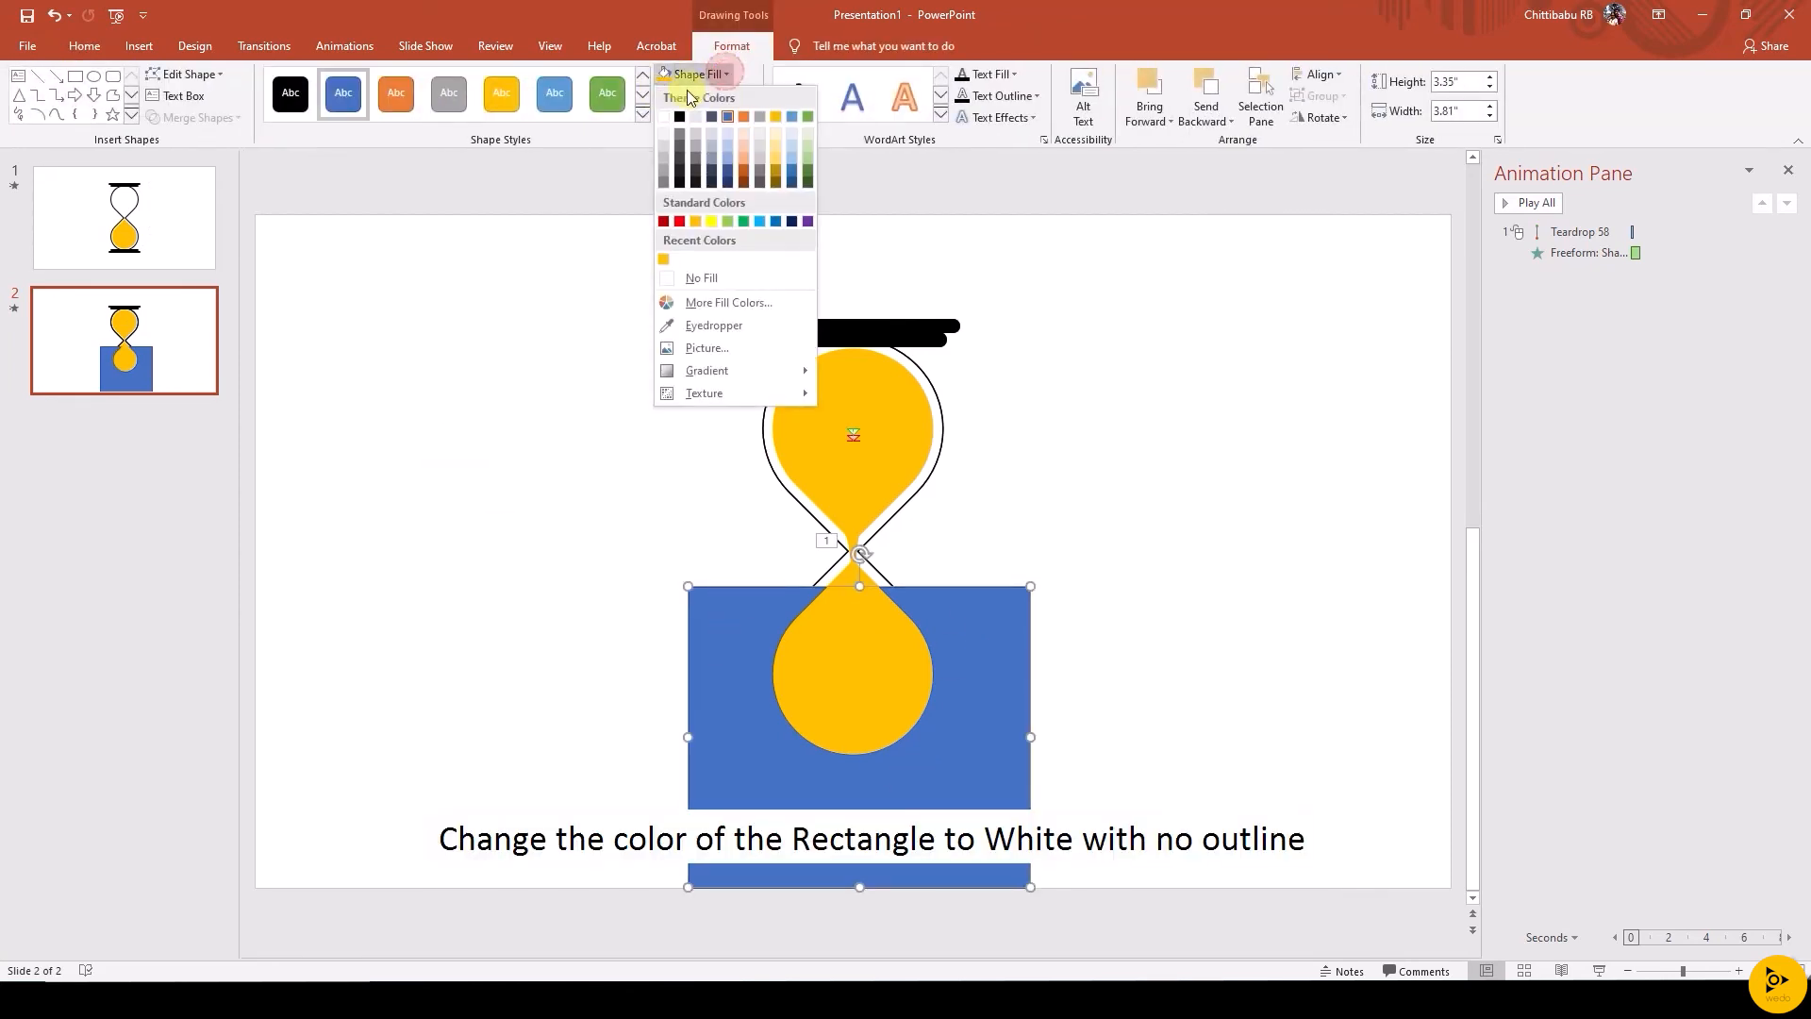
click(705, 94)
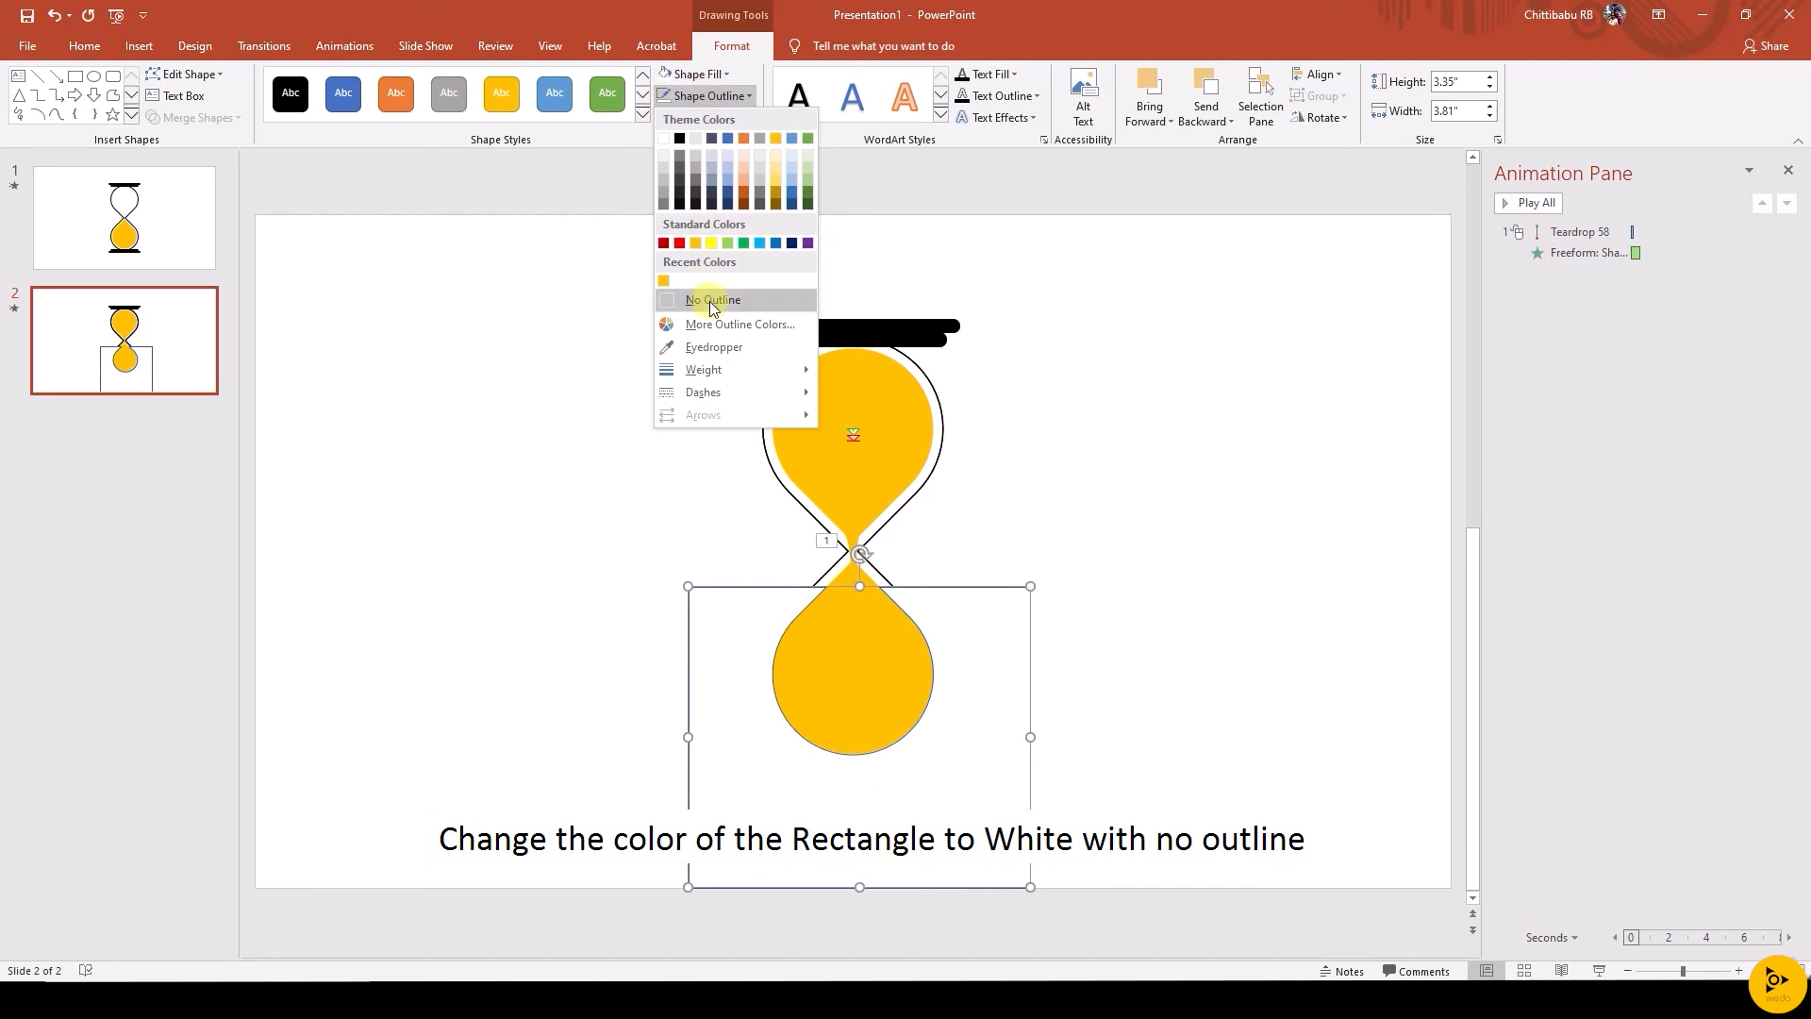
click(710, 300)
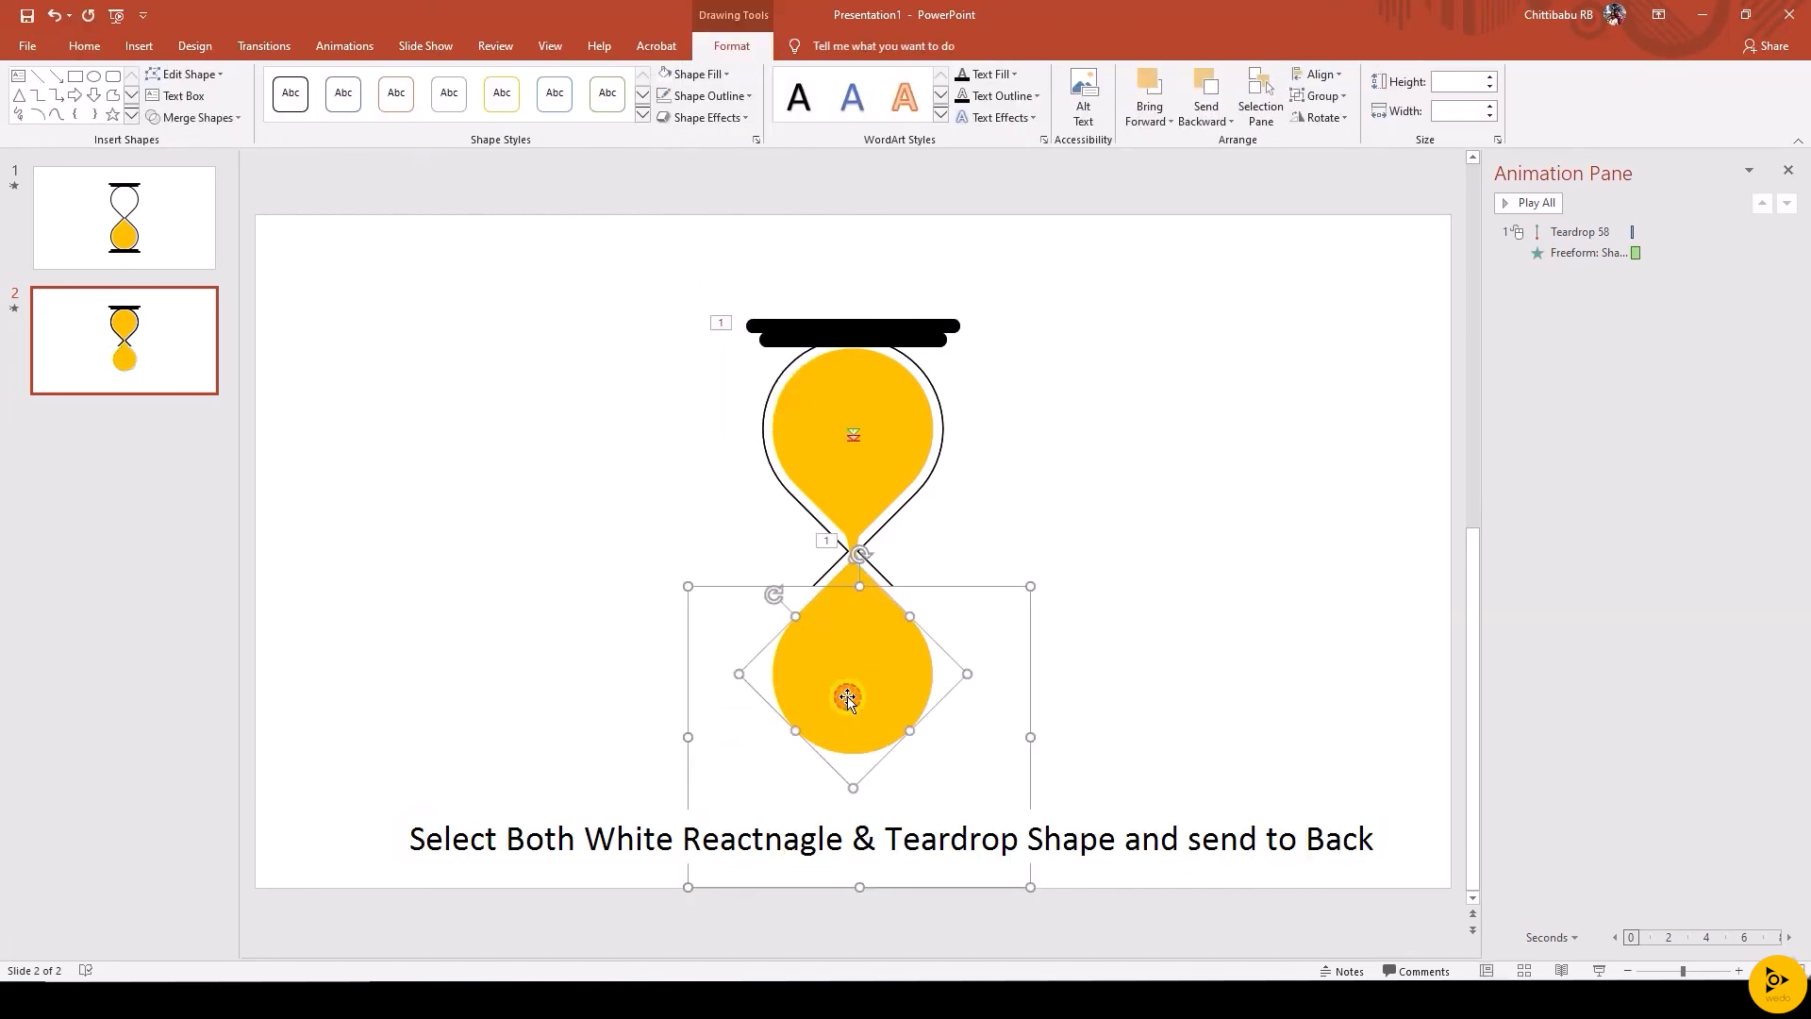
click(1204, 97)
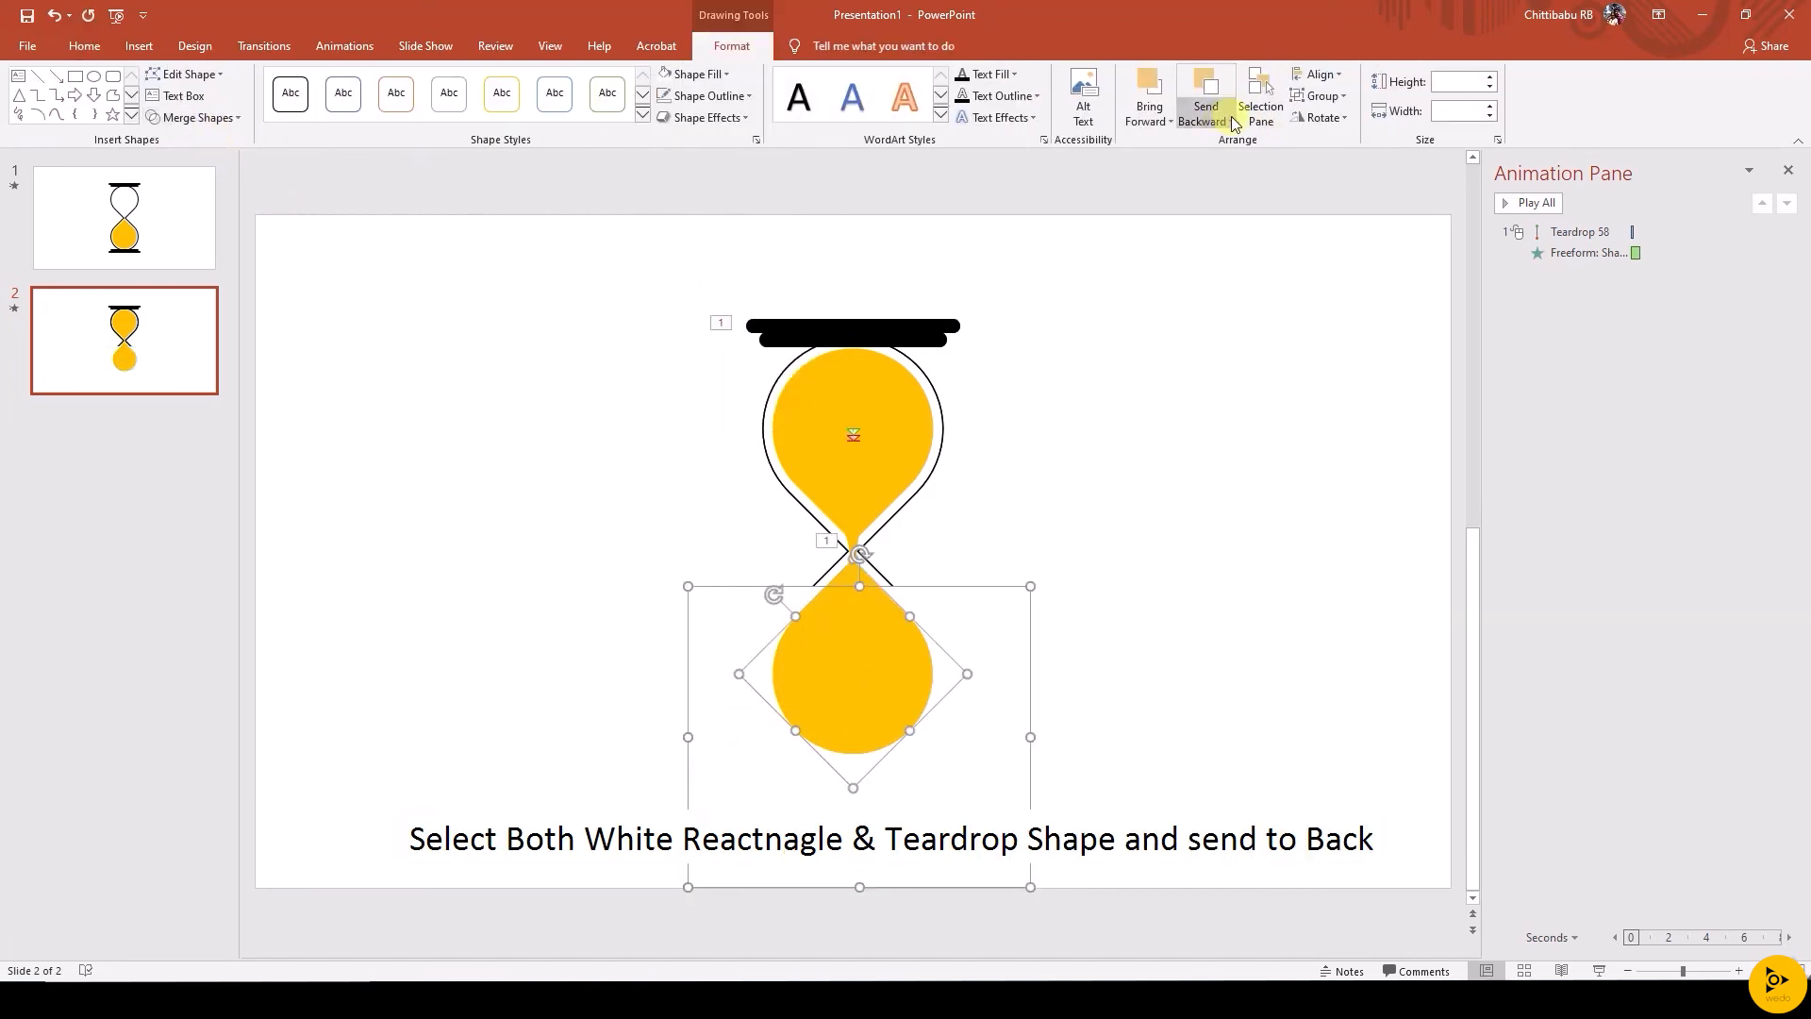
click(1205, 98)
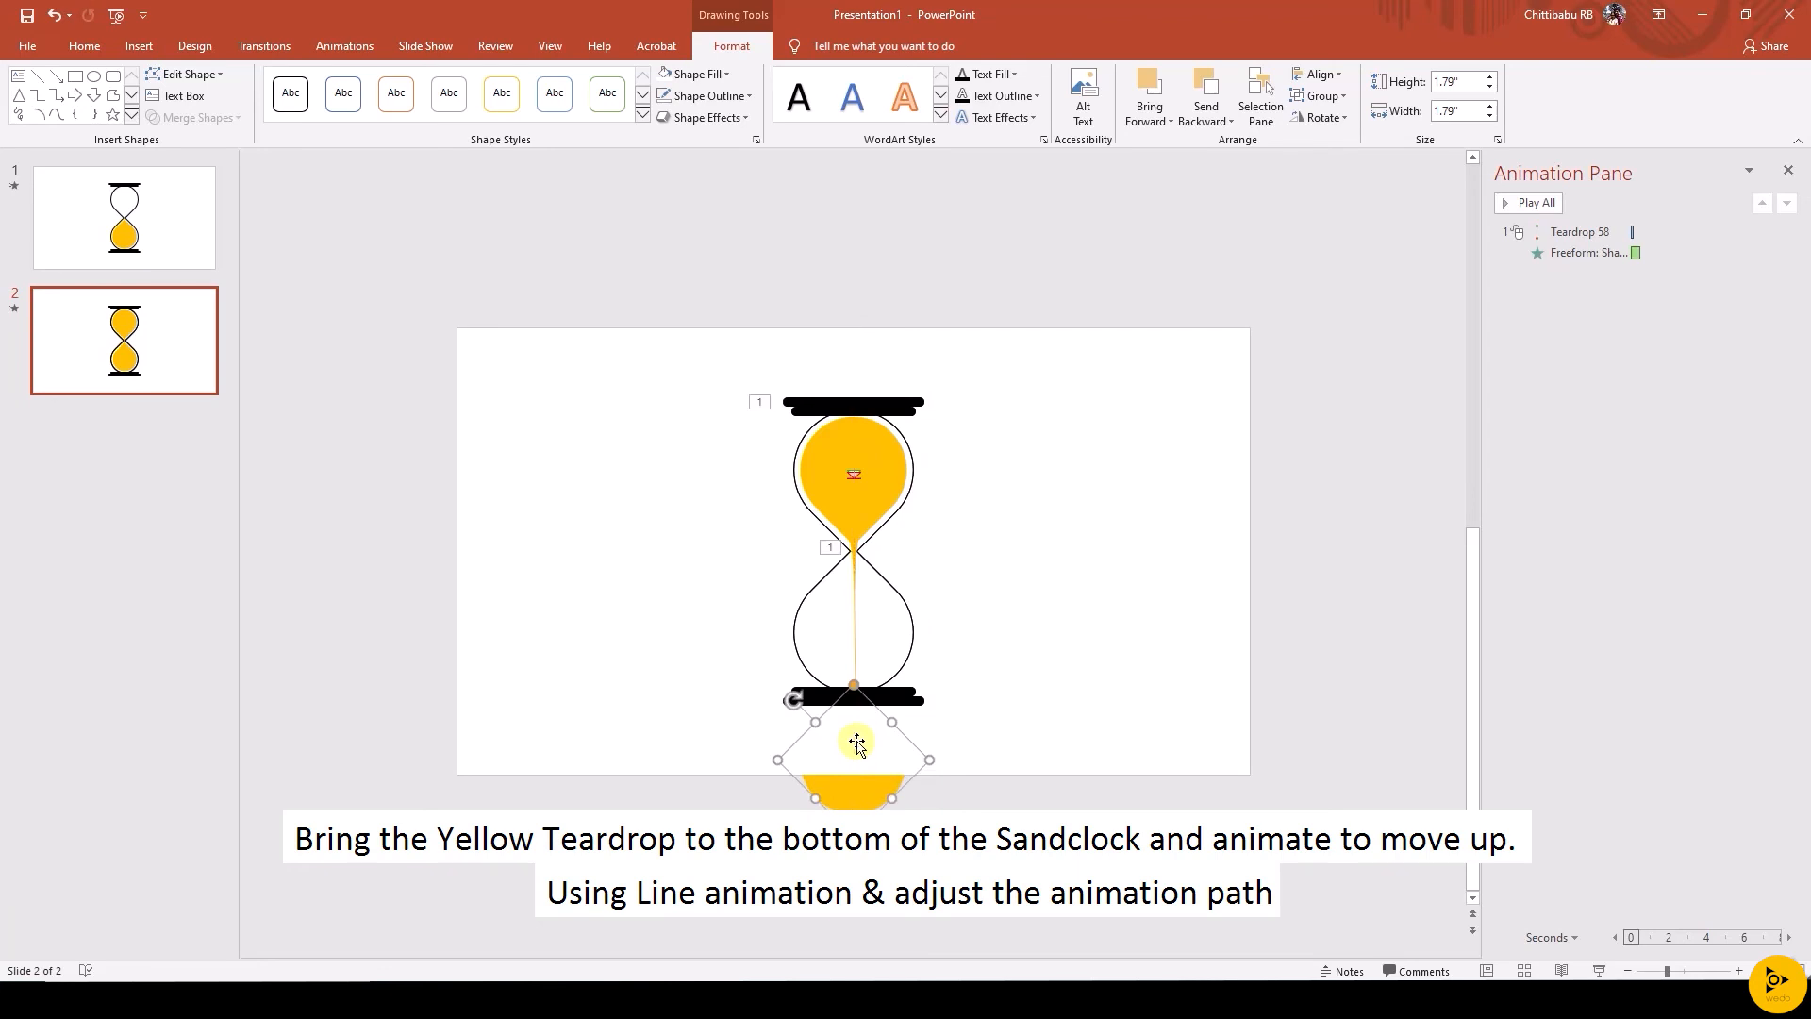
Give the bottom teardrop an upward Lines motion path and adjust the path
click(343, 46)
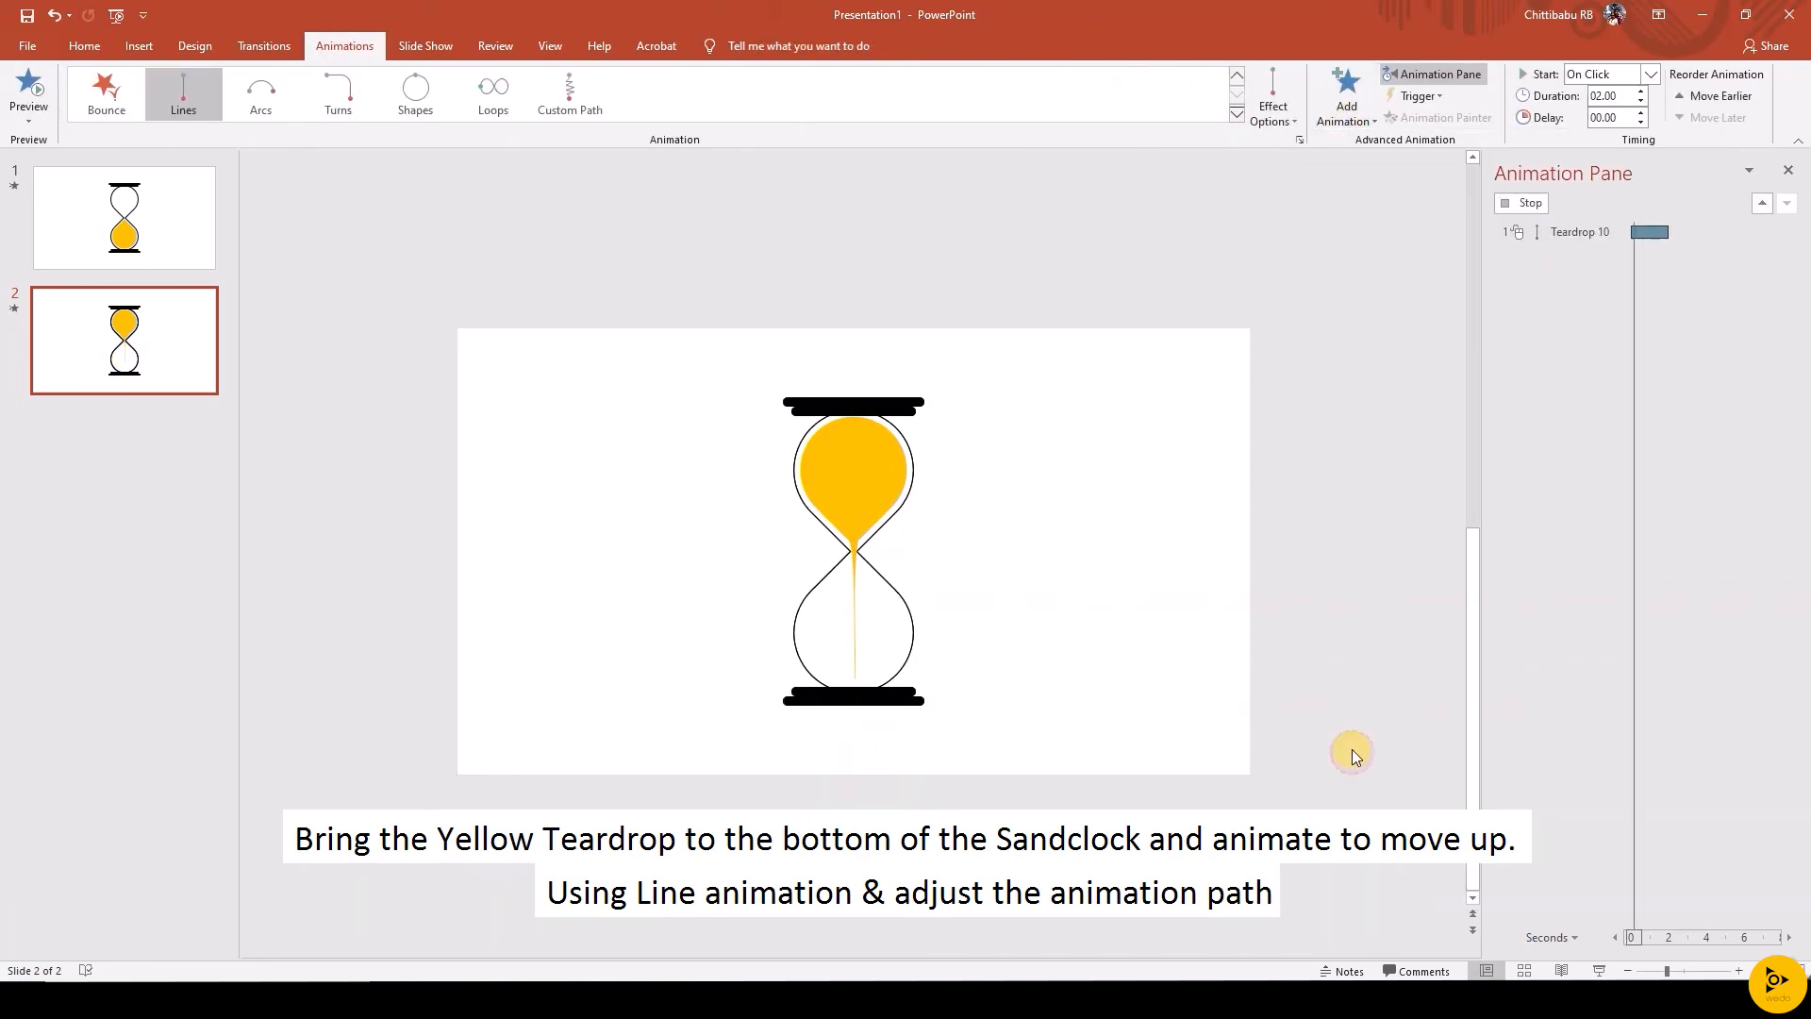
click(1271, 94)
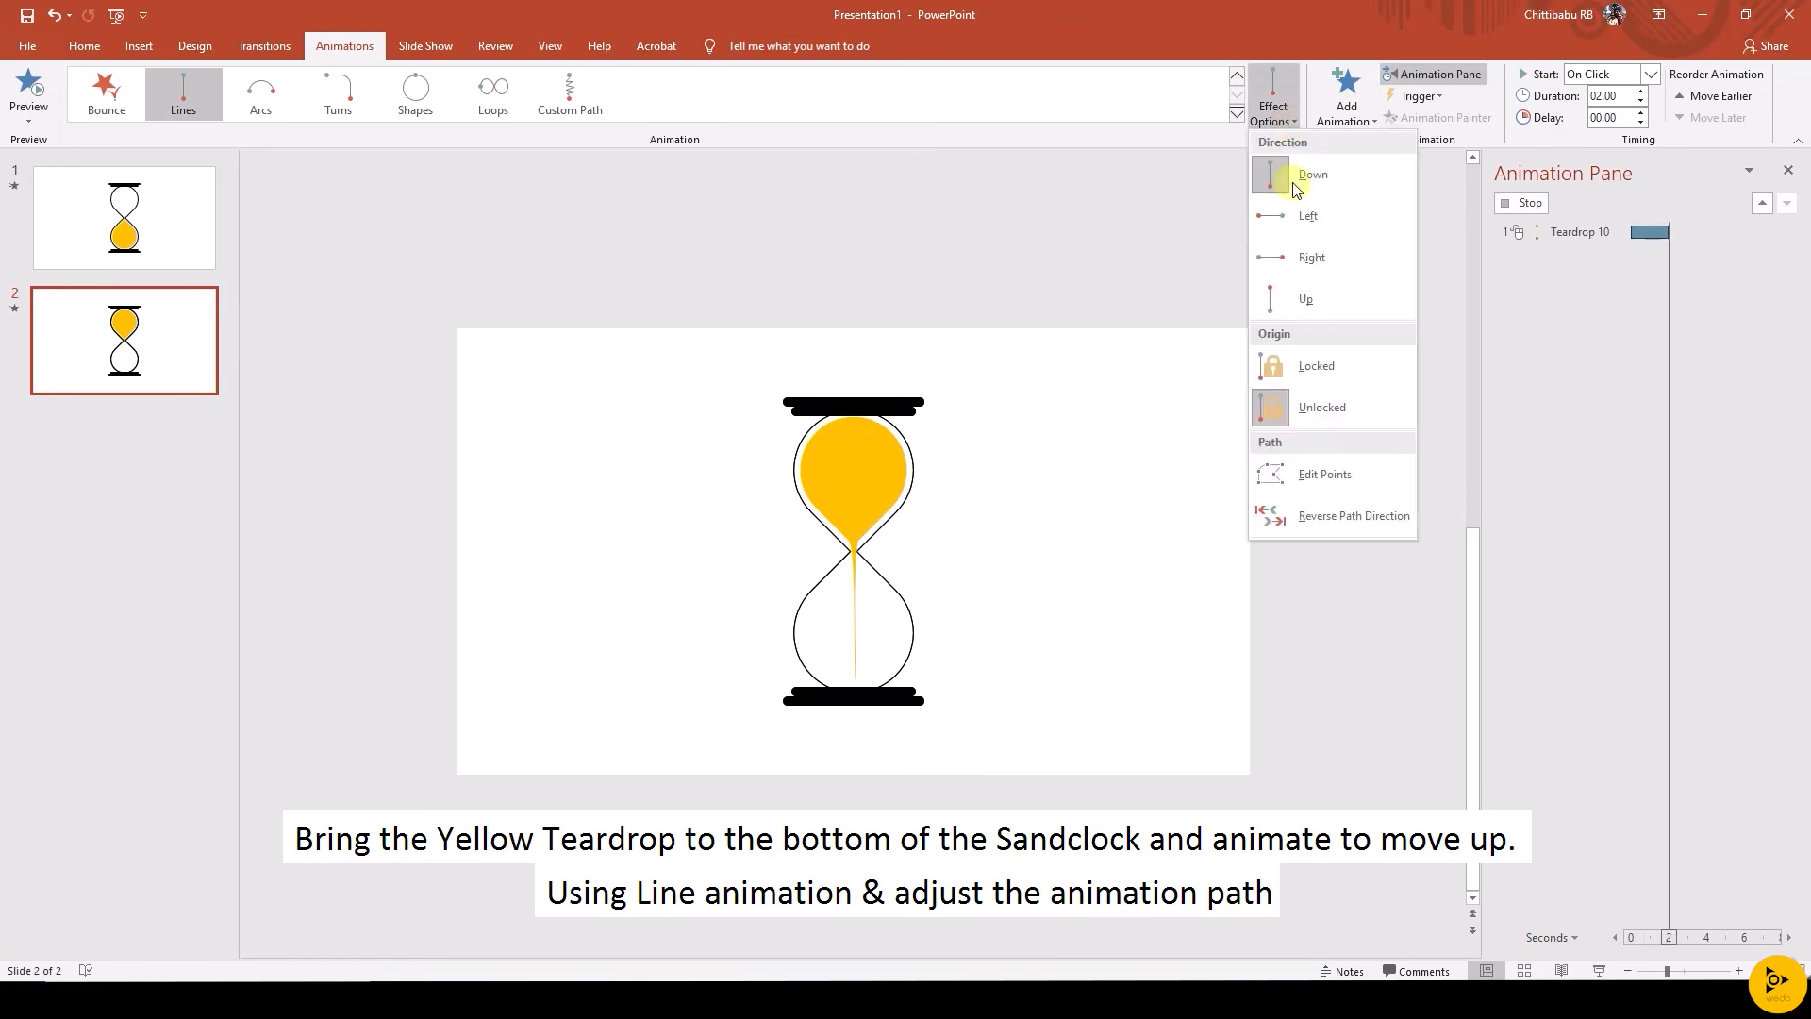
click(1311, 174)
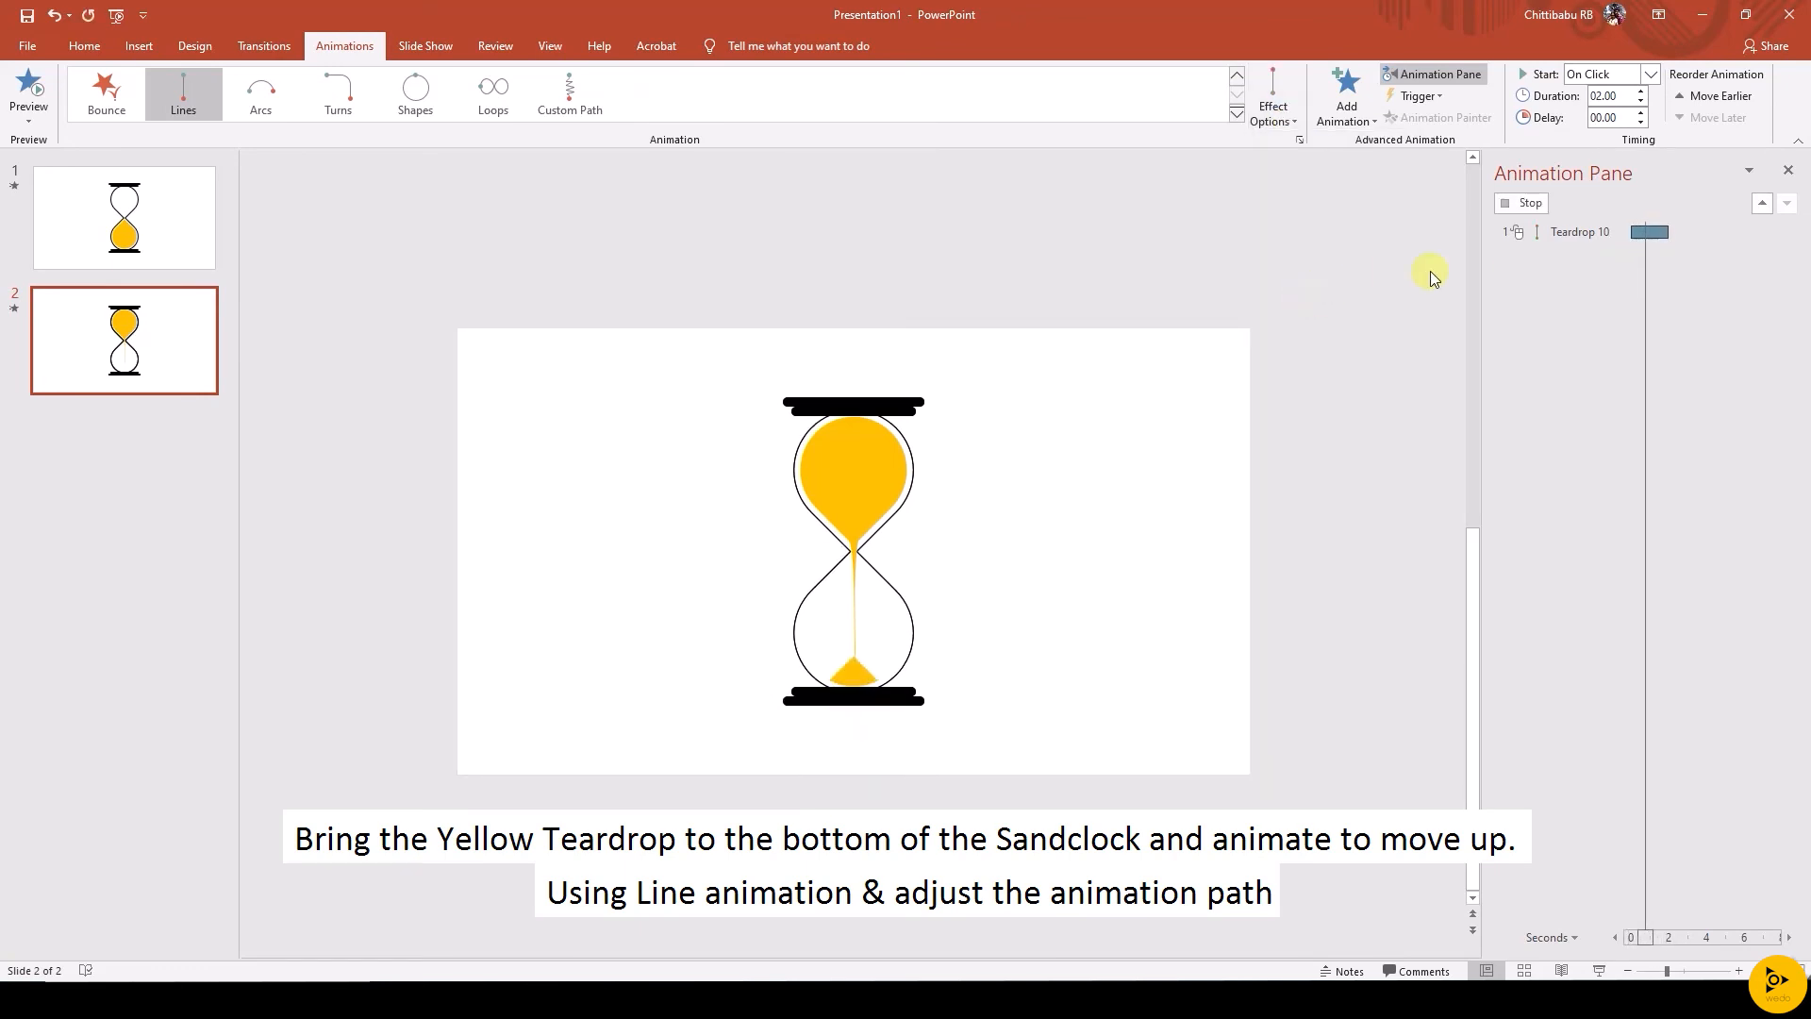
click(1579, 273)
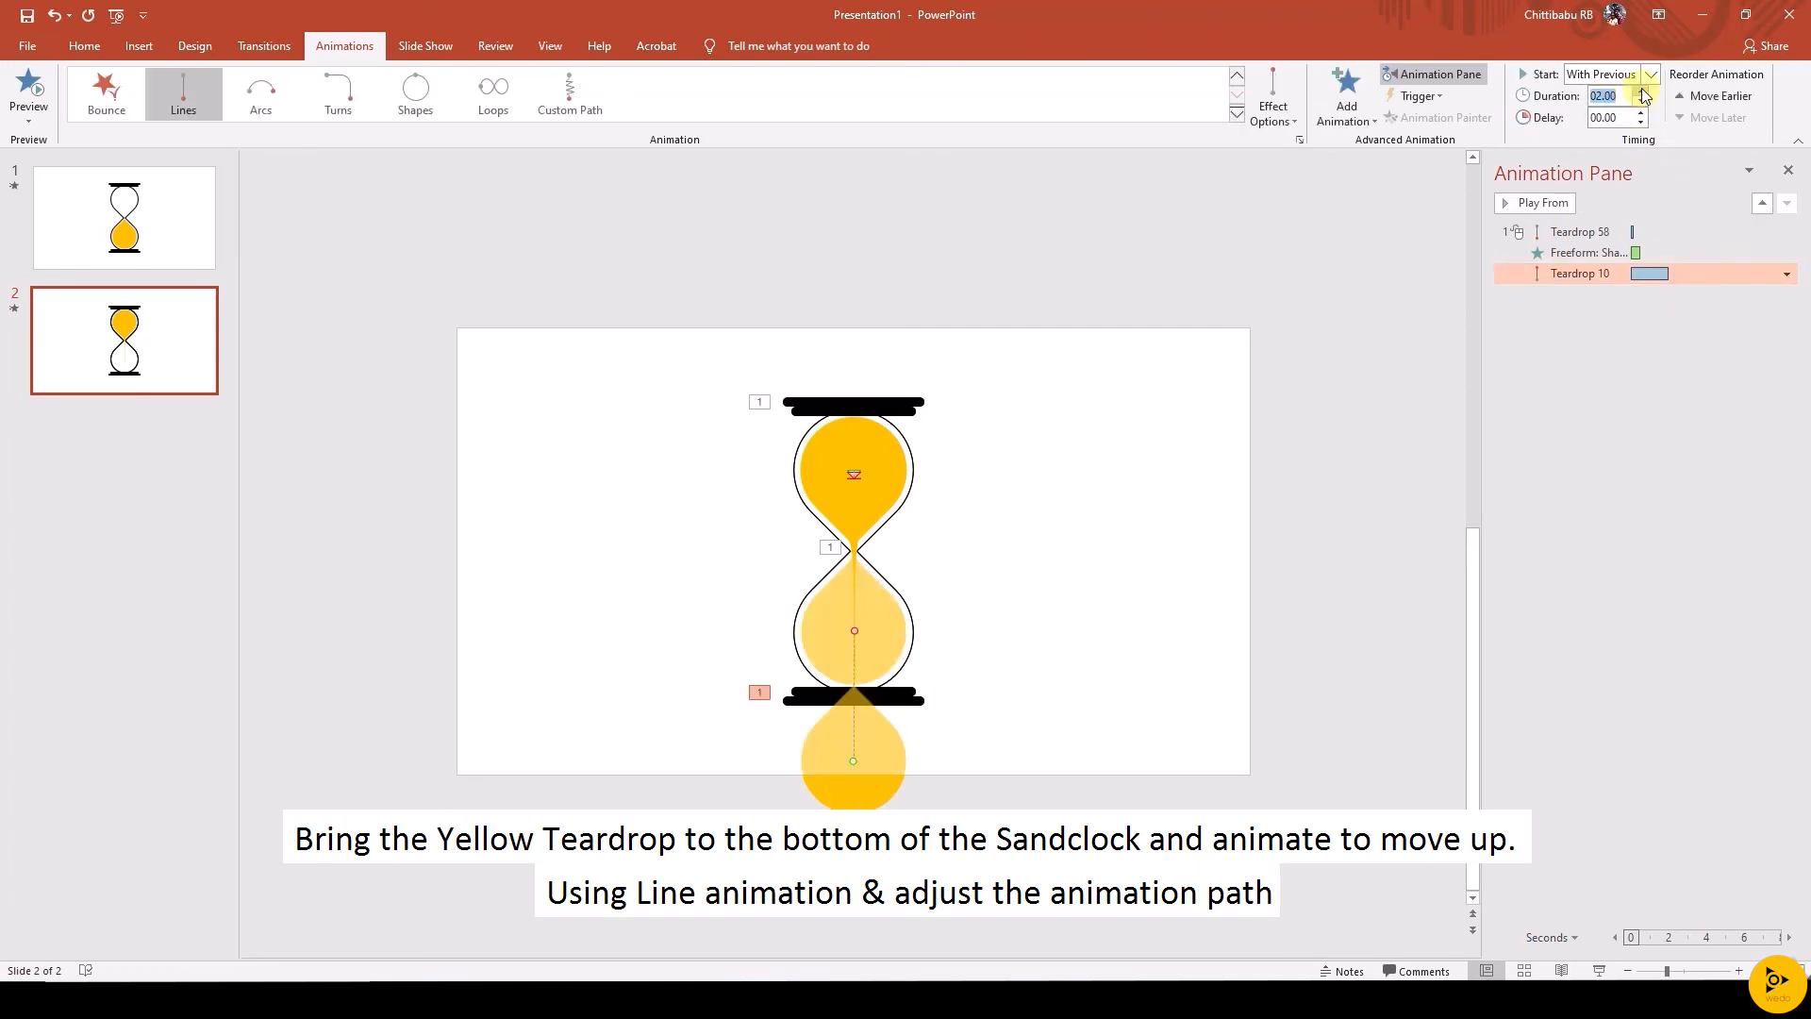
Lengthen the rising teardrop's duration and set the animations to start With Previous
click(1639, 91)
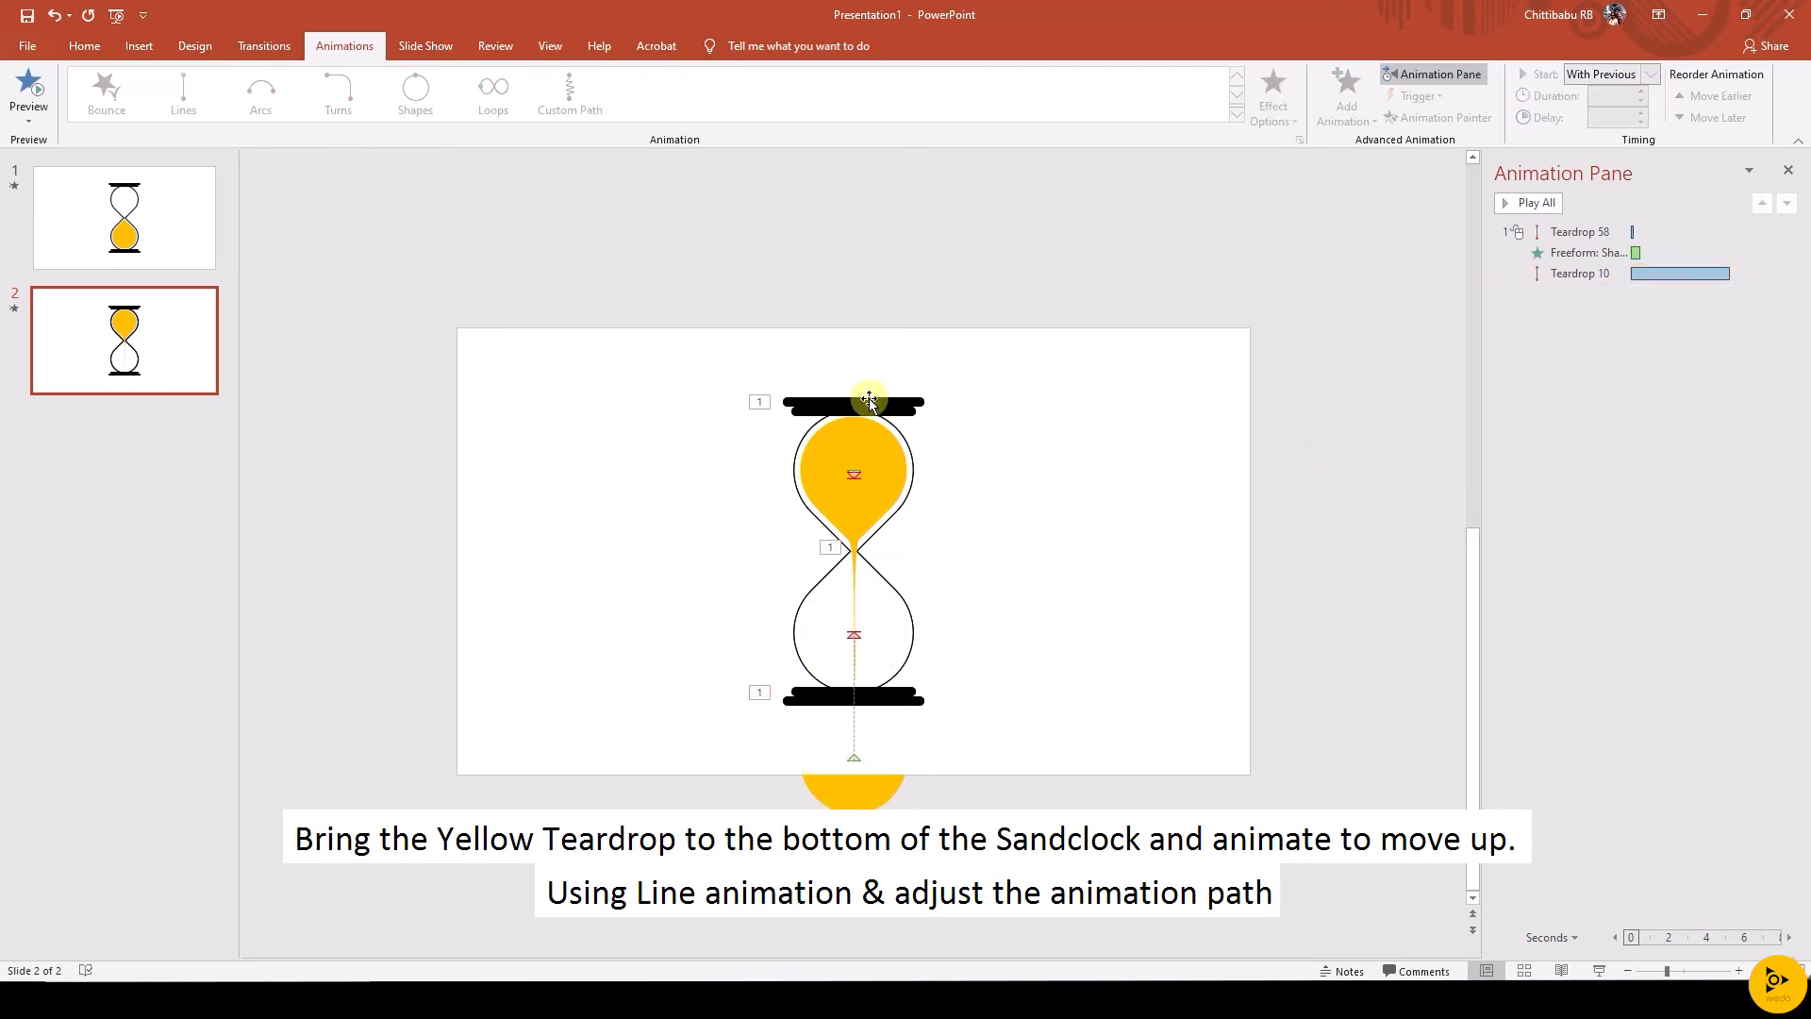
click(1650, 73)
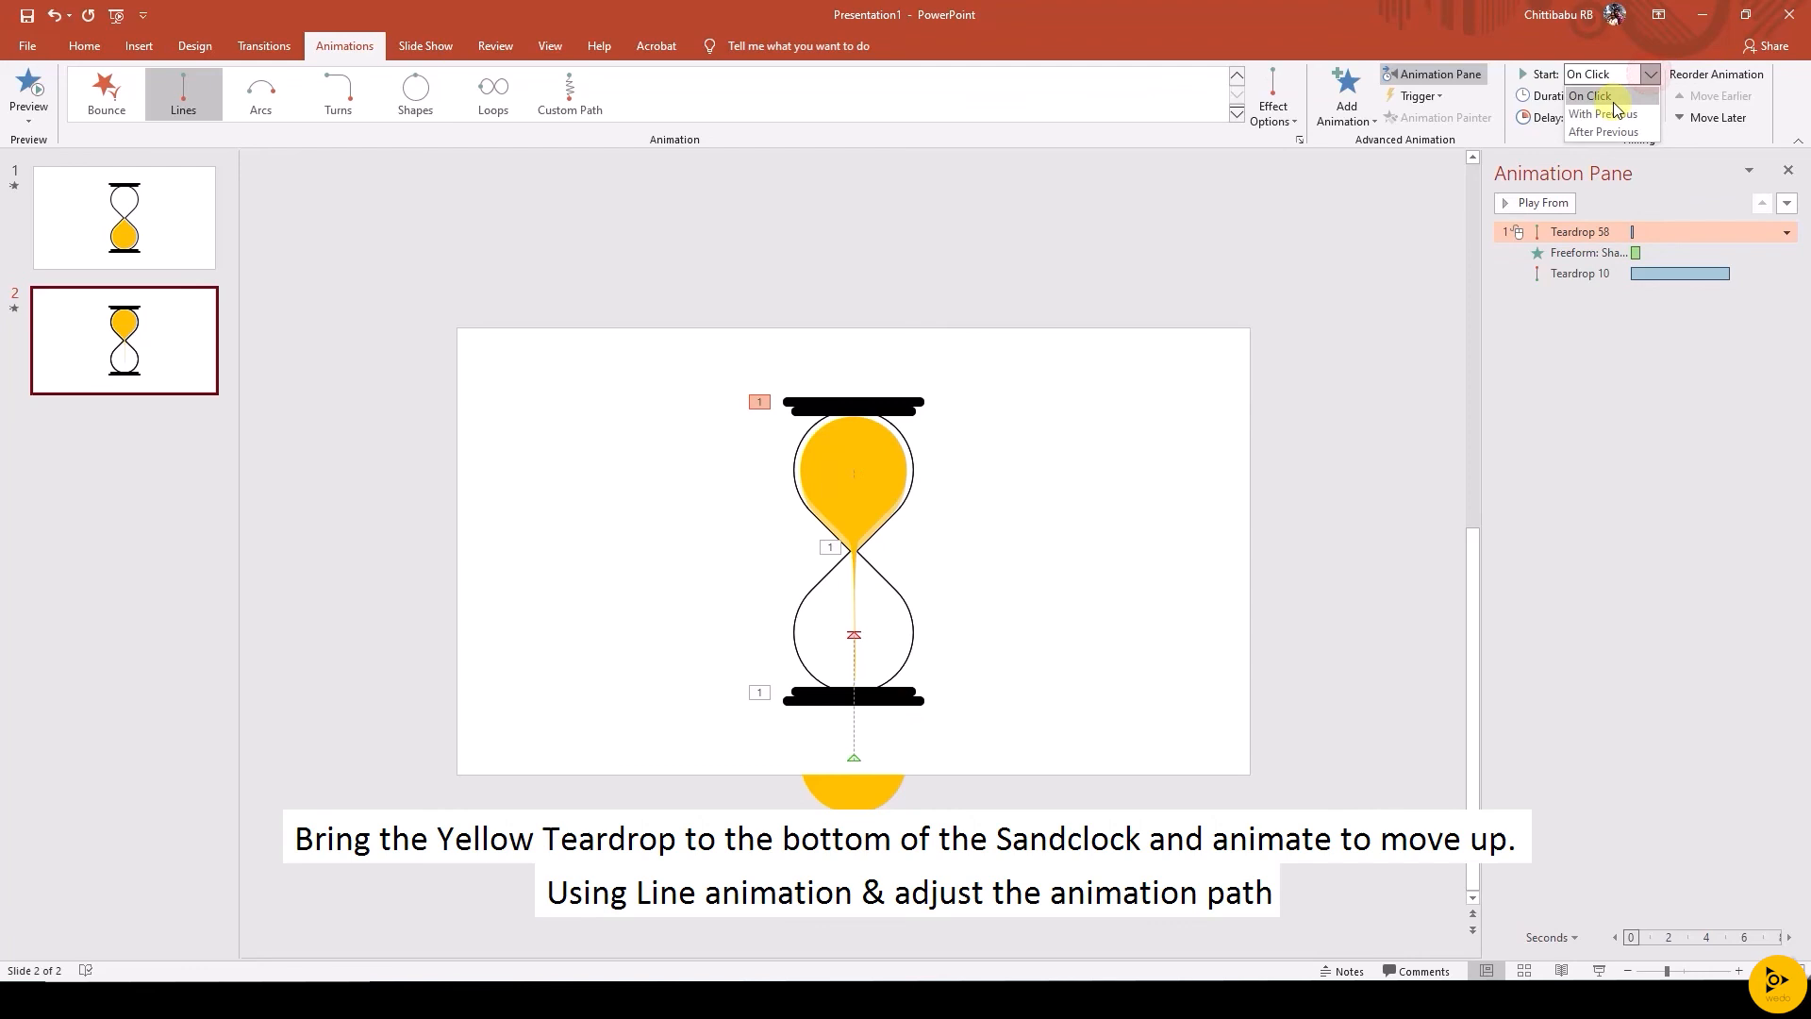
click(1606, 113)
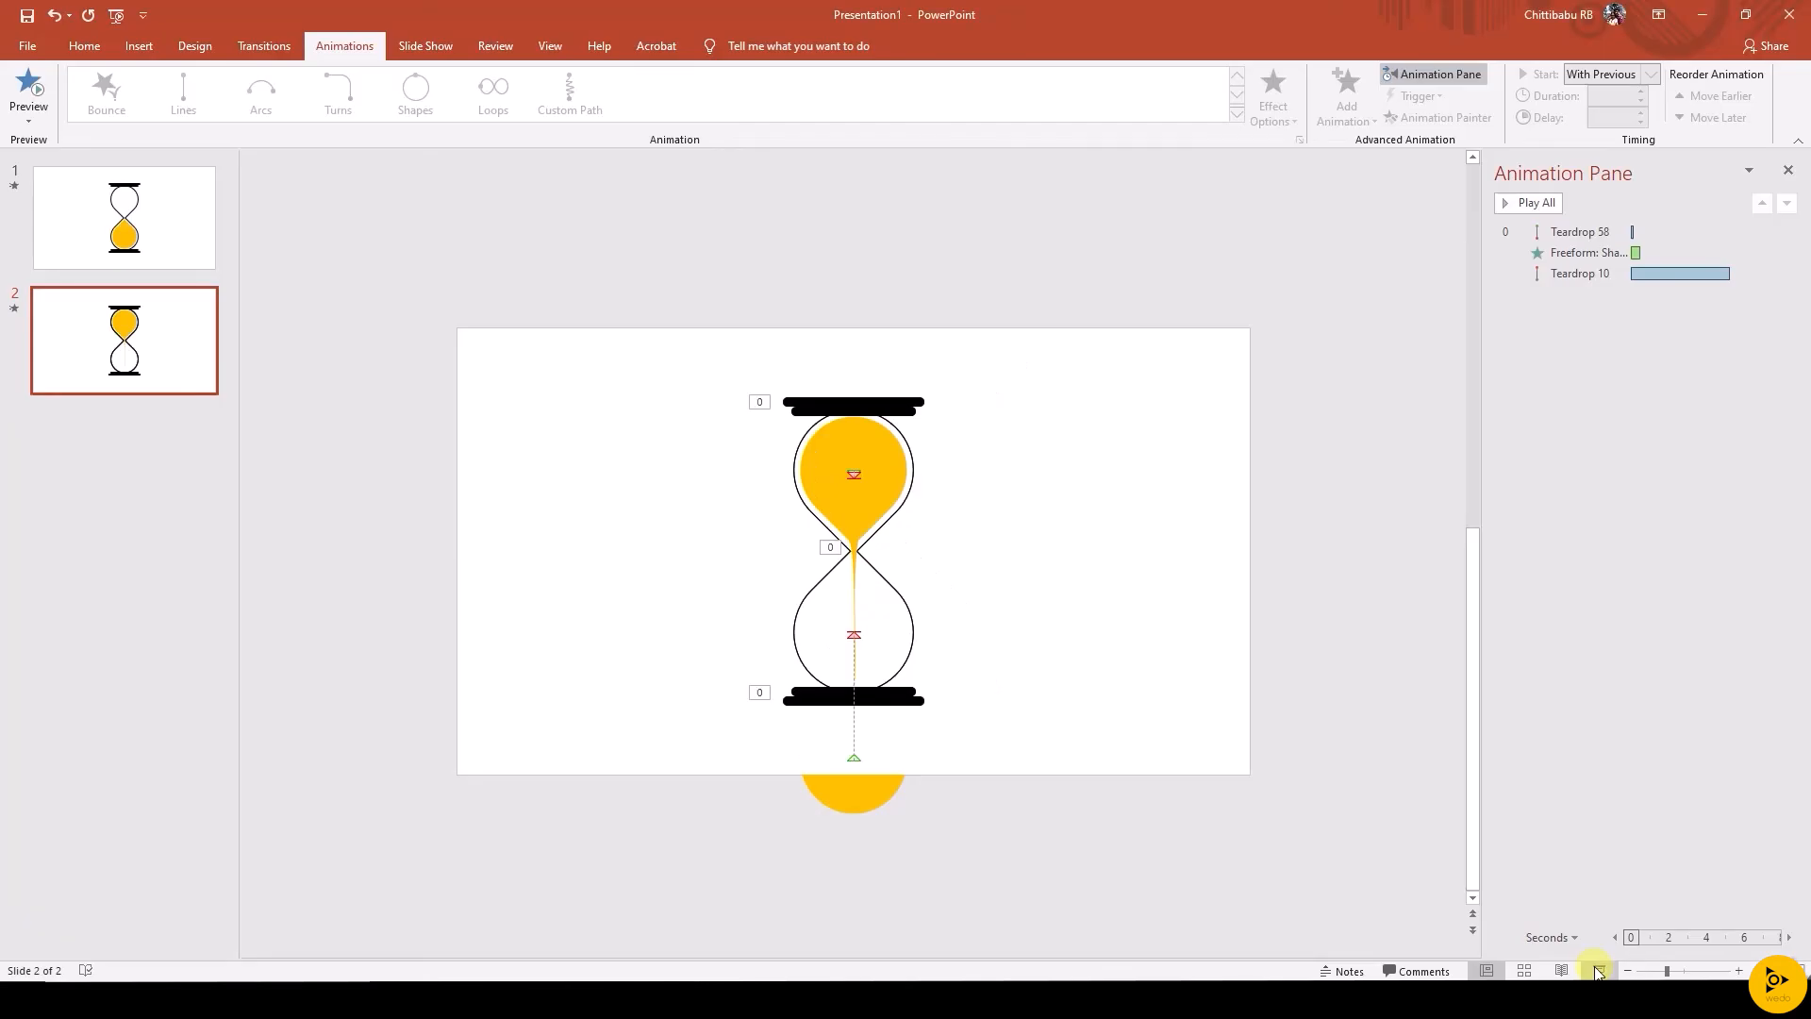
click(853, 462)
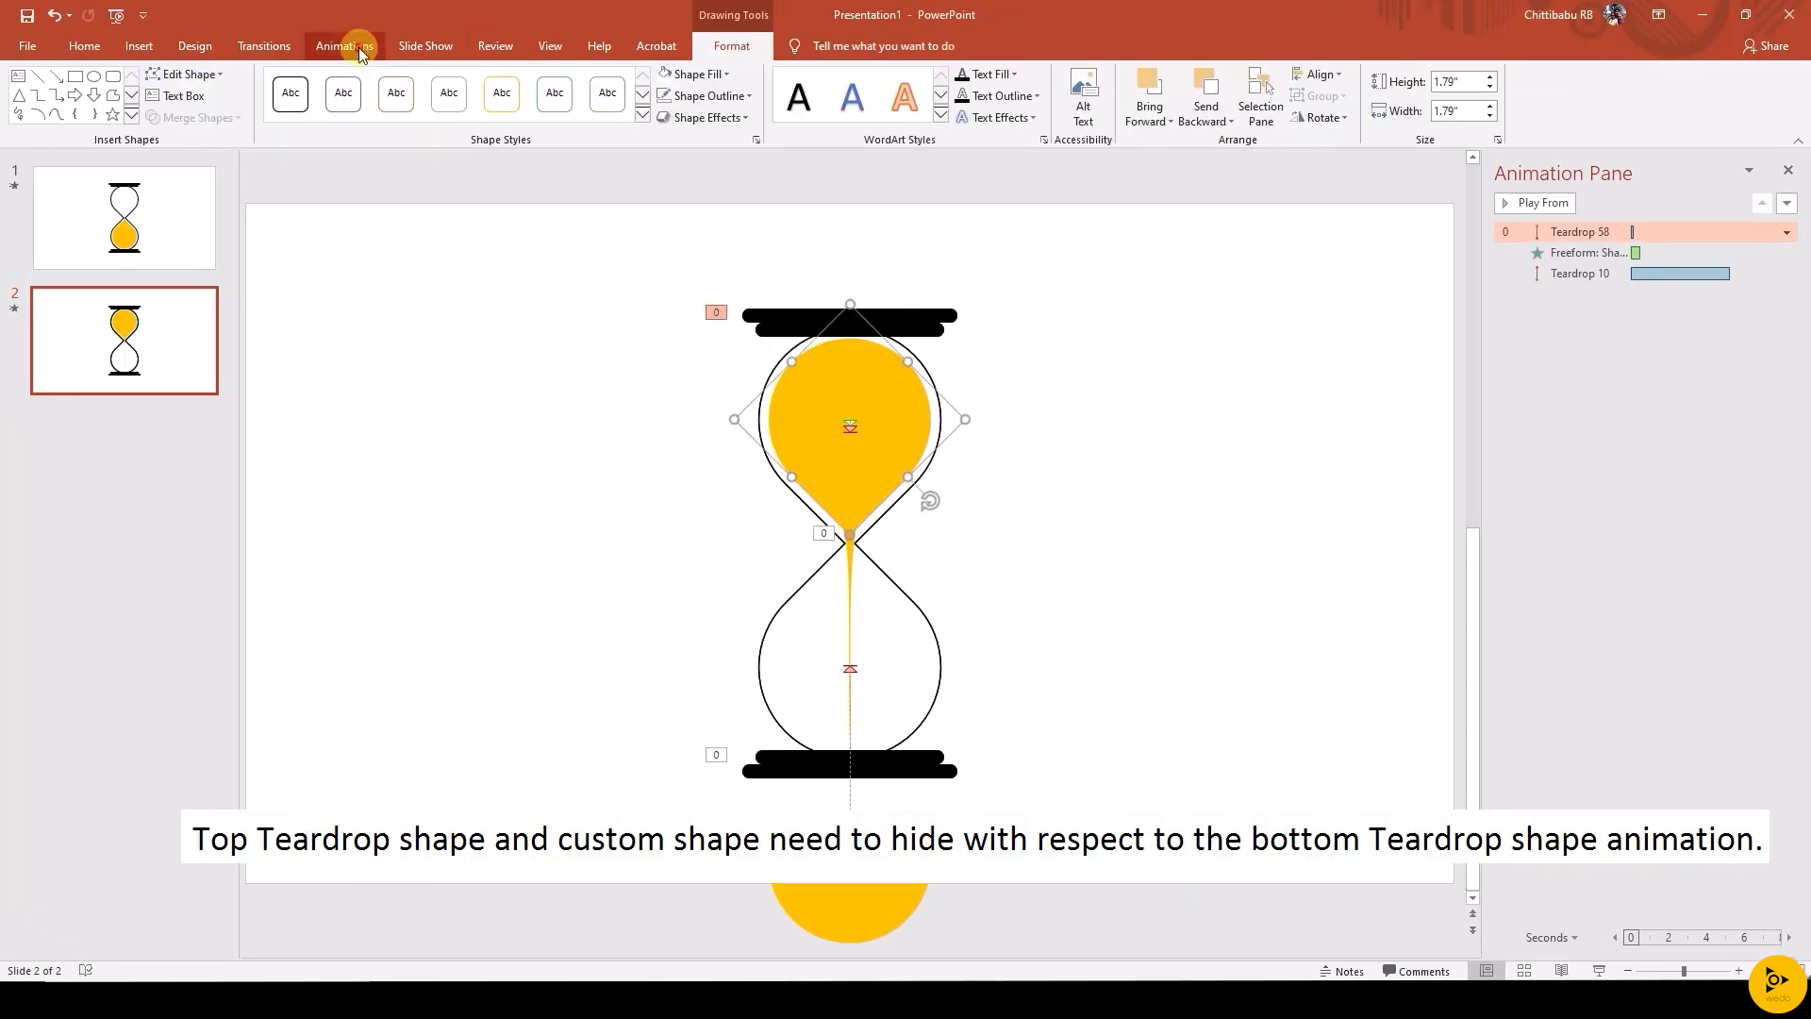
Add a 05.00-second Wipe exit to the top teardrop; start the freeform's wipe With Previous
click(343, 46)
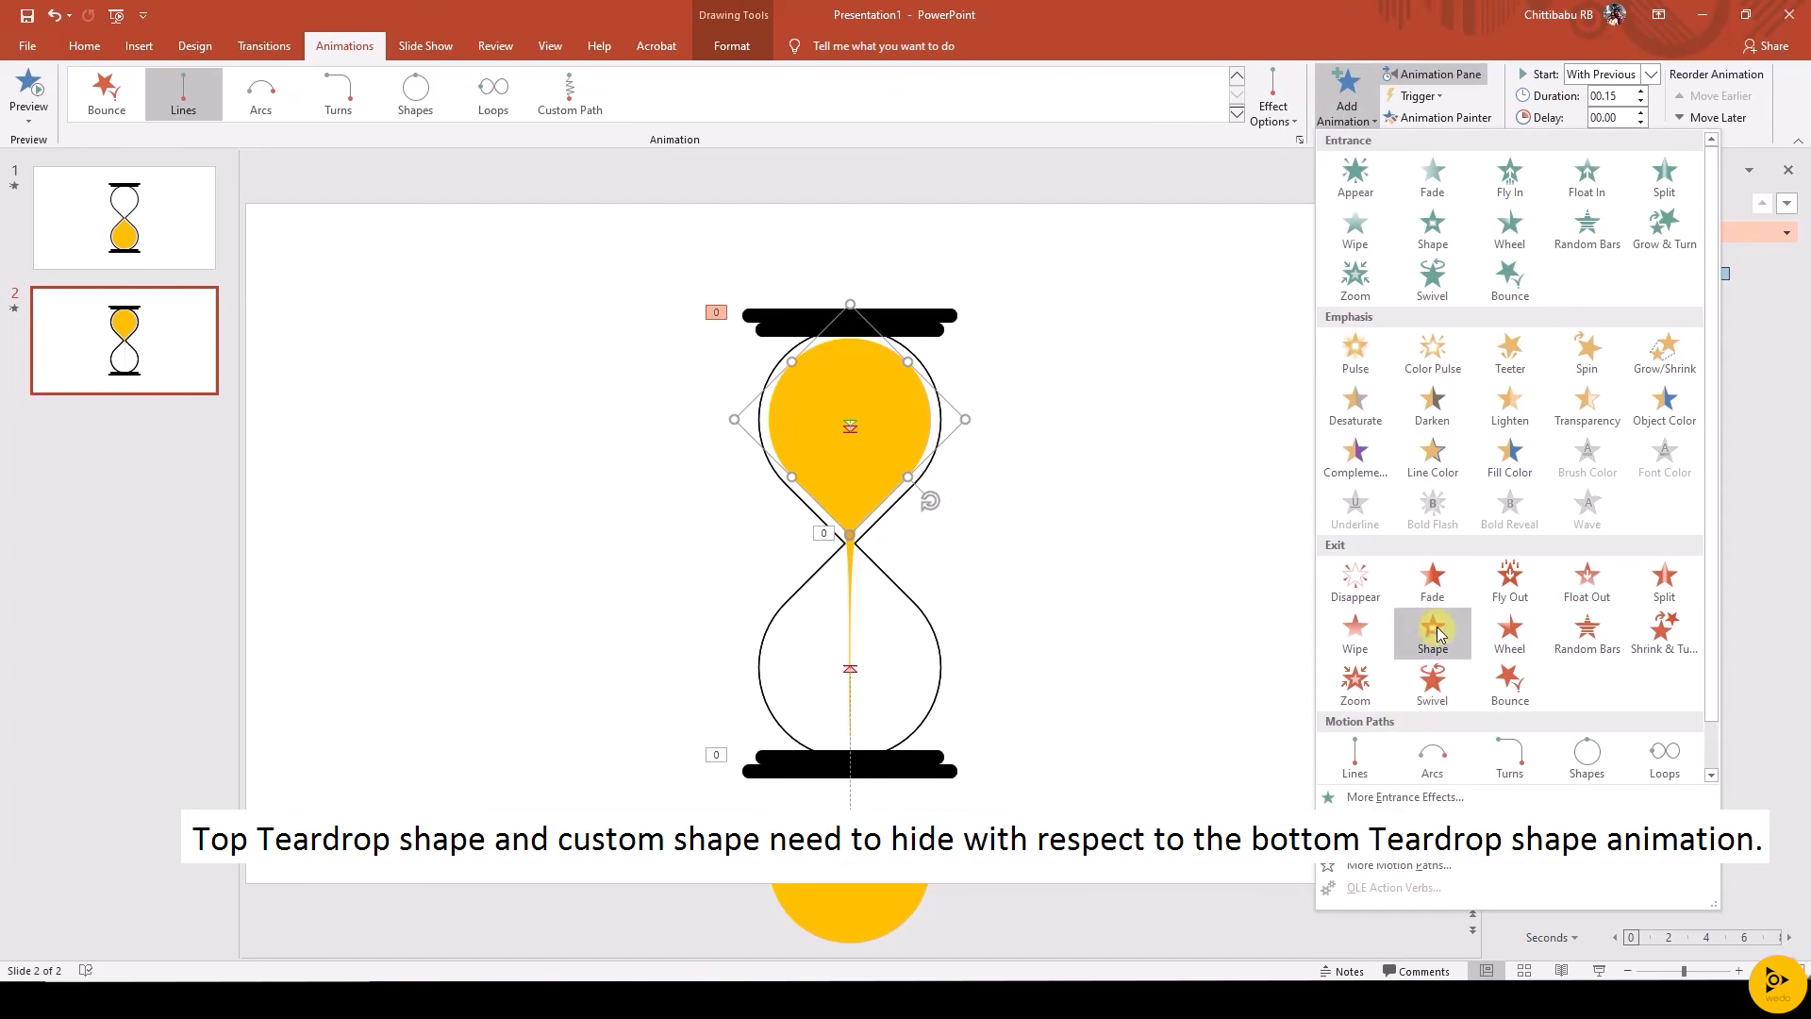
mouse_move(1353, 632)
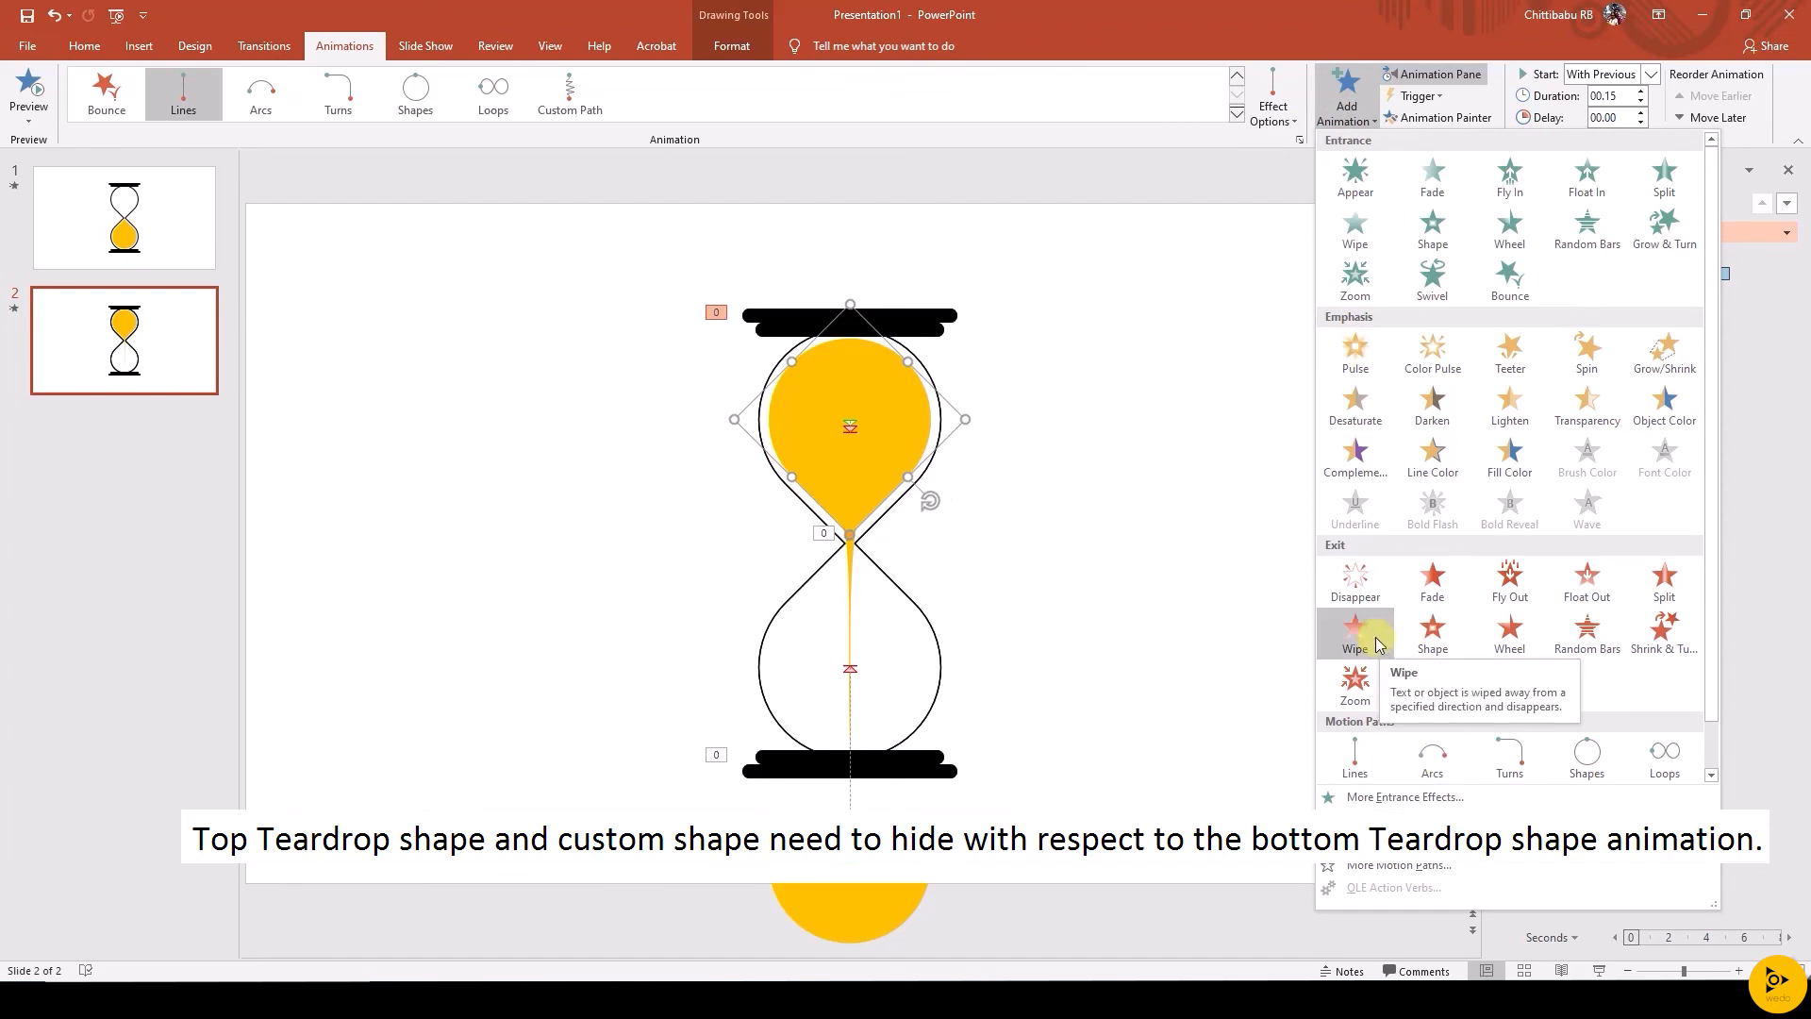
click(1354, 633)
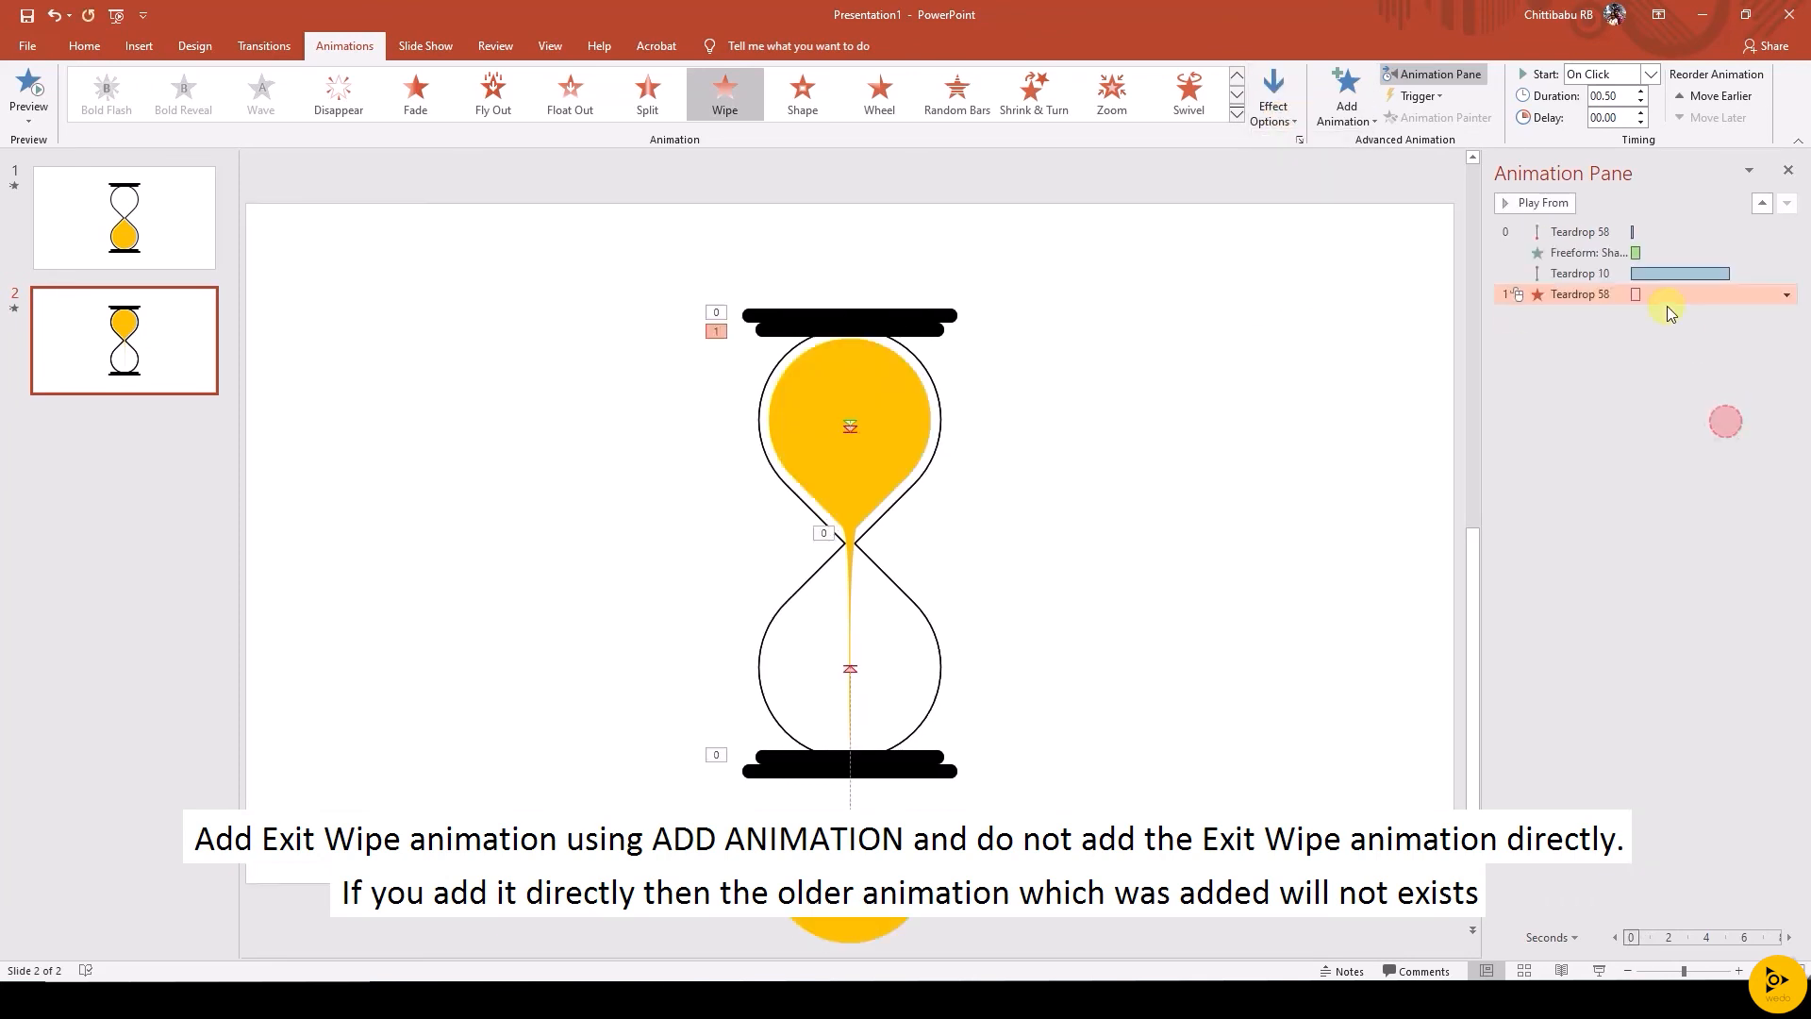
click(1605, 97)
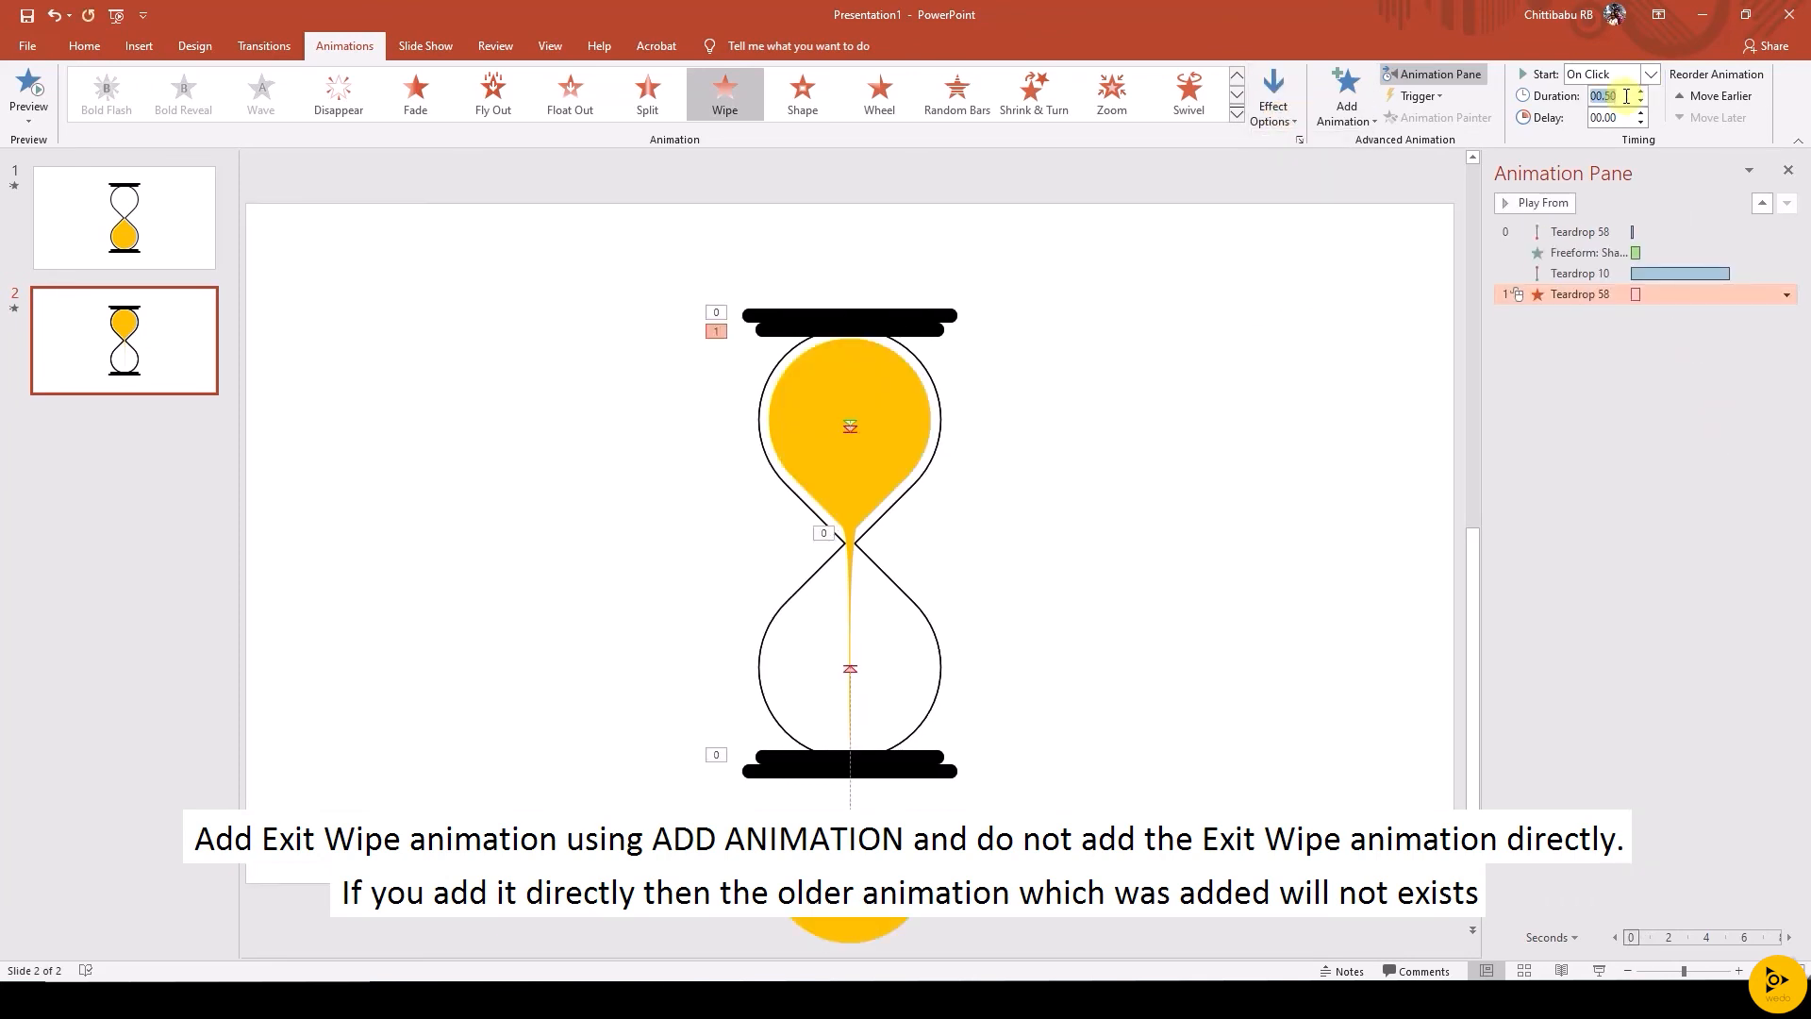
text(05.00)
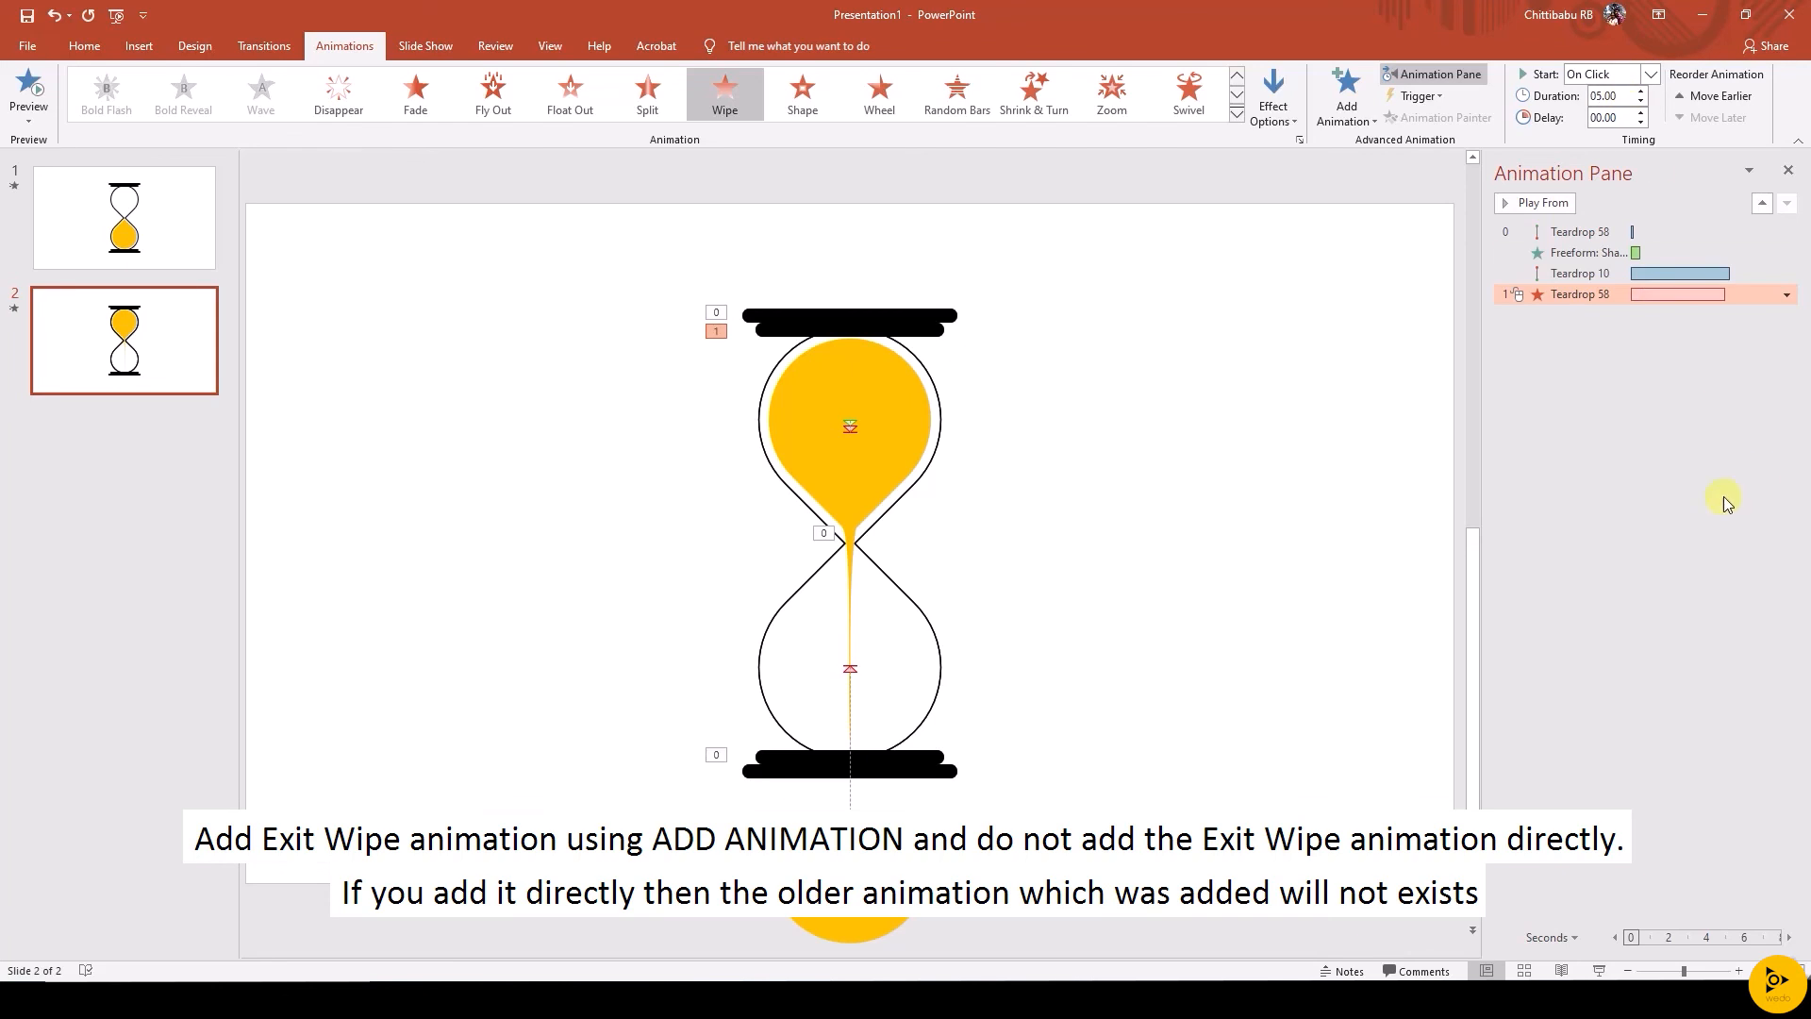
click(1605, 74)
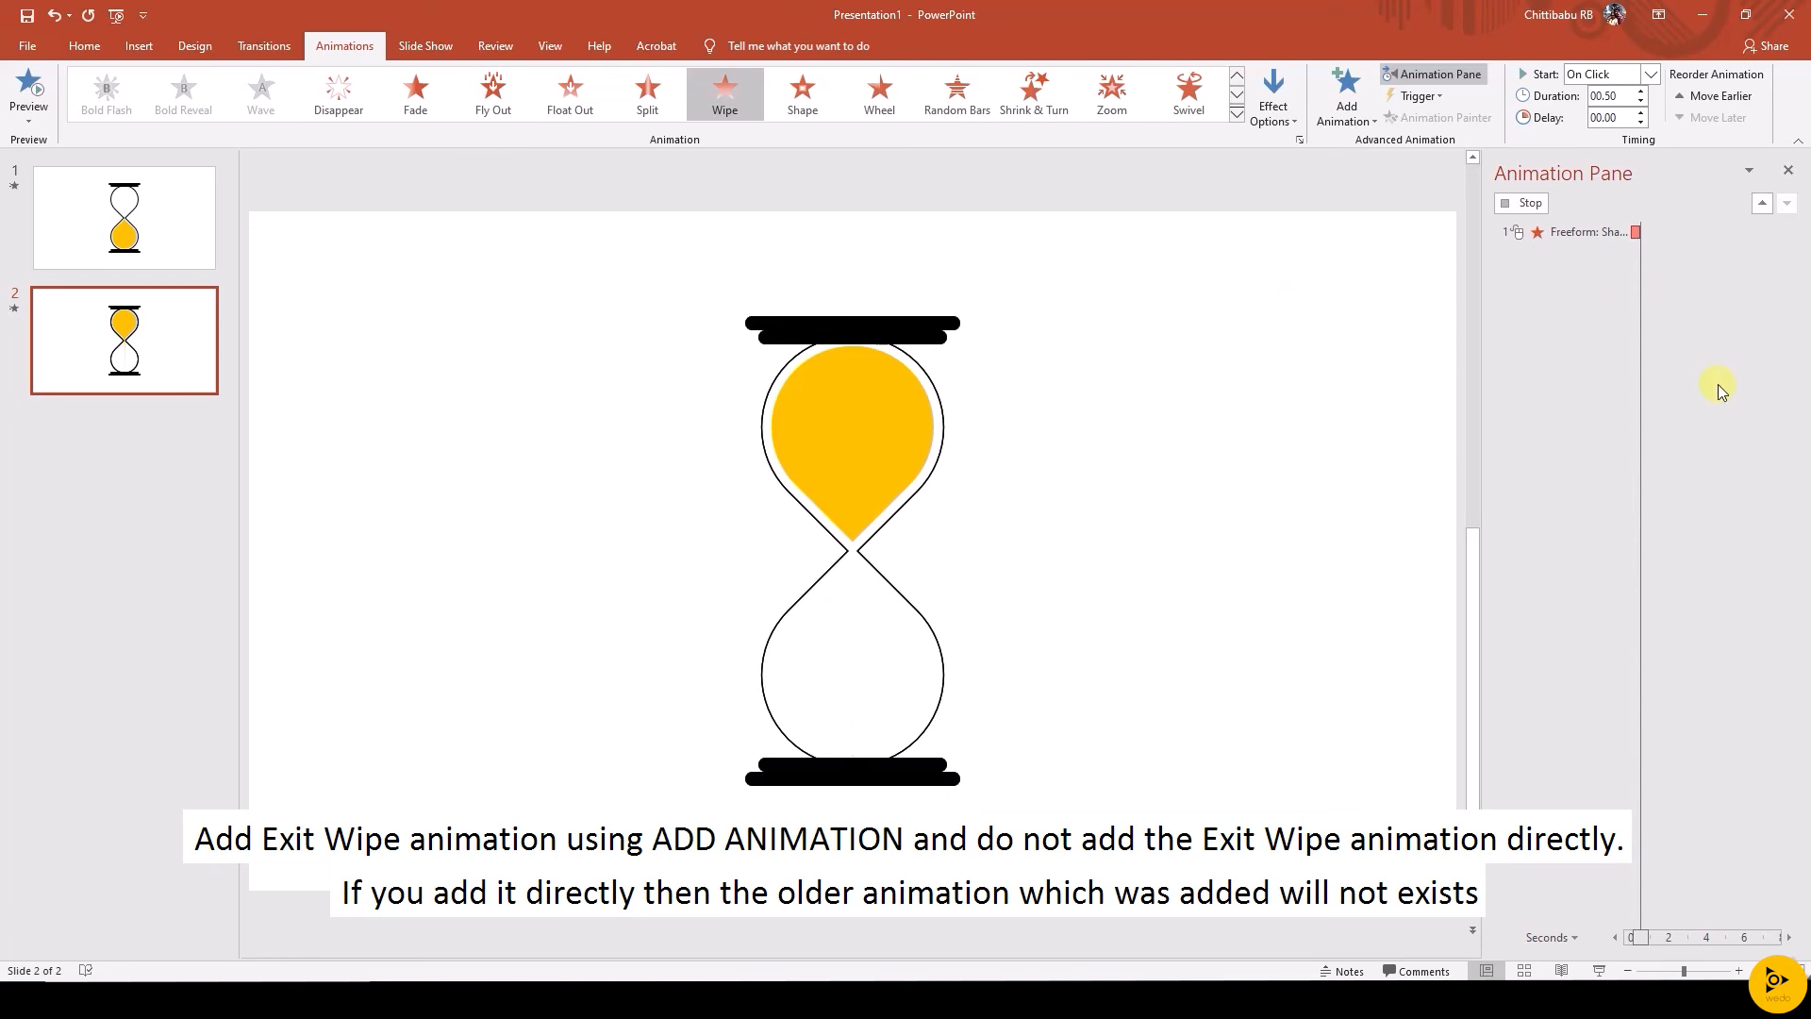
click(1651, 73)
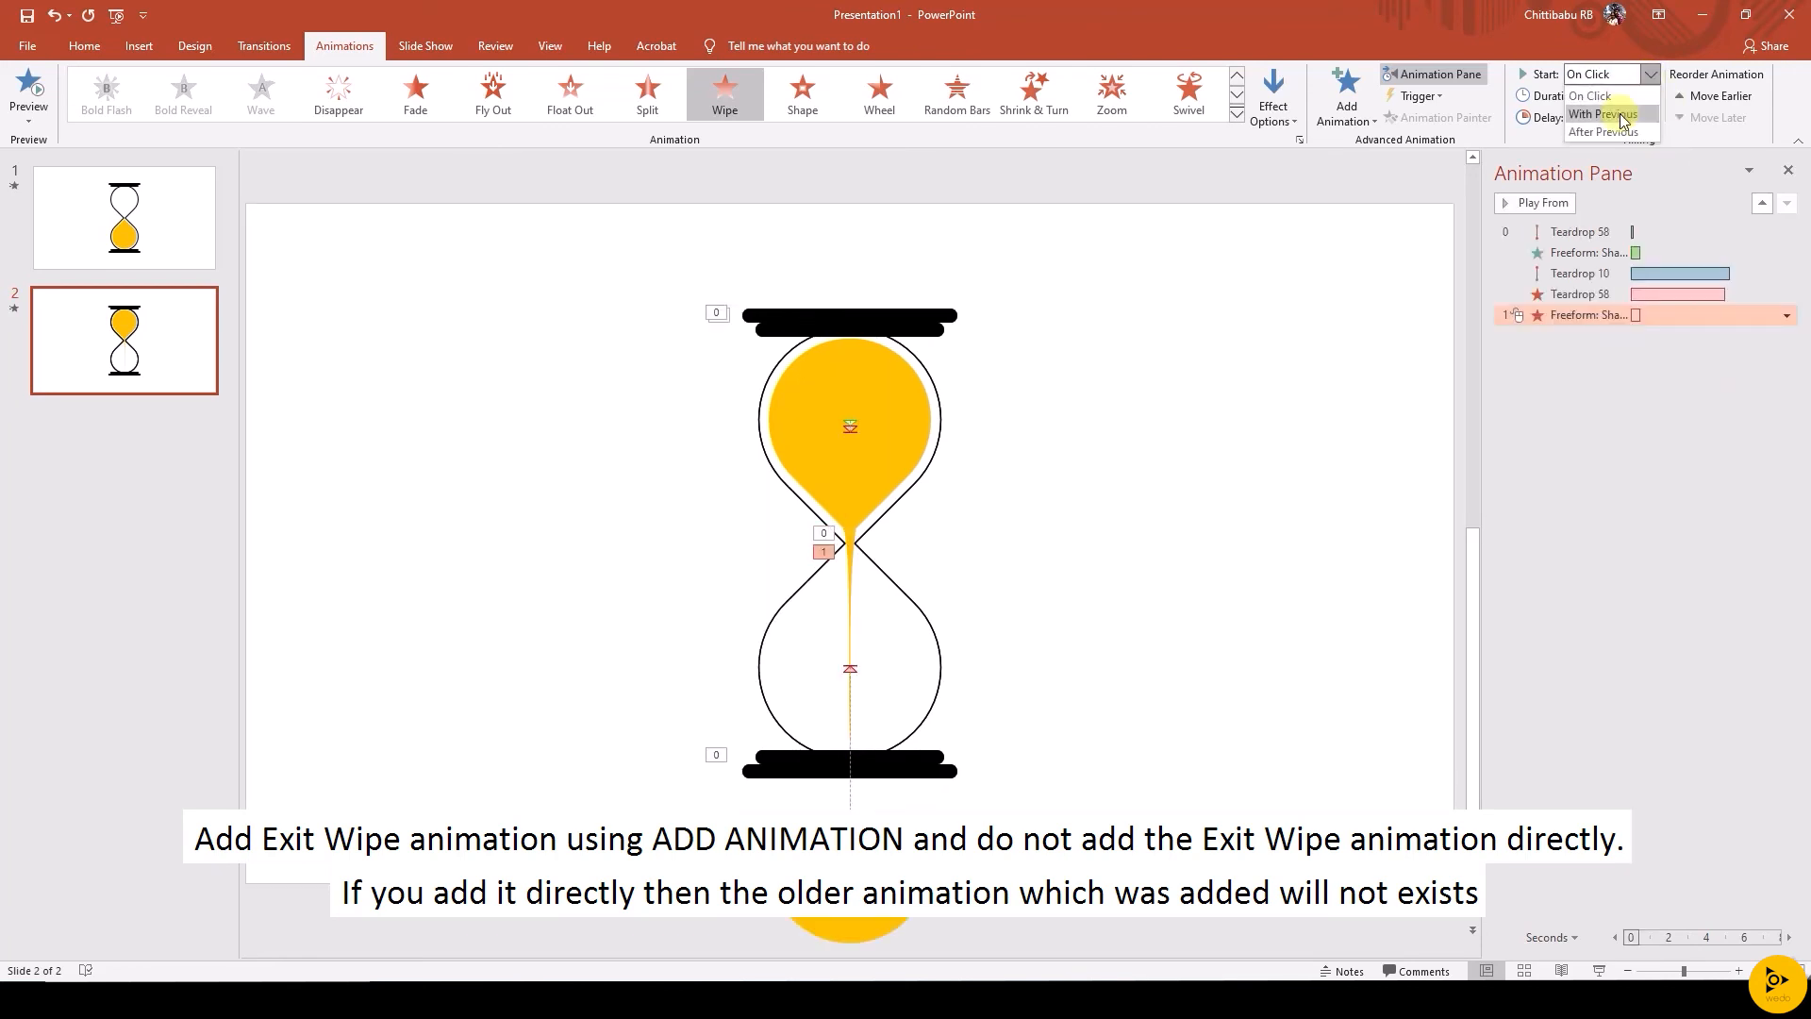
click(1602, 114)
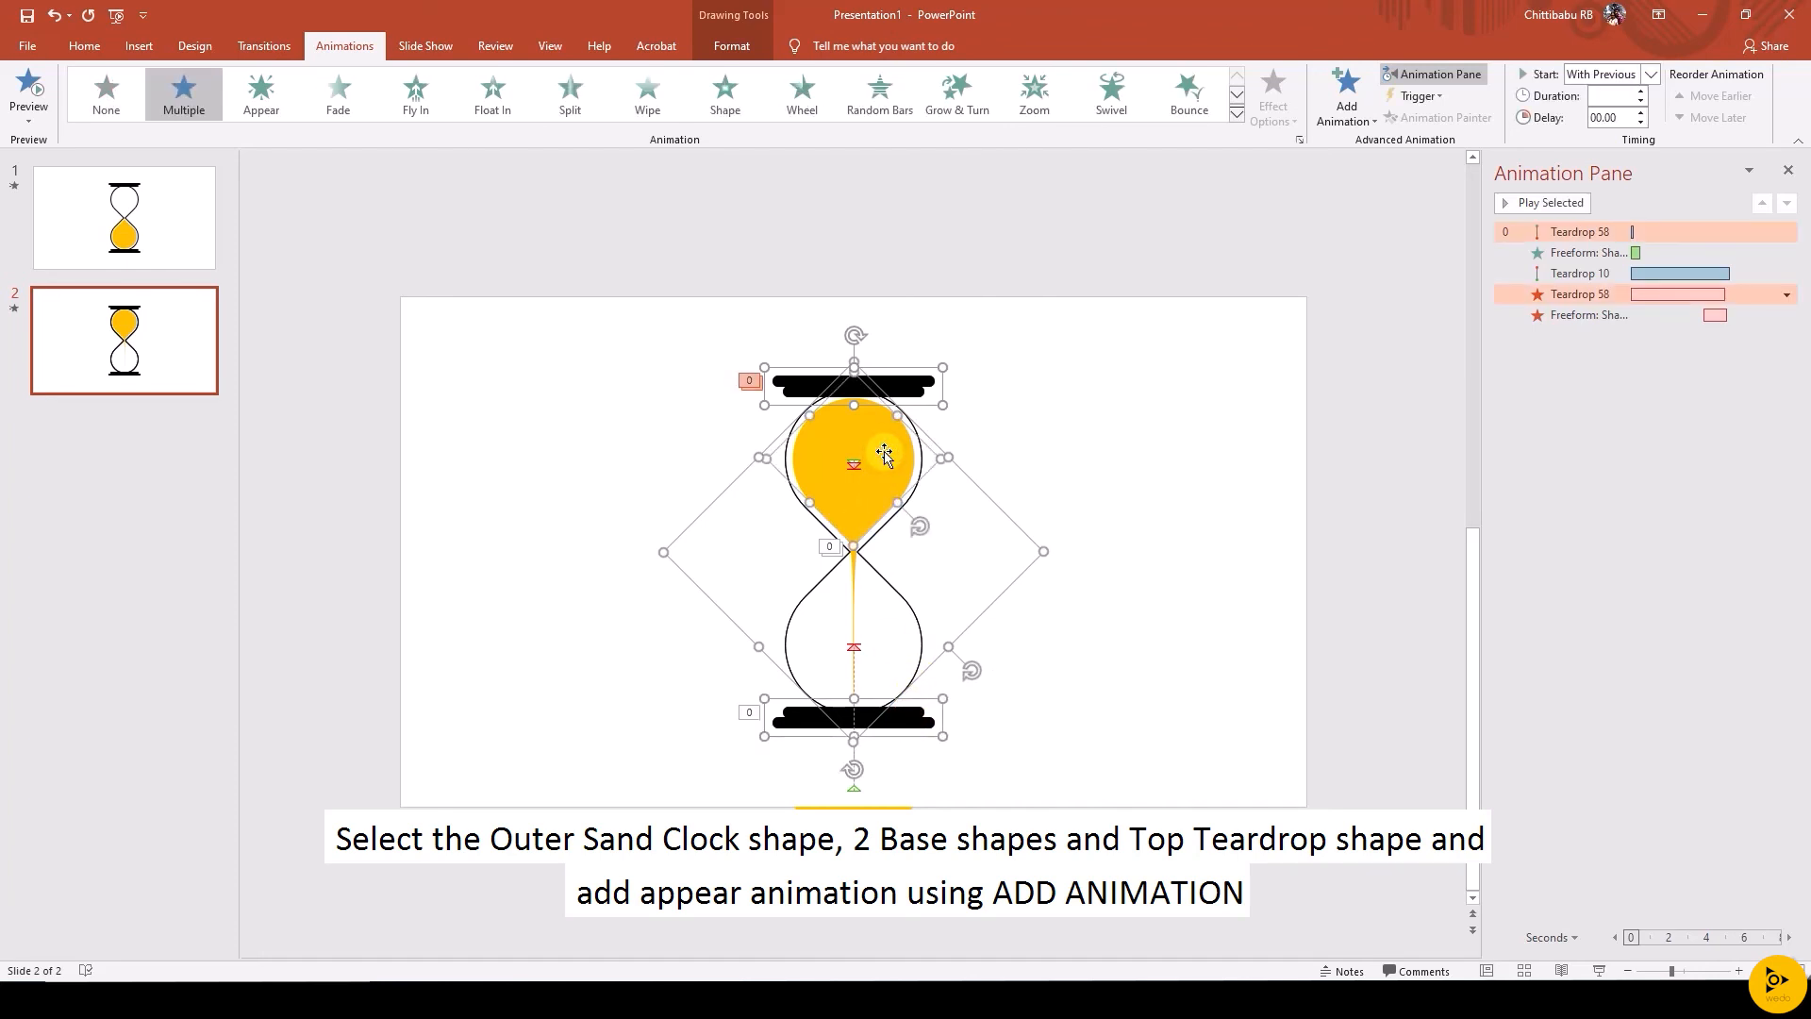
Add an Appear entrance to the outline, both bases and top teardrop, starting With Previous
click(1343, 94)
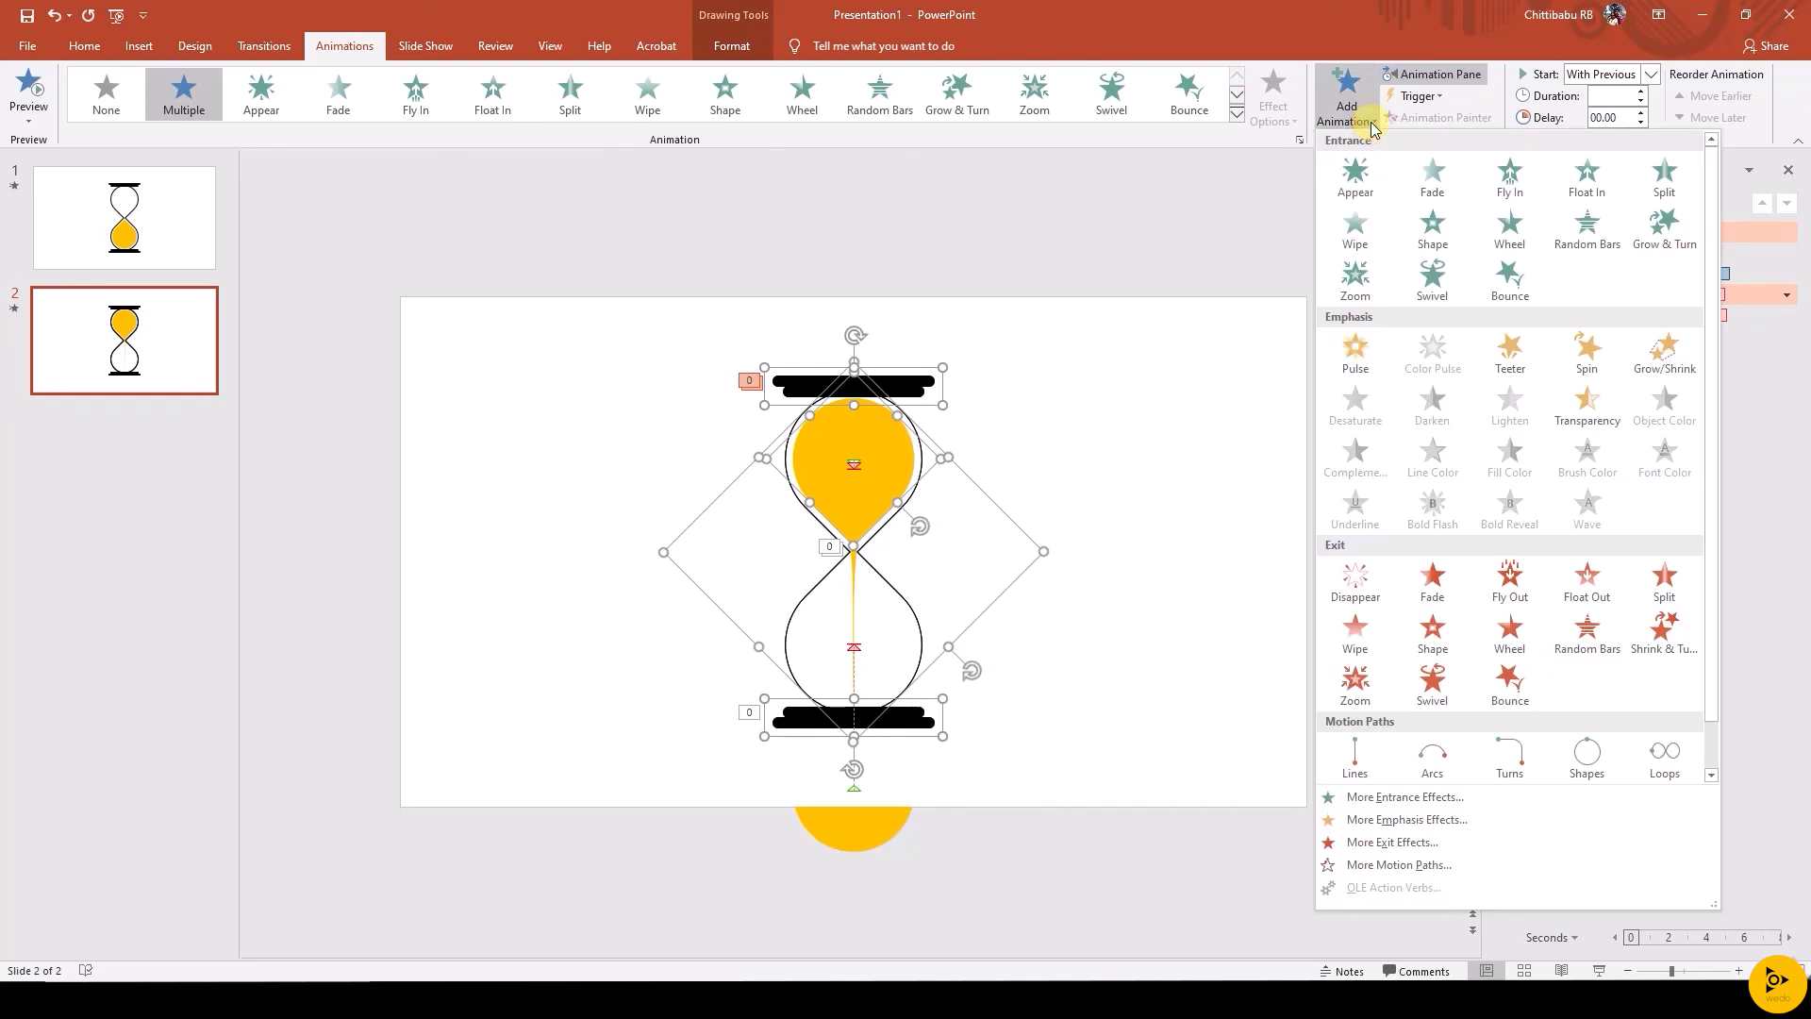
click(1353, 180)
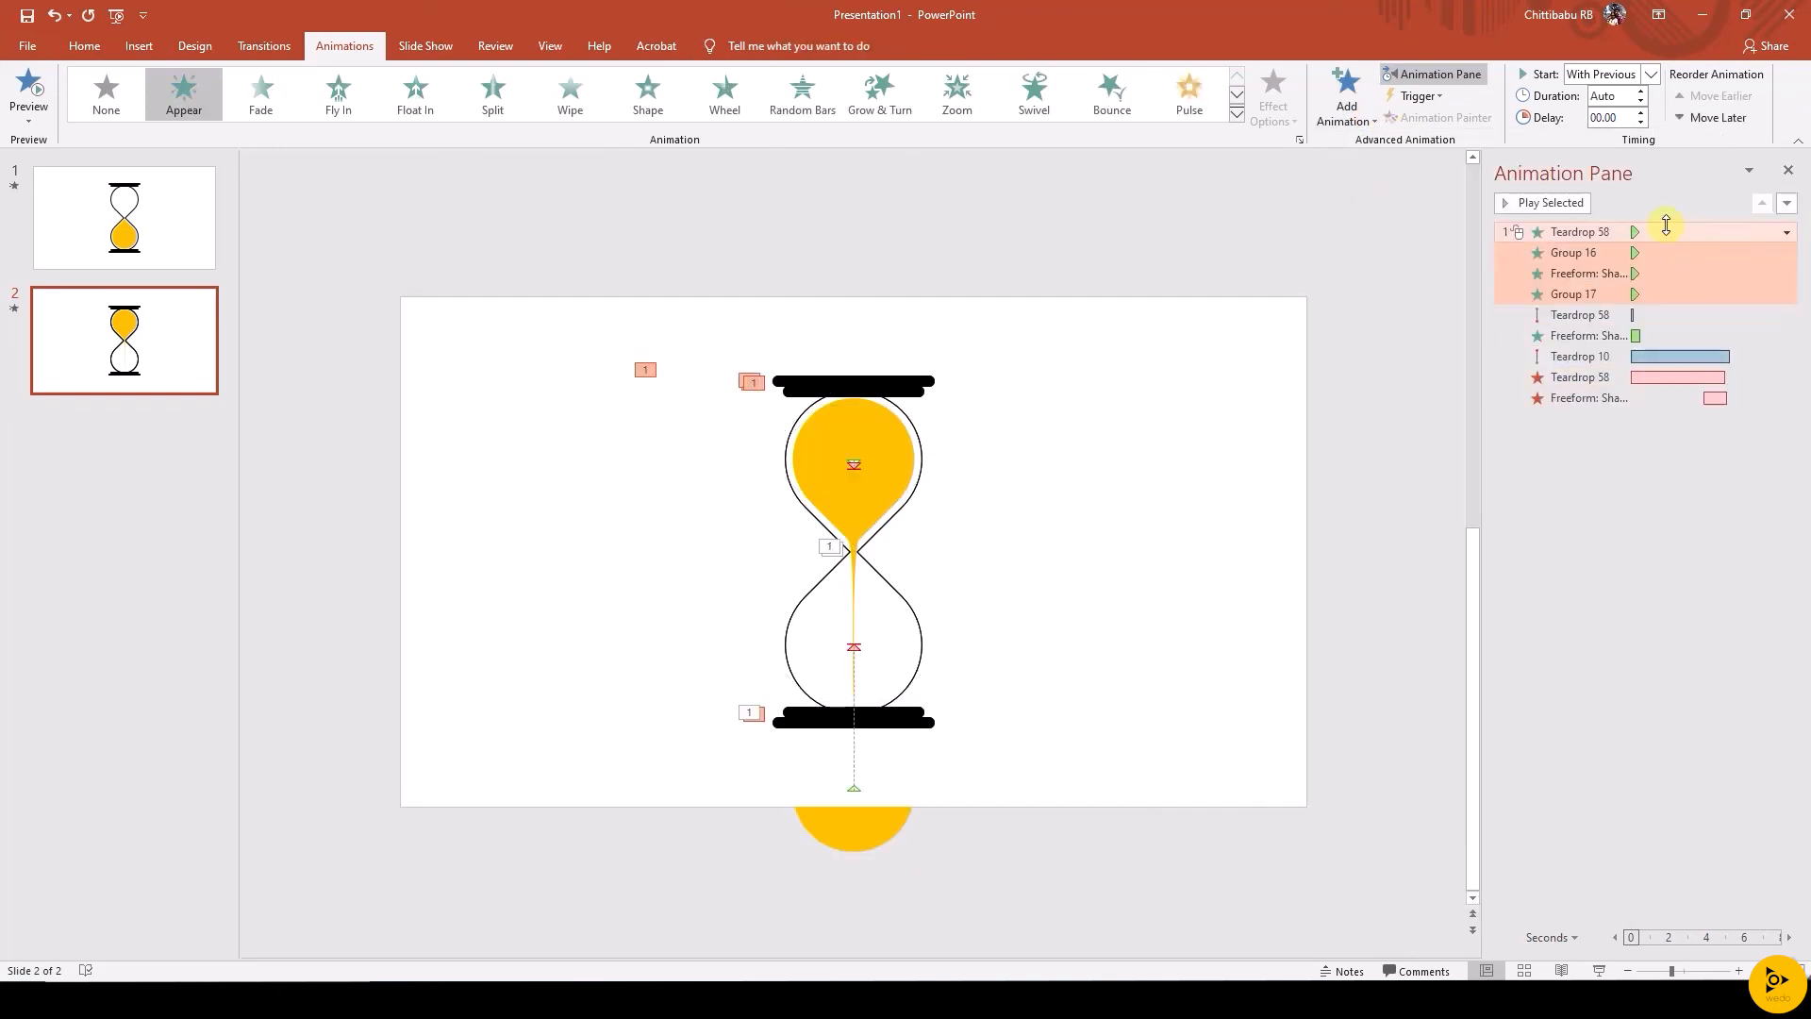
click(1651, 73)
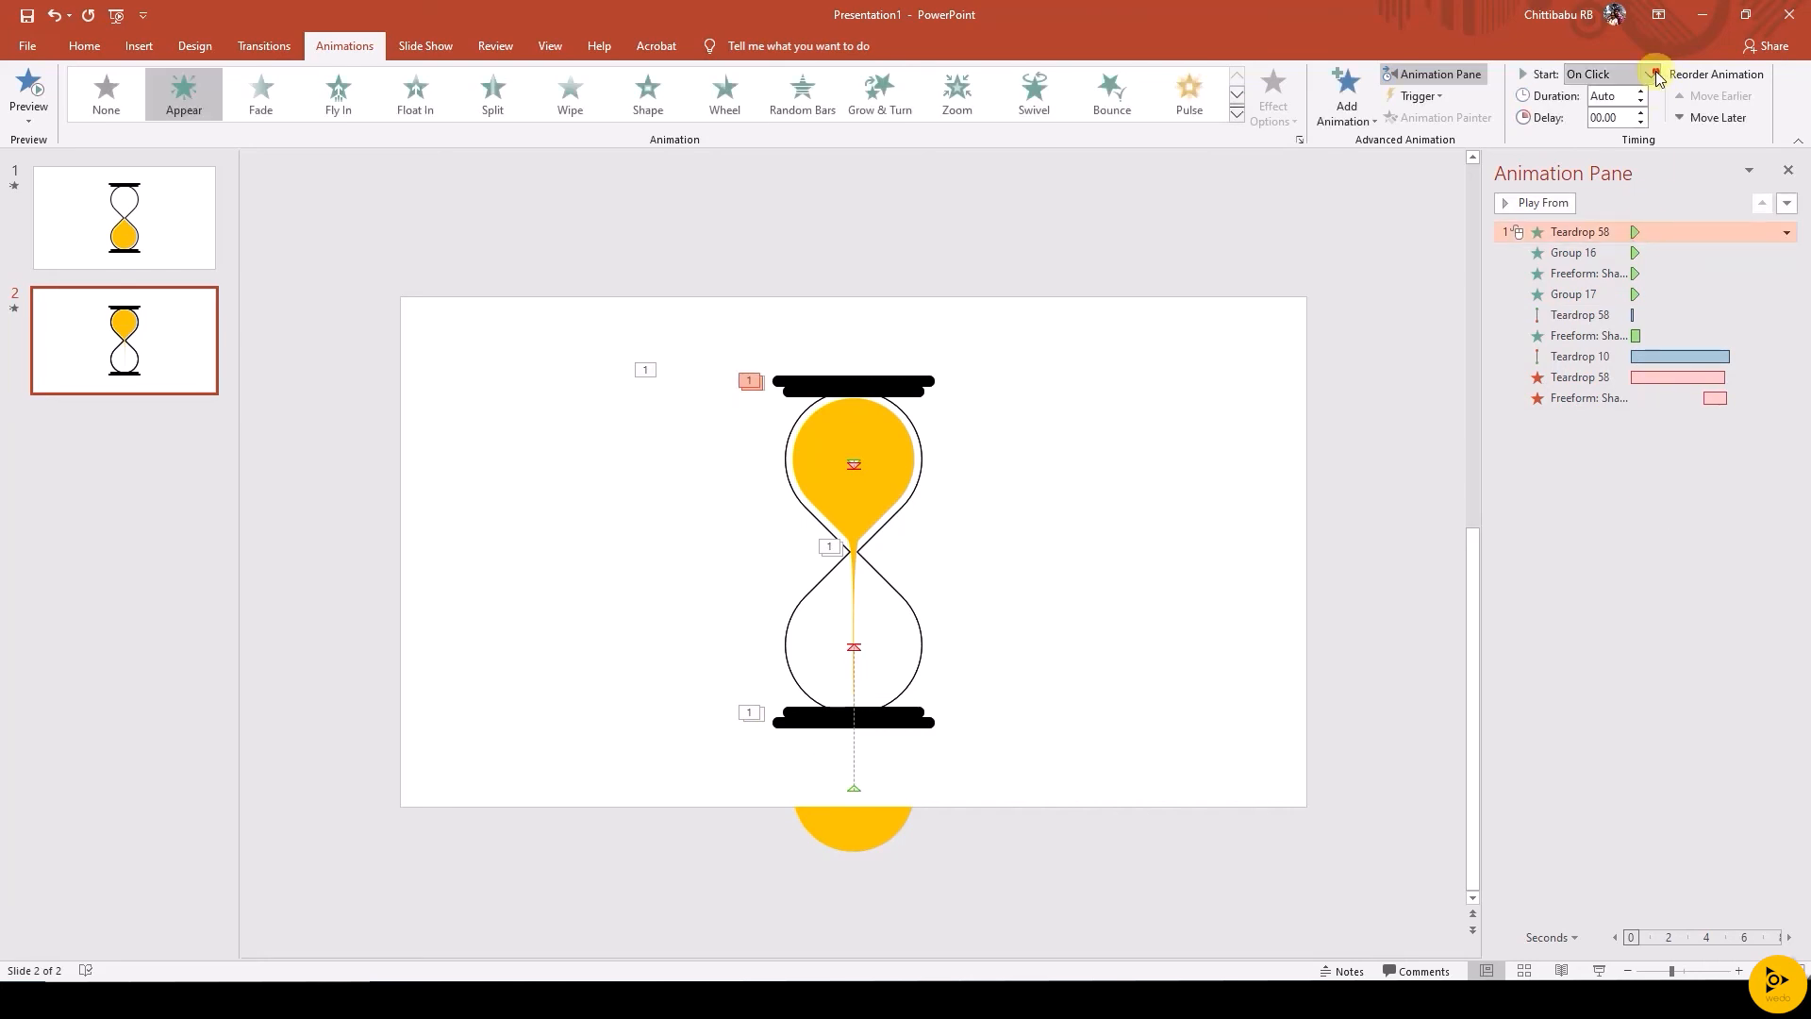
click(1599, 73)
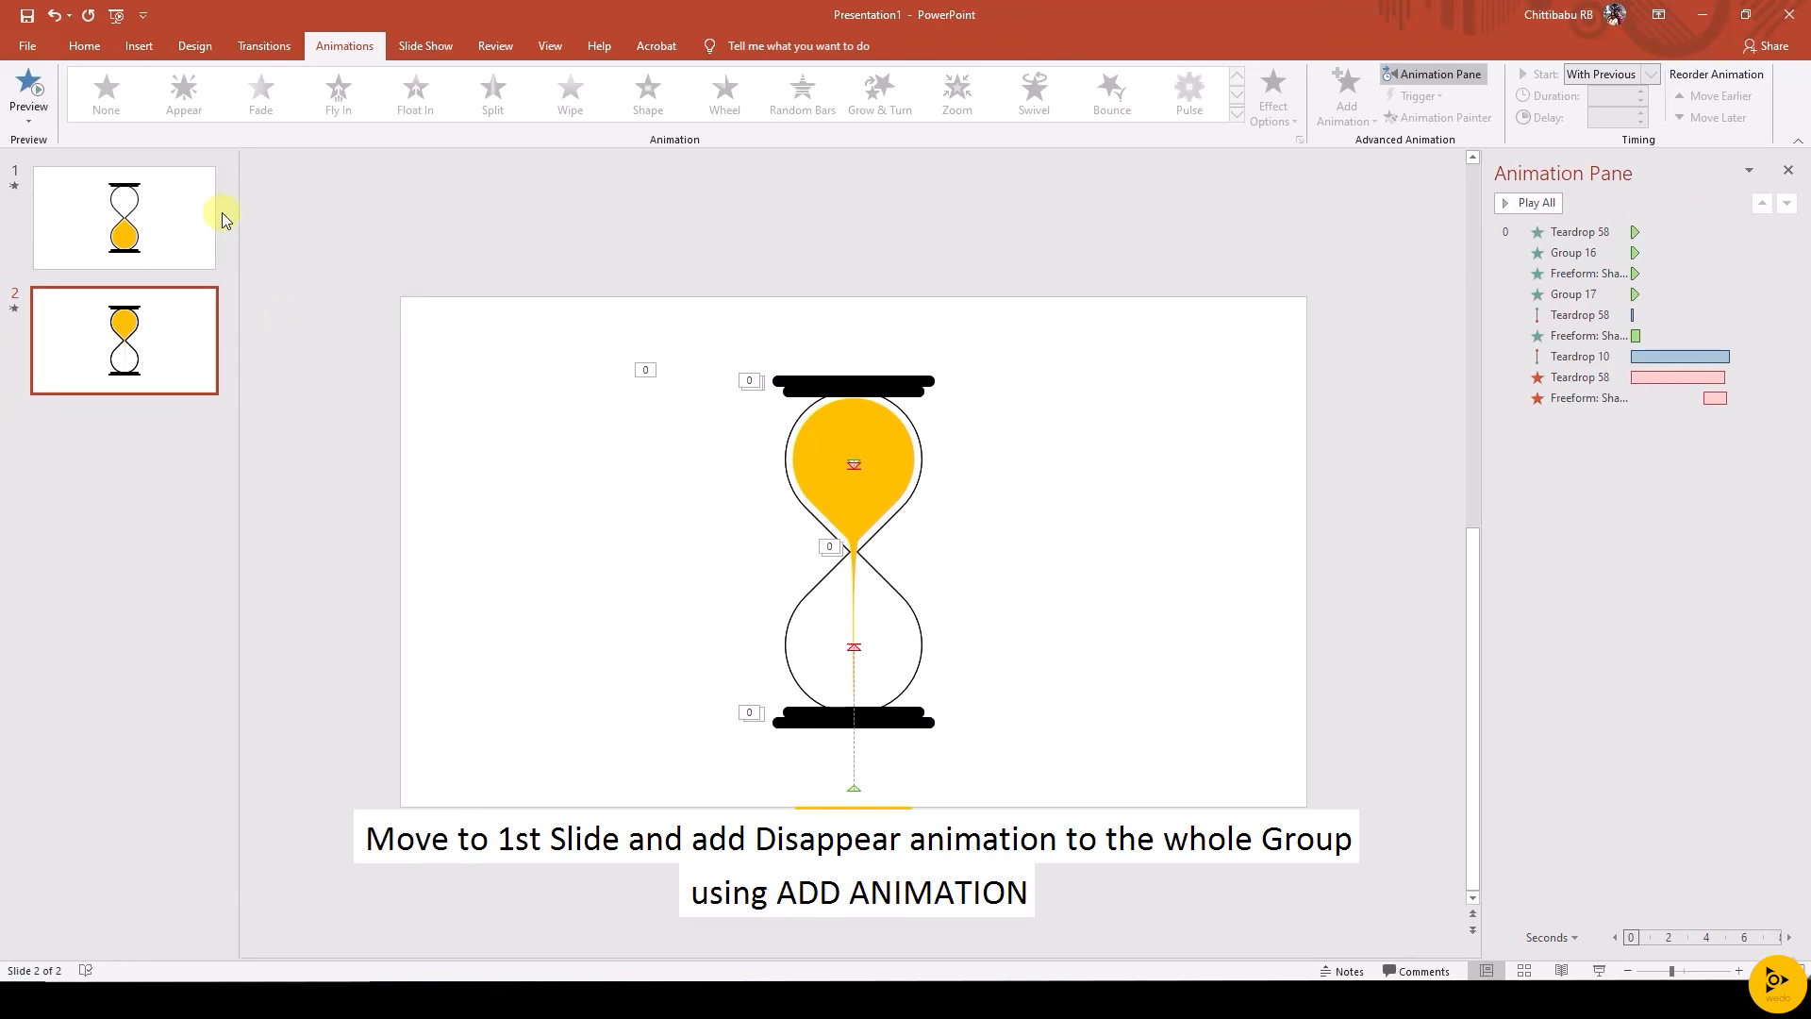
Add a Disappear exit to slide 1's hourglass group, starting After Previous
click(124, 217)
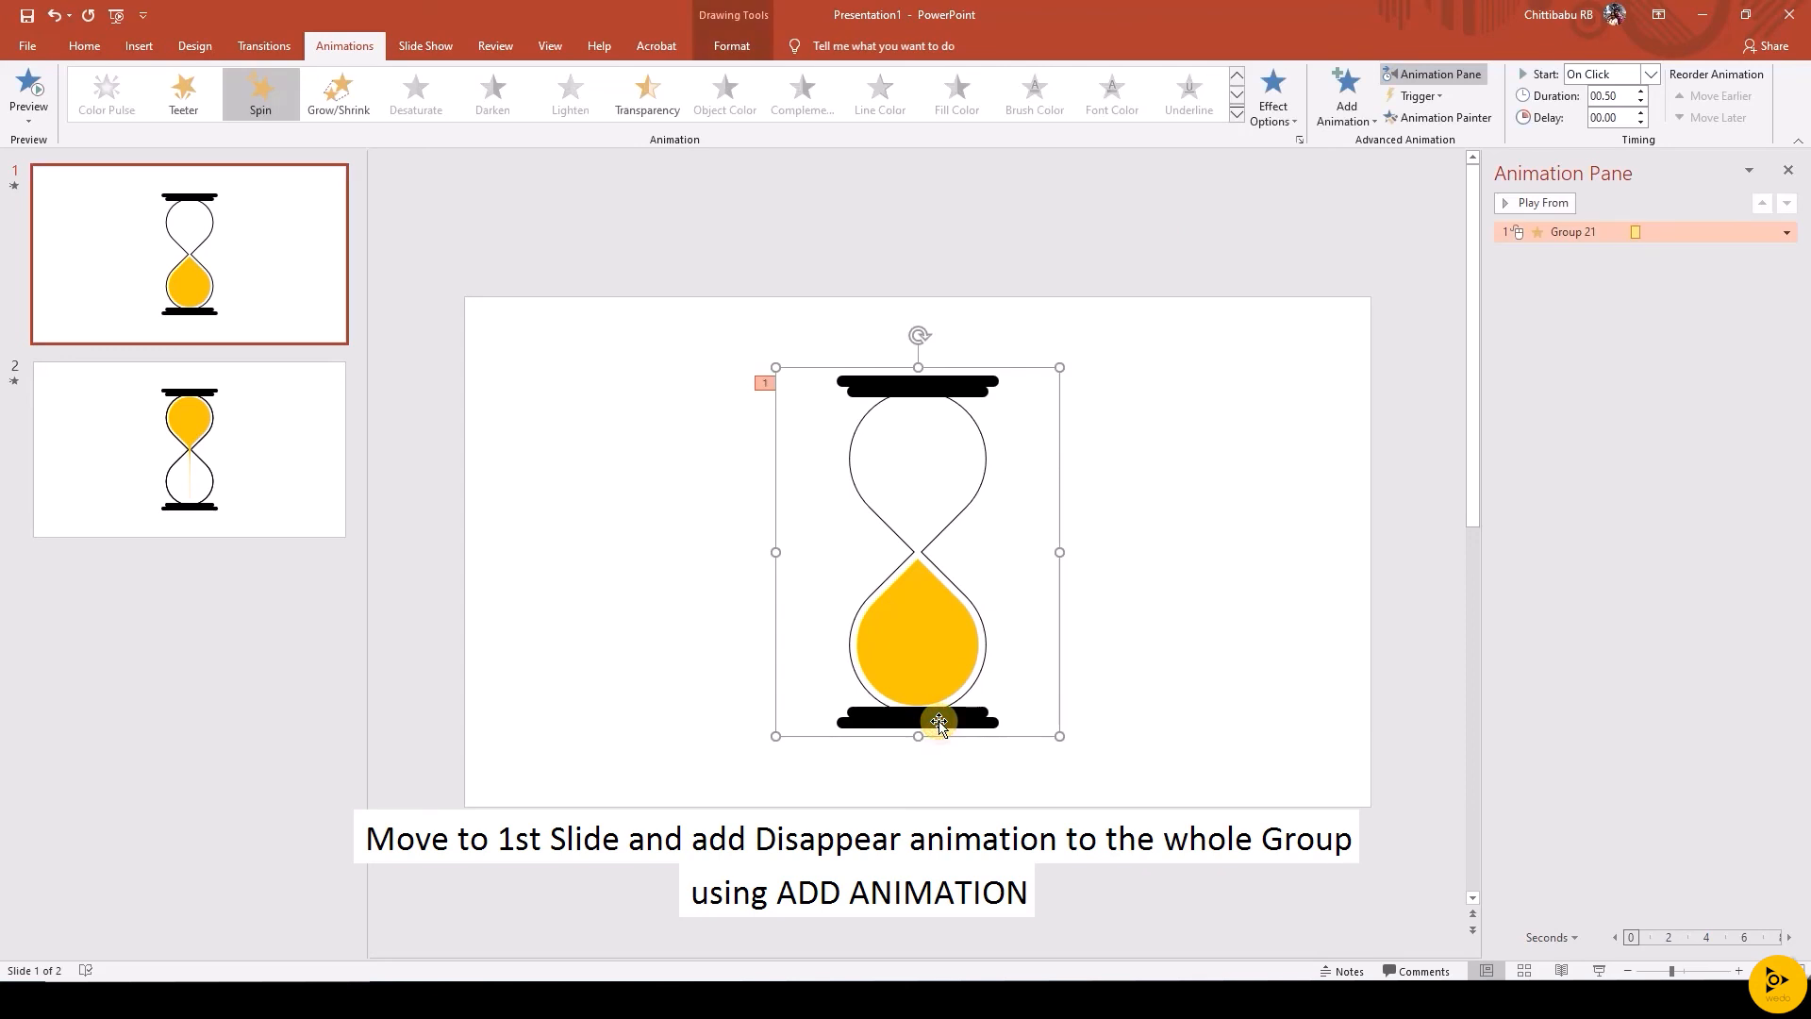
click(1343, 94)
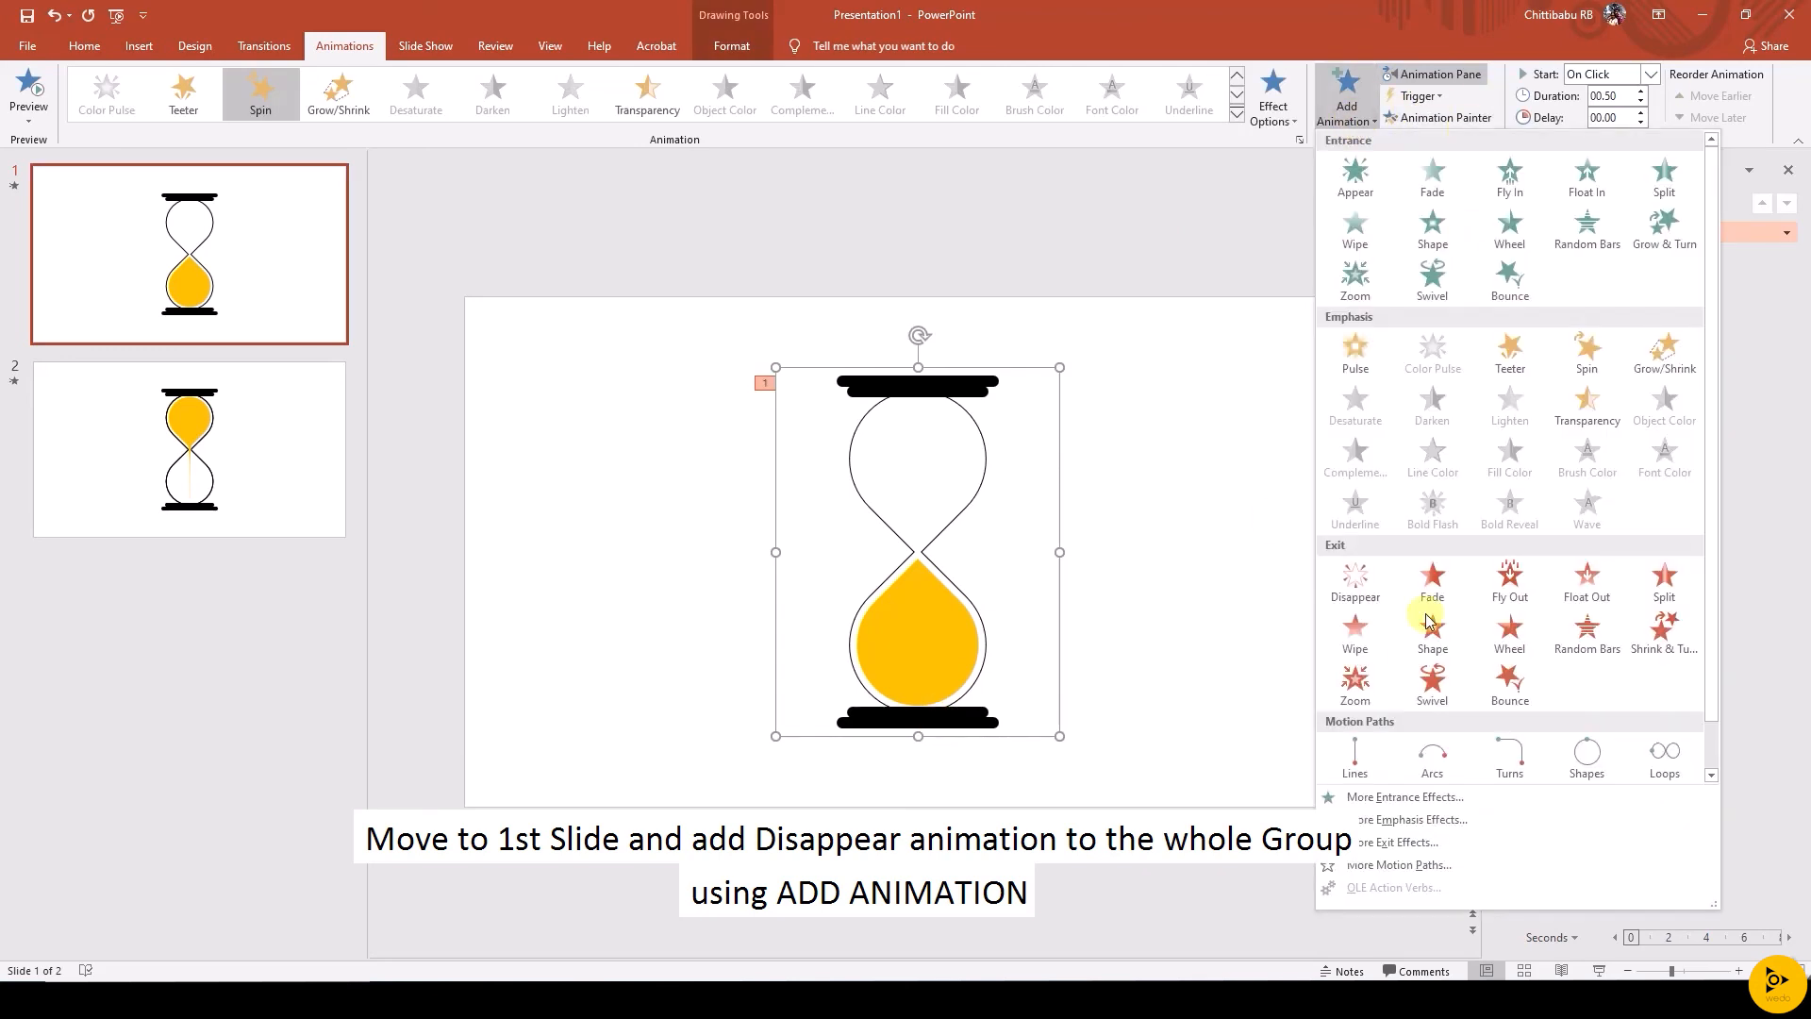
click(1353, 581)
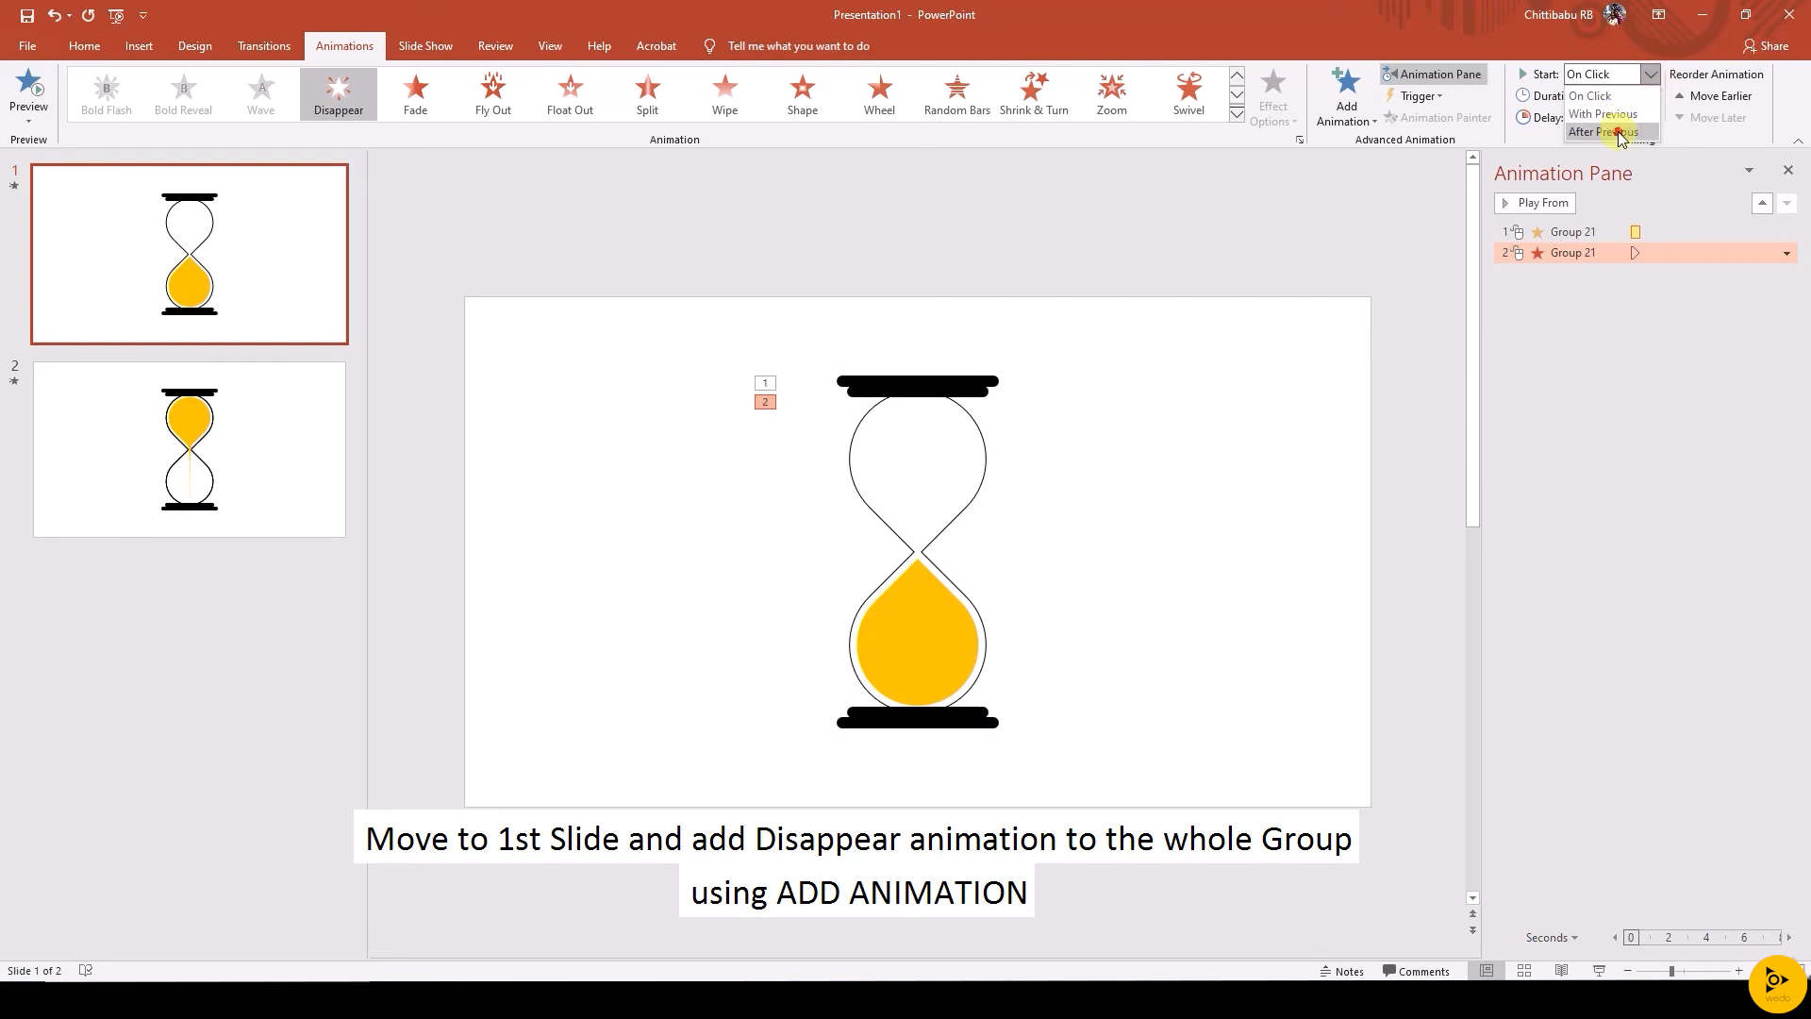
click(1604, 132)
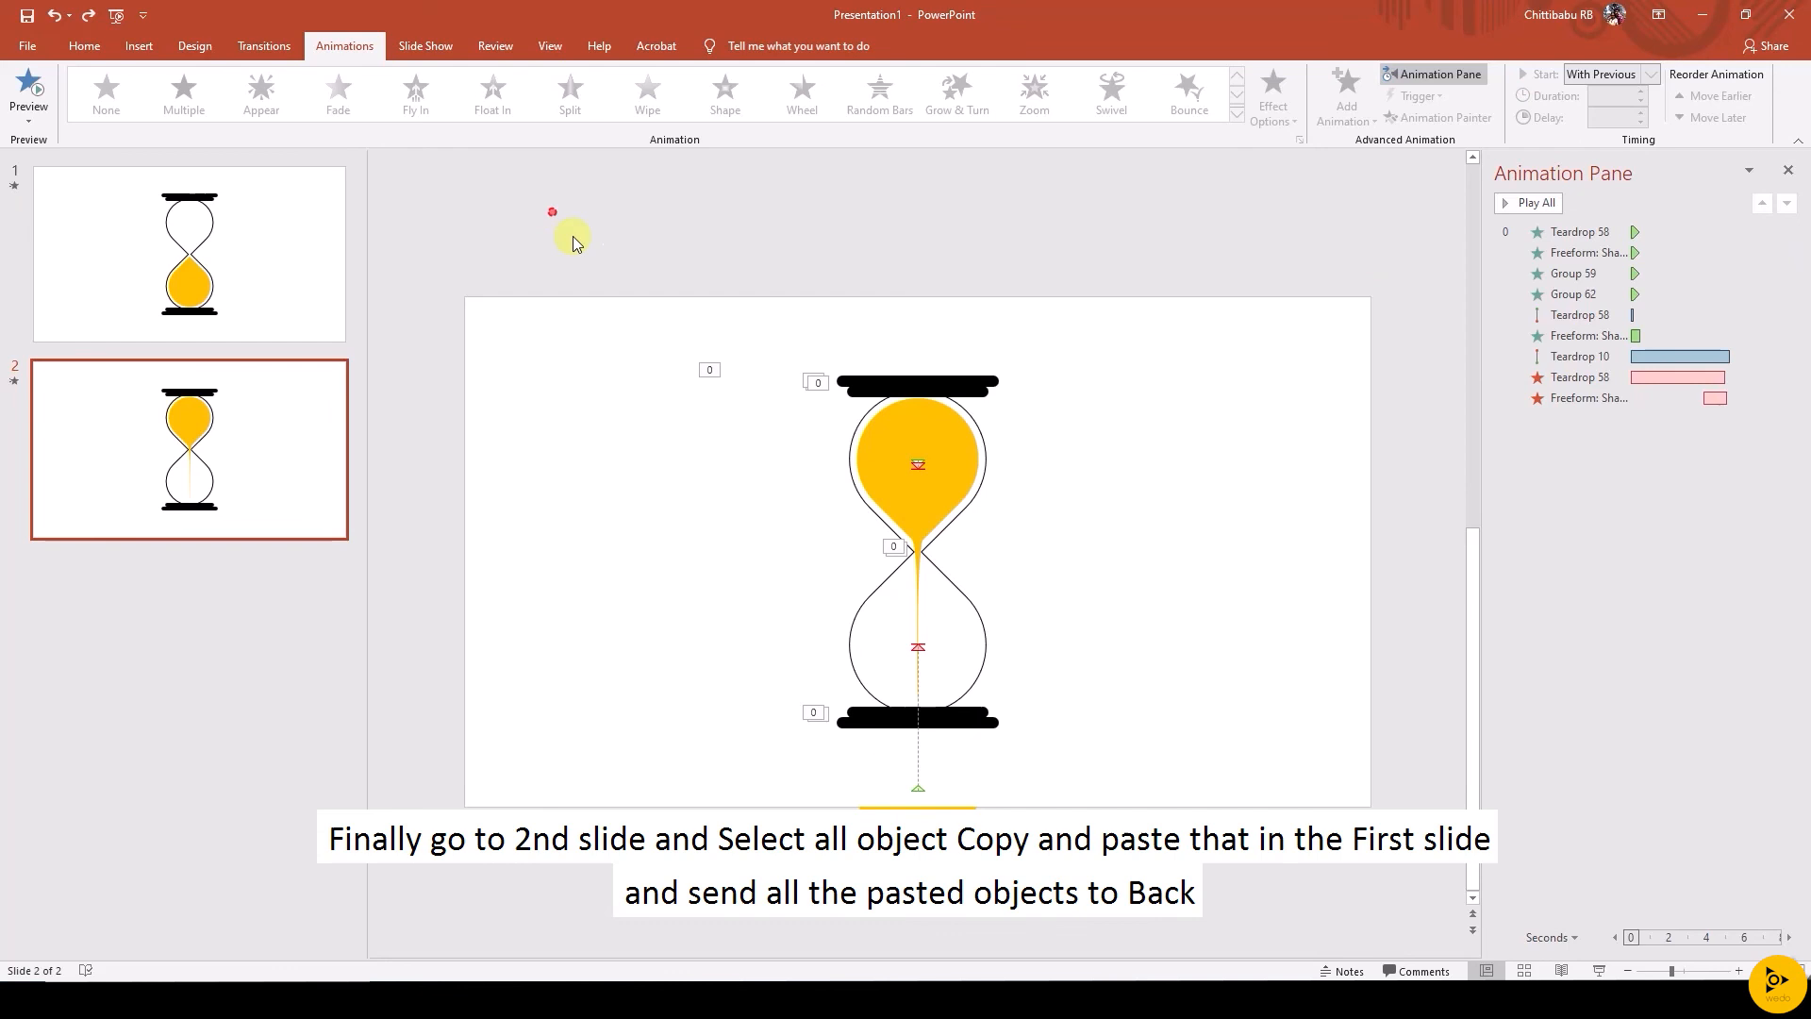
Paste slide 2's hourglass pieces onto slide 1 and send them behind the group
right_click(916, 457)
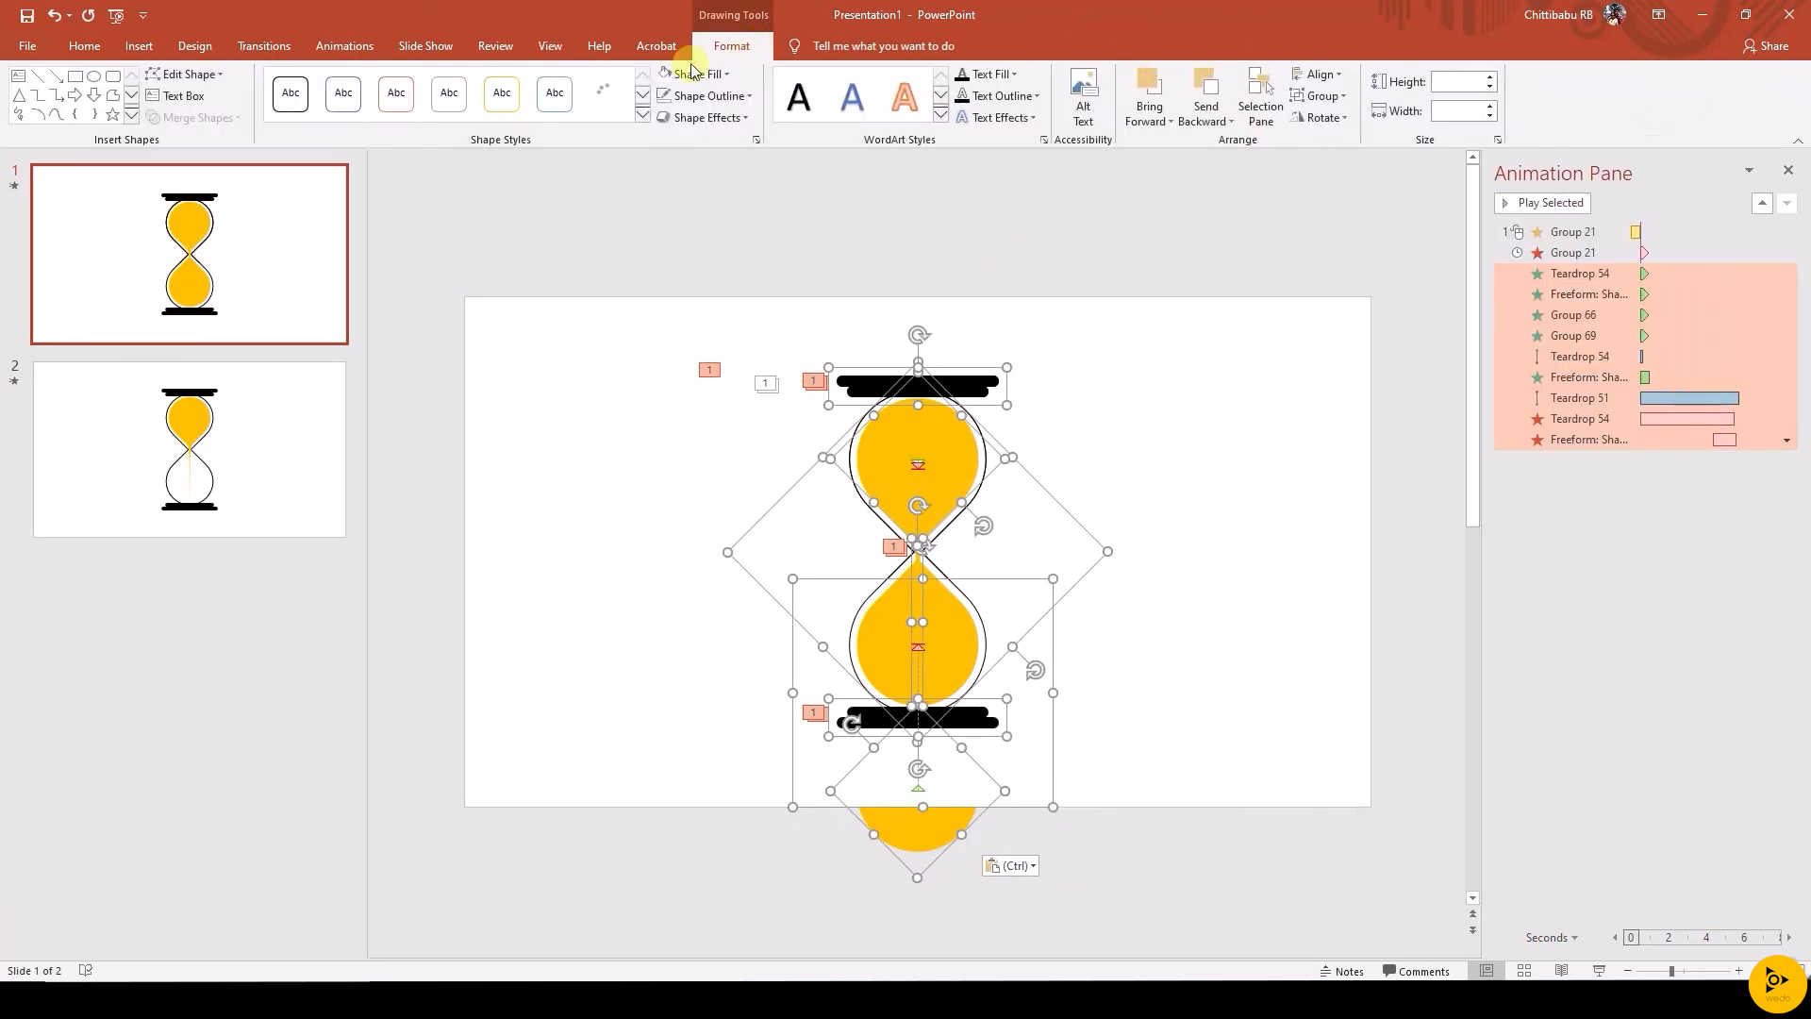
click(1229, 96)
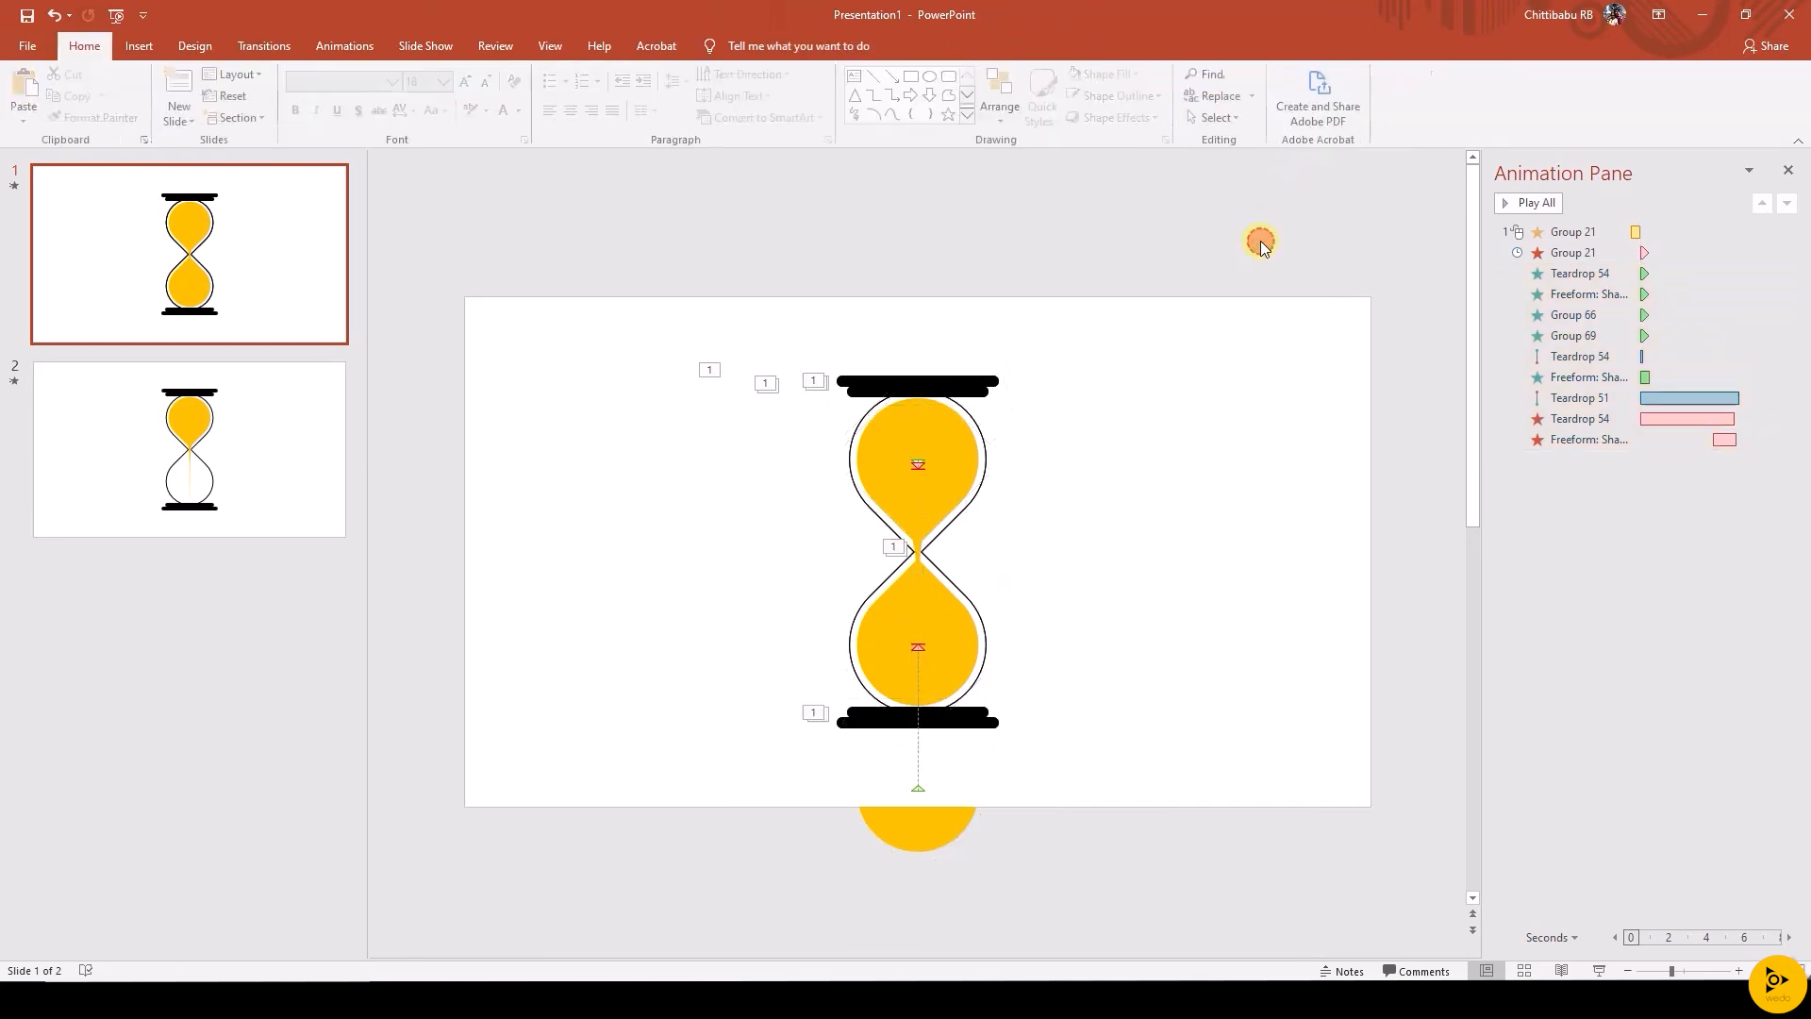
click(190, 448)
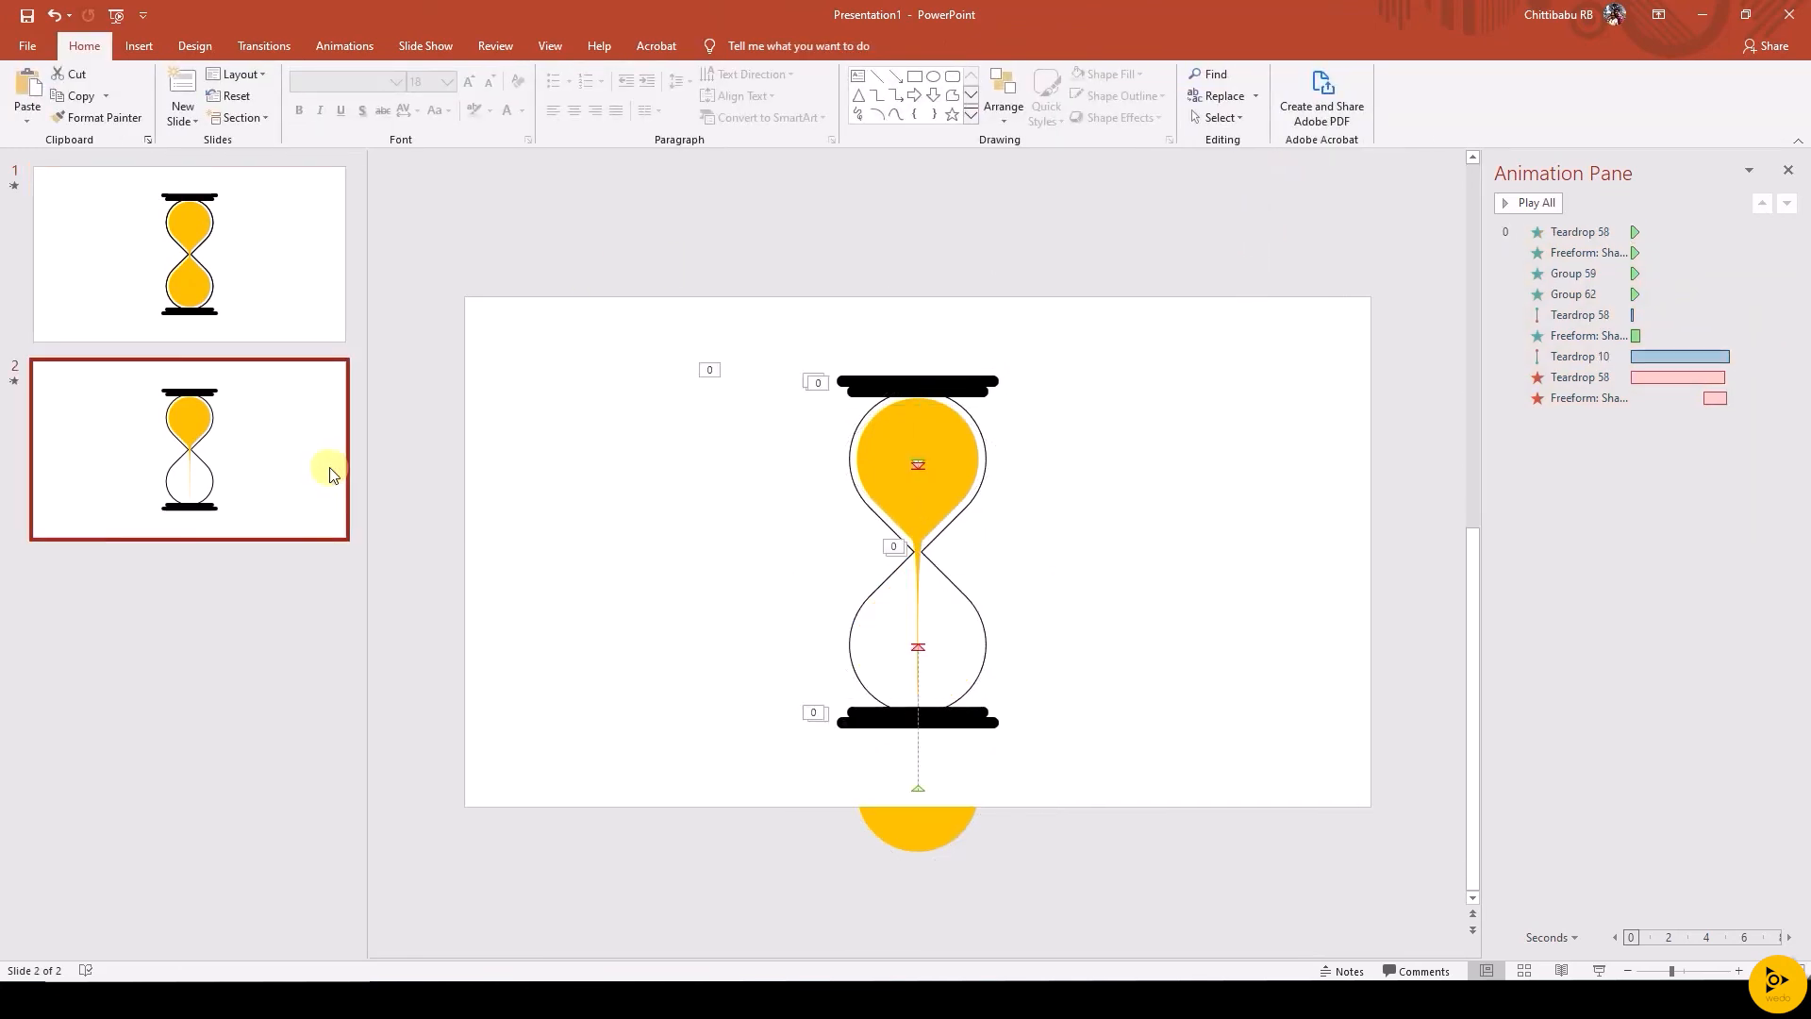